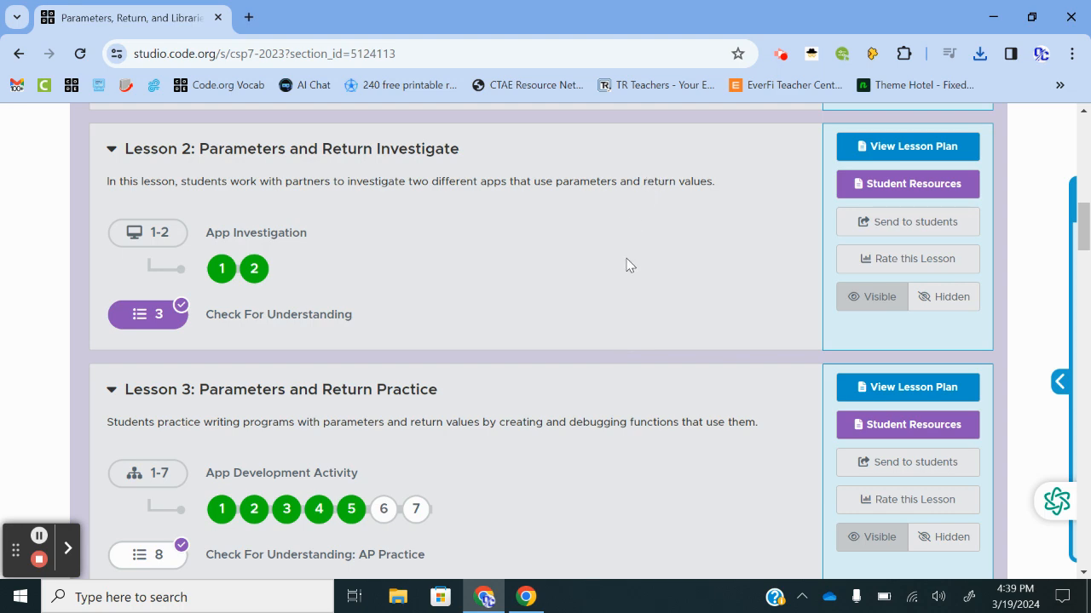
Open bubble 1 of Lesson 2, the Number Cruncher App Investigation level
scroll("up", 3)
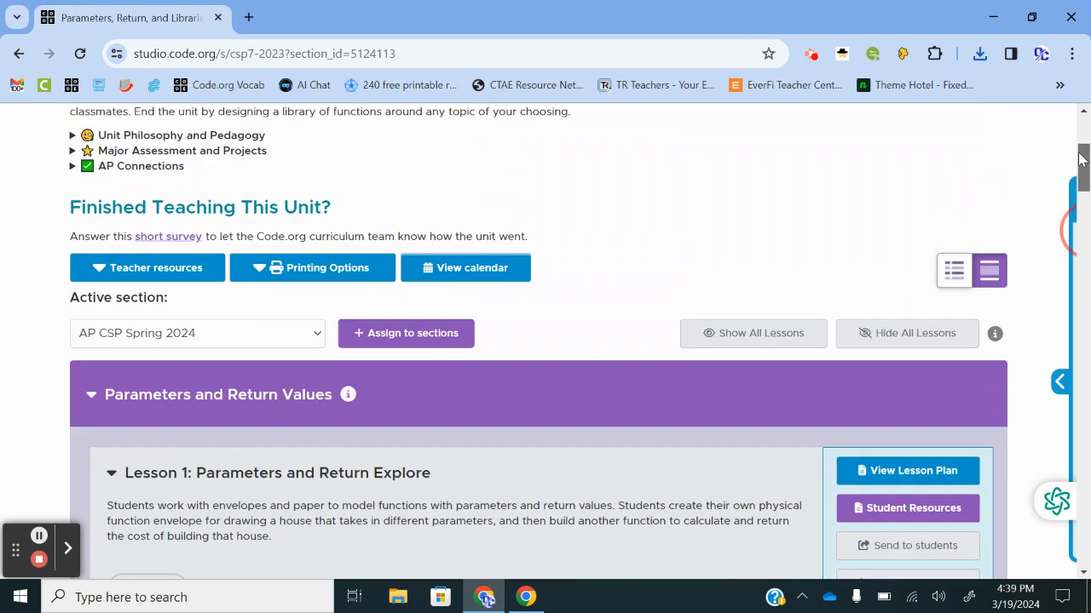
scroll("up", 3)
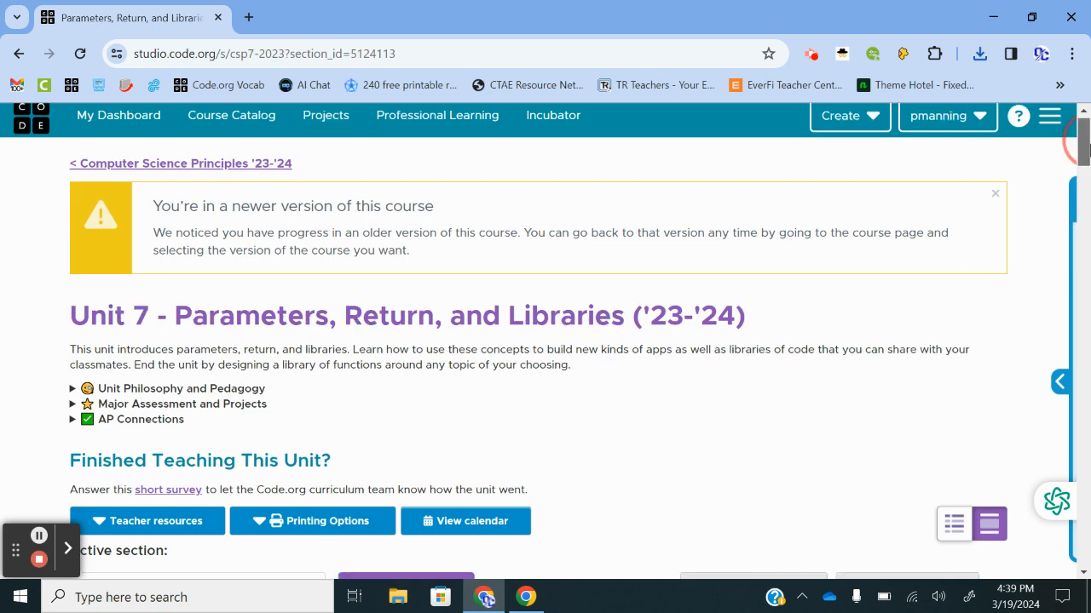
scroll("down", 3)
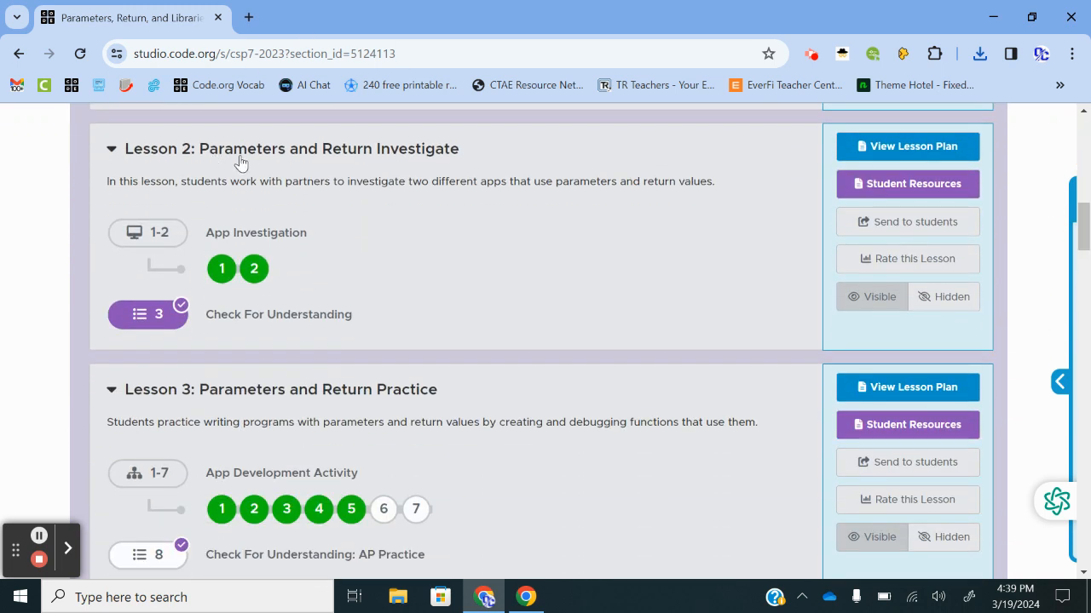
mouse_move(425, 162)
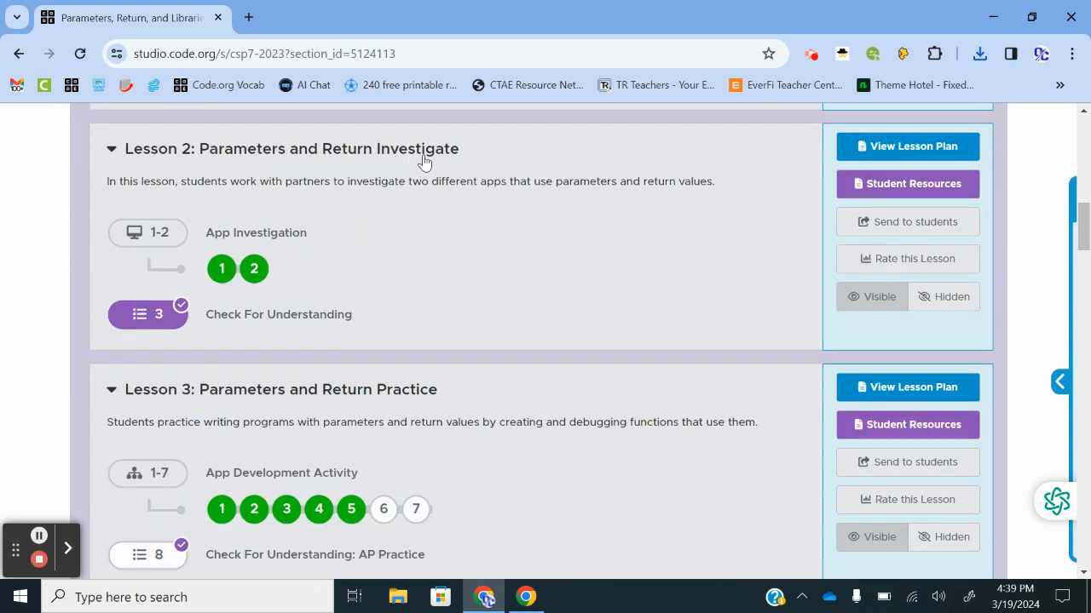
mouse_move(221, 269)
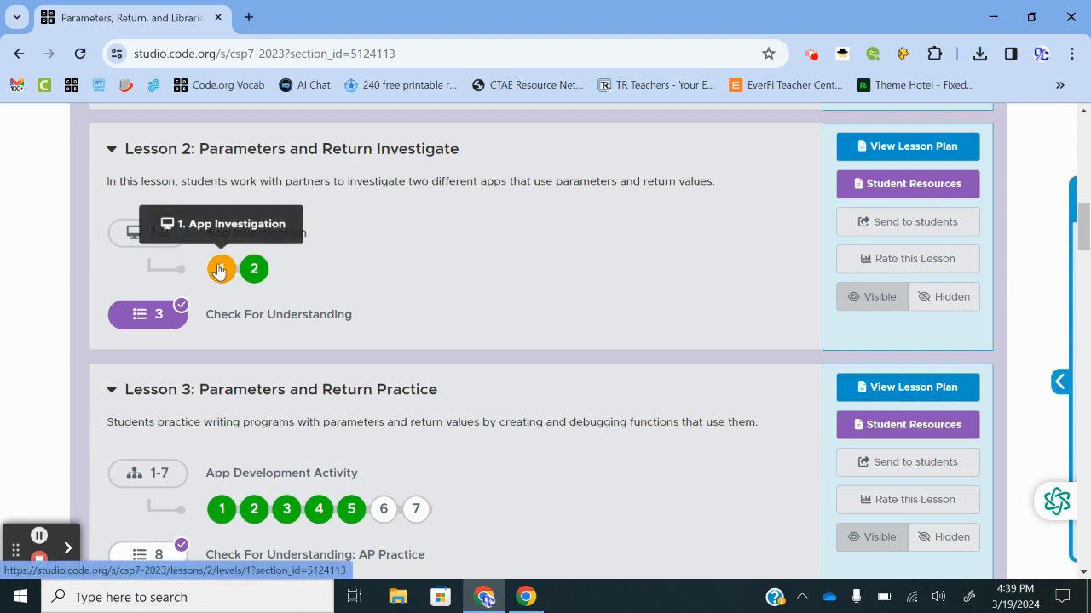
left_click(222, 269)
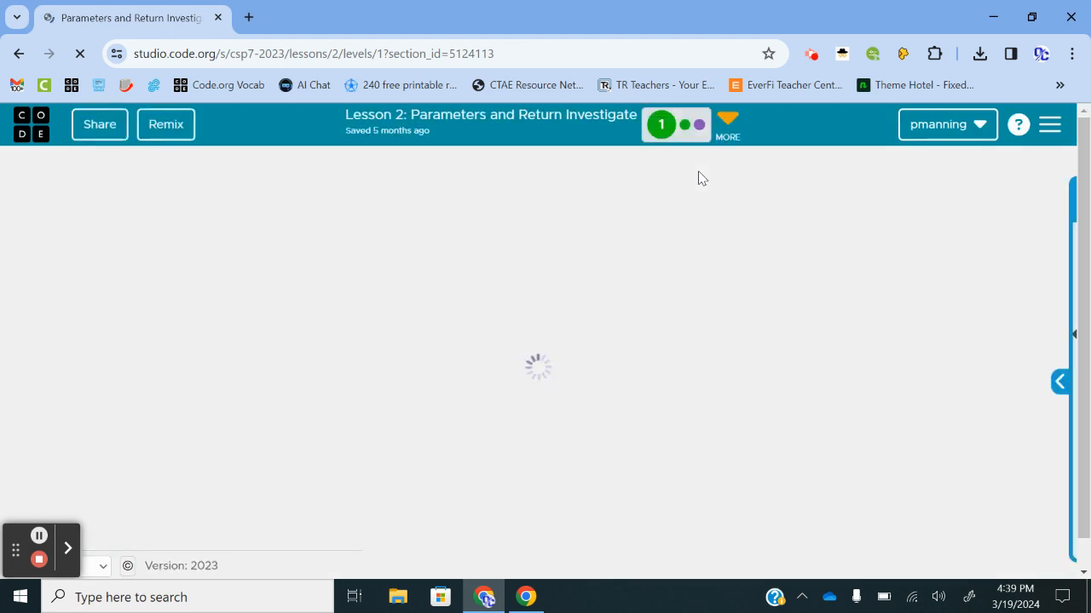
mouse_move(755, 250)
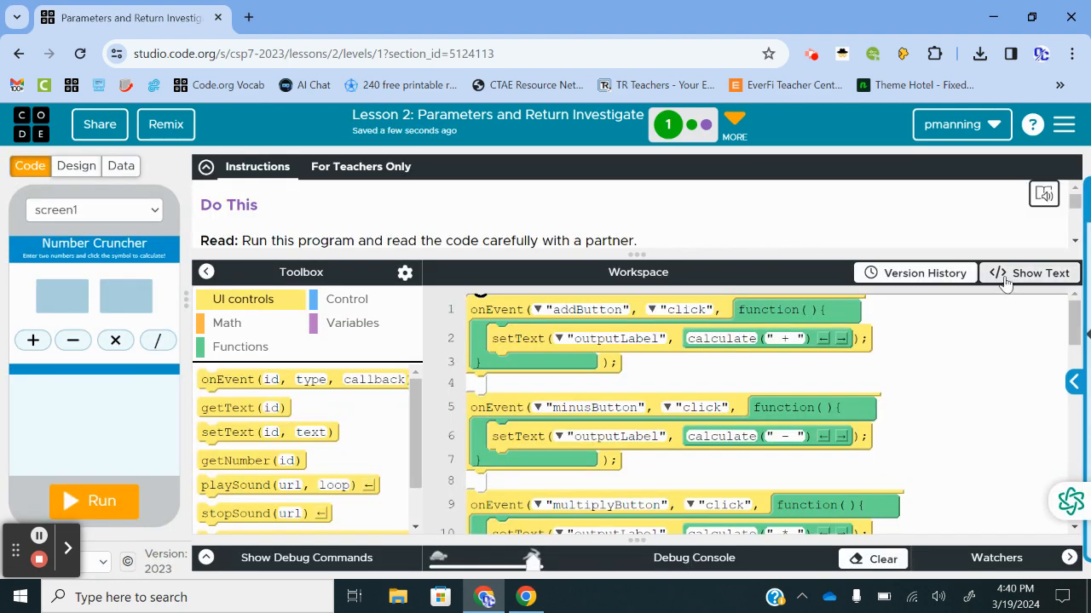
Reset the program to its starter code via Version History's Start over, then recheck and close the history
left_click(924, 272)
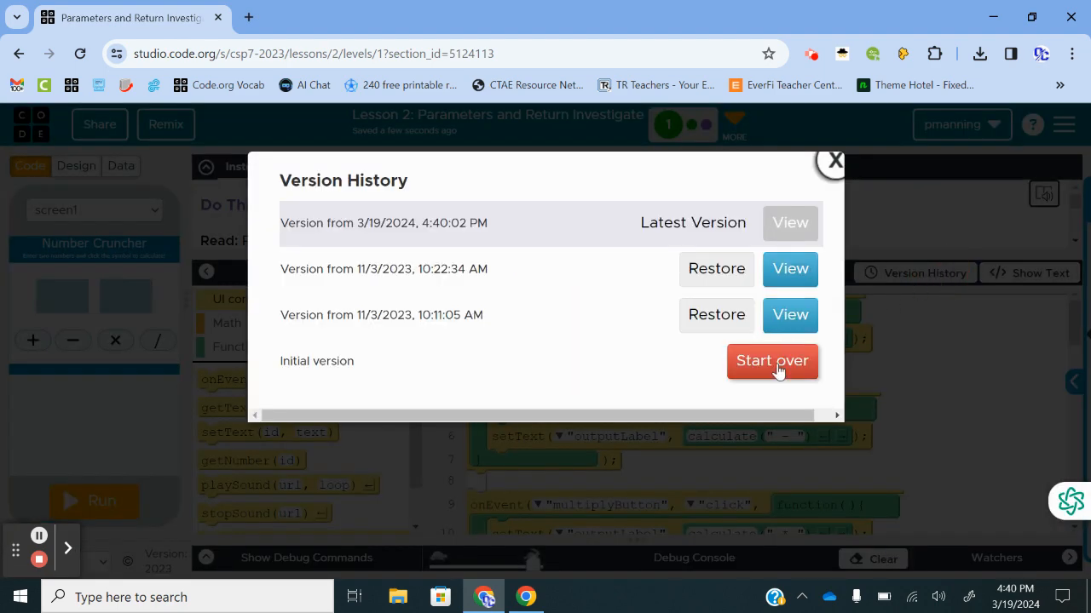
left_click(772, 362)
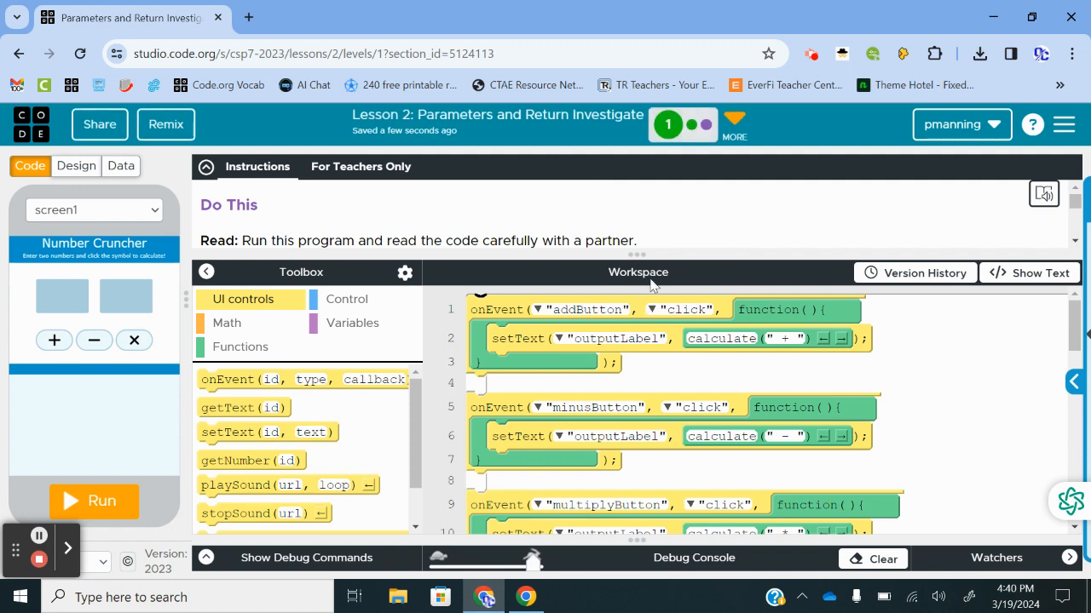
mouse_move(707, 273)
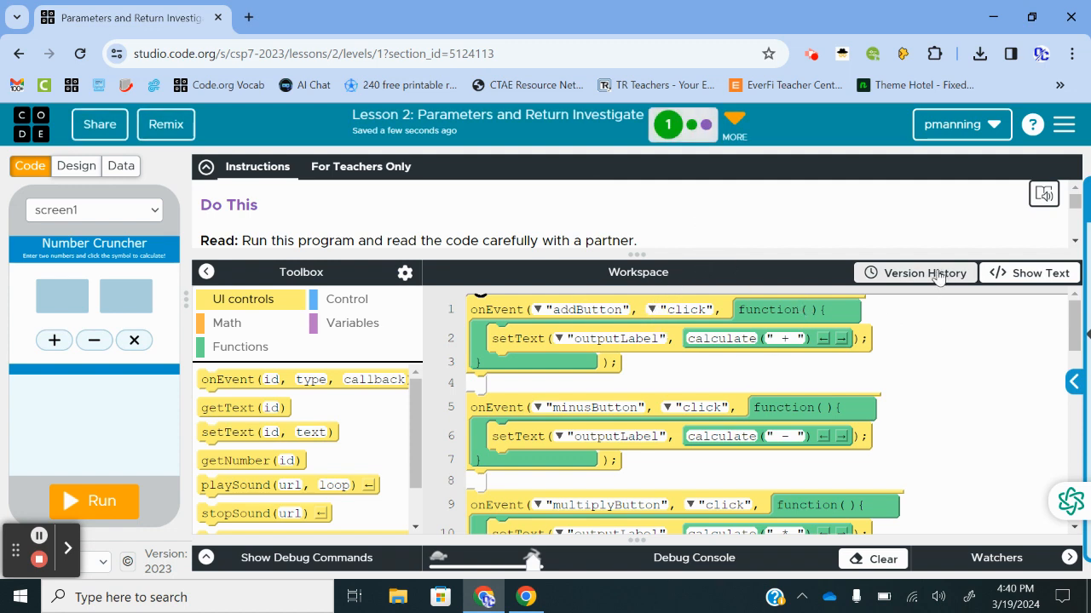
left_click(923, 273)
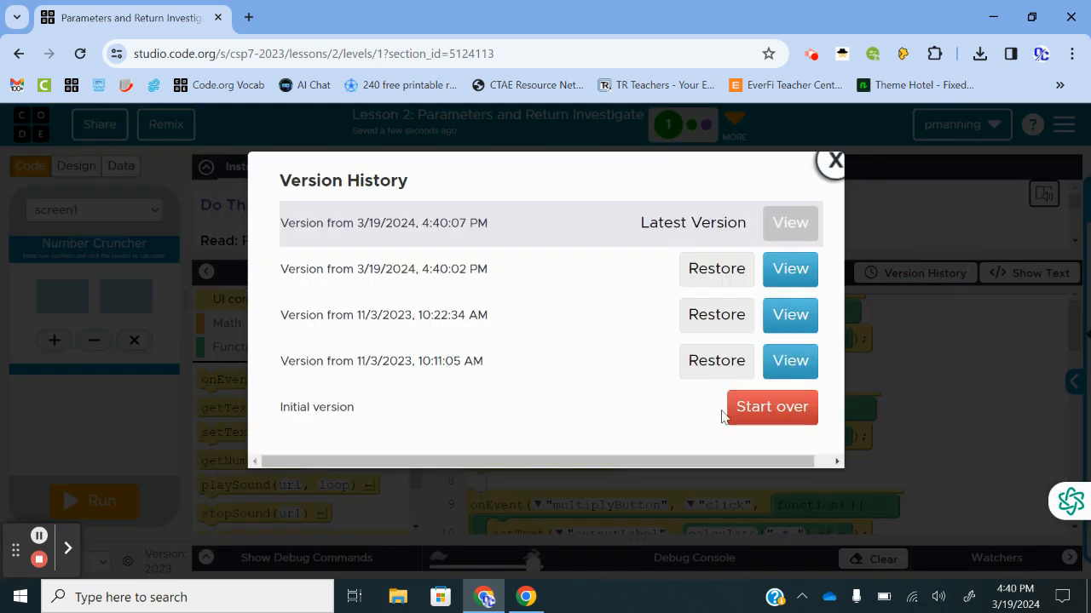
mouse_move(835, 160)
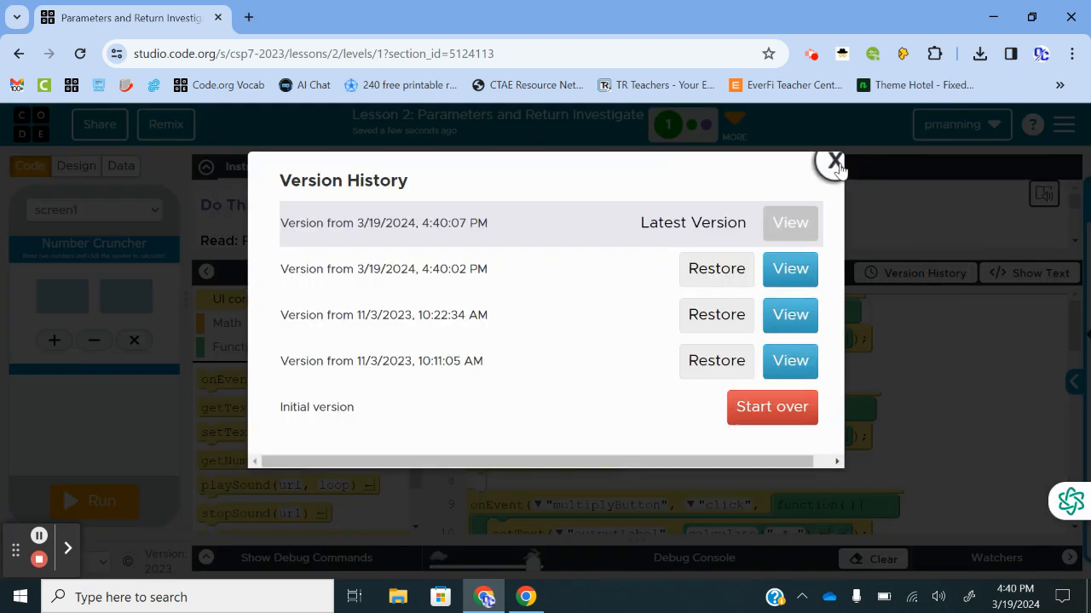
left_click(835, 160)
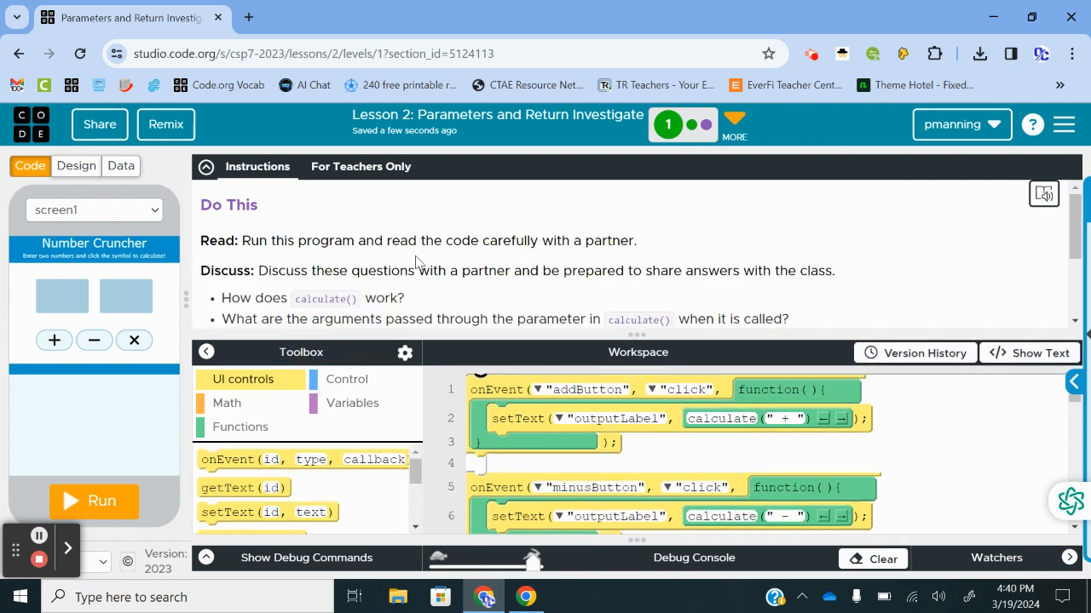
mouse_move(399, 281)
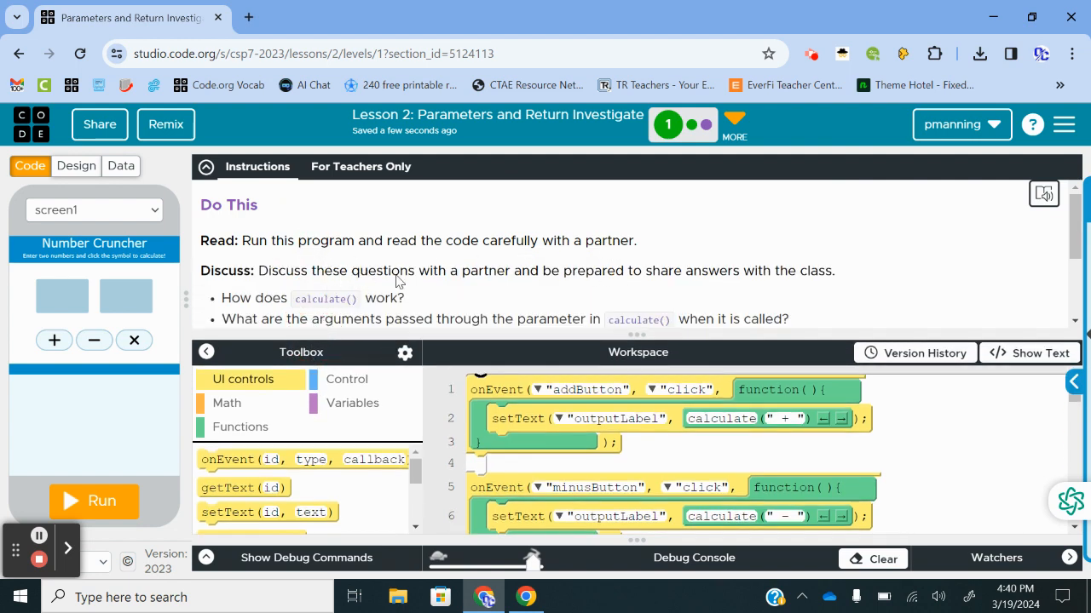
Scroll the Instructions panel down to the Discuss questions about calculate() and the Modify section
scroll("down", 3)
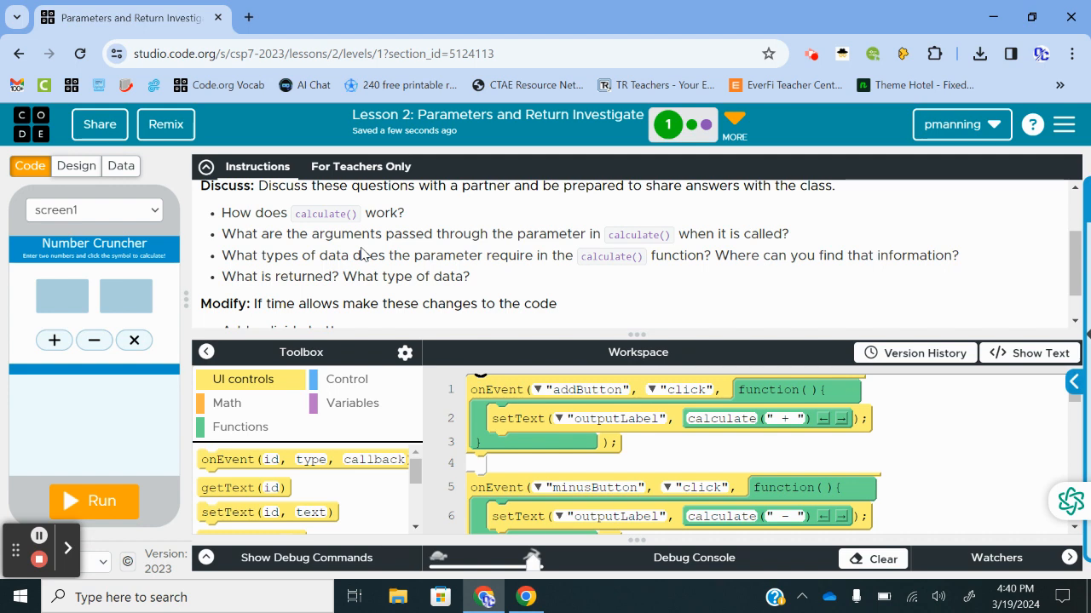
mouse_move(644, 169)
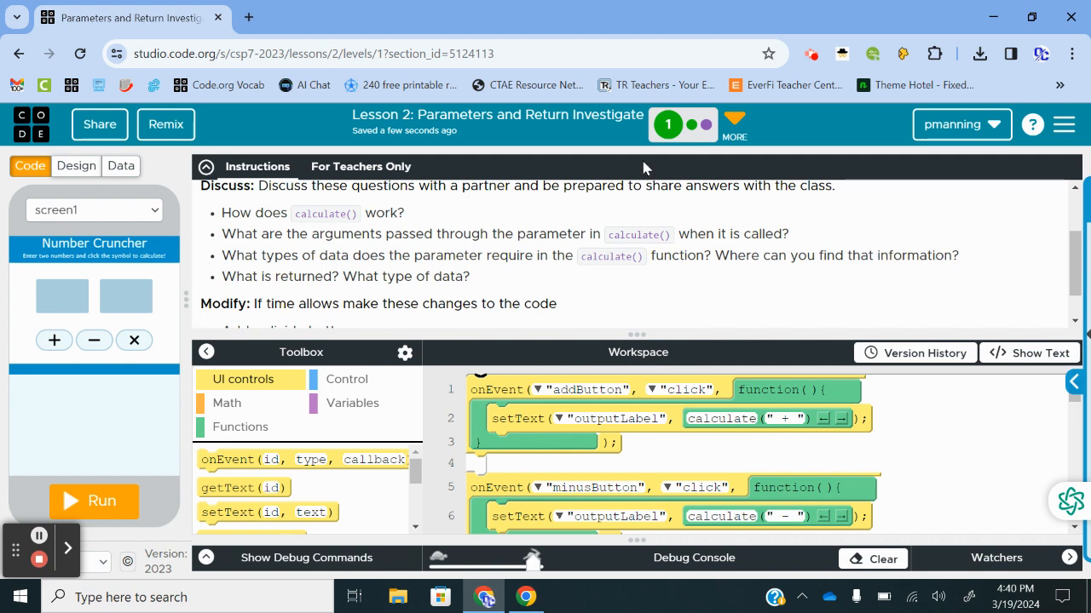
mouse_move(850, 269)
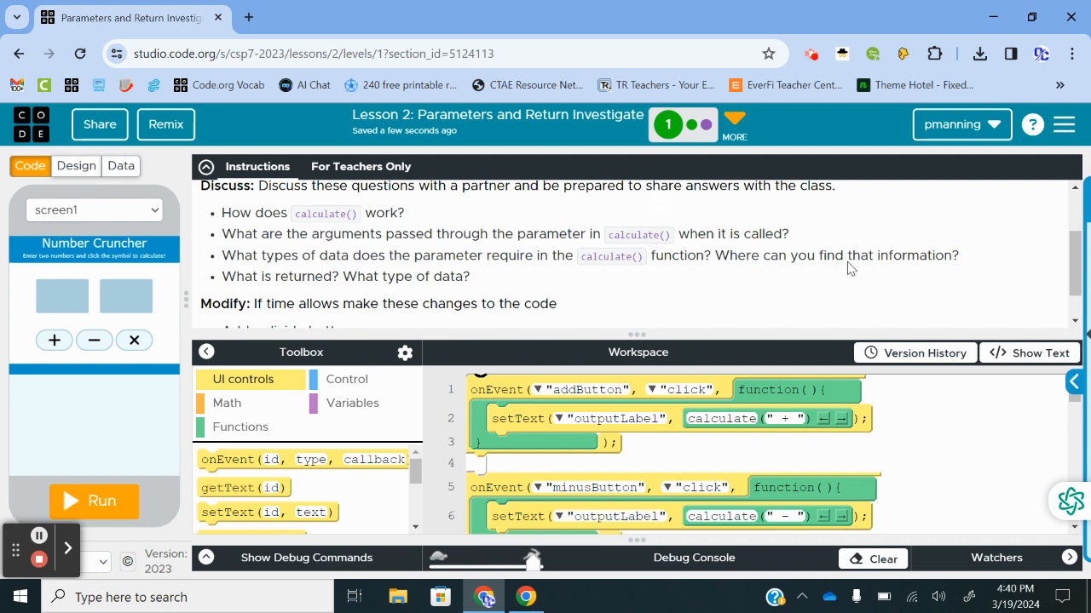
mouse_move(307, 288)
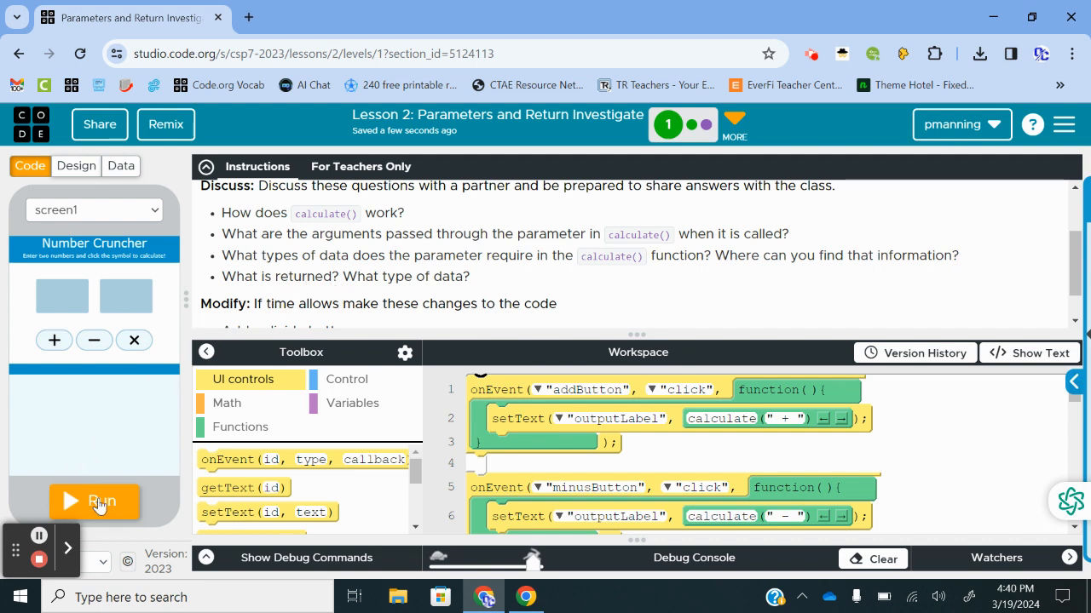
Run Number Cruncher and add the two entered numbers, getting 5 + 3 = 8
left_click(94, 501)
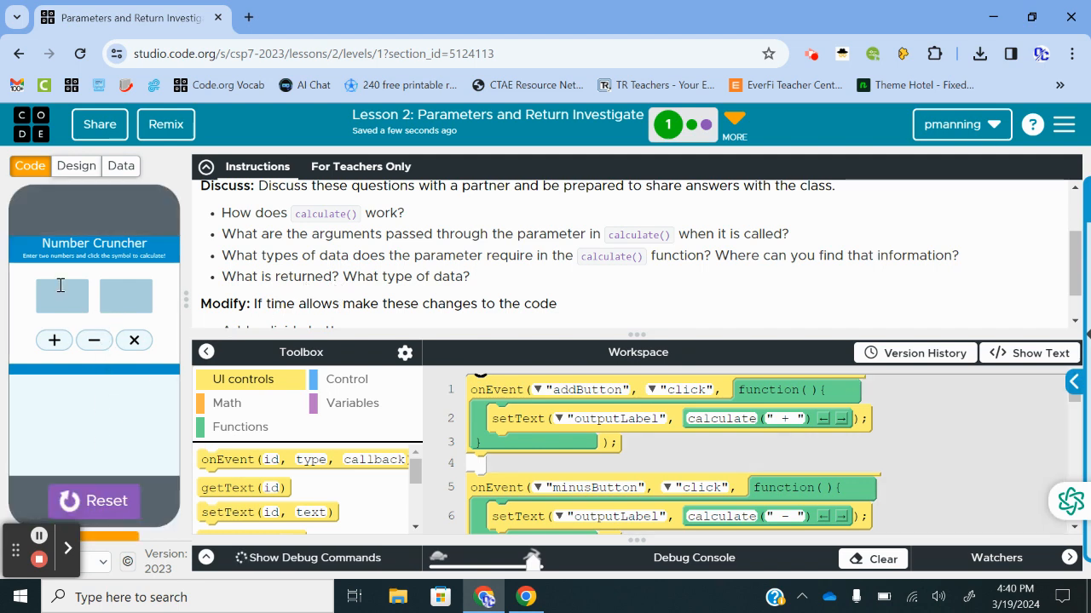
left_click(62, 296)
type("5")
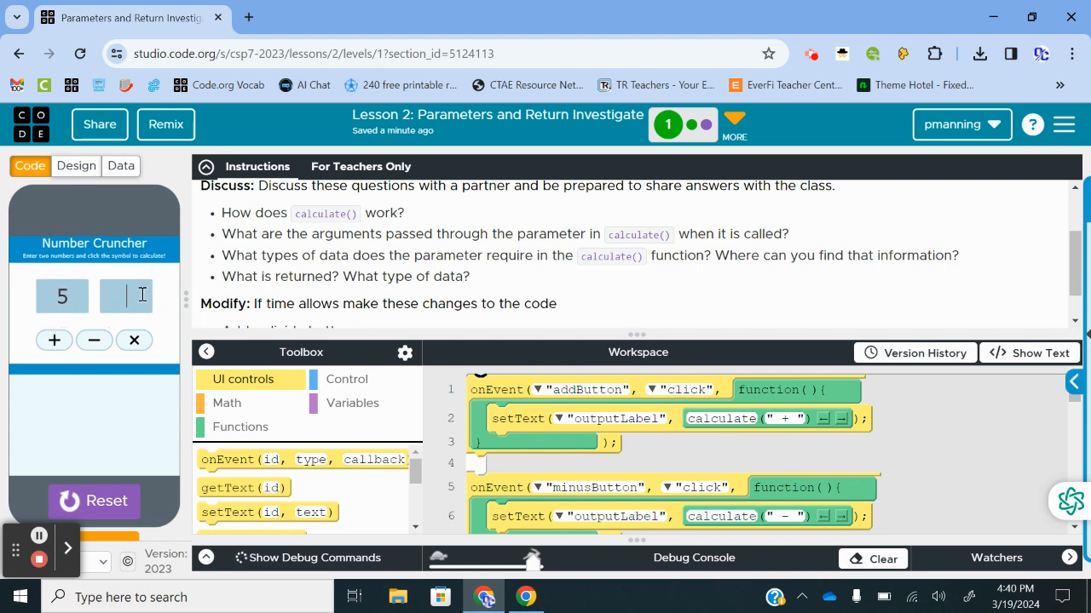
type("3")
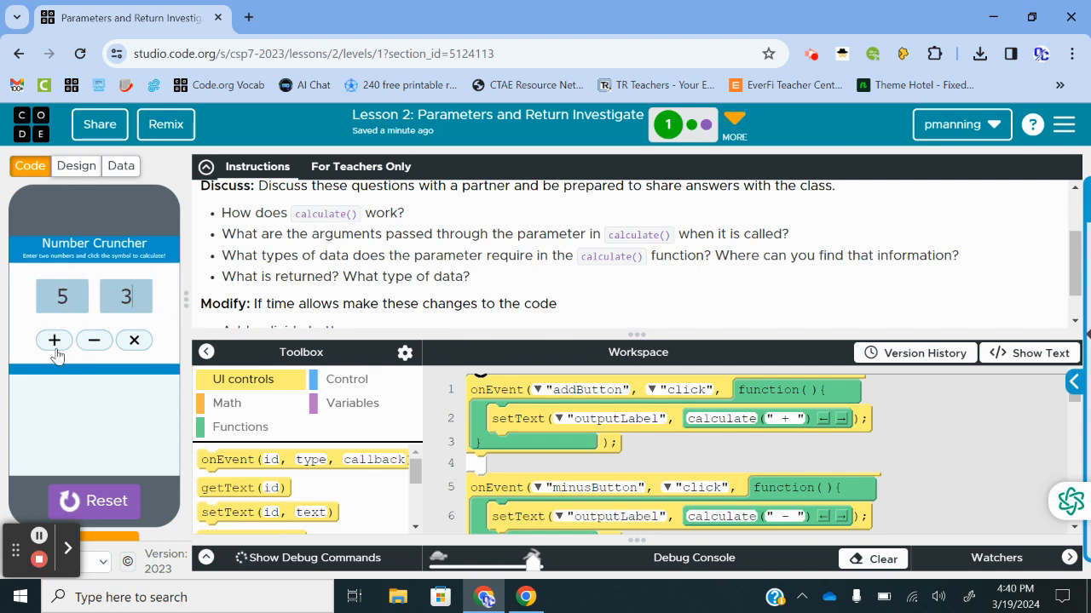
left_click(55, 341)
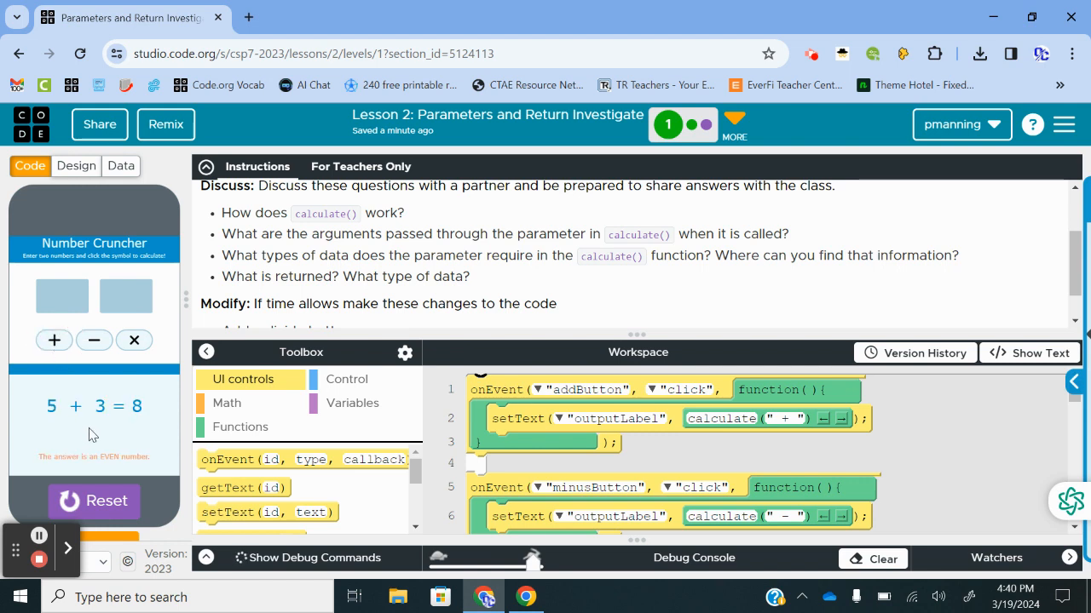
mouse_move(106, 411)
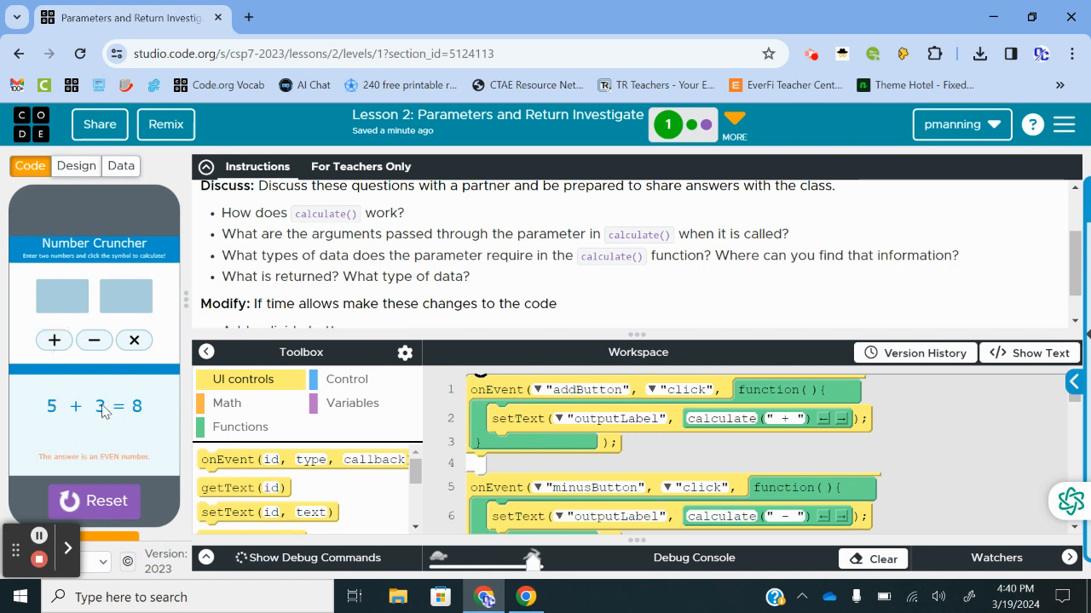
mouse_move(133, 464)
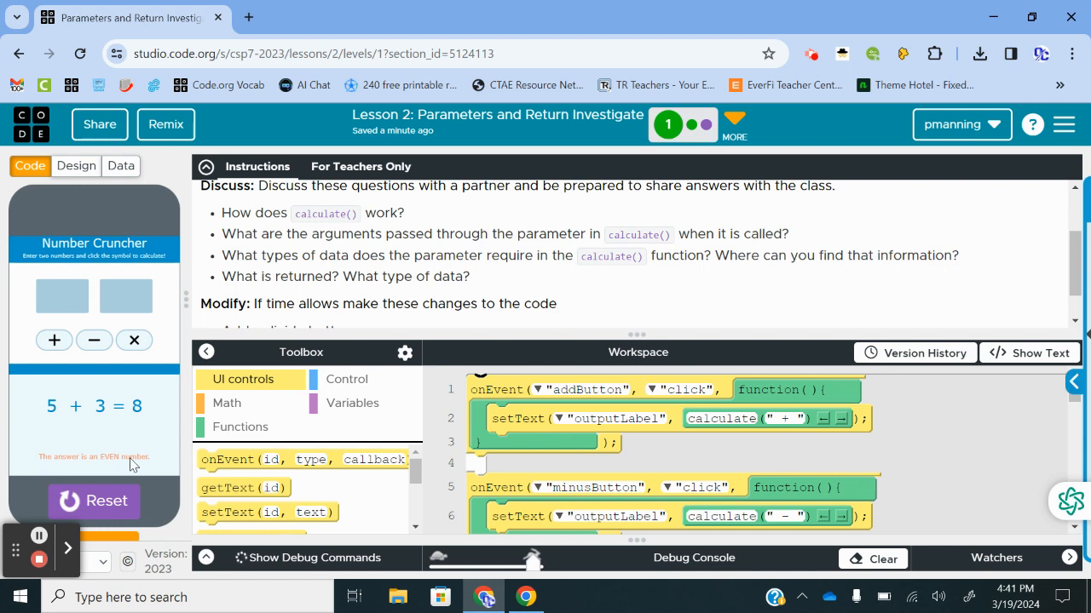
Test subtraction and multiplication, getting 9 − 7 = 2 and 4 × 3 = 12
left_click(62, 296)
type("7")
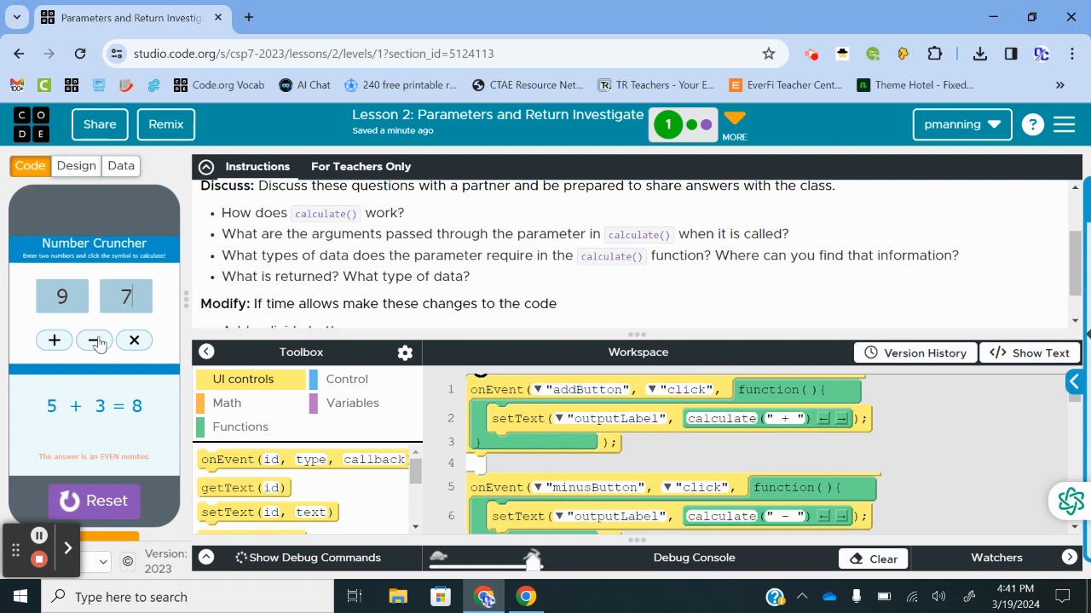
left_click(94, 341)
type("4")
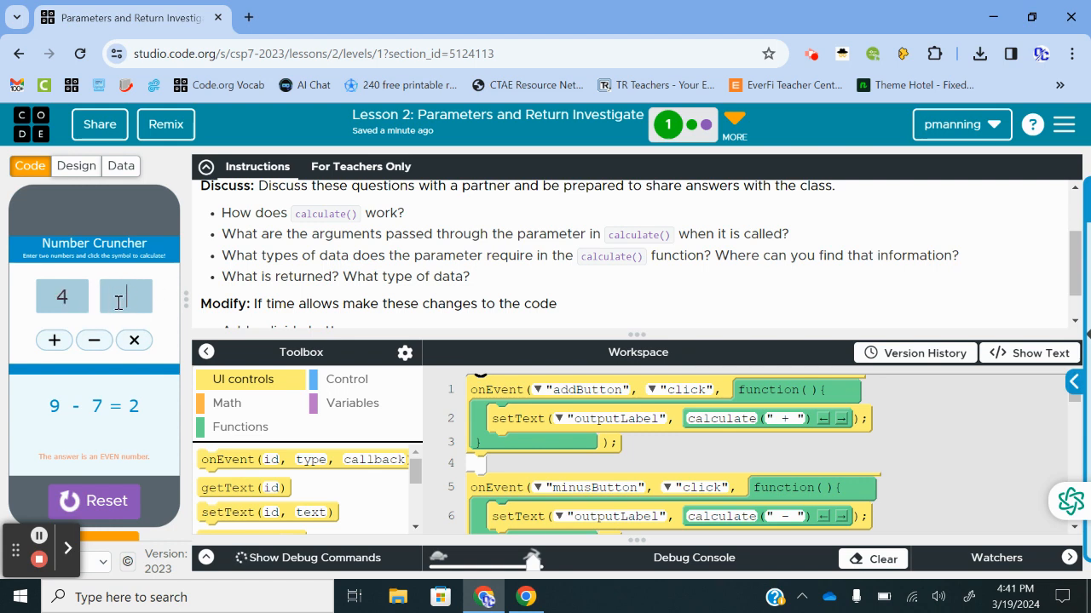
type("3")
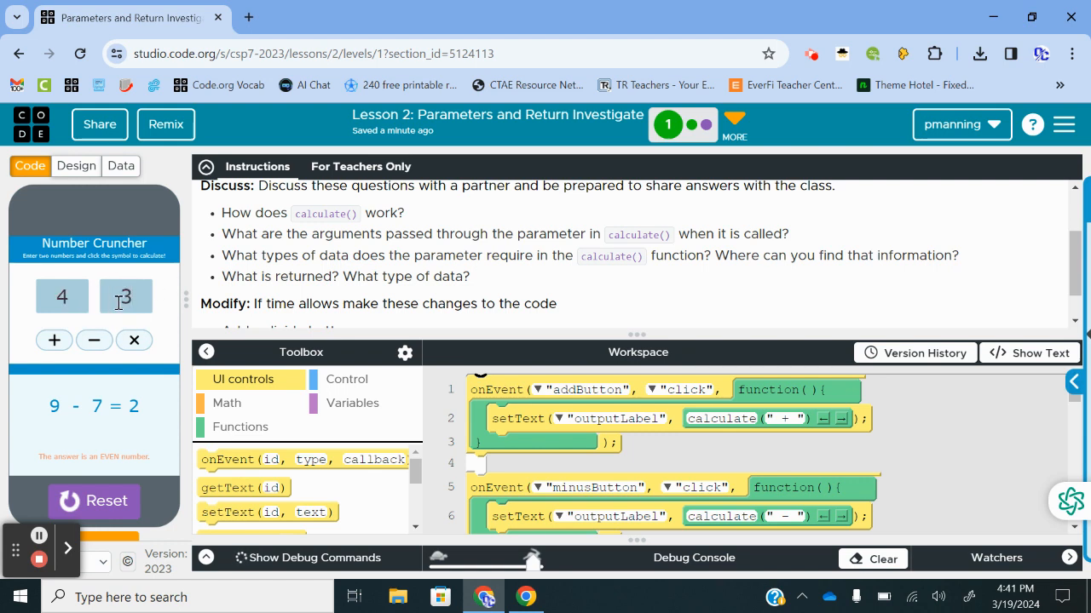
left_click(133, 341)
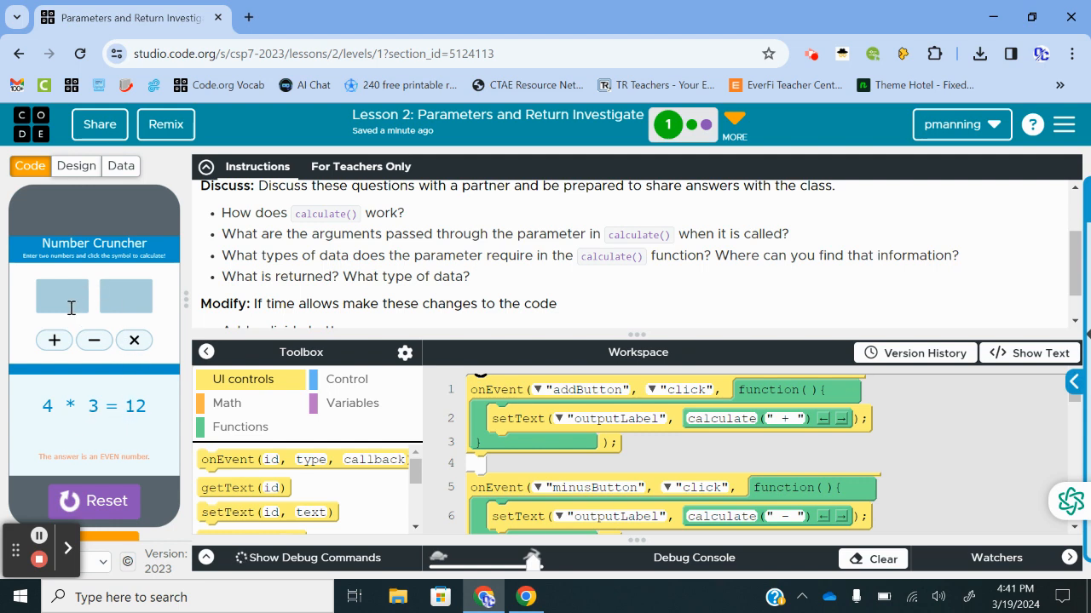
left_click(61, 297)
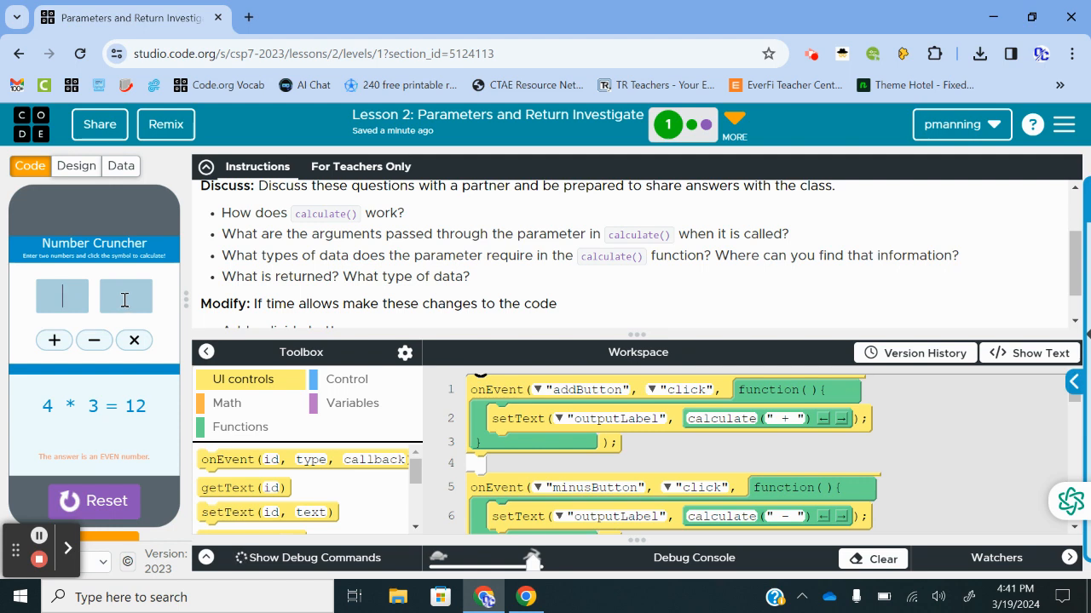
mouse_move(65, 419)
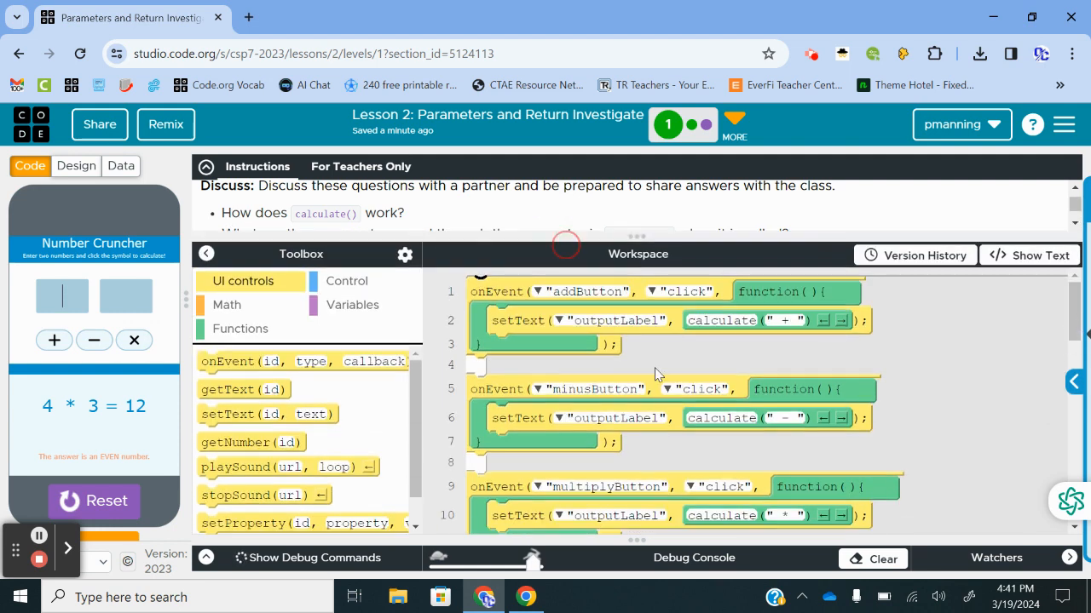
scroll("down", 3)
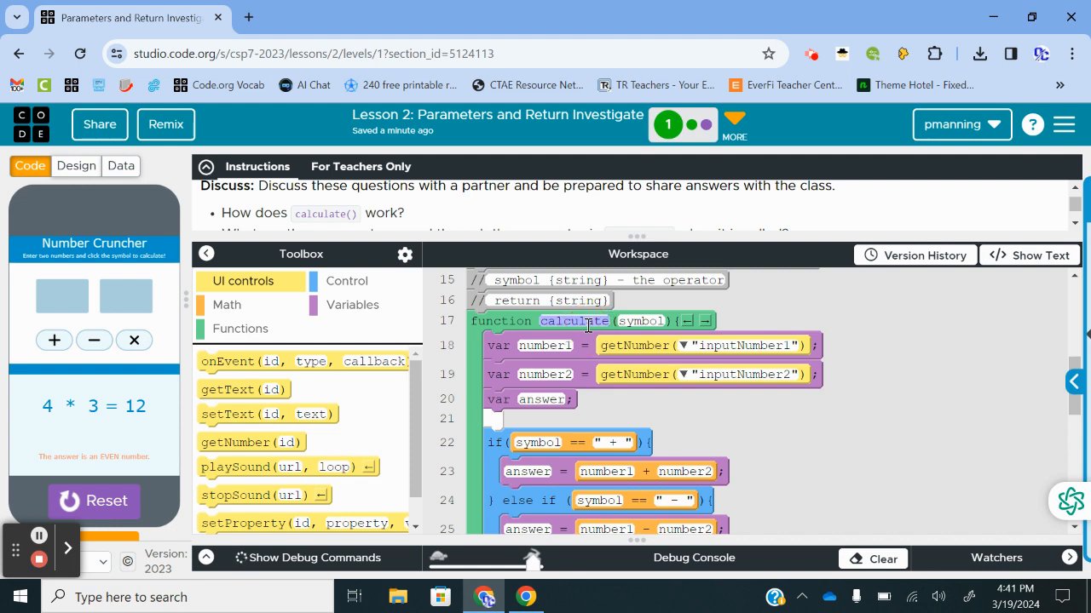
mouse_move(546, 349)
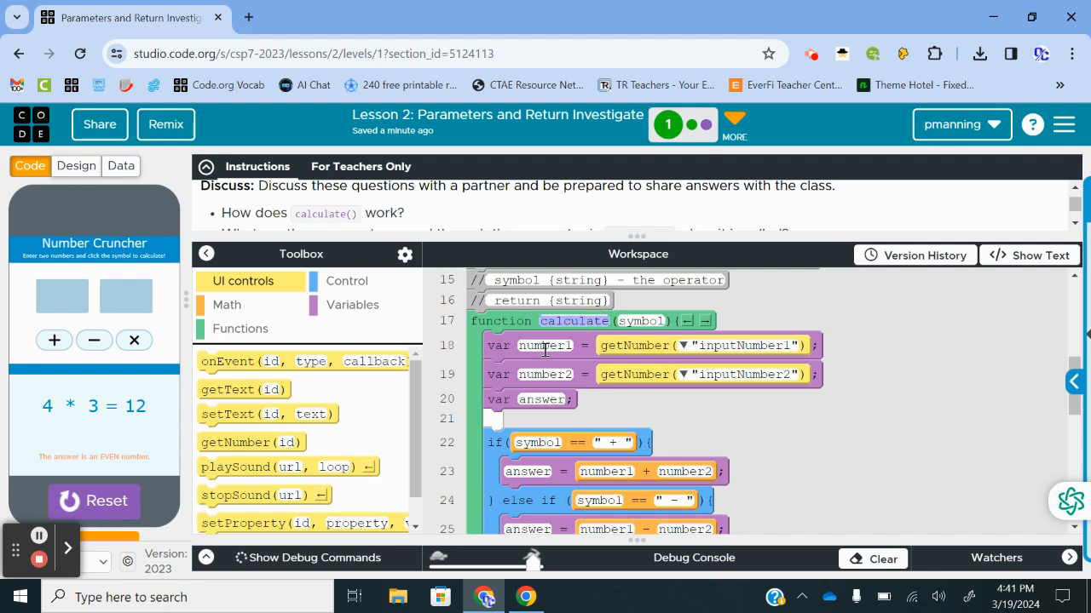
mouse_move(593, 344)
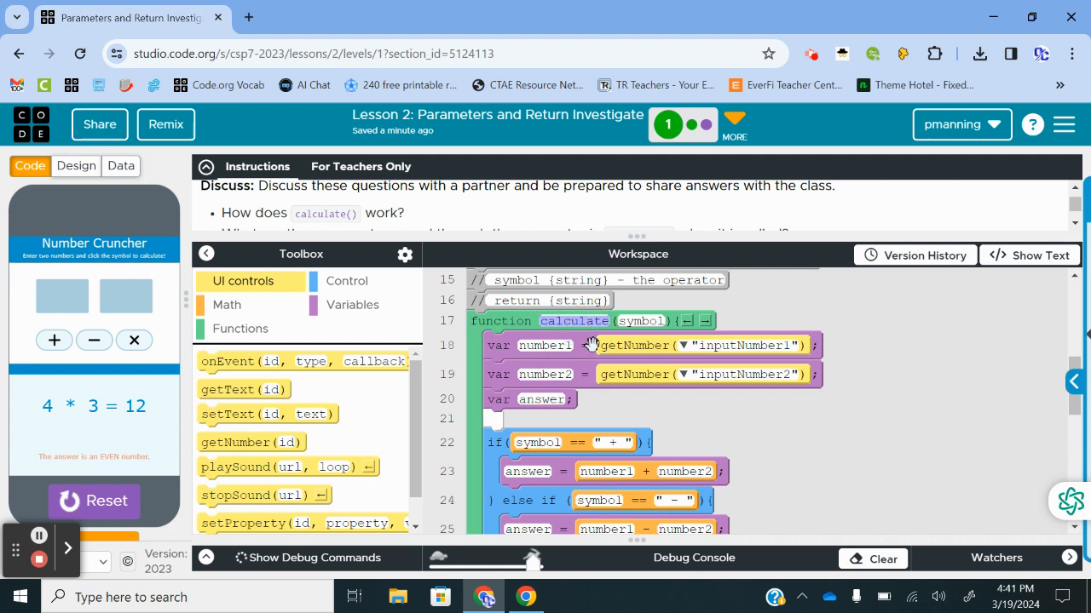
mouse_move(542, 375)
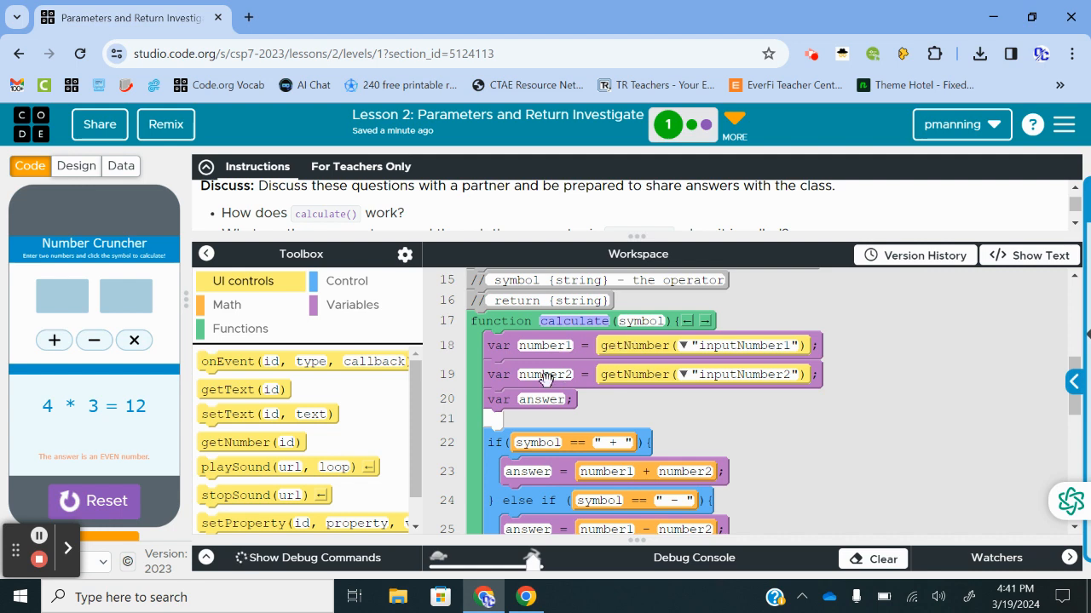
mouse_move(741, 378)
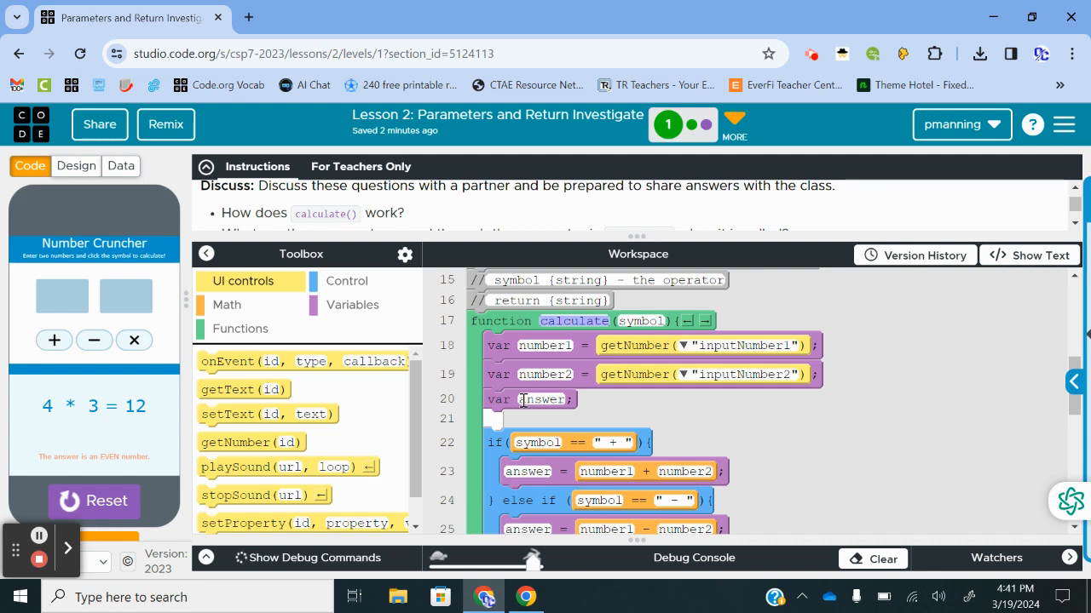
mouse_move(775, 402)
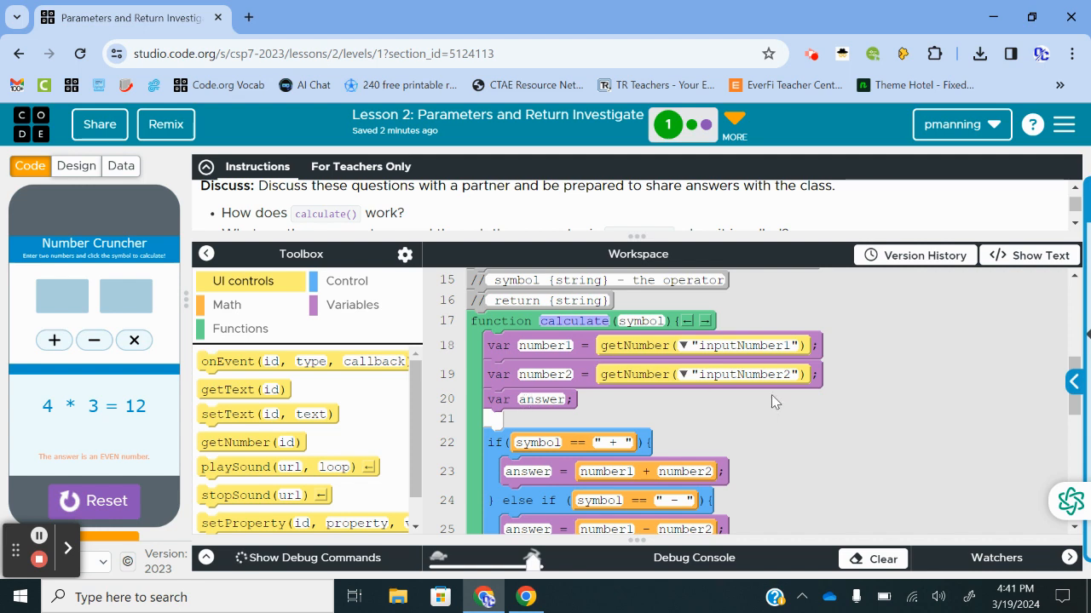
scroll("down", 3)
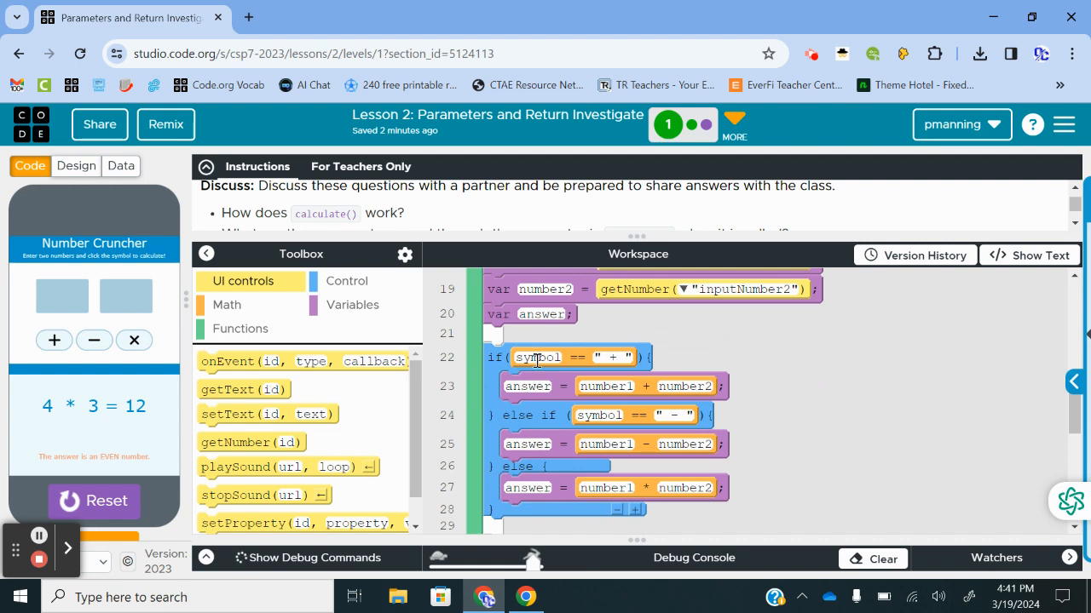
scroll("up", 3)
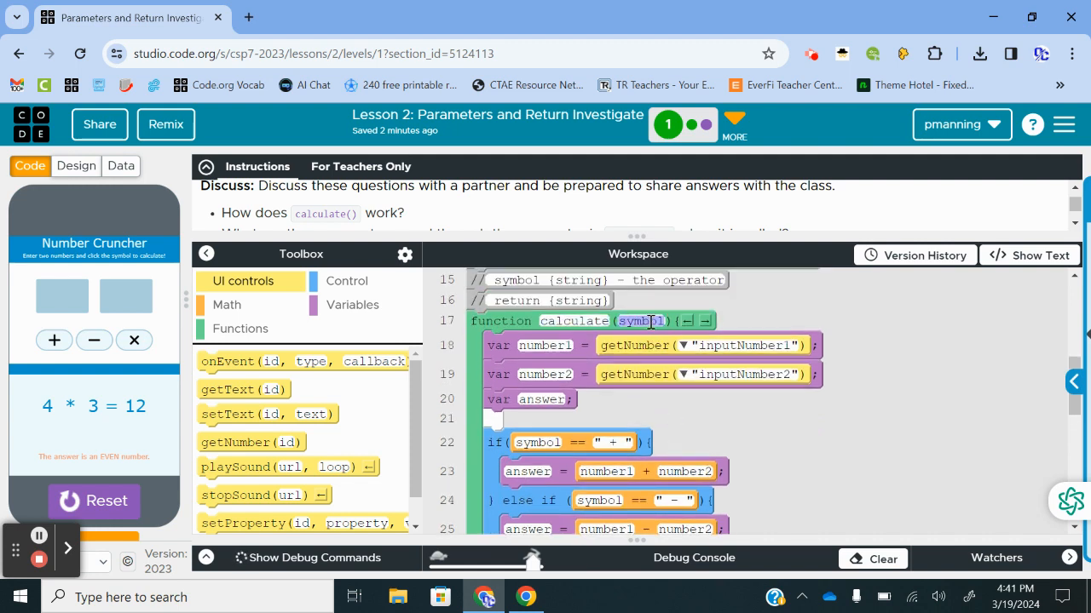
scroll("down", 3)
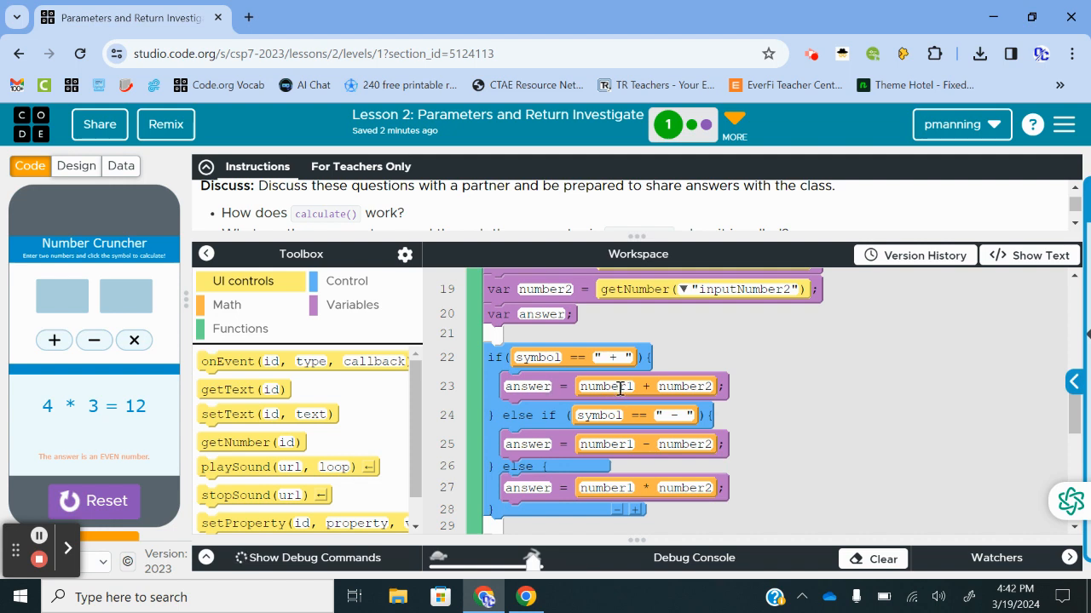
mouse_move(545, 386)
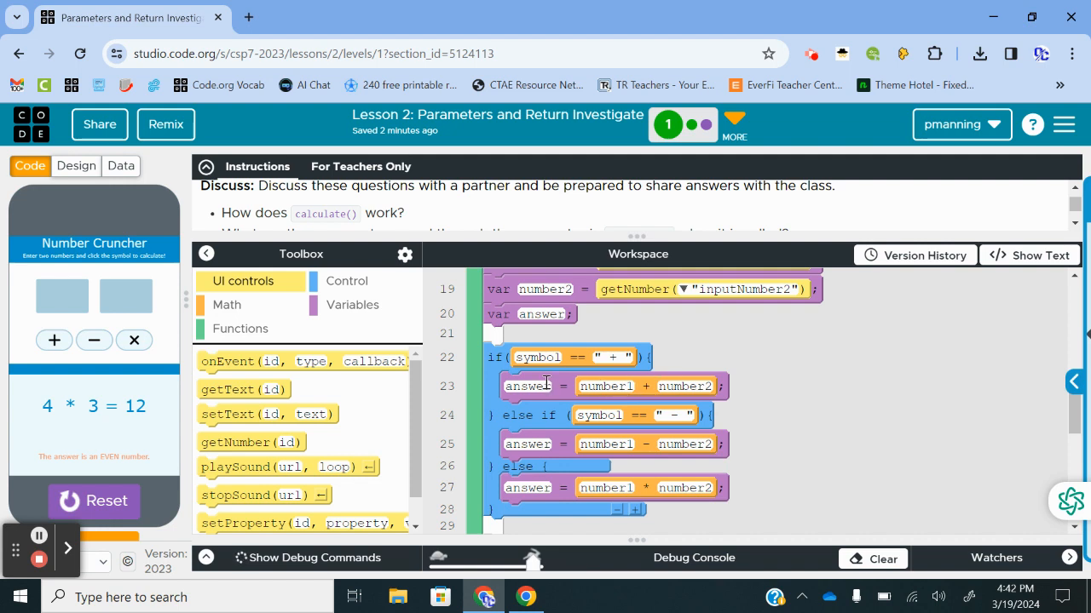
mouse_move(535, 416)
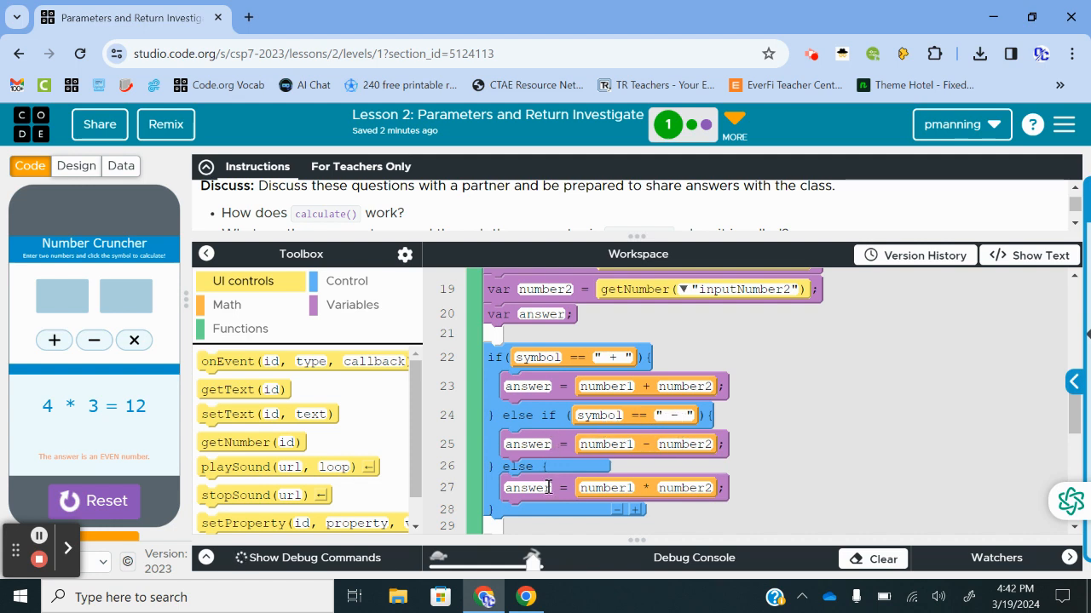
mouse_move(632, 484)
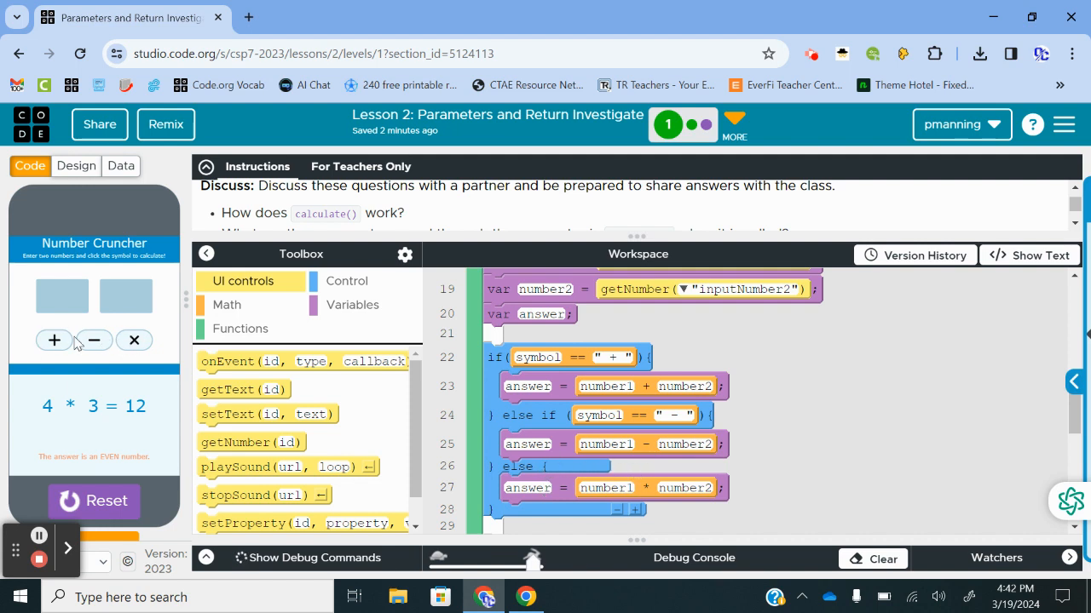
mouse_move(546, 474)
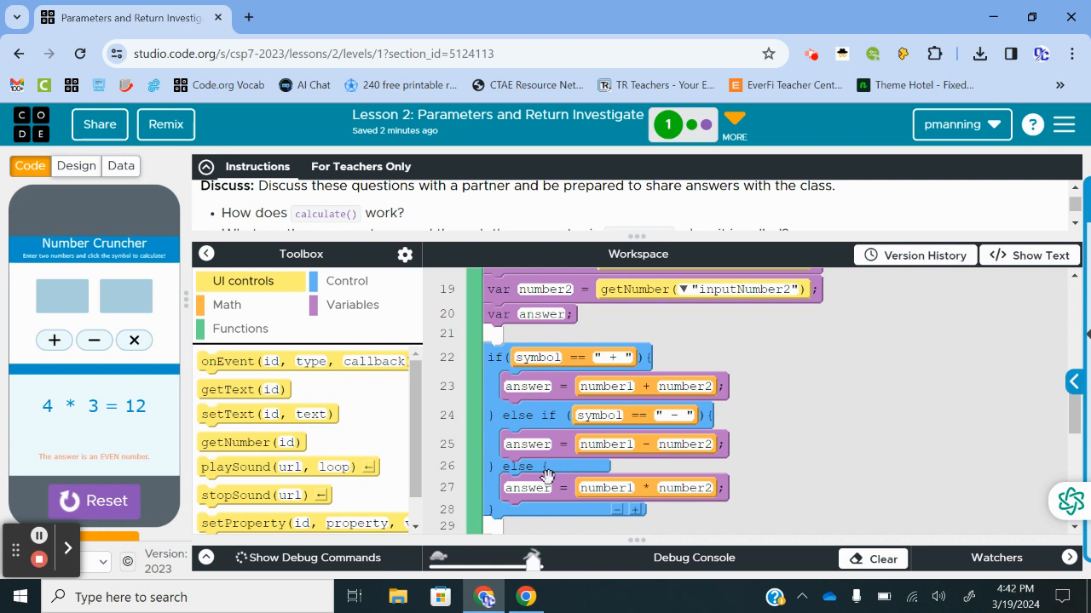
scroll("down", 3)
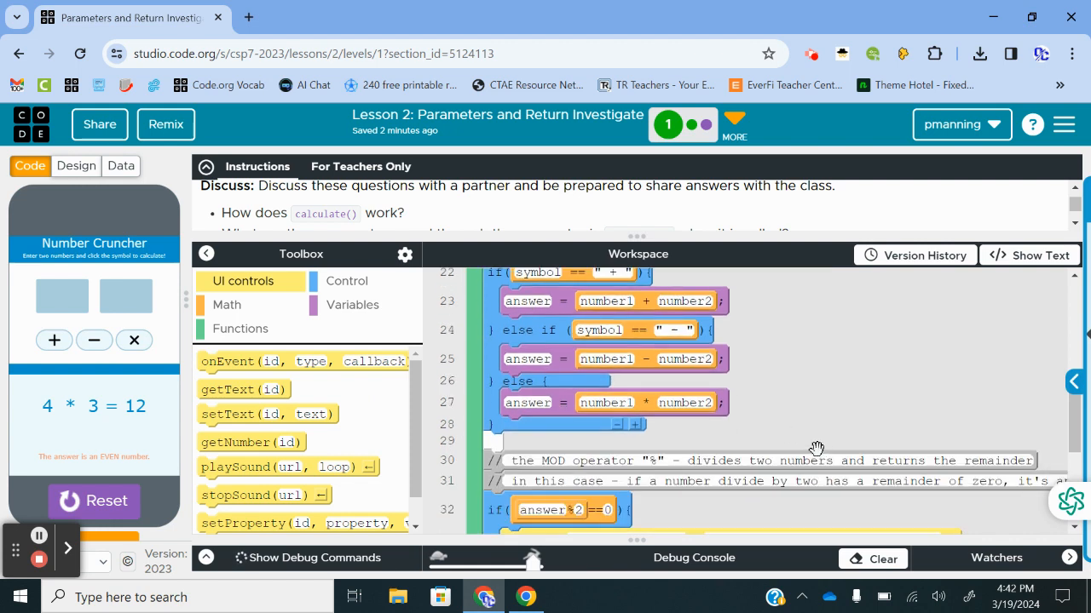
scroll("up", 3)
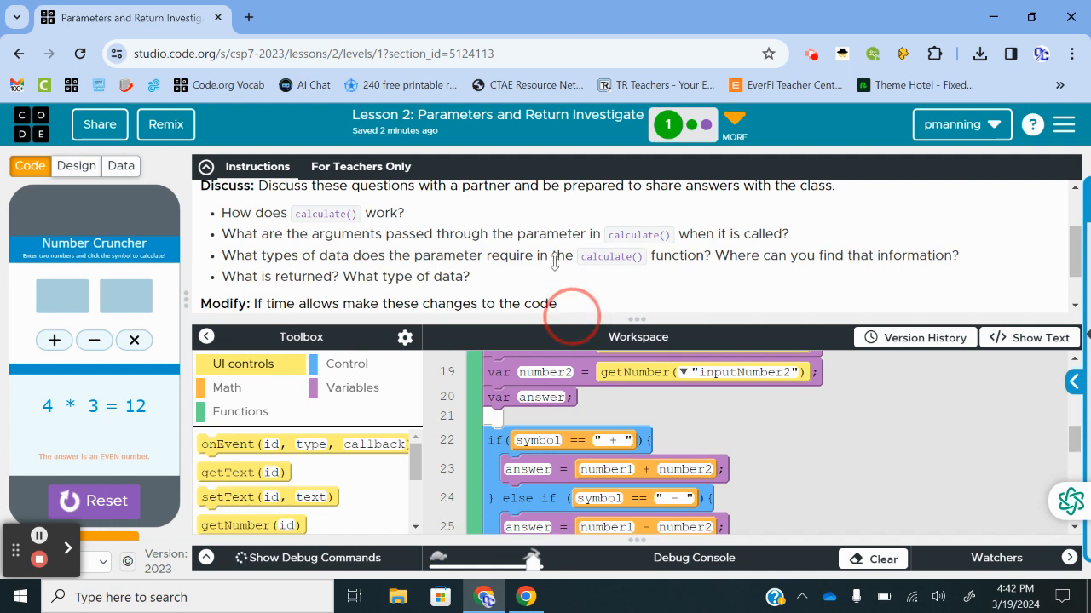
scroll("up", 3)
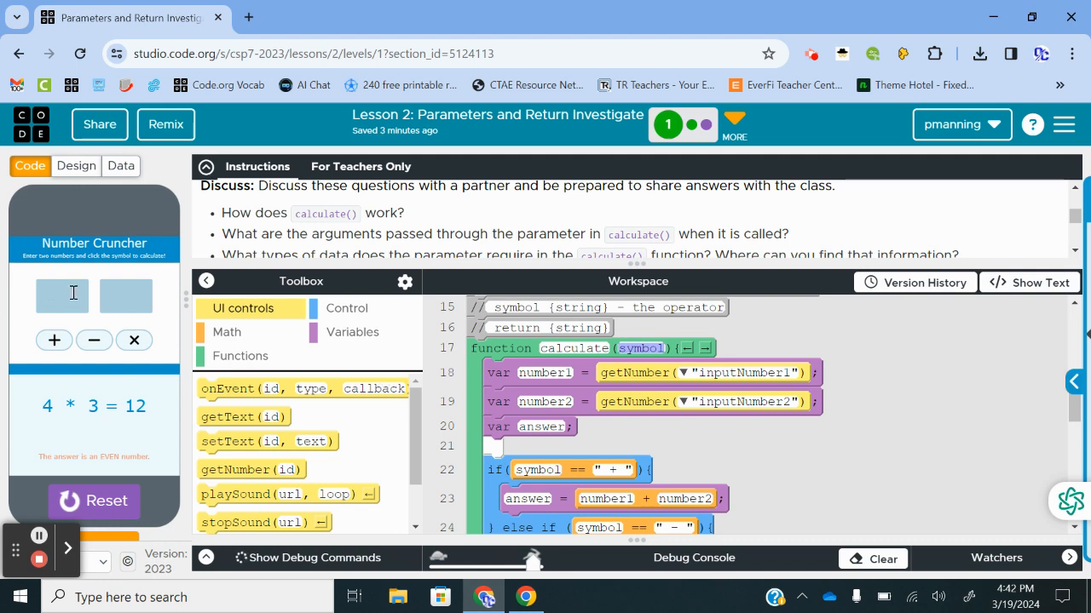
scroll("down", 3)
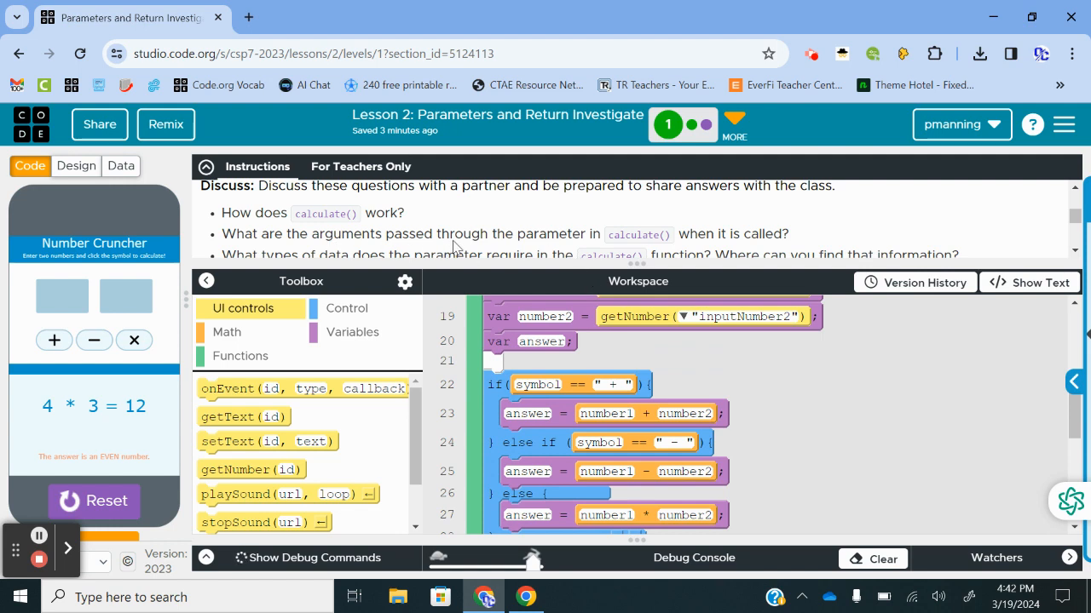
mouse_move(750, 247)
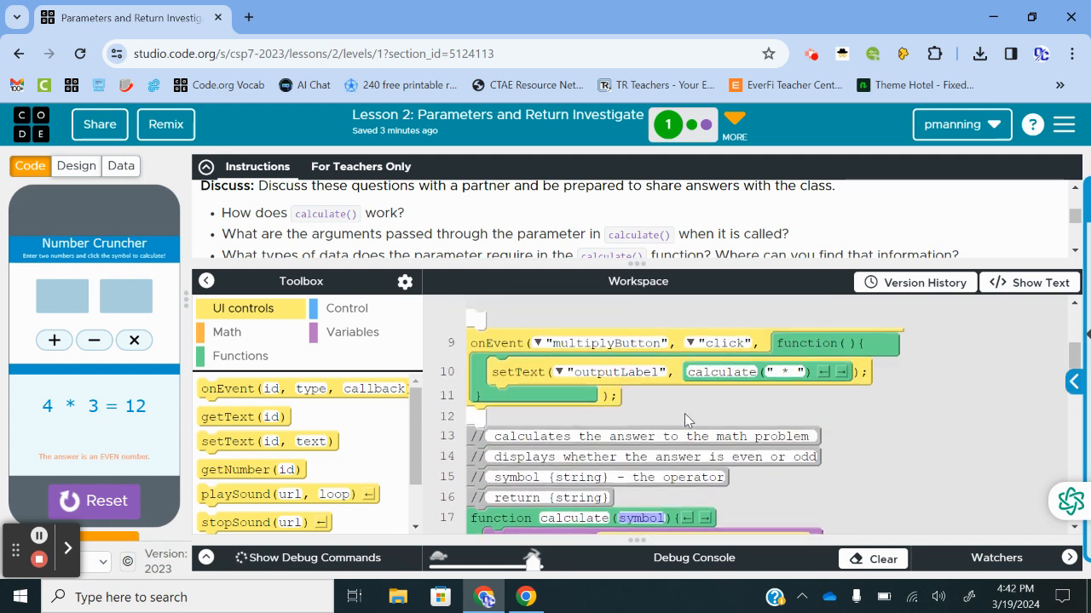
scroll("up", 3)
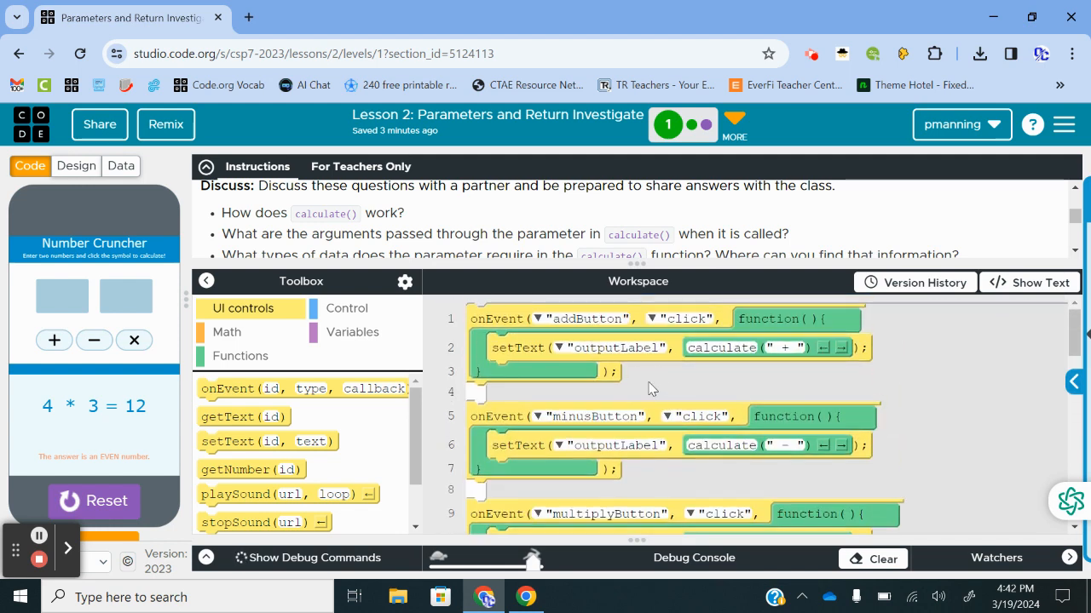
mouse_move(706, 388)
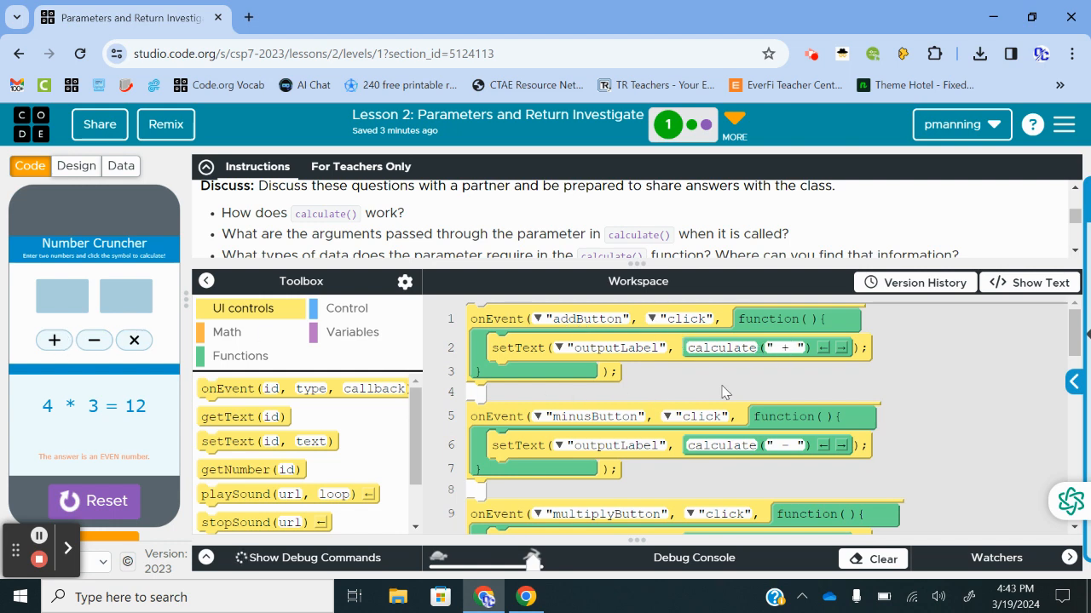
mouse_move(774, 433)
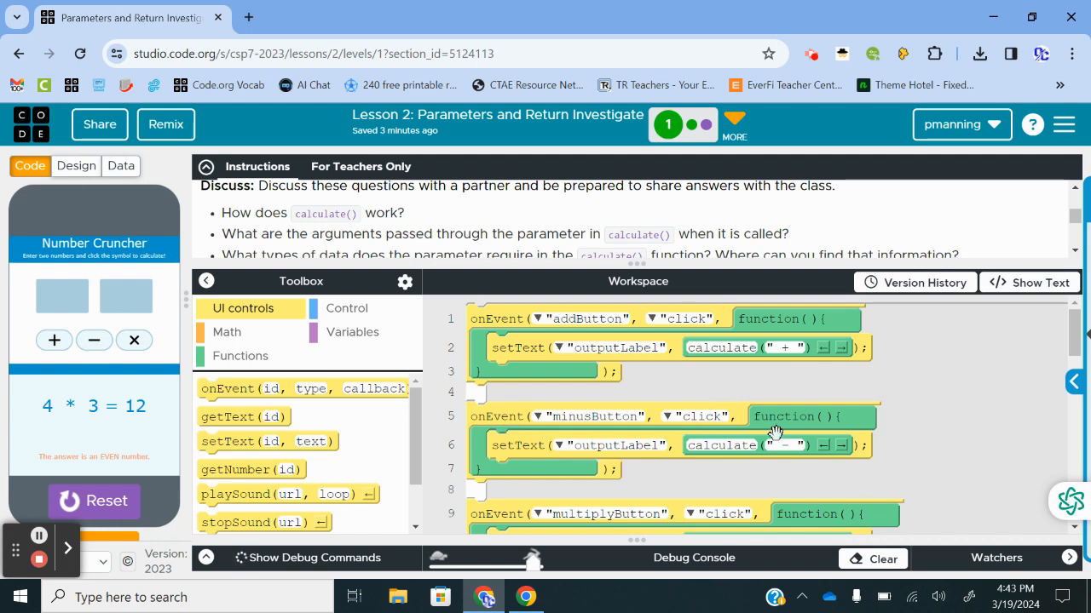
scroll("down", 3)
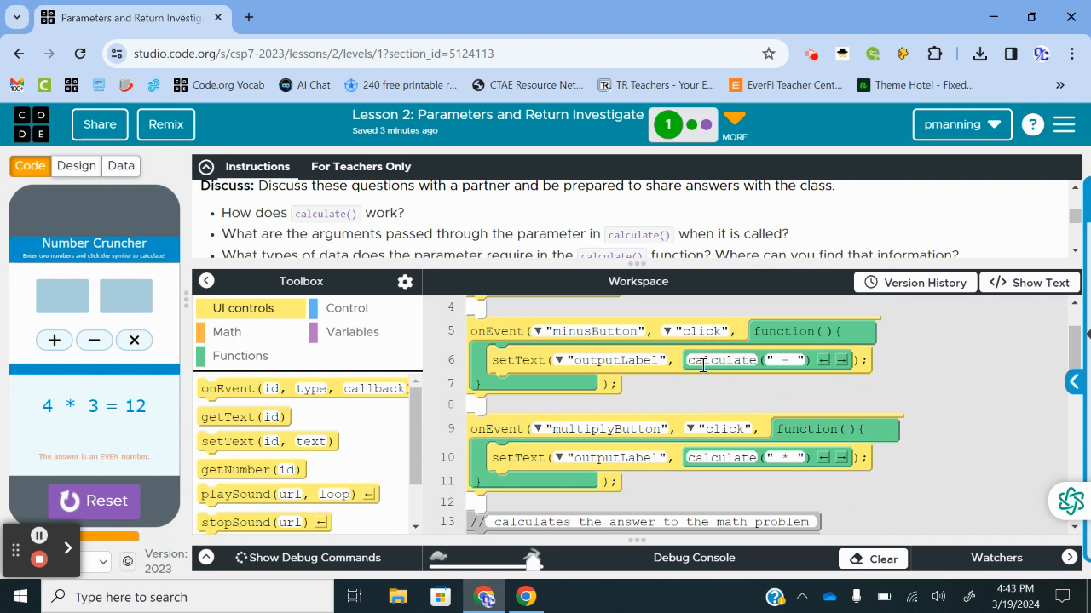
scroll("down", 3)
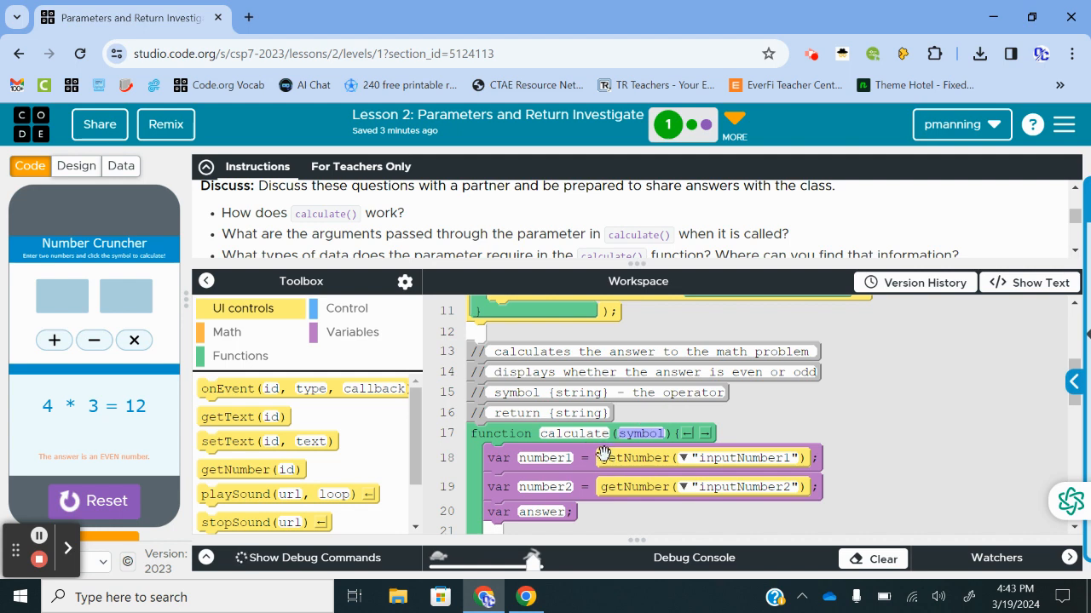
mouse_move(549, 487)
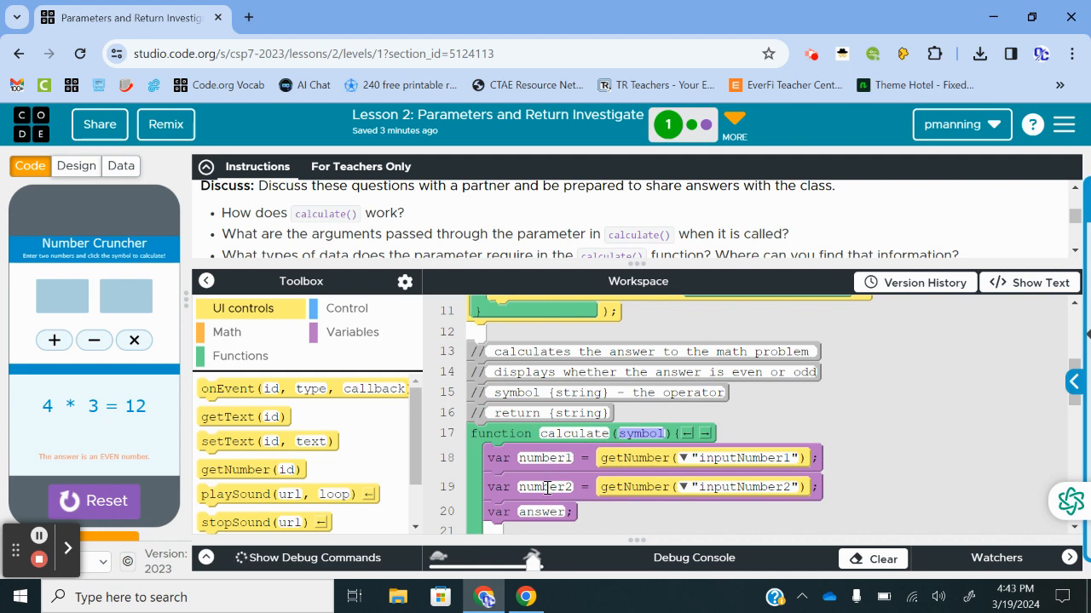
mouse_move(709, 259)
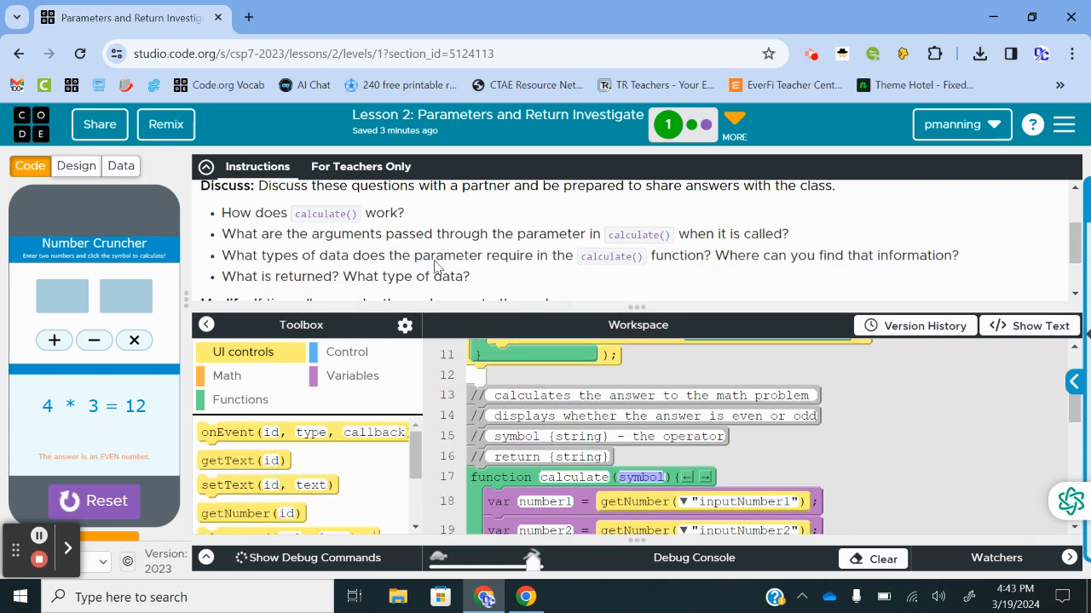
mouse_move(787, 273)
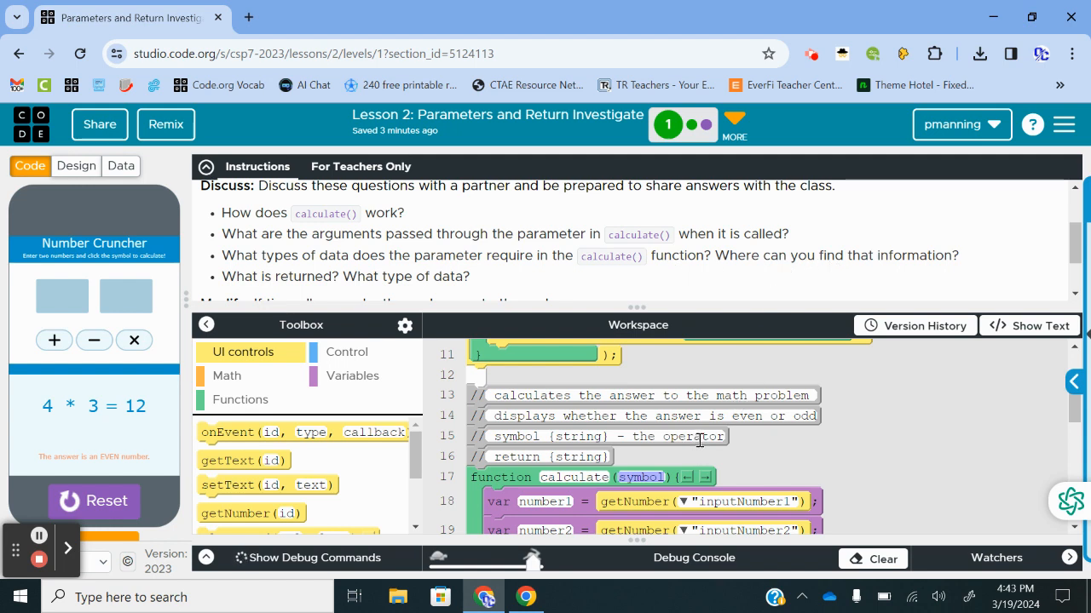
mouse_move(515, 273)
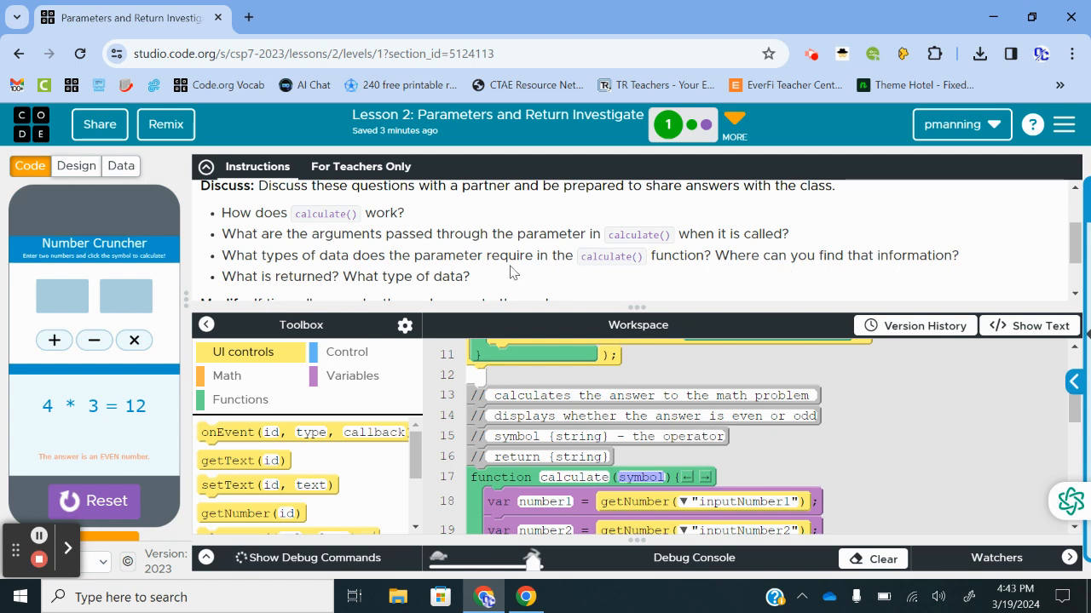
mouse_move(409, 263)
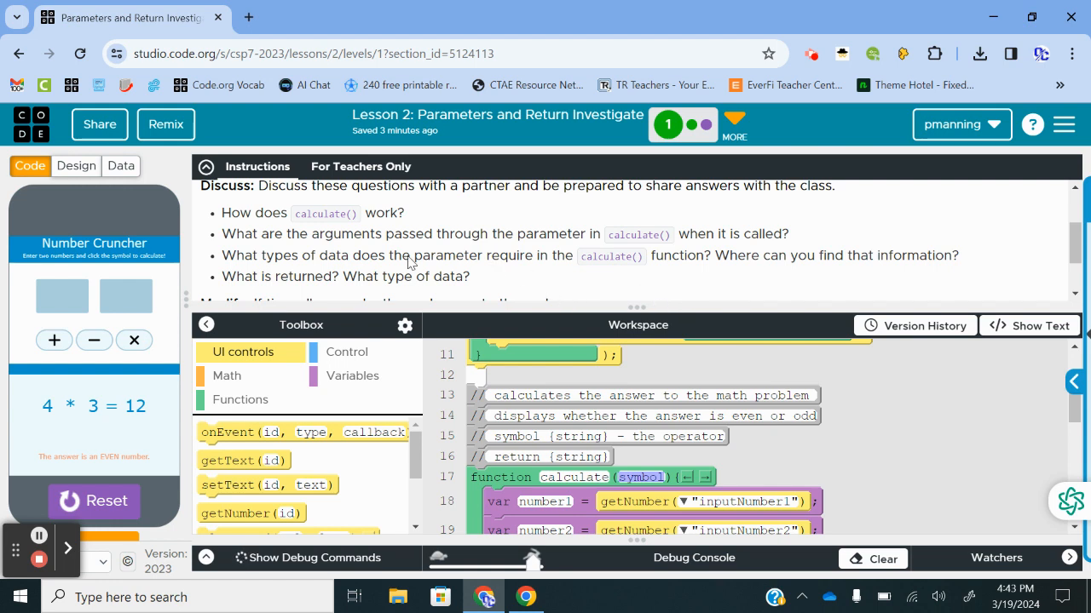
scroll("down", 3)
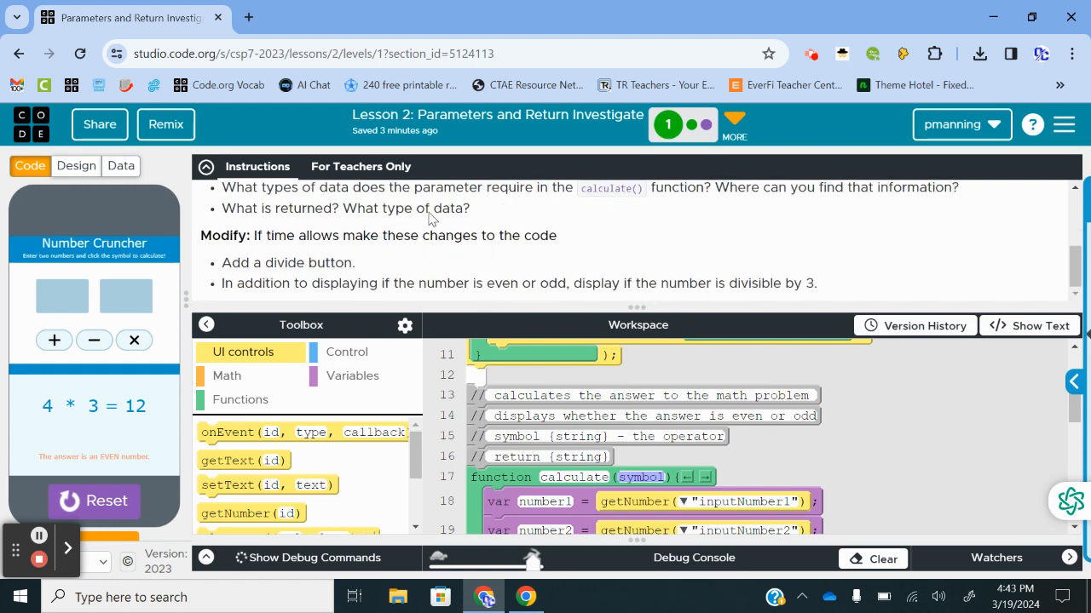
mouse_move(545, 298)
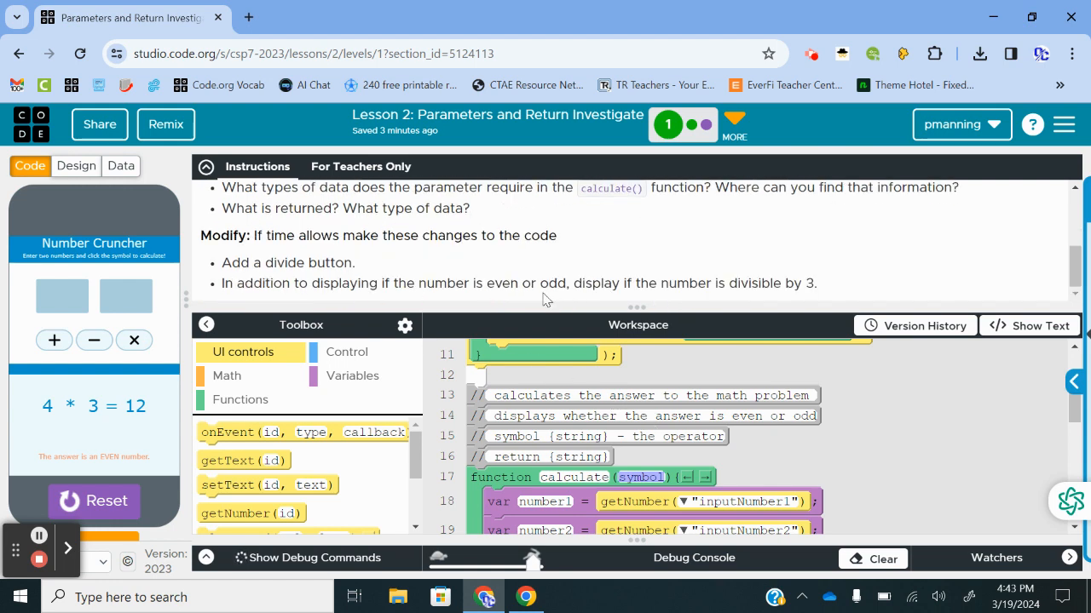
mouse_move(443, 289)
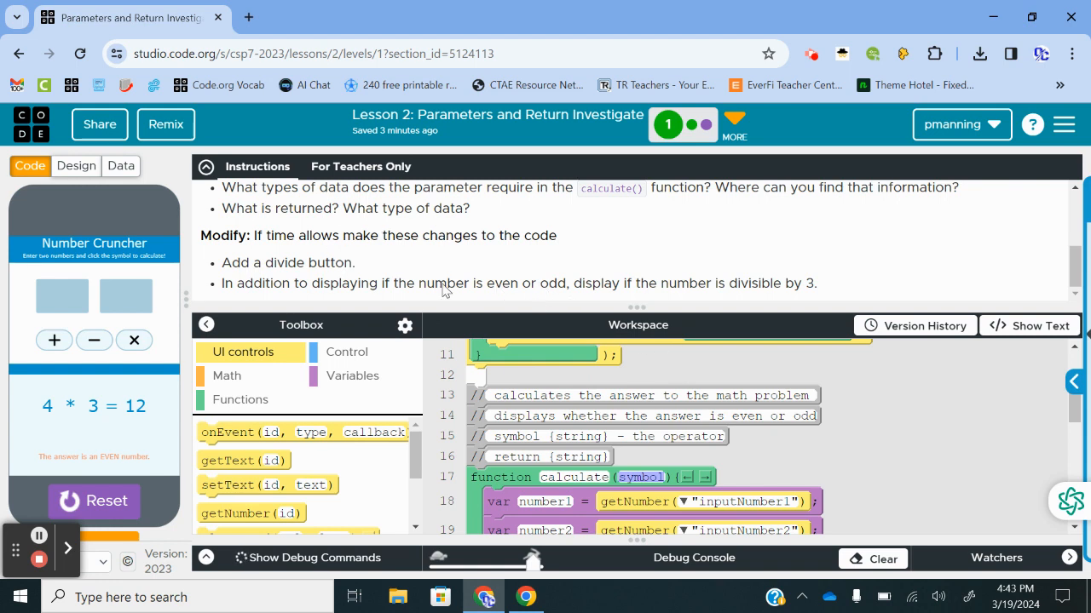
scroll("down", 3)
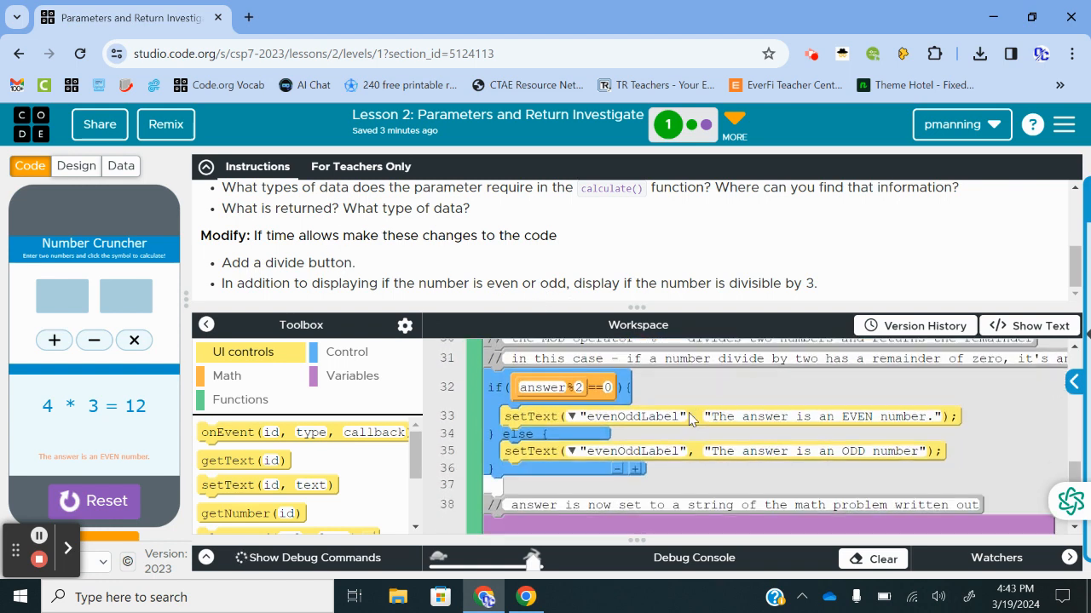
scroll("down", 3)
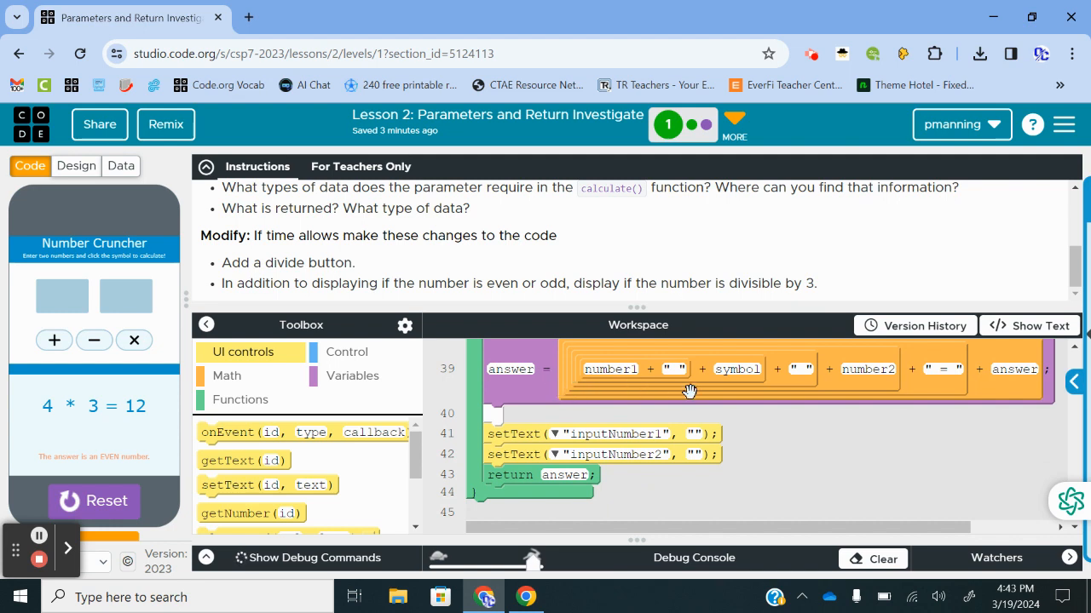
mouse_move(906, 382)
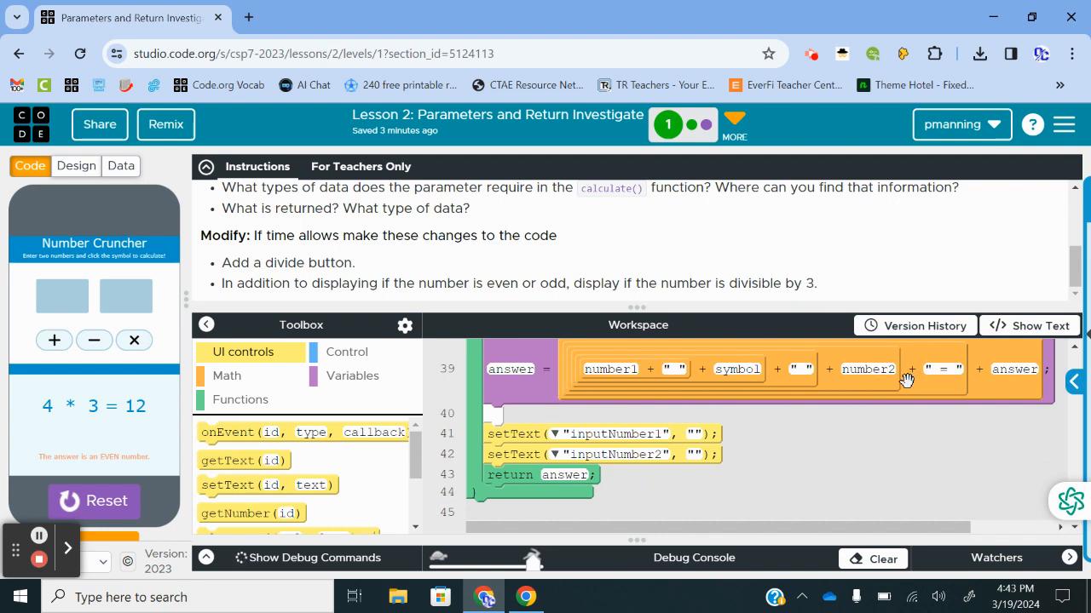
scroll("up", 3)
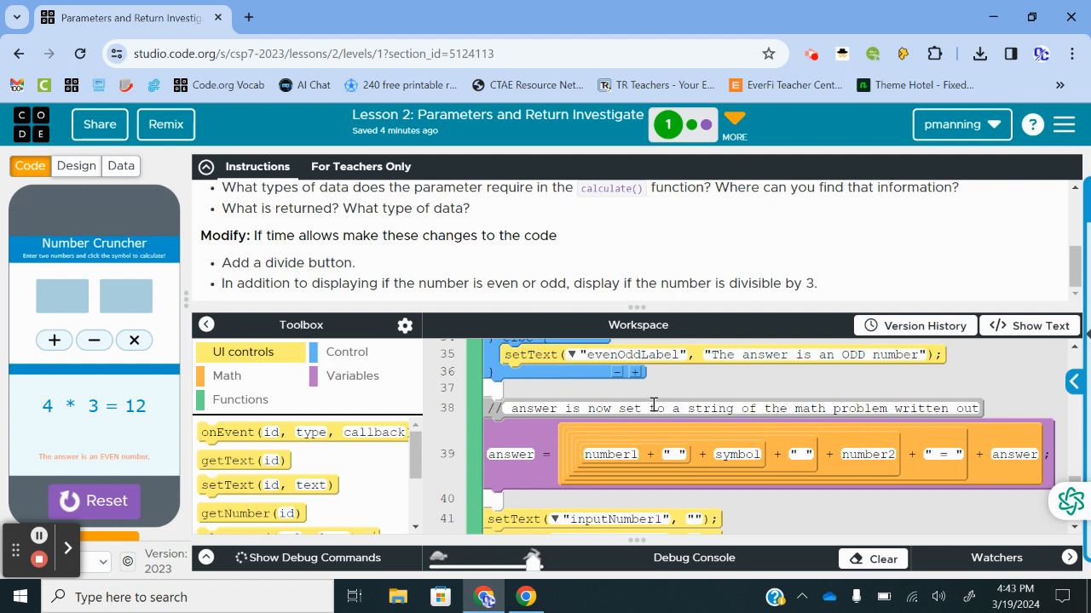
mouse_move(701, 440)
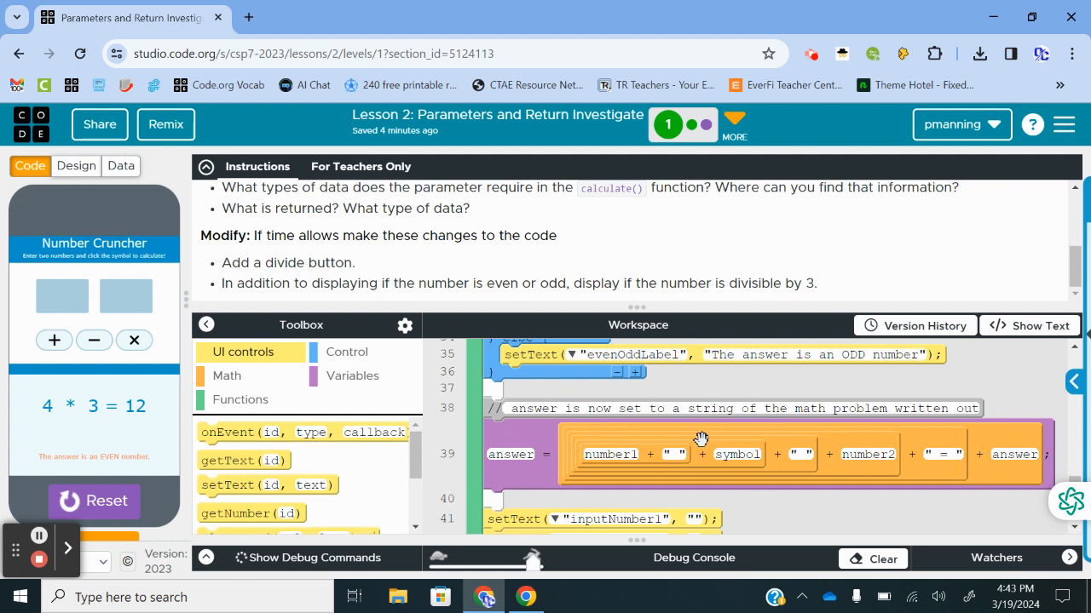
scroll("up", 3)
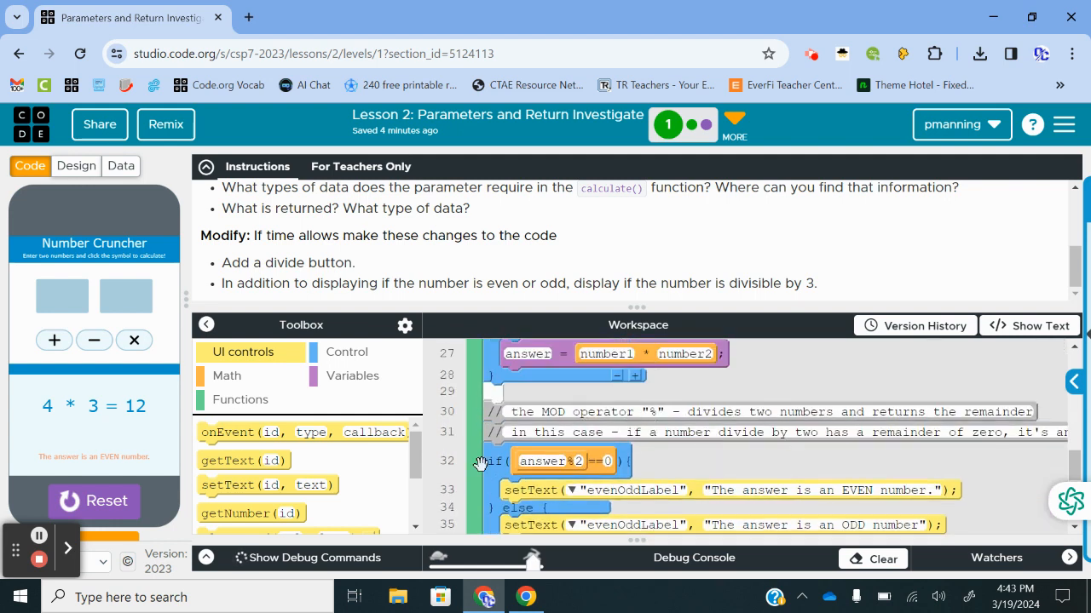
scroll("down", 3)
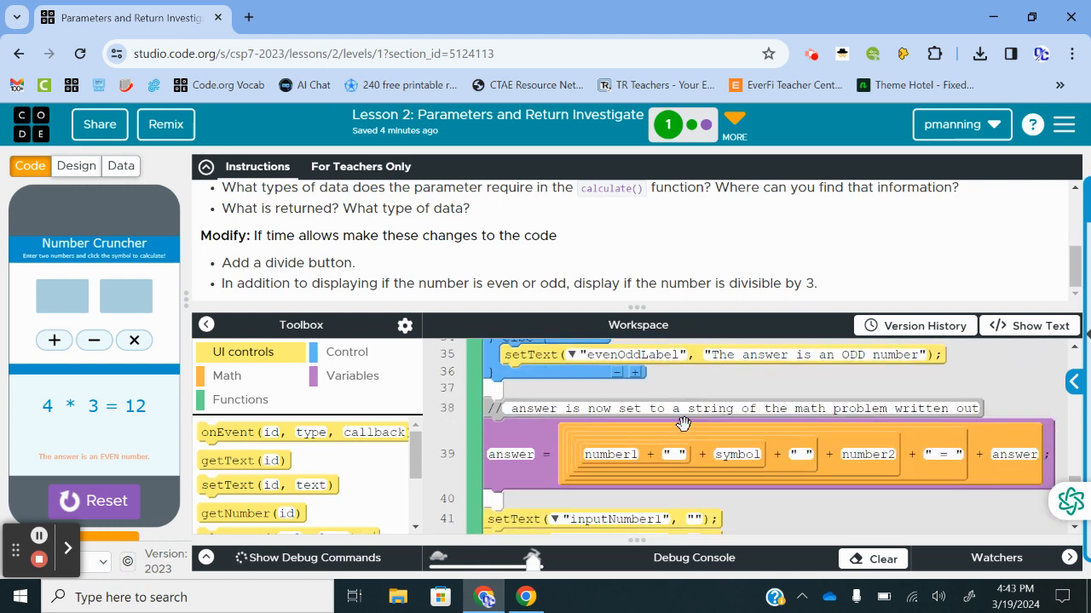
mouse_move(624, 457)
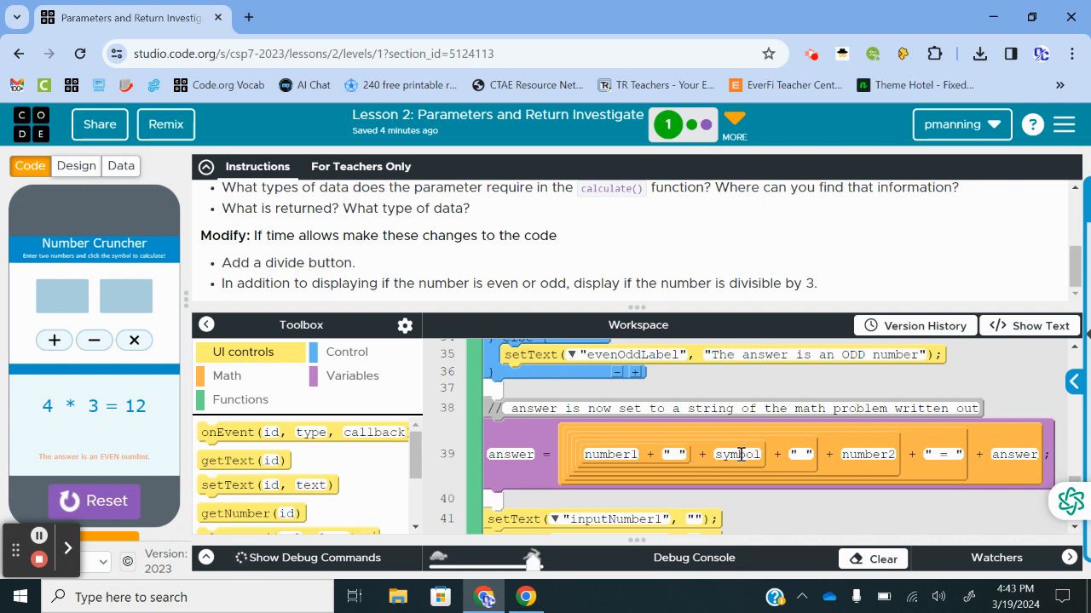
mouse_move(742, 446)
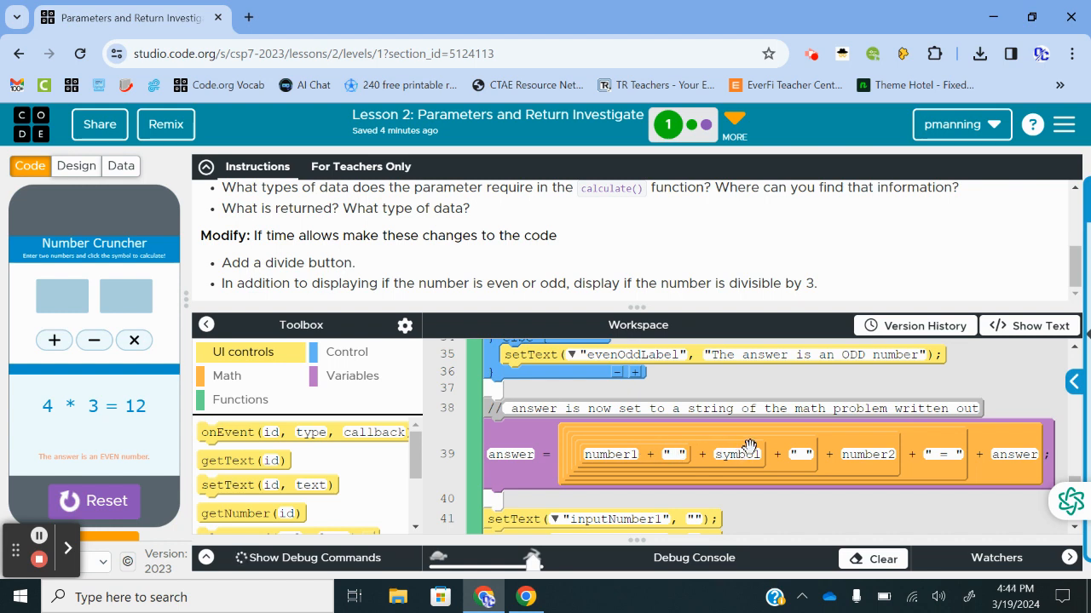
mouse_move(1029, 457)
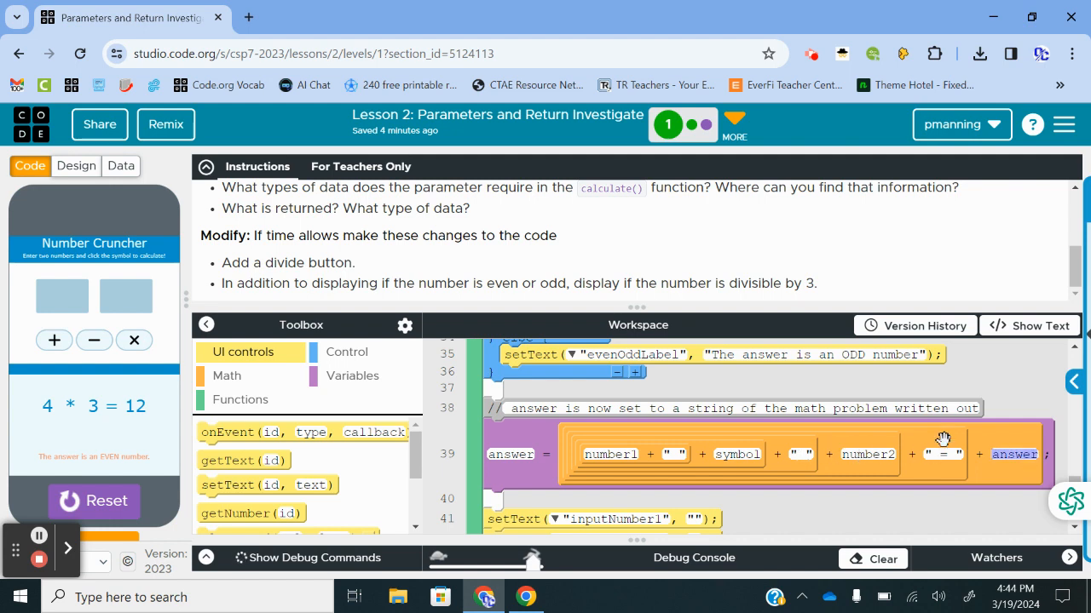
scroll("down", 3)
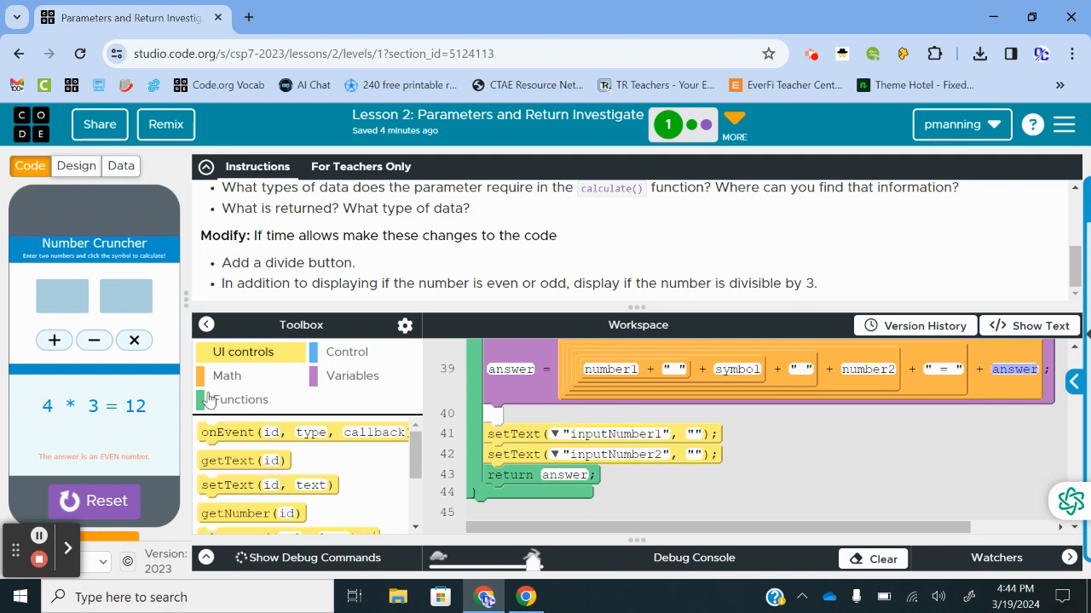
mouse_move(145, 426)
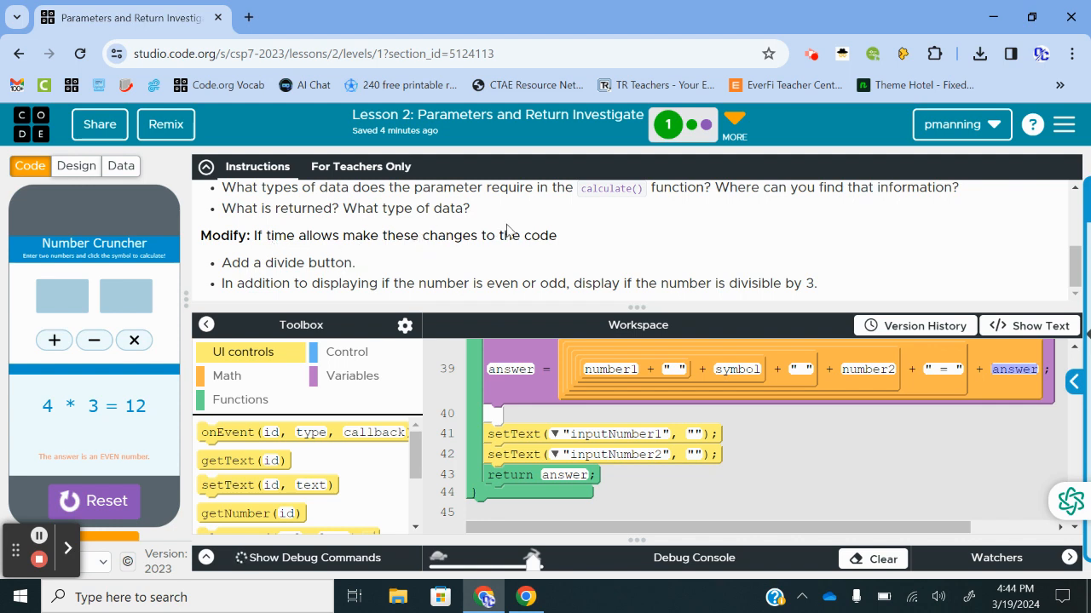
mouse_move(349, 269)
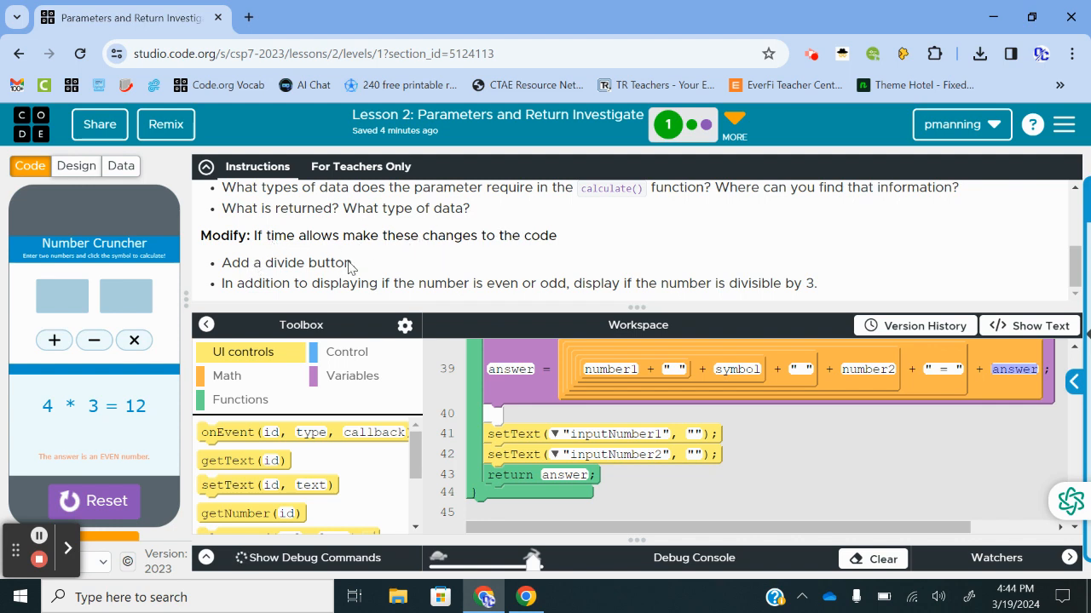
mouse_move(512, 290)
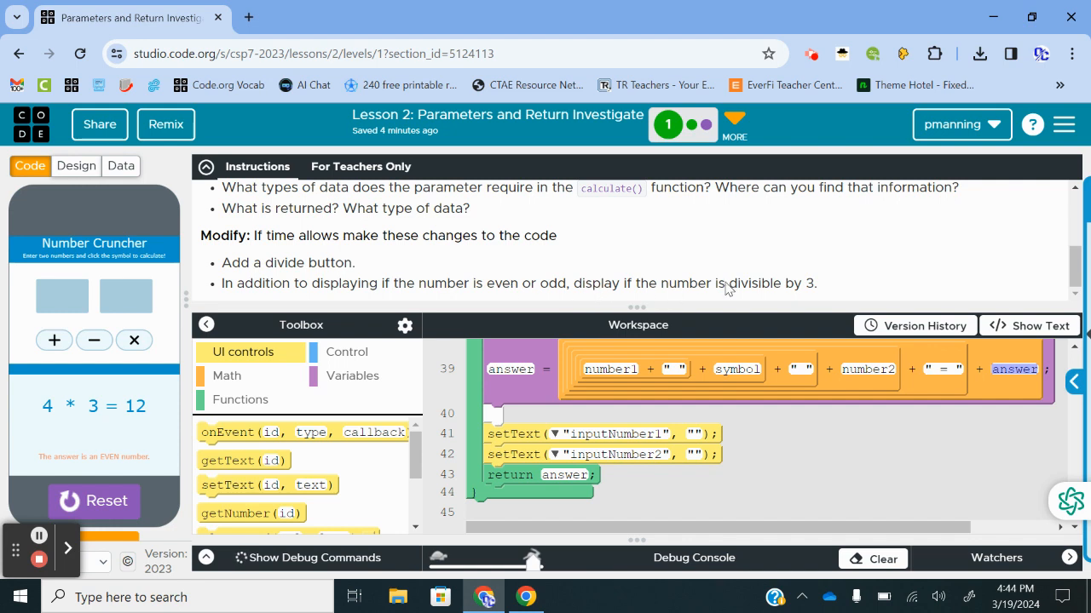
mouse_move(712, 262)
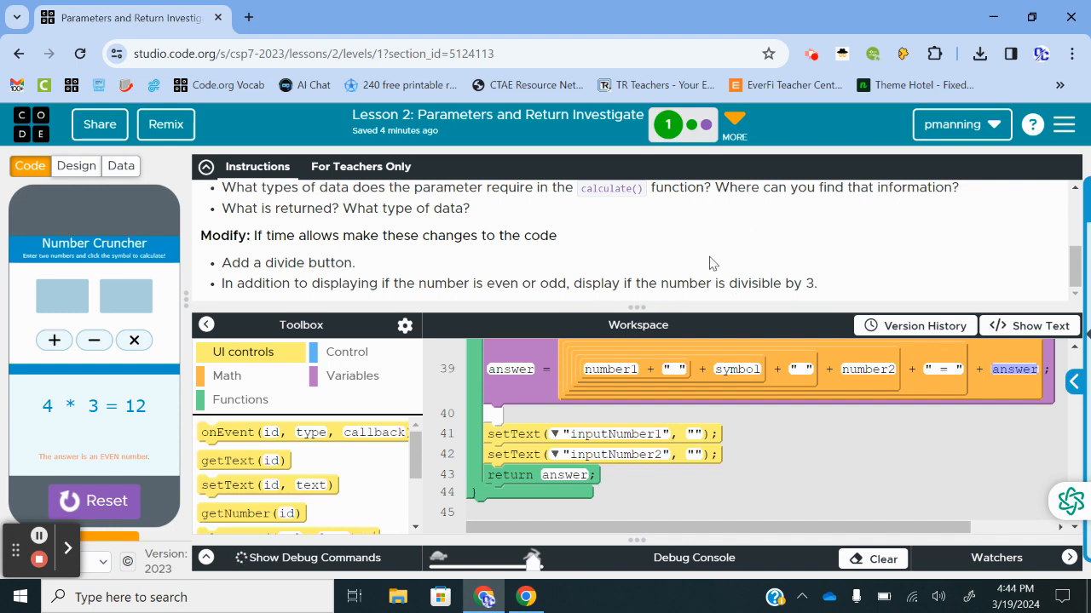
mouse_move(668, 293)
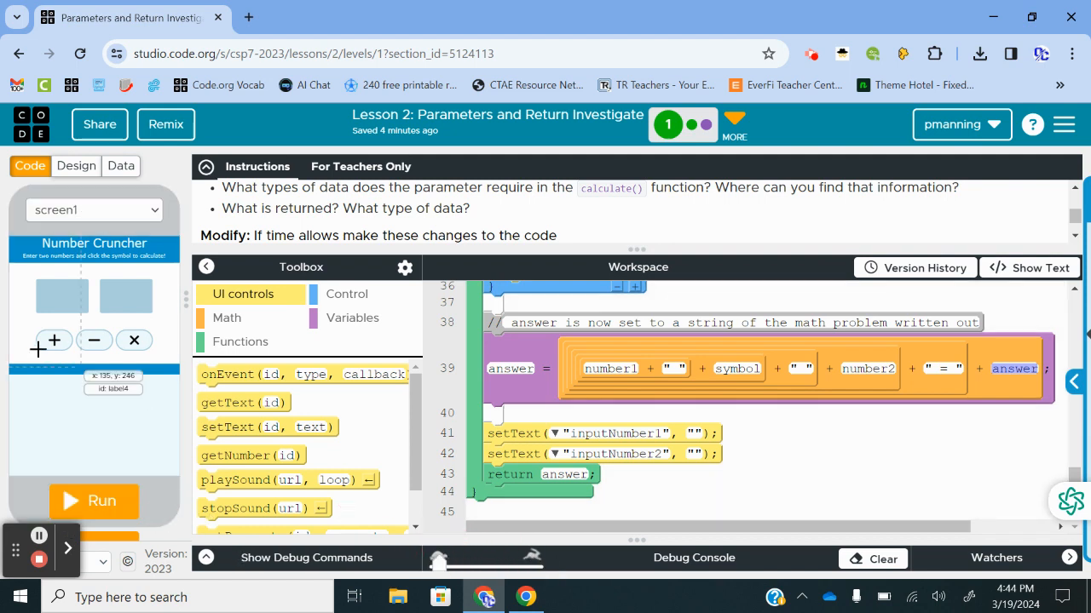
mouse_move(116, 232)
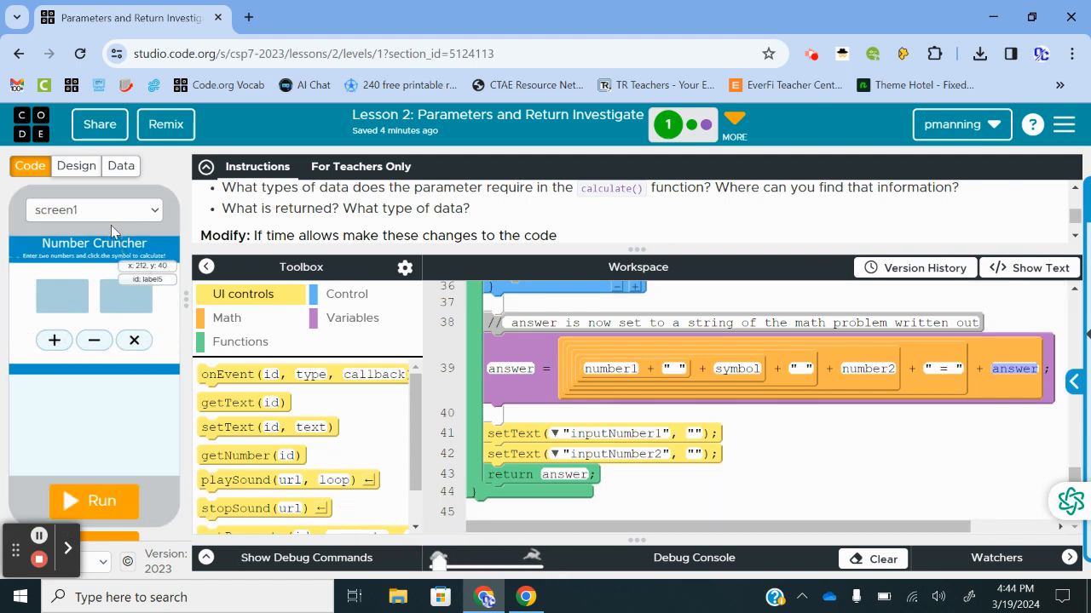
Switch to Design mode so addButton's properties are shown for editing
left_click(75, 165)
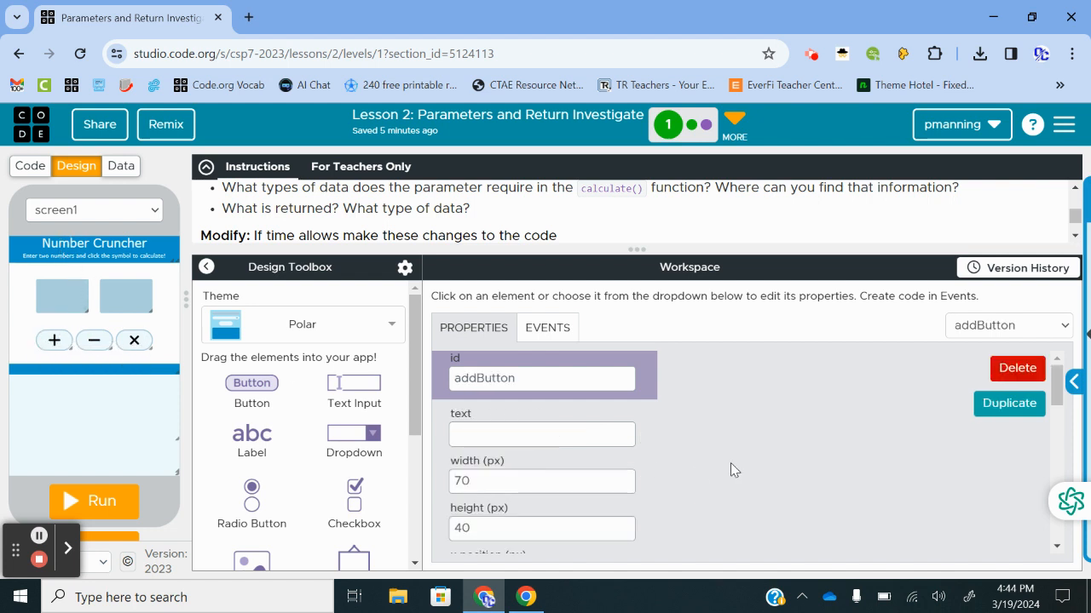
Set minusButton's x position to 95 and confirm addButton at 20 and multiplyButton at 170
scroll("down", 3)
type("20")
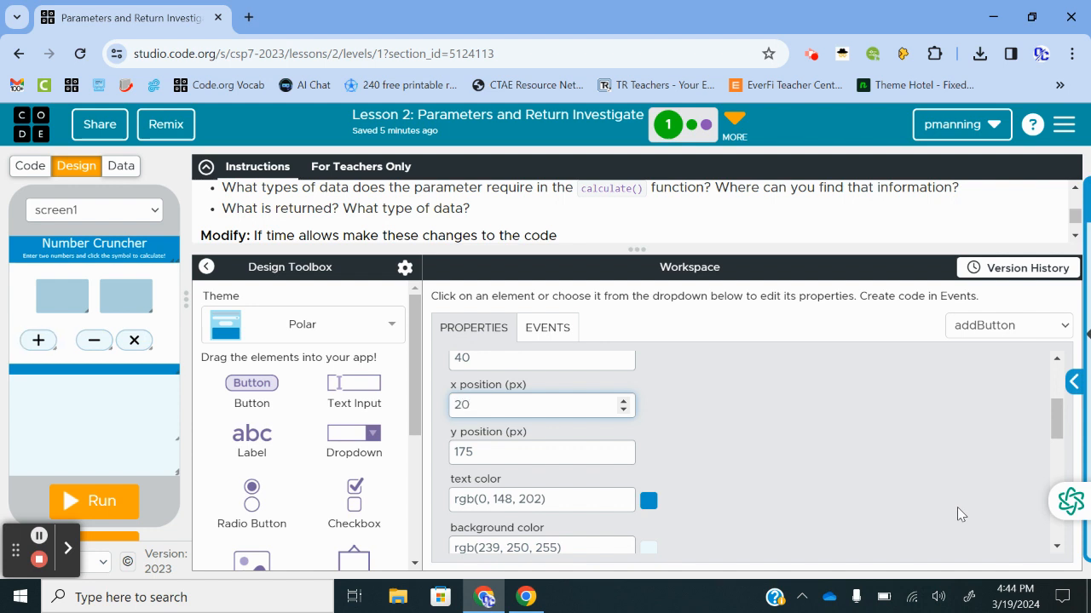
mouse_move(94, 341)
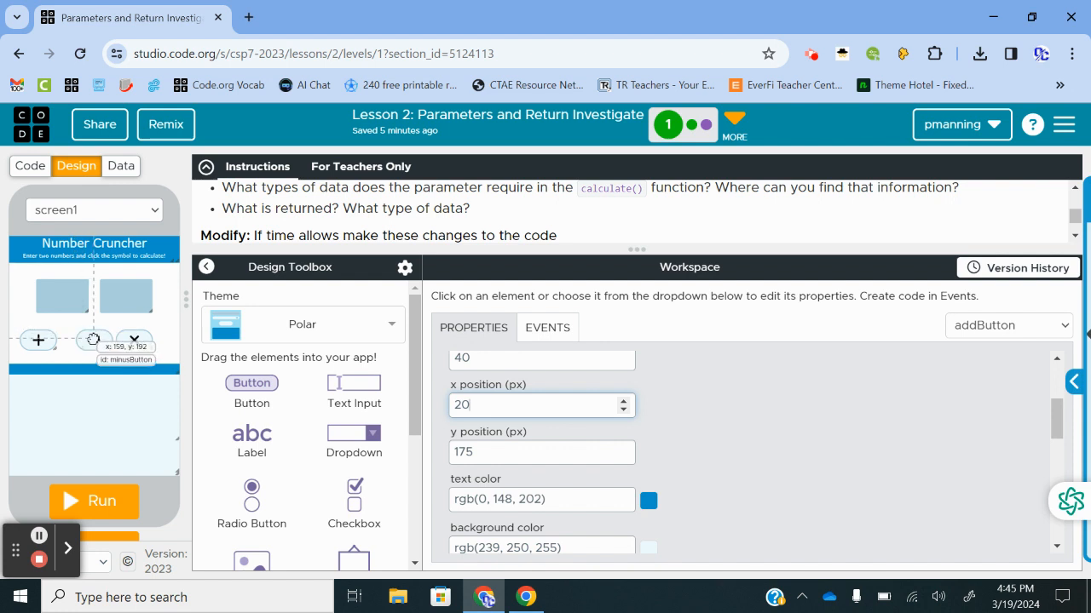
left_click(94, 339)
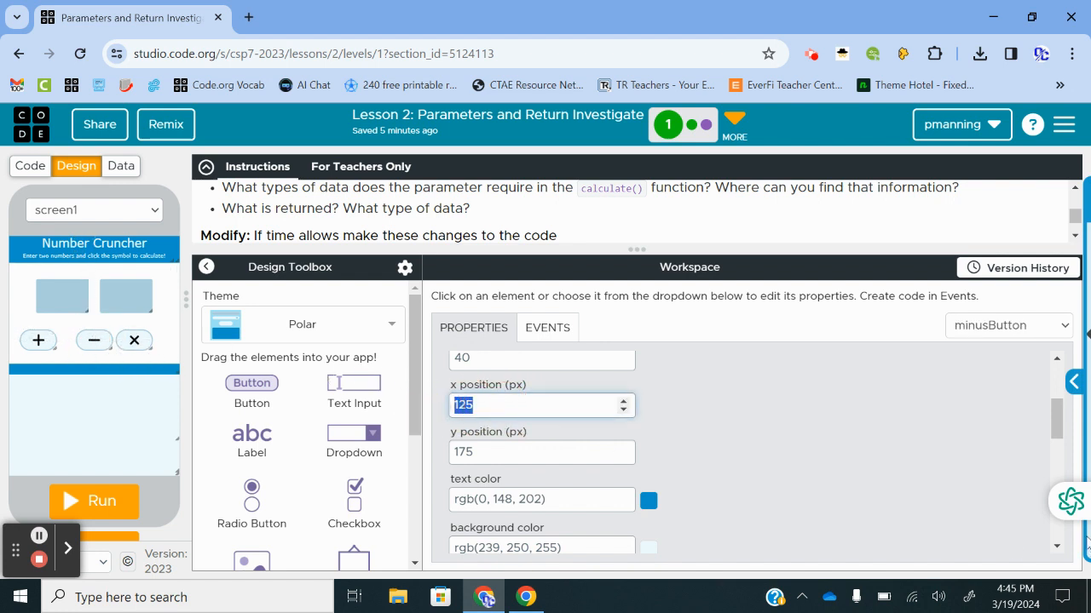
type("95")
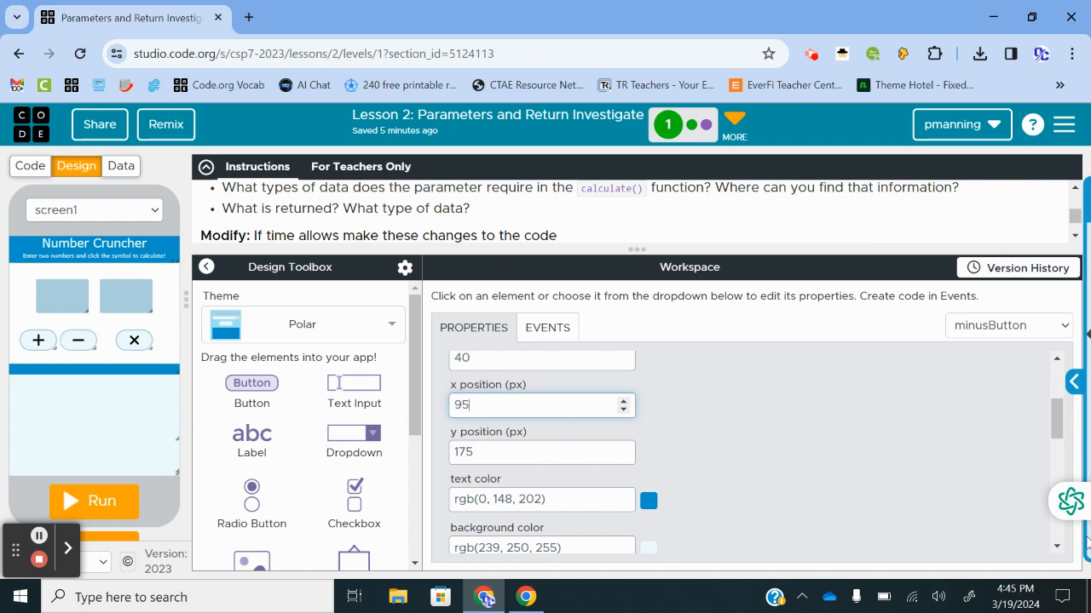
mouse_move(133, 339)
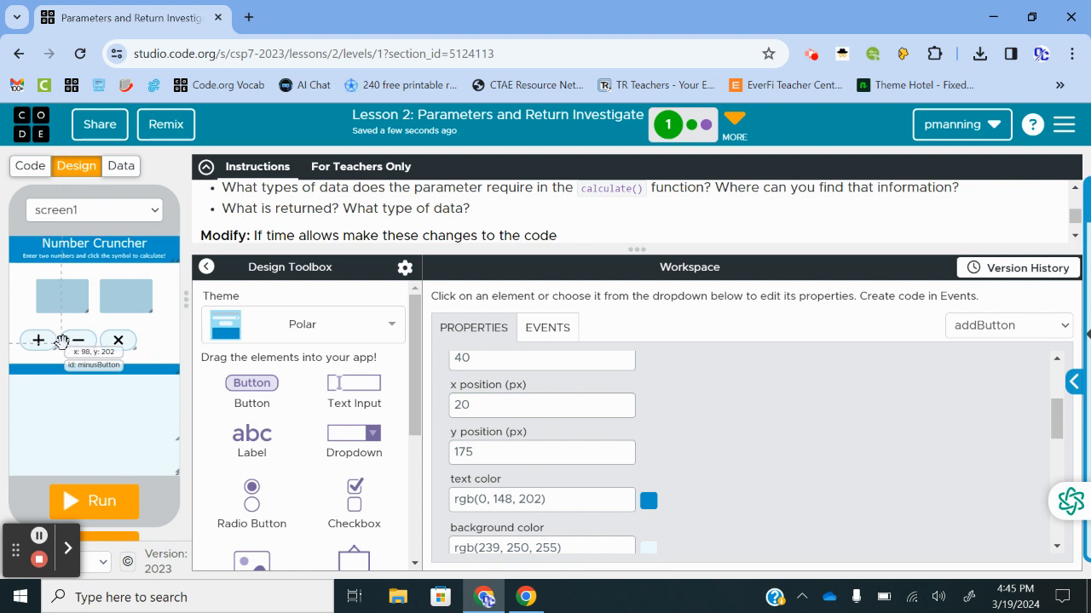
left_click(118, 341)
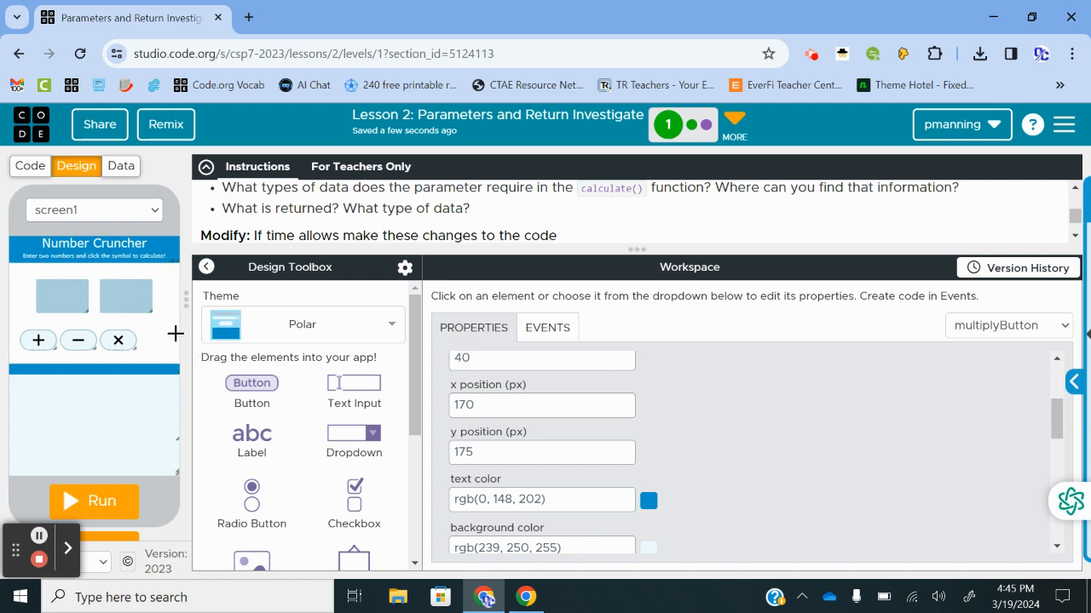
mouse_move(119, 341)
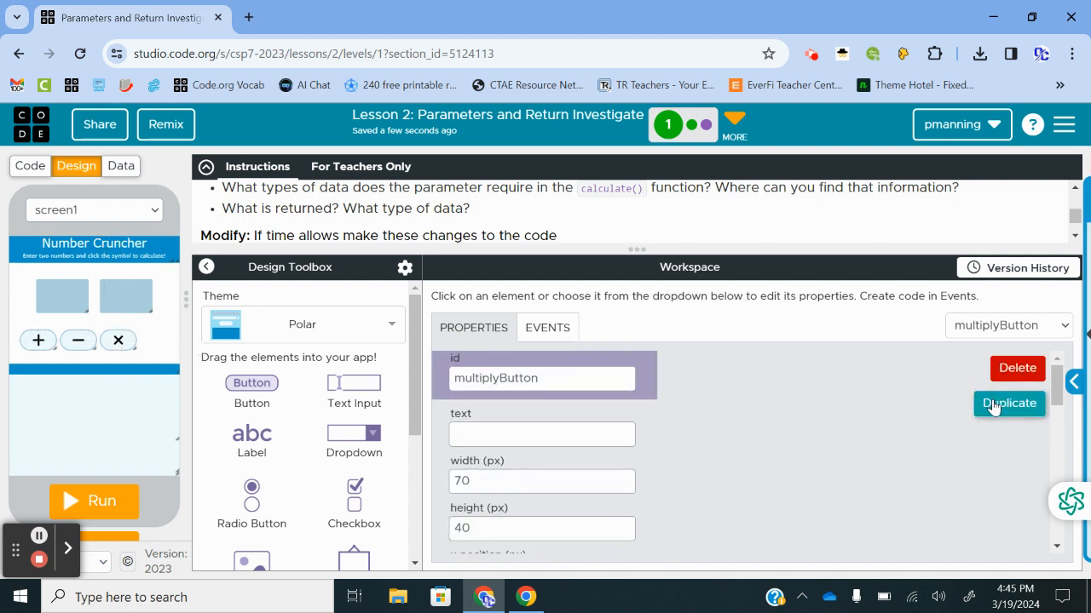
Duplicate the multiply button and place the copy, button1, at x 245 at the end of the row
left_click(1009, 403)
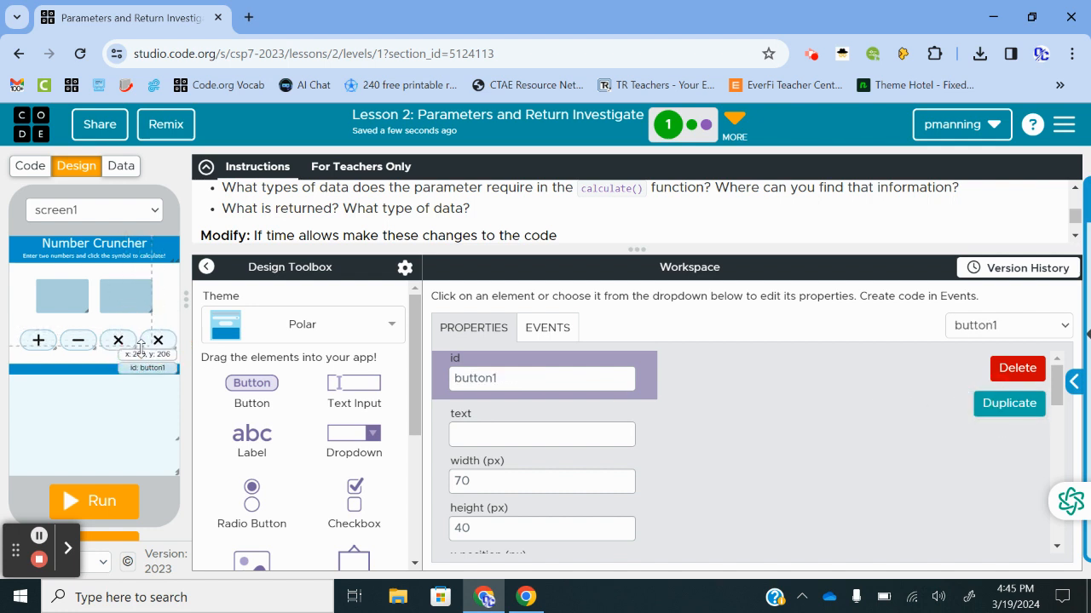
left_click(117, 341)
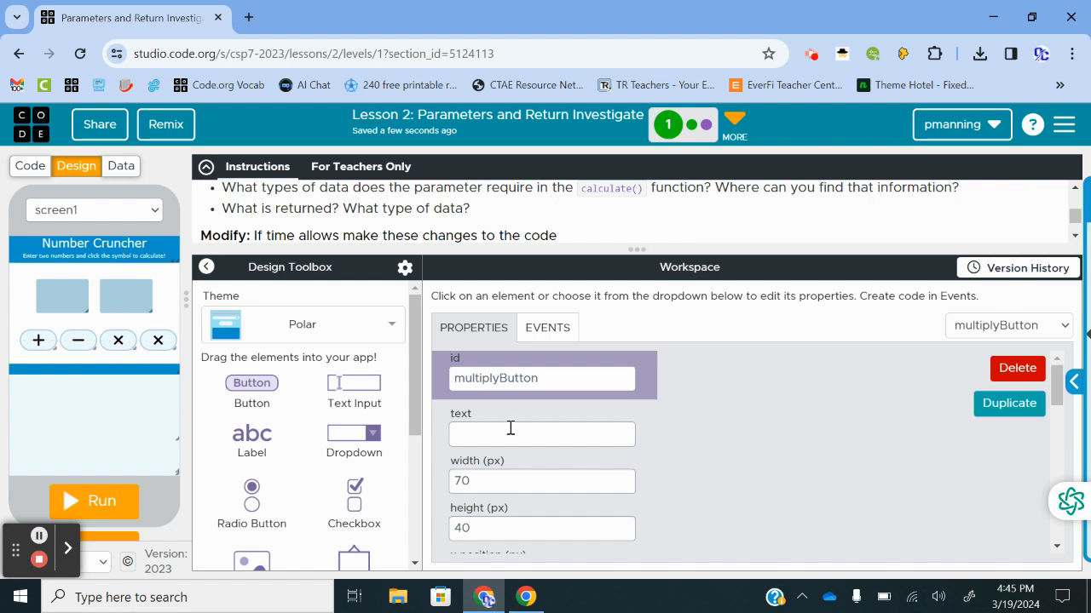
scroll("down", 3)
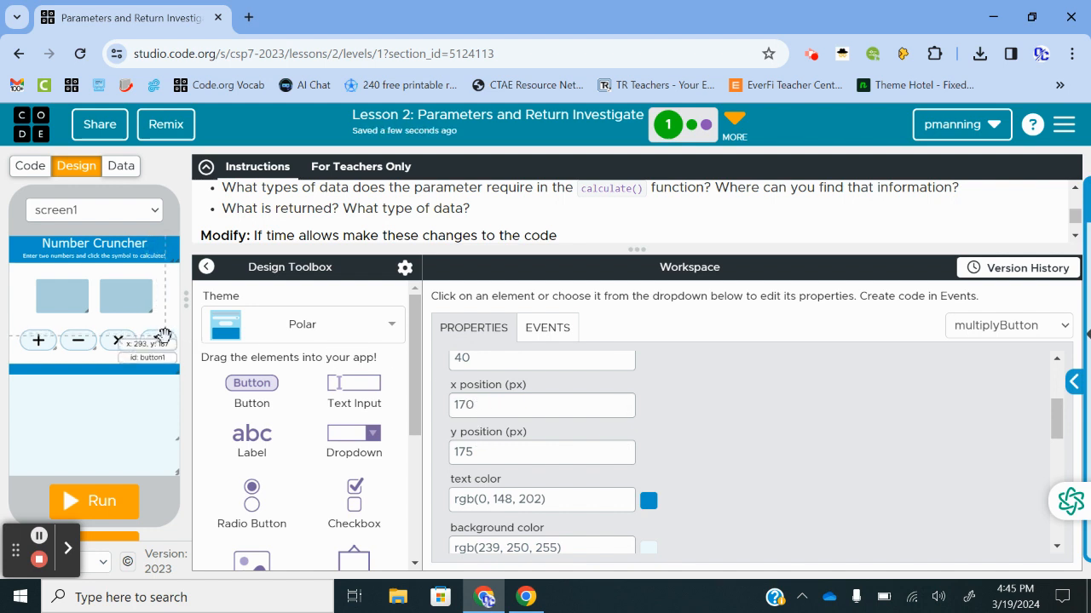
left_click_drag(122, 341, 157, 340)
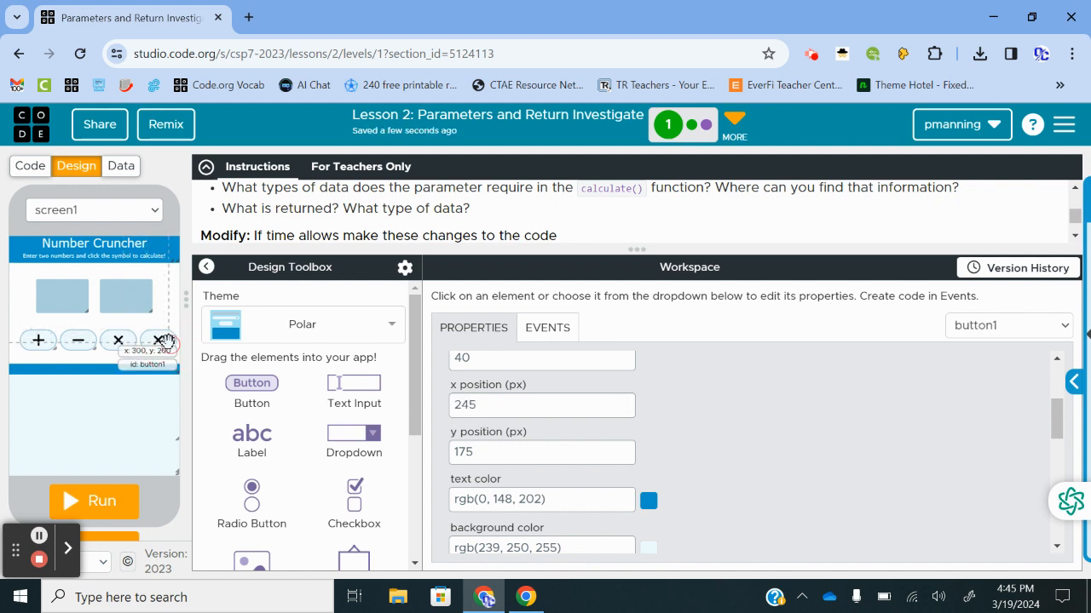
mouse_move(156, 341)
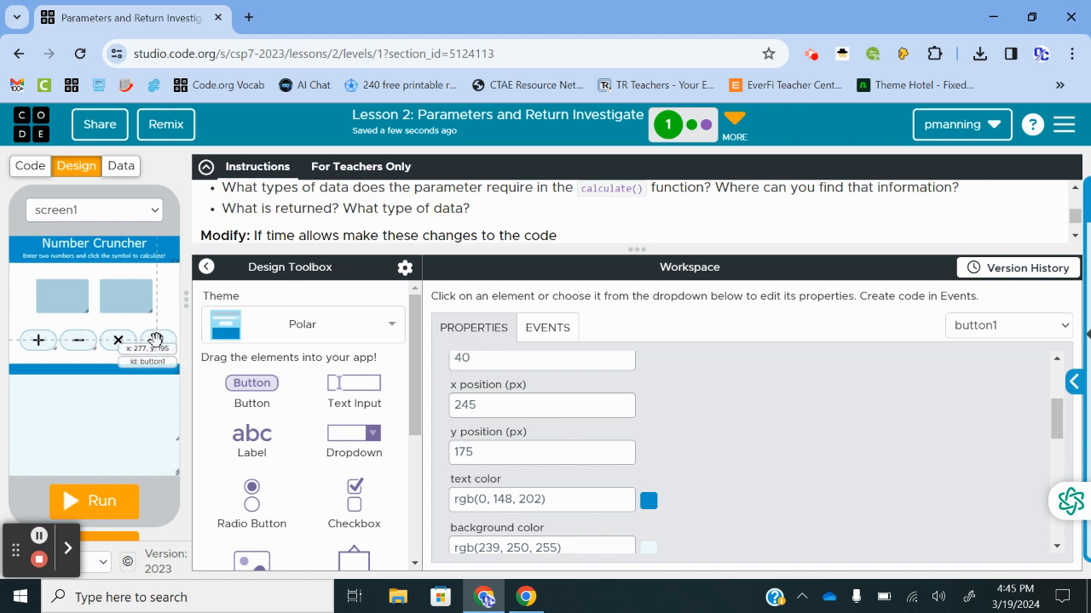
left_click(118, 341)
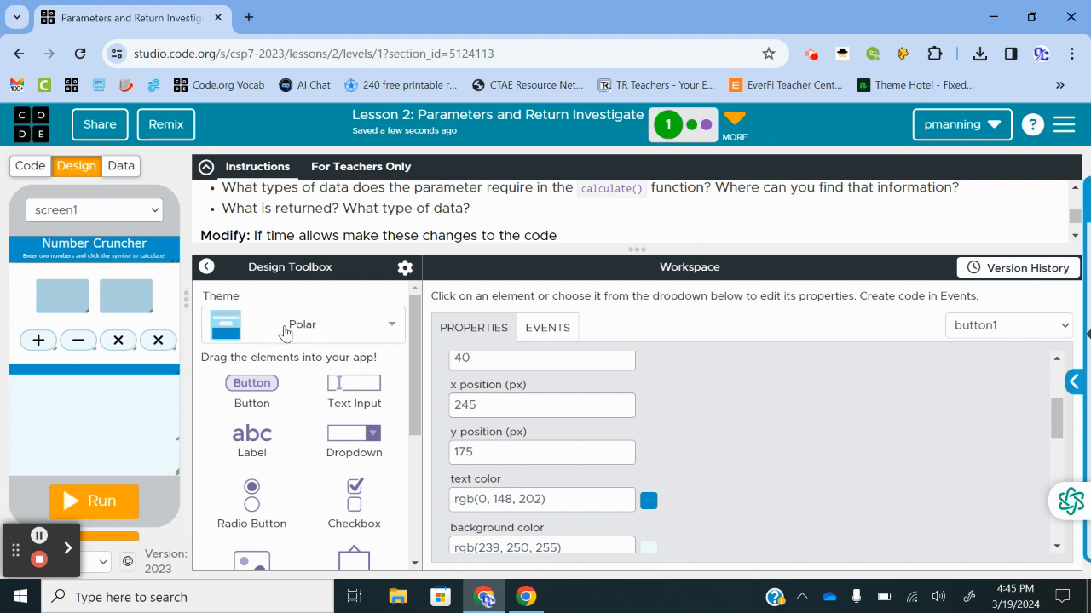
mouse_move(453, 422)
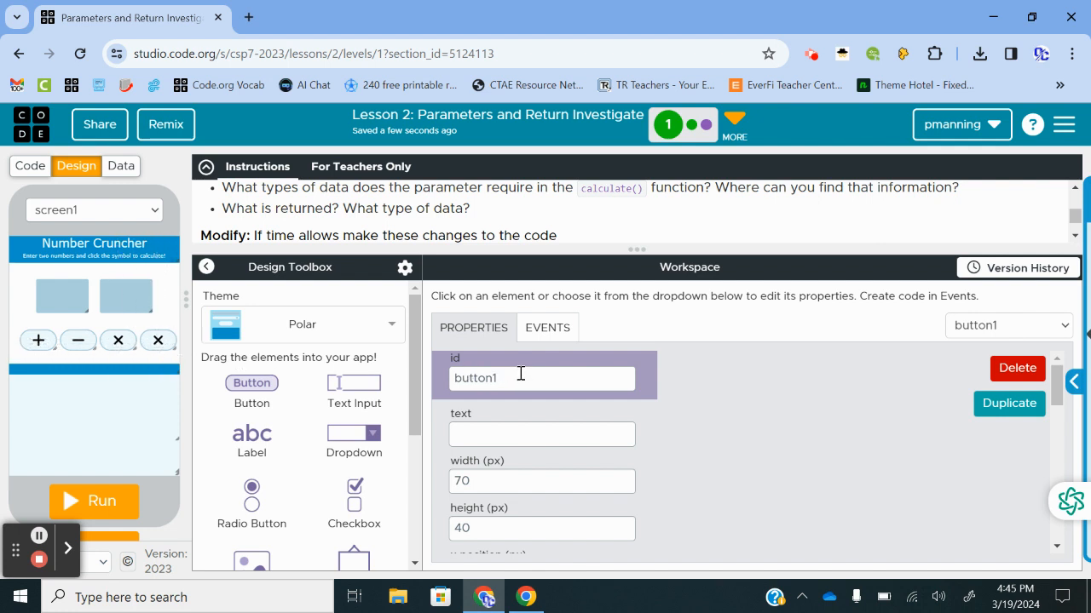
Rename the copied button's id to divideButton
type("divide")
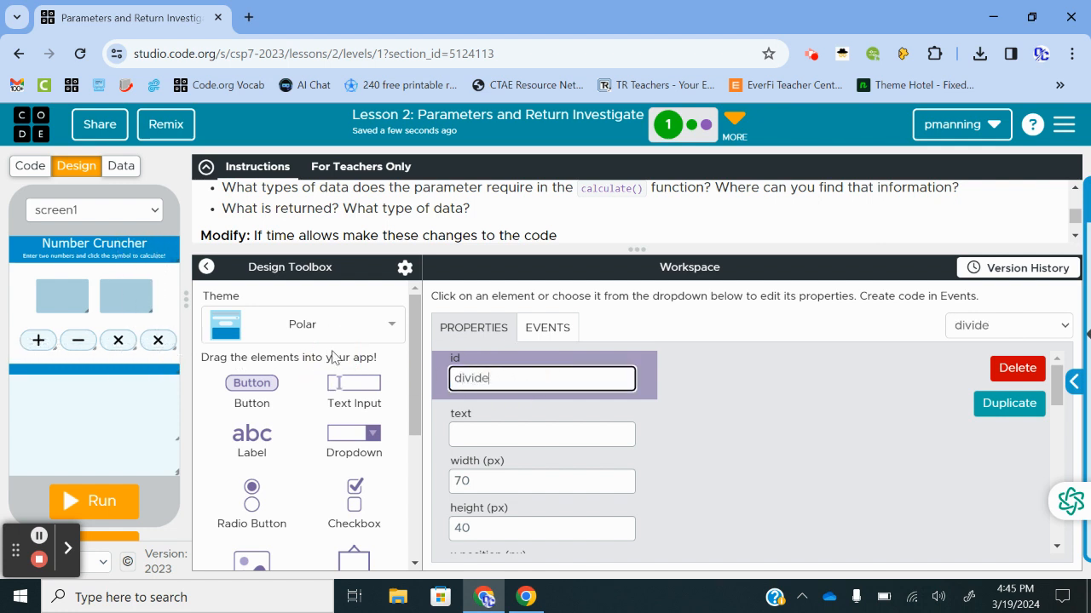
type("Button")
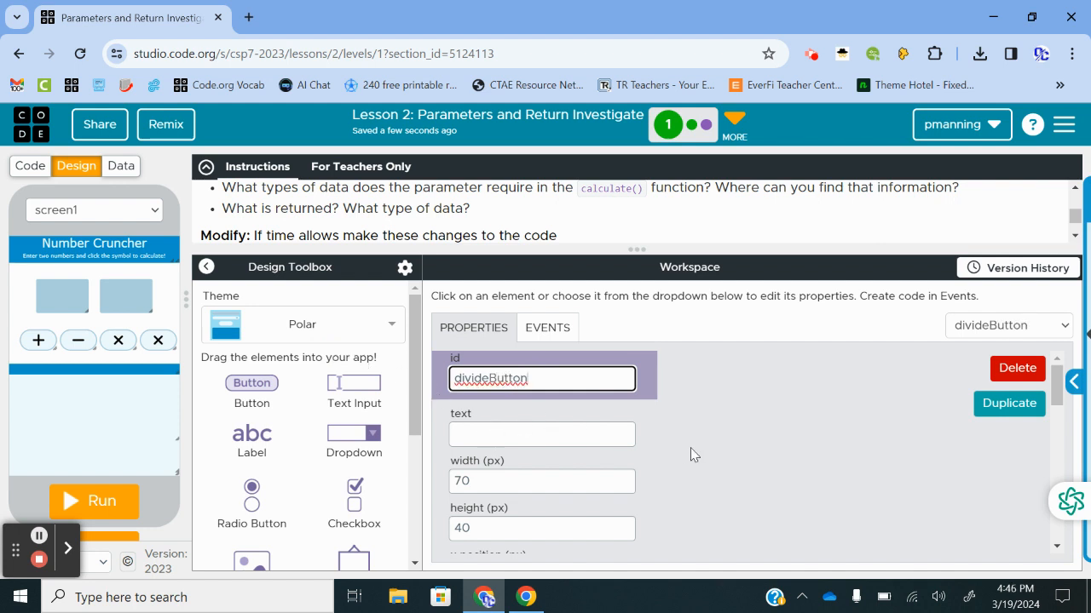
scroll("down", 3)
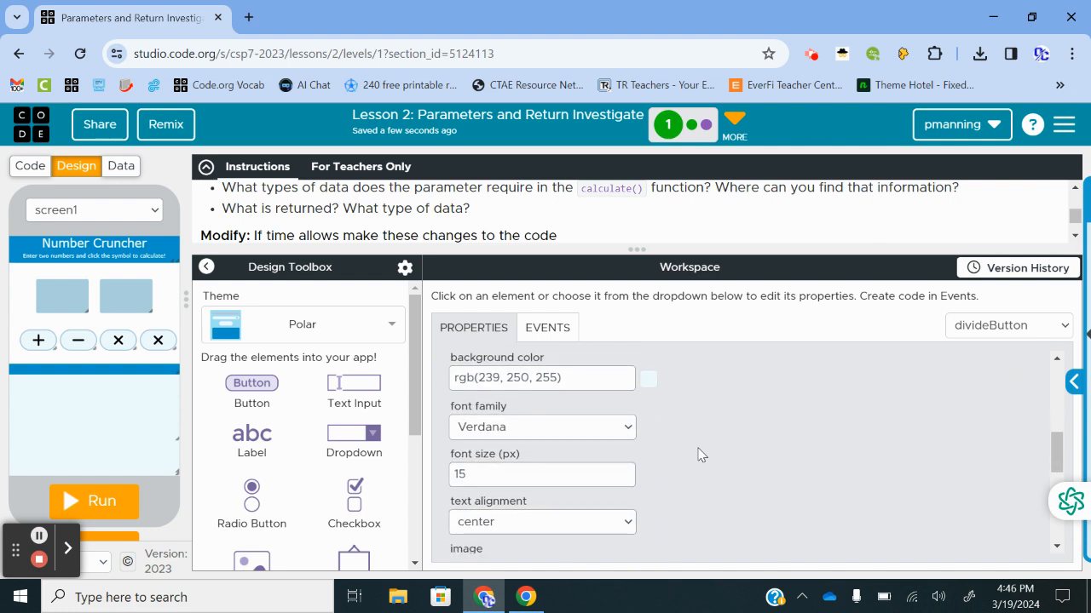
scroll("down", 3)
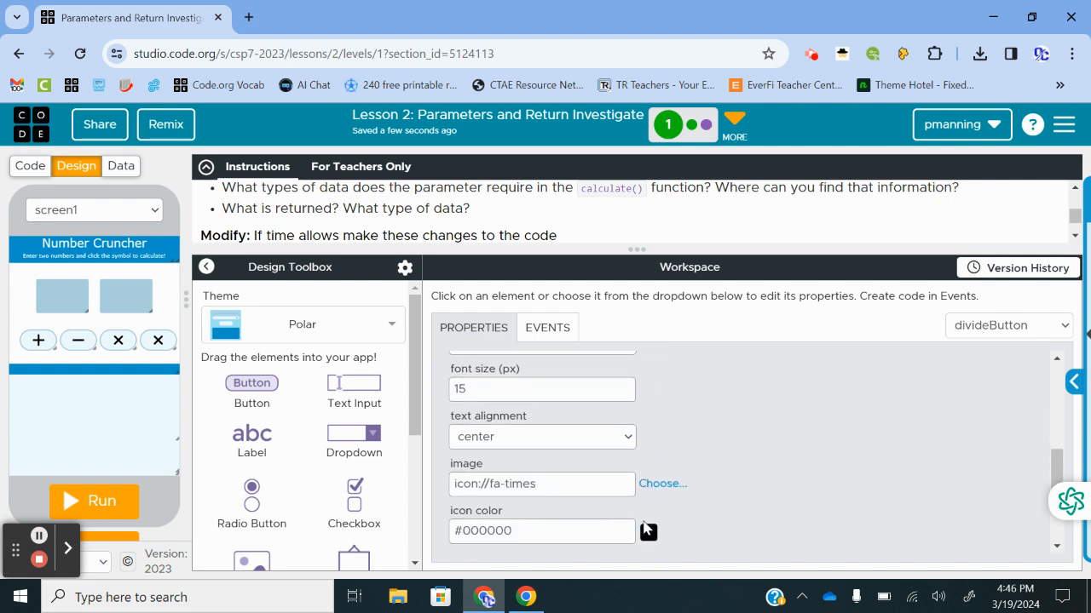
scroll("down", 3)
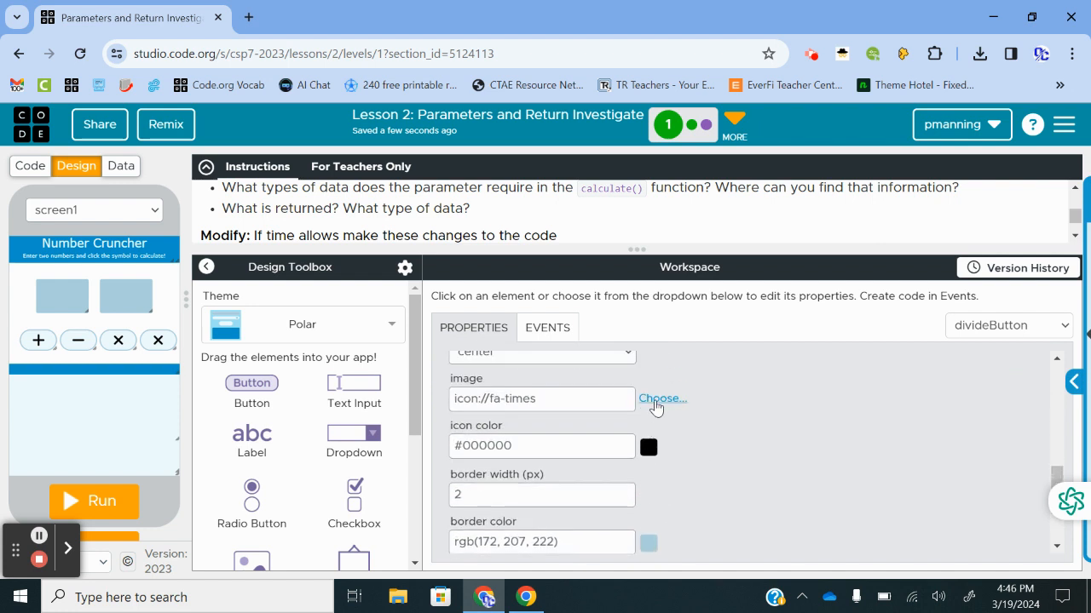
Search the built-in Icons library for a math/divide icon, then close the chooser without picking one
left_click(661, 399)
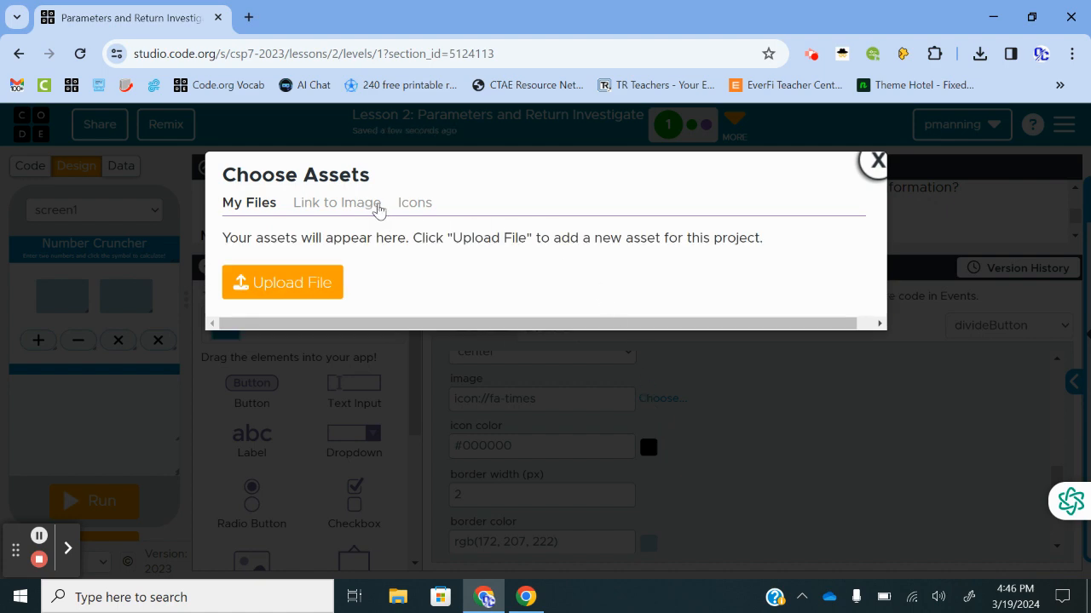
left_click(412, 201)
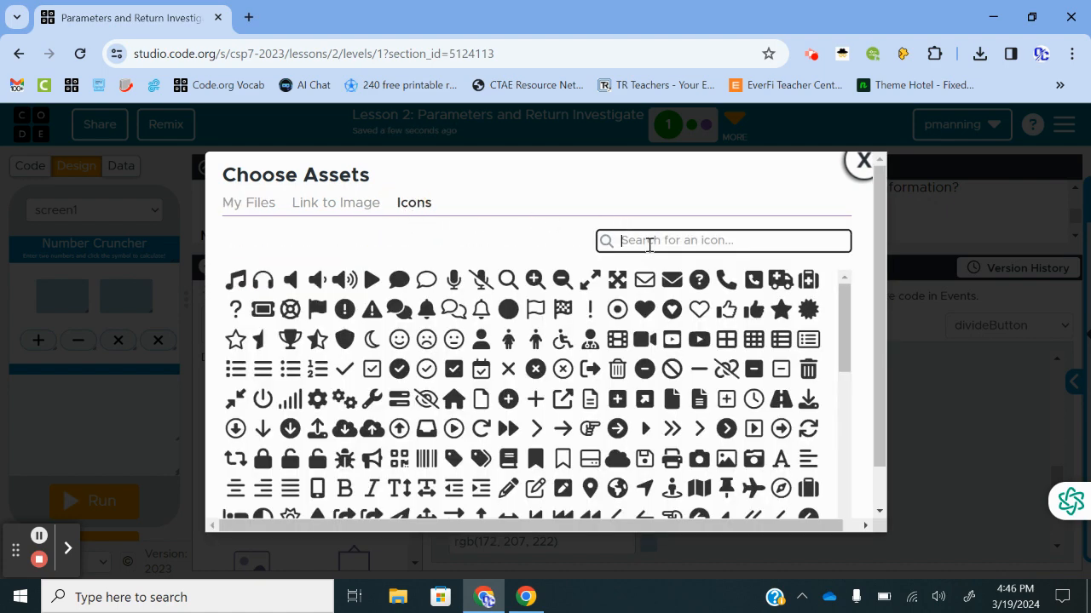
type("math")
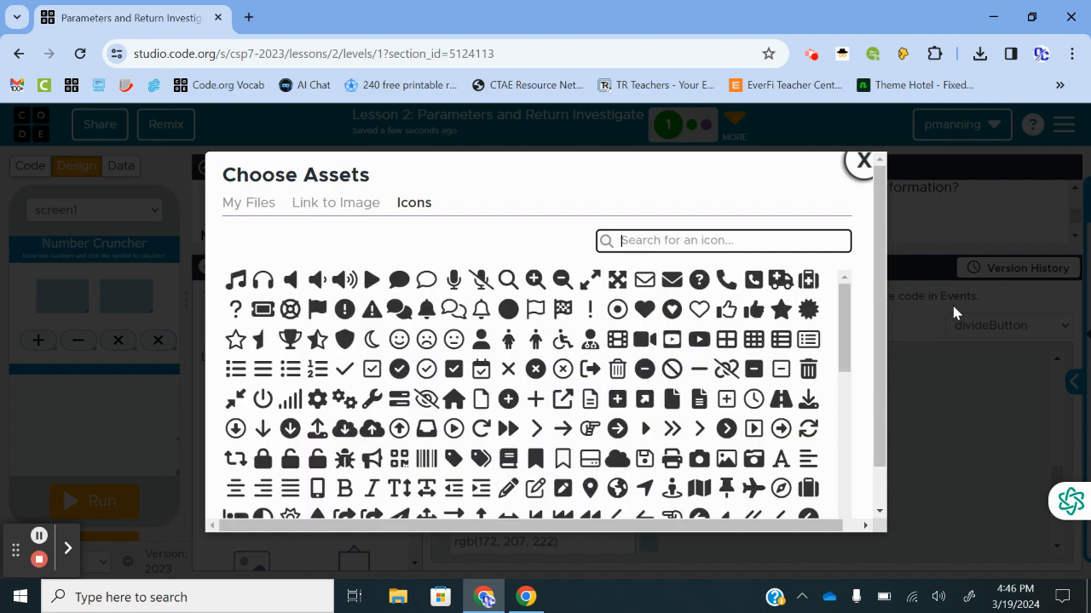
type("add")
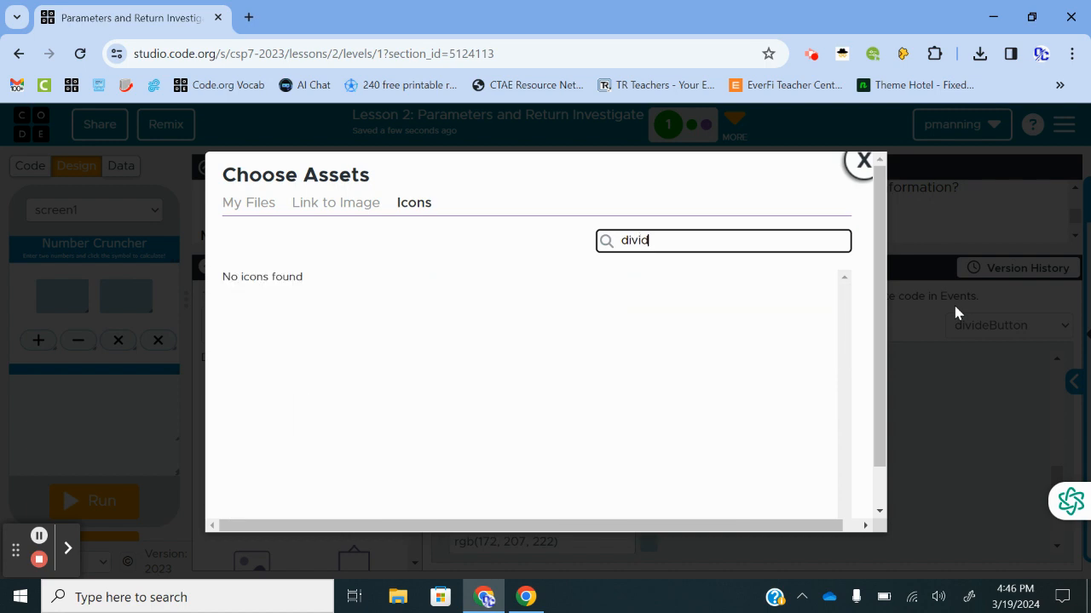
type("e")
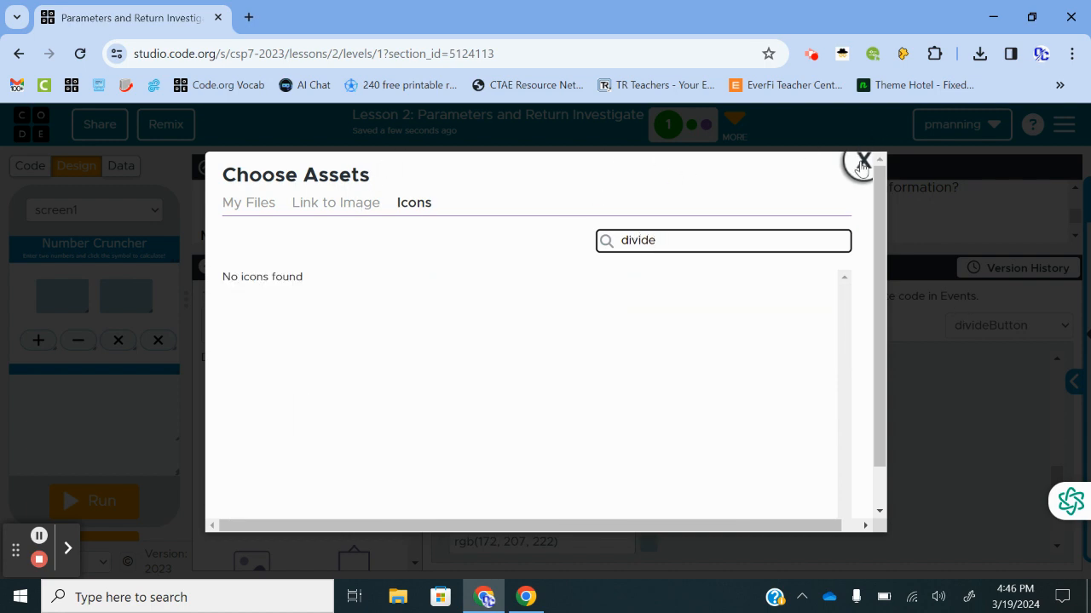
left_click(862, 162)
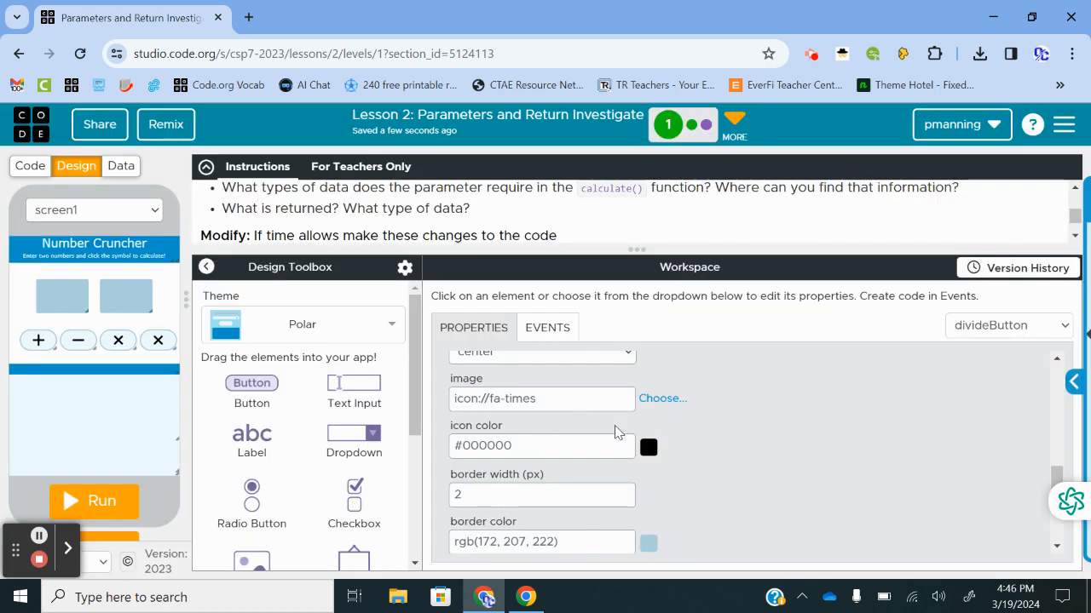
left_click(661, 398)
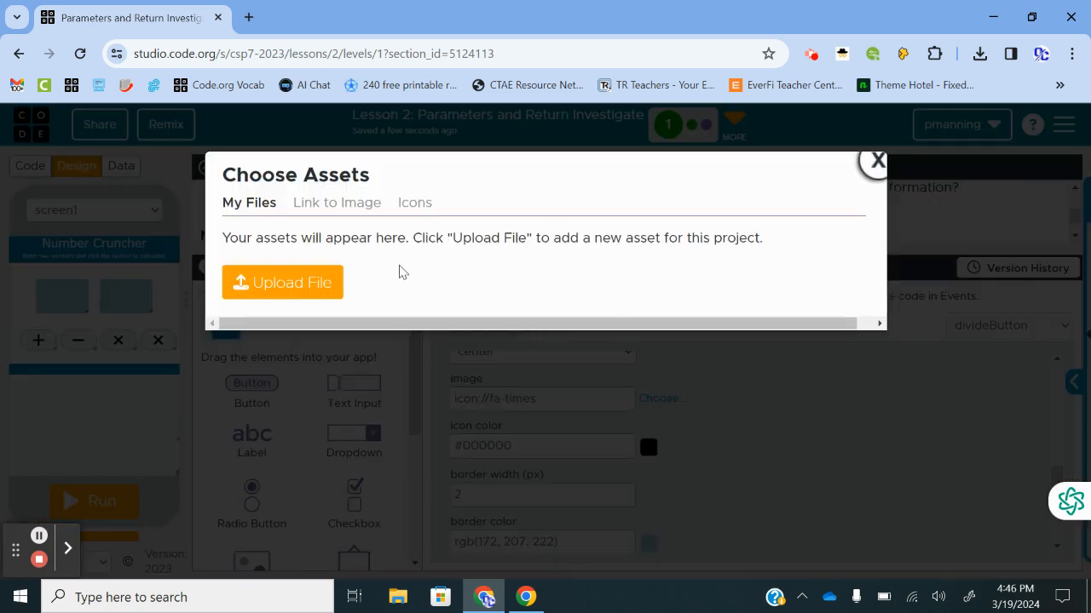
left_click(876, 160)
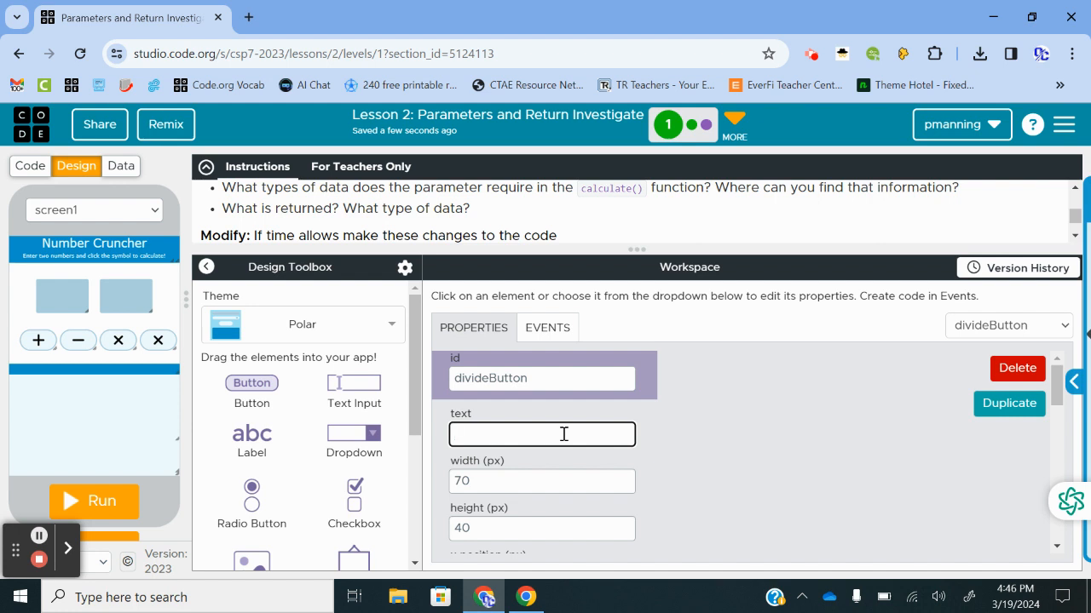
Give divideButton the text / and set its text colour to black
type("/")
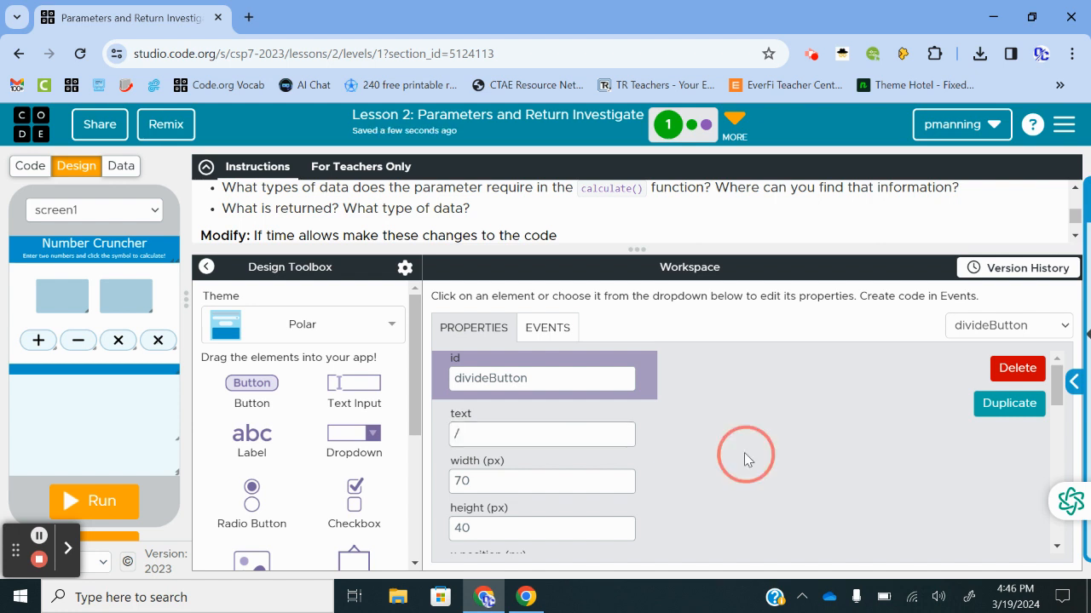
scroll("down", 3)
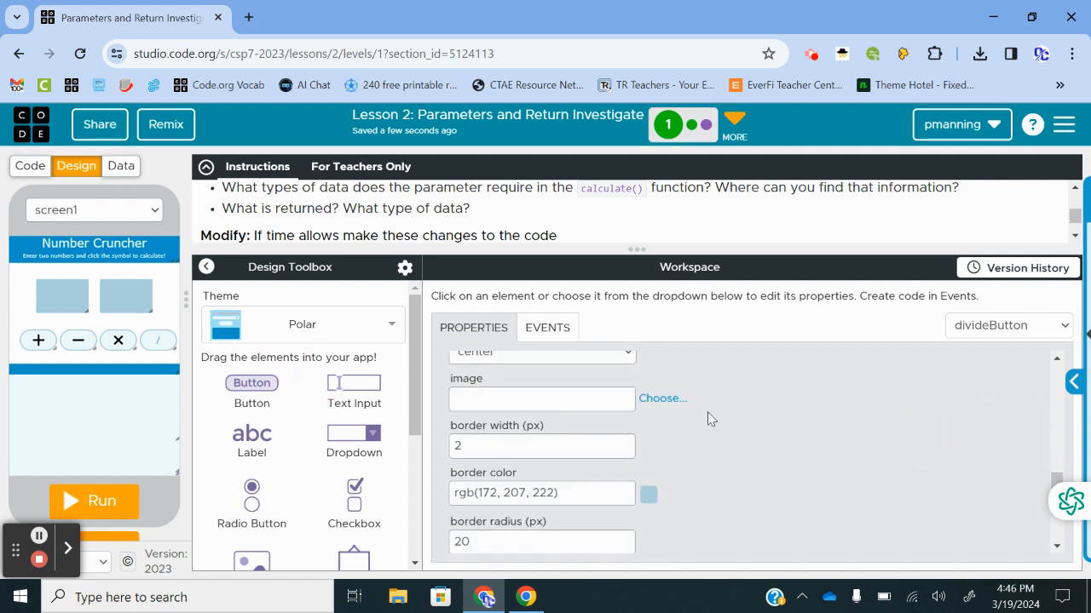
scroll("up", 3)
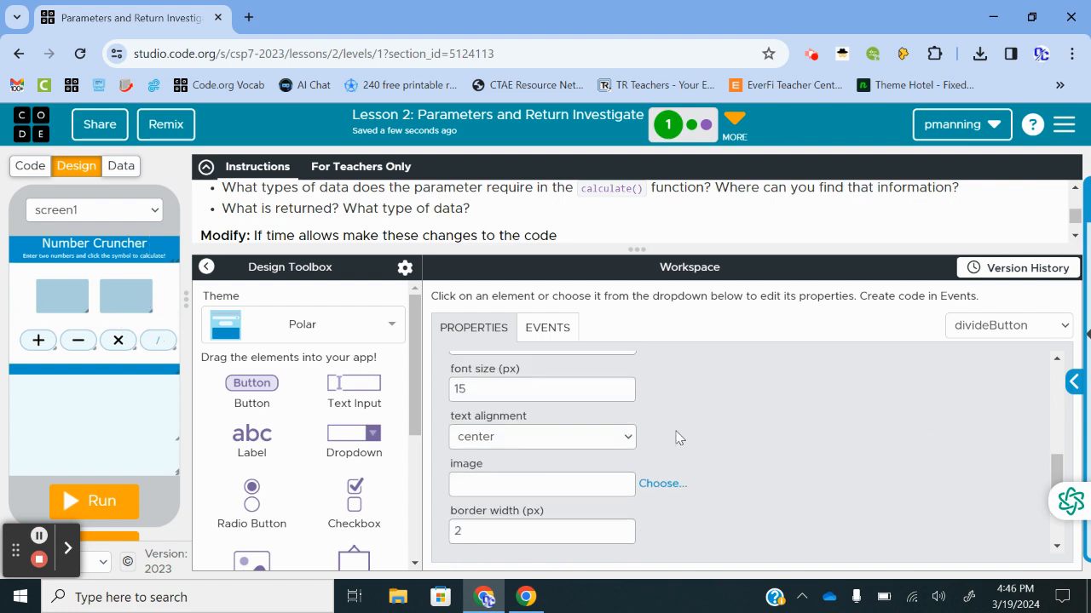
scroll("up", 3)
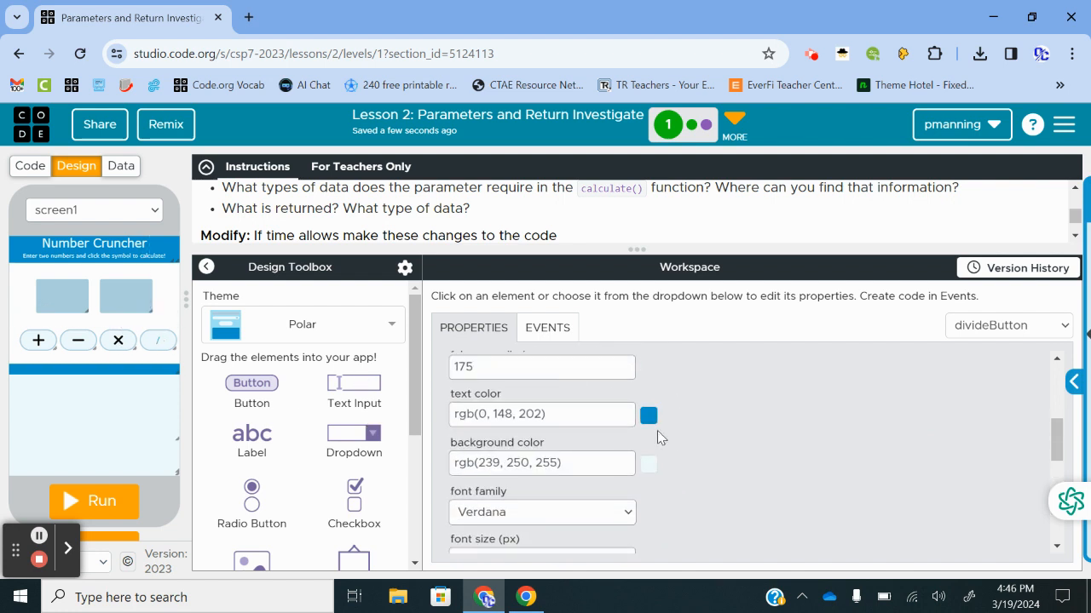
triple_click(542, 414)
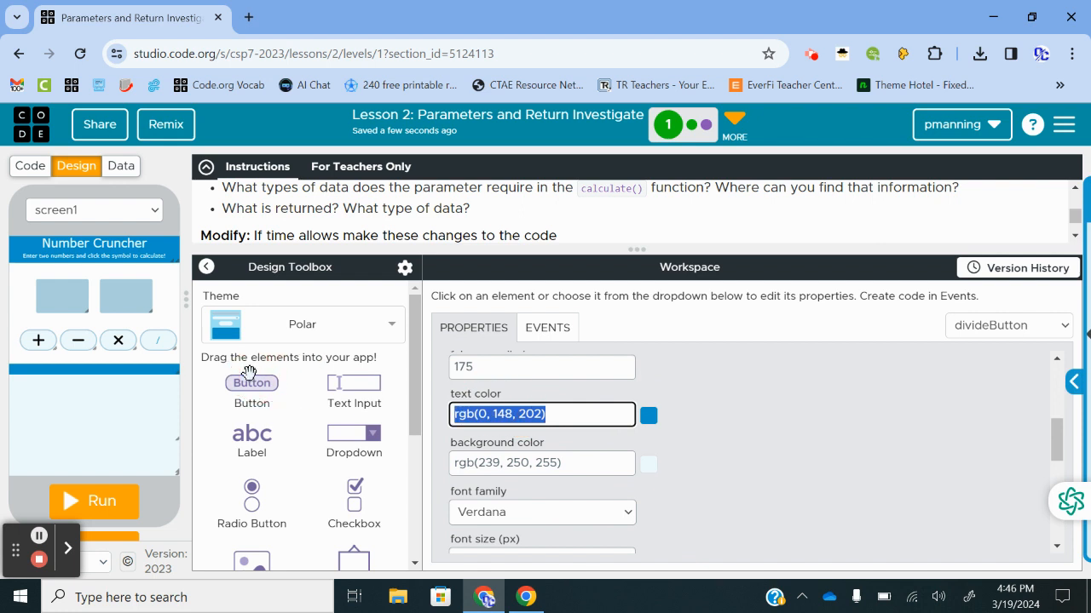
type("black")
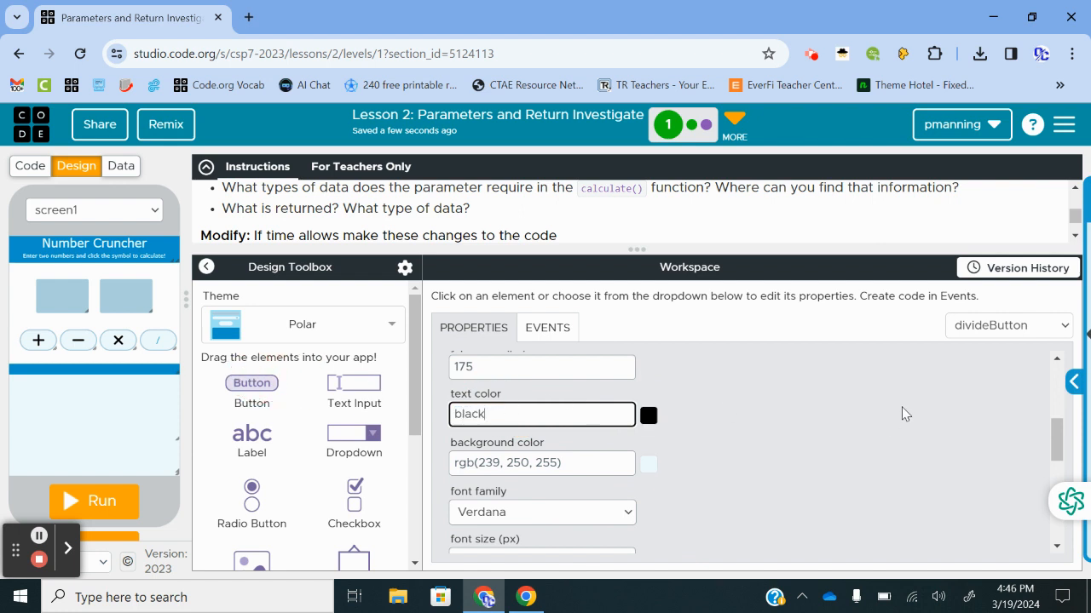
mouse_move(739, 412)
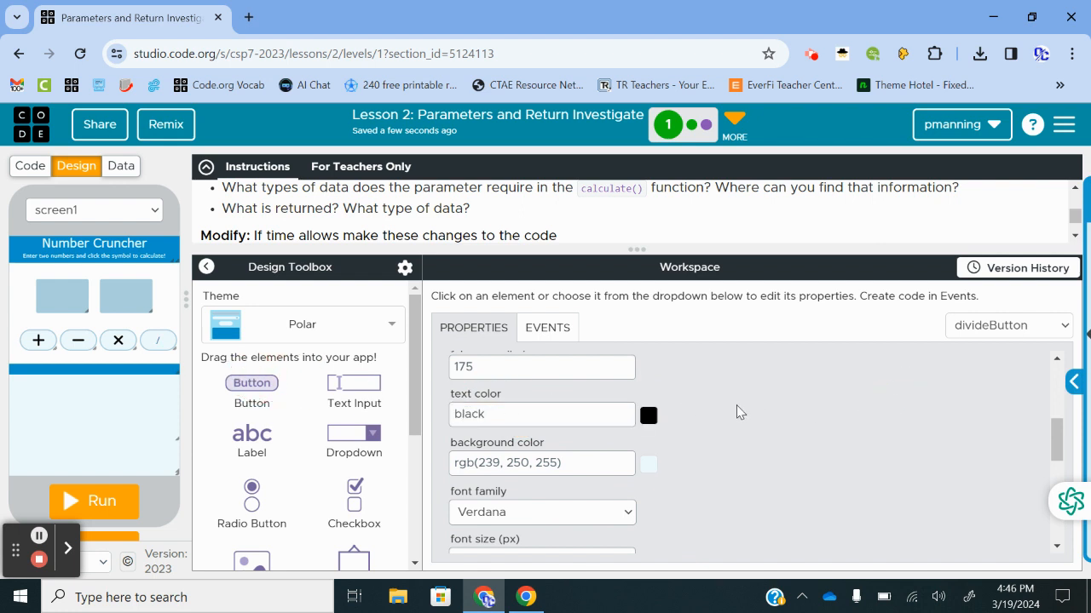
Set divideButton's font size to 32 and font family to Arial Black
scroll("down", 3)
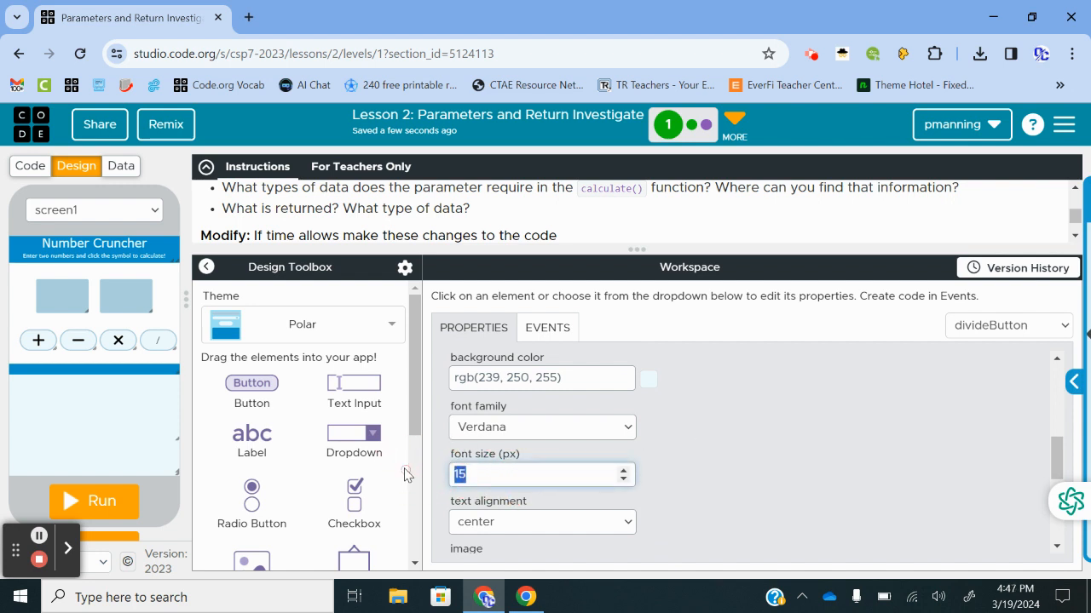
type("22")
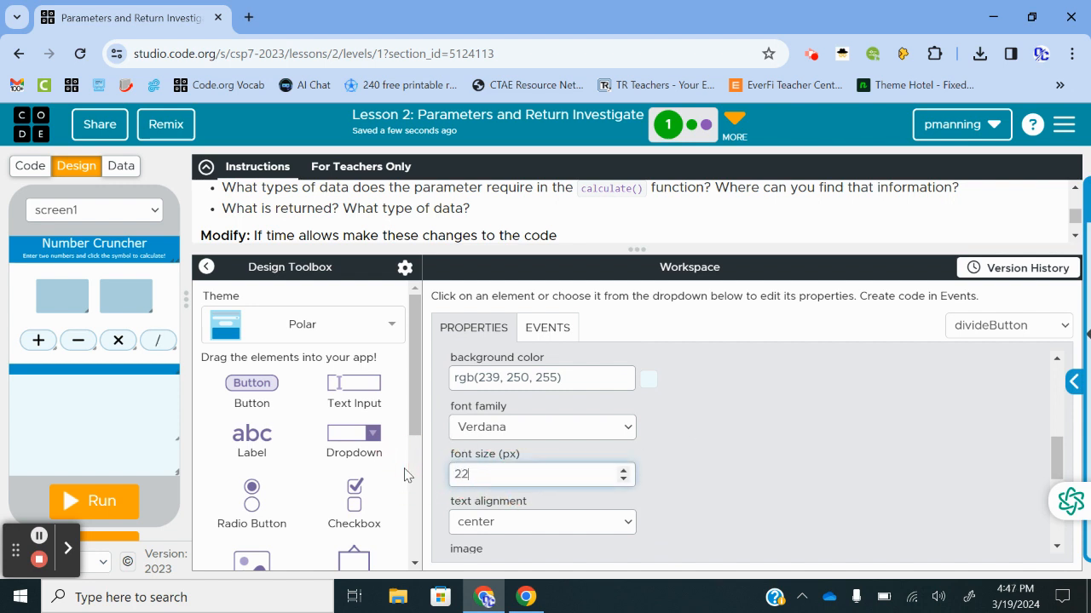
mouse_move(735, 426)
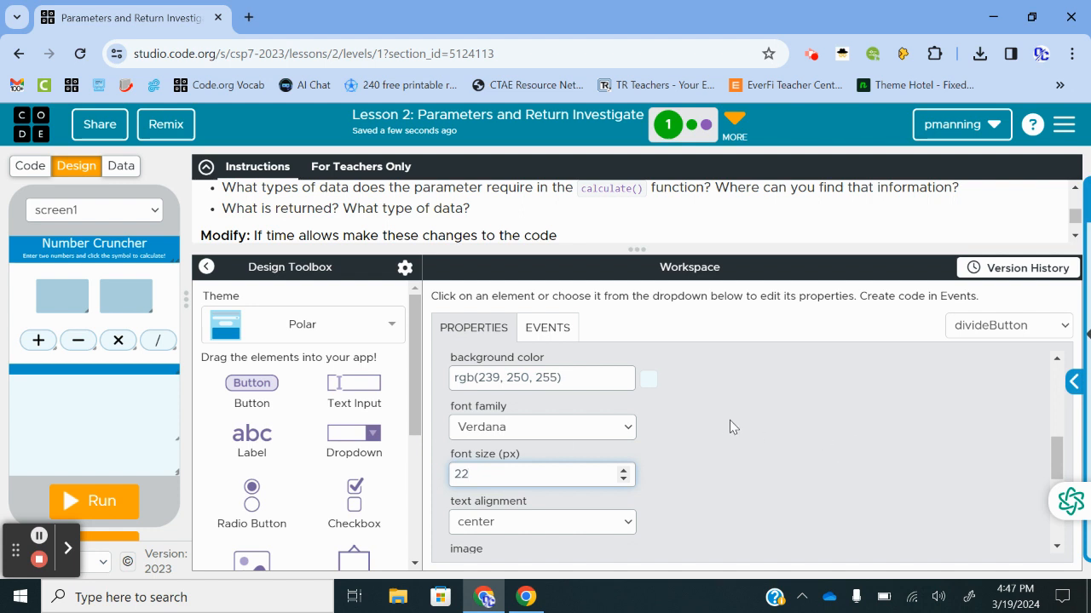
left_click(542, 426)
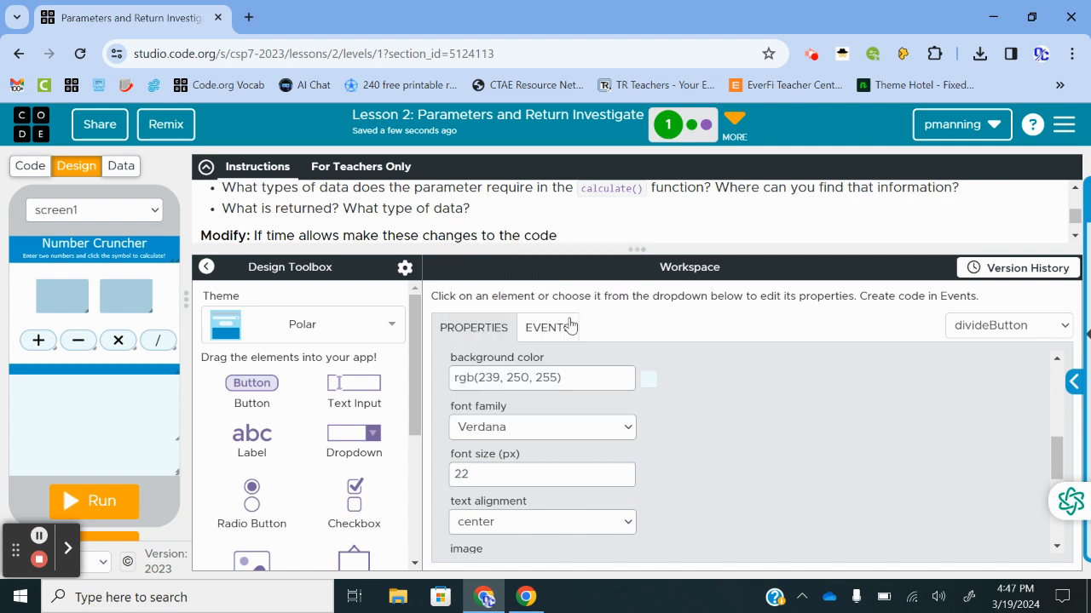
left_click(541, 426)
type("32")
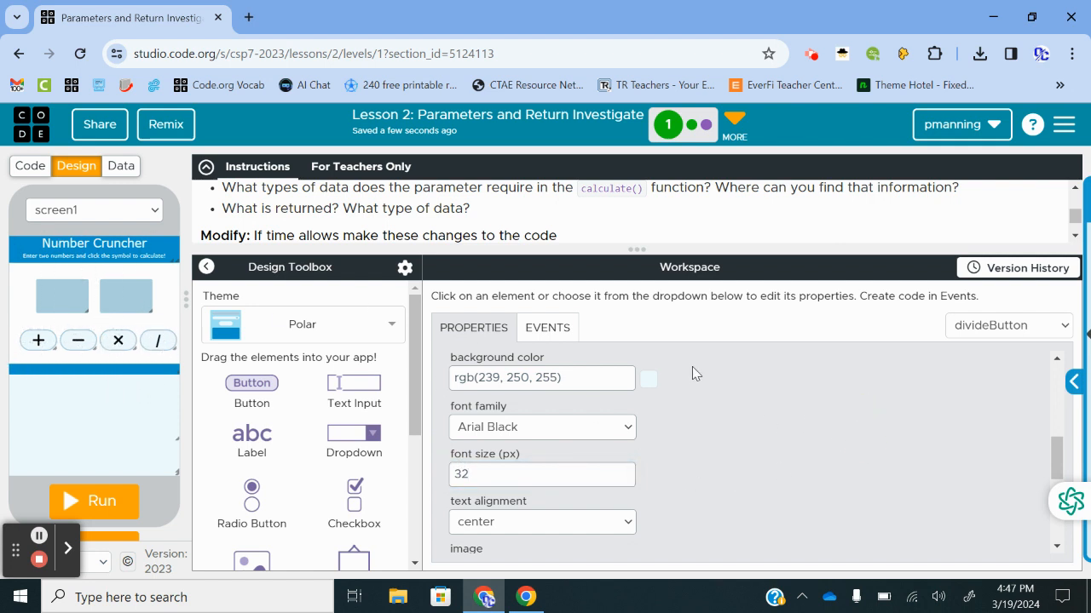
mouse_move(263, 296)
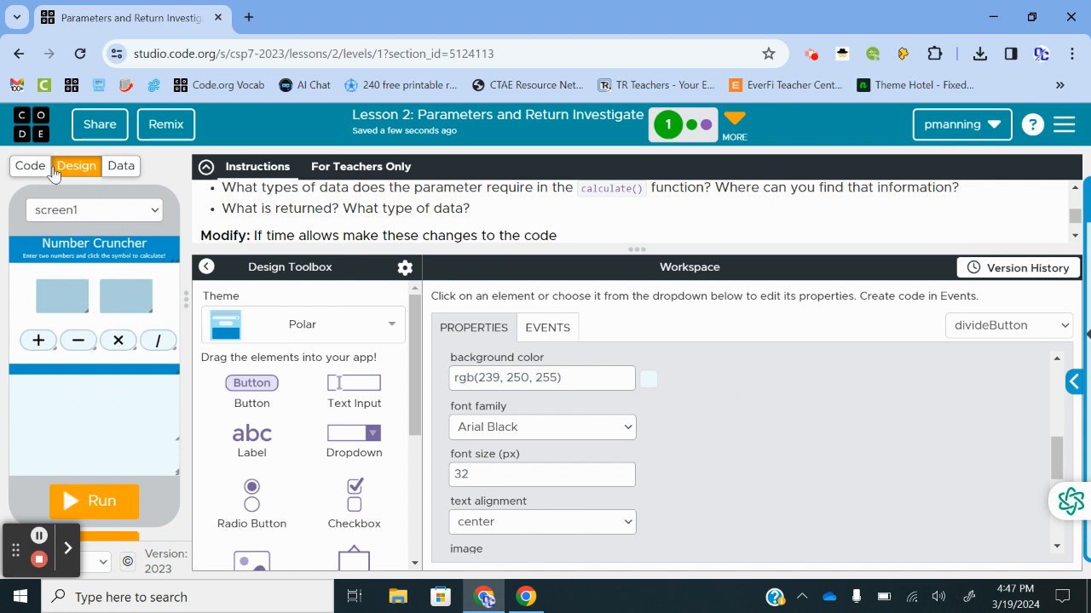
left_click(30, 166)
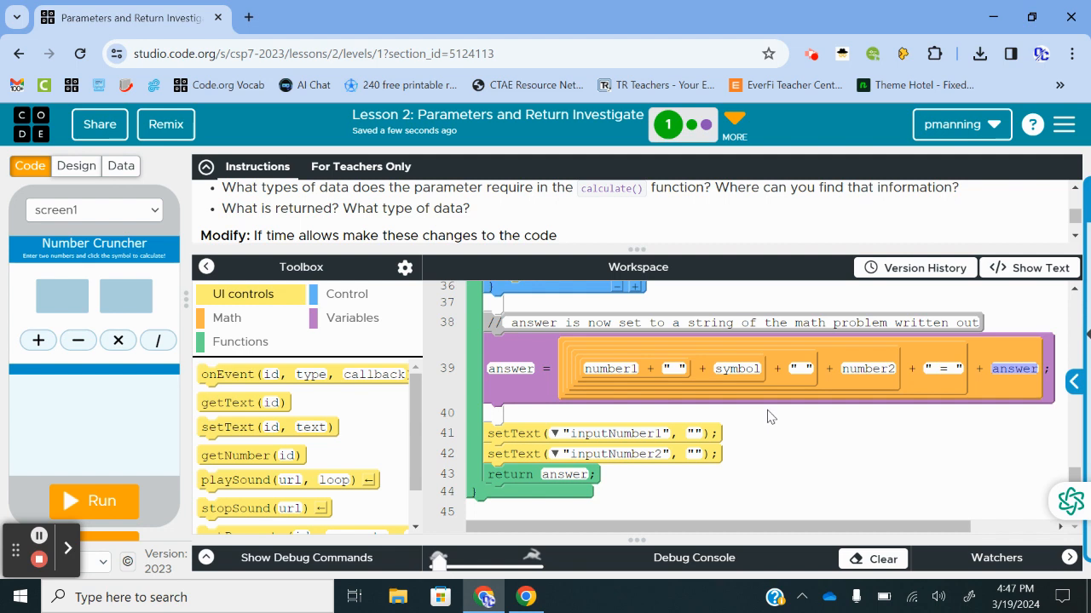
scroll("up", 3)
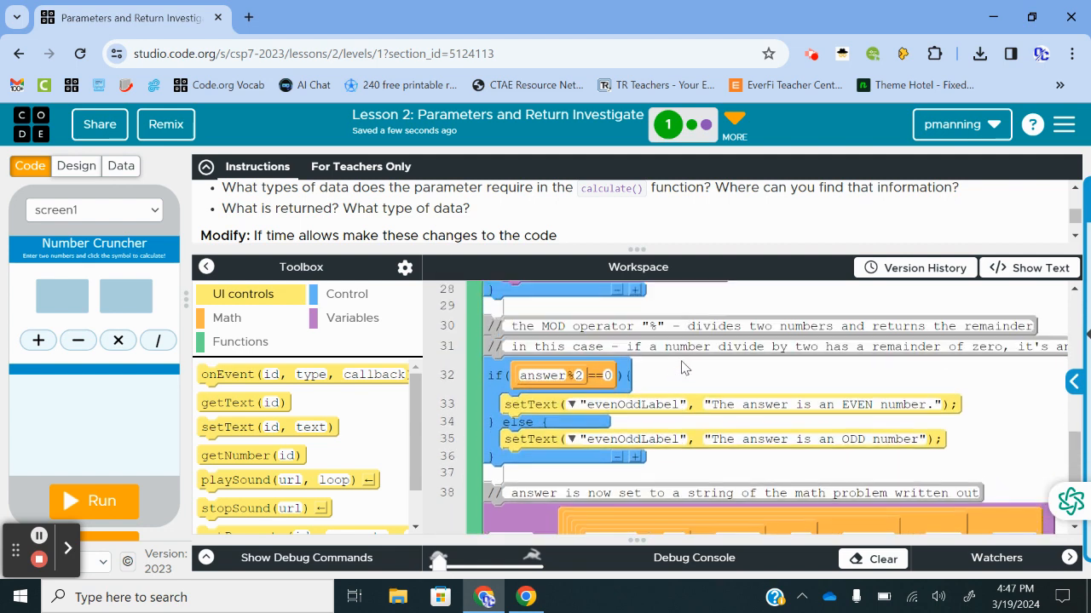
scroll("up", 3)
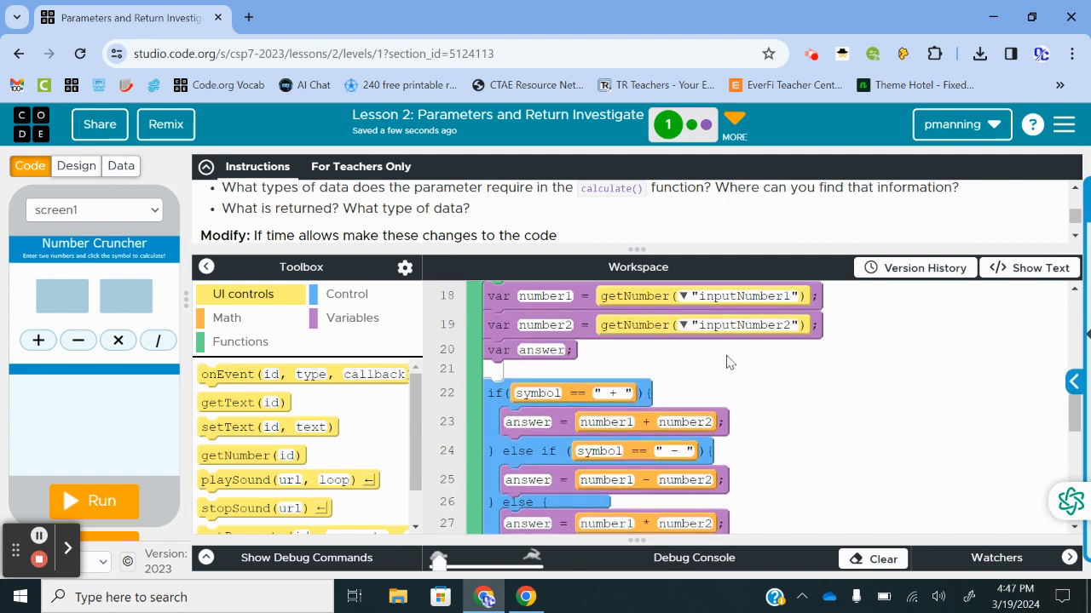
scroll("up", 3)
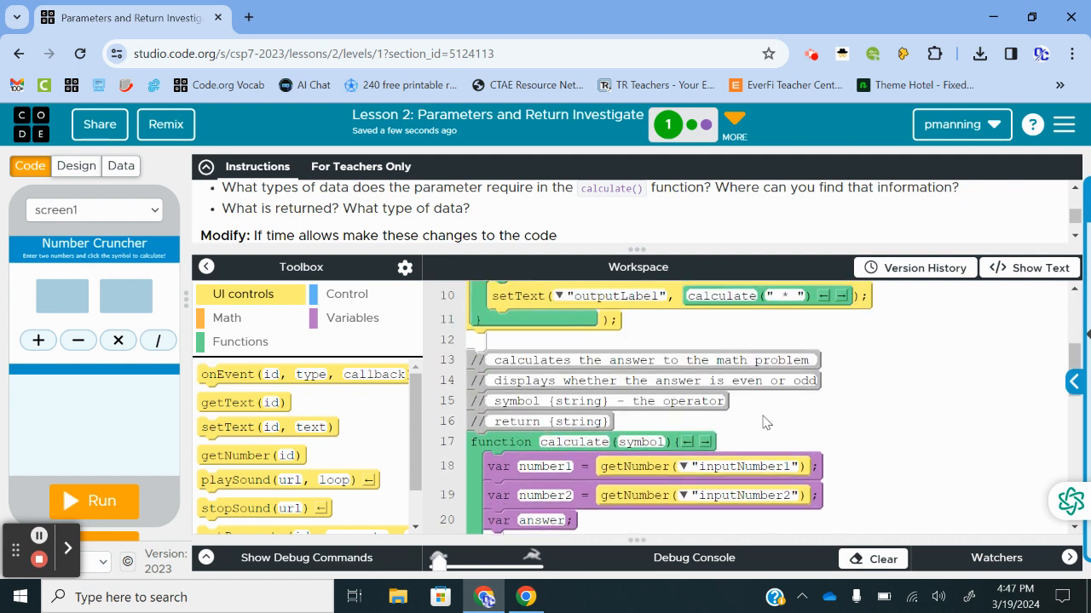
scroll("down", 3)
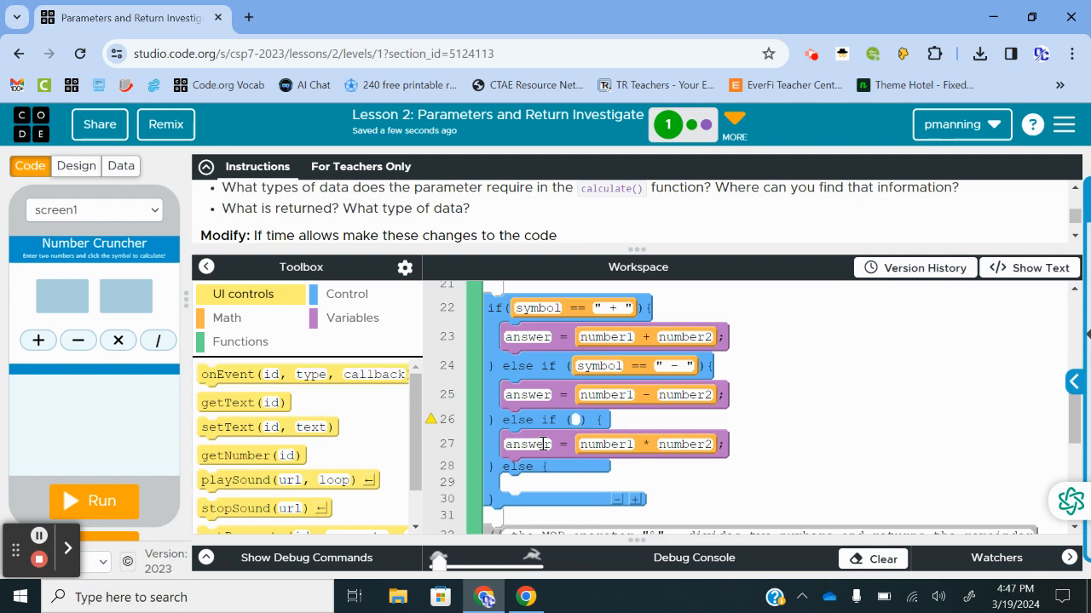
mouse_move(239, 324)
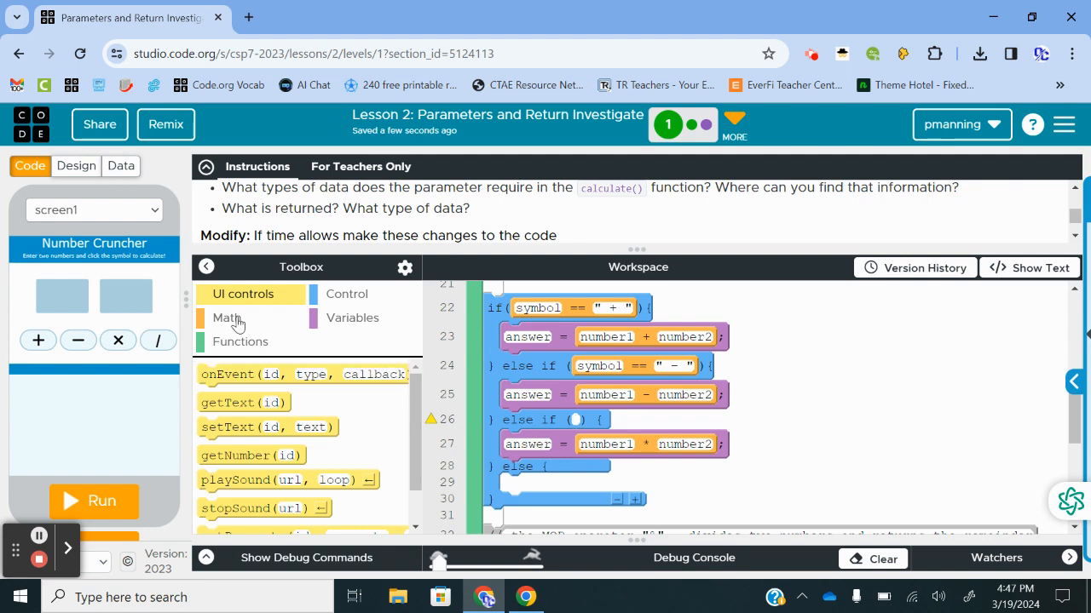
mouse_move(590, 416)
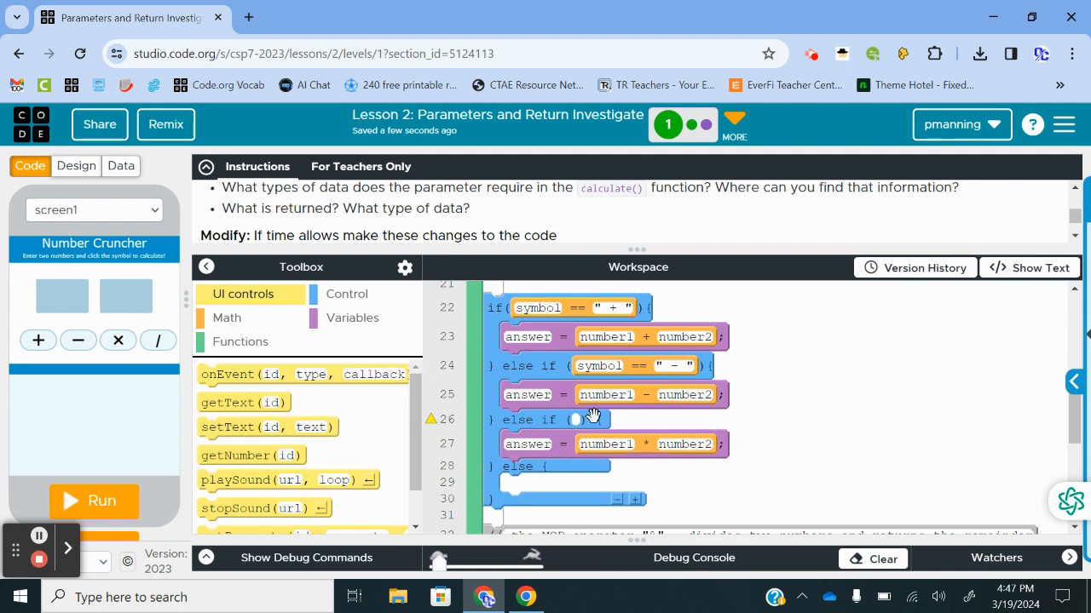
mouse_move(937, 452)
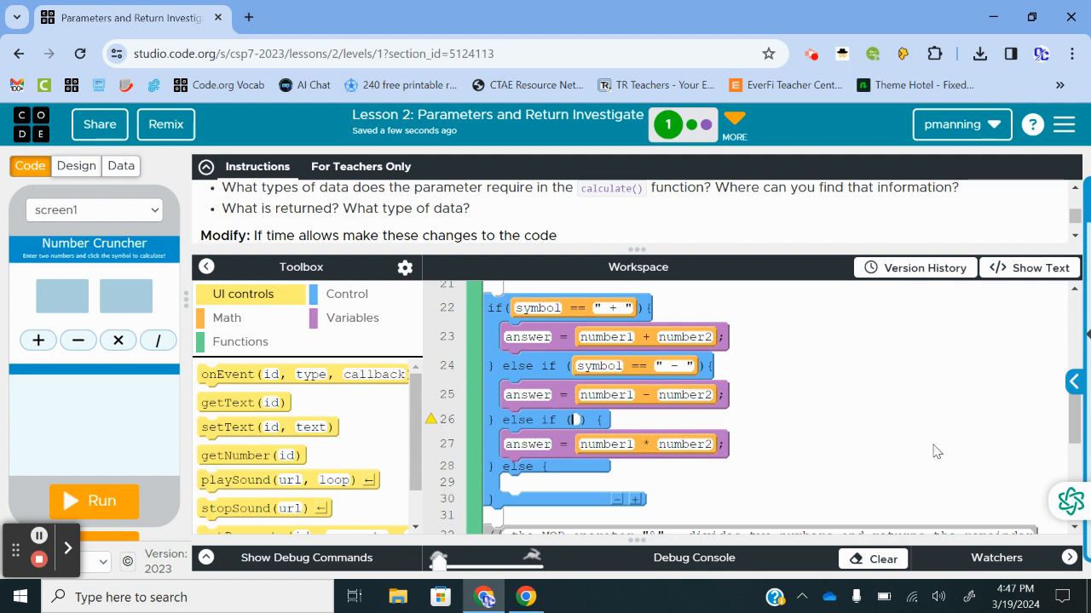
mouse_move(116, 341)
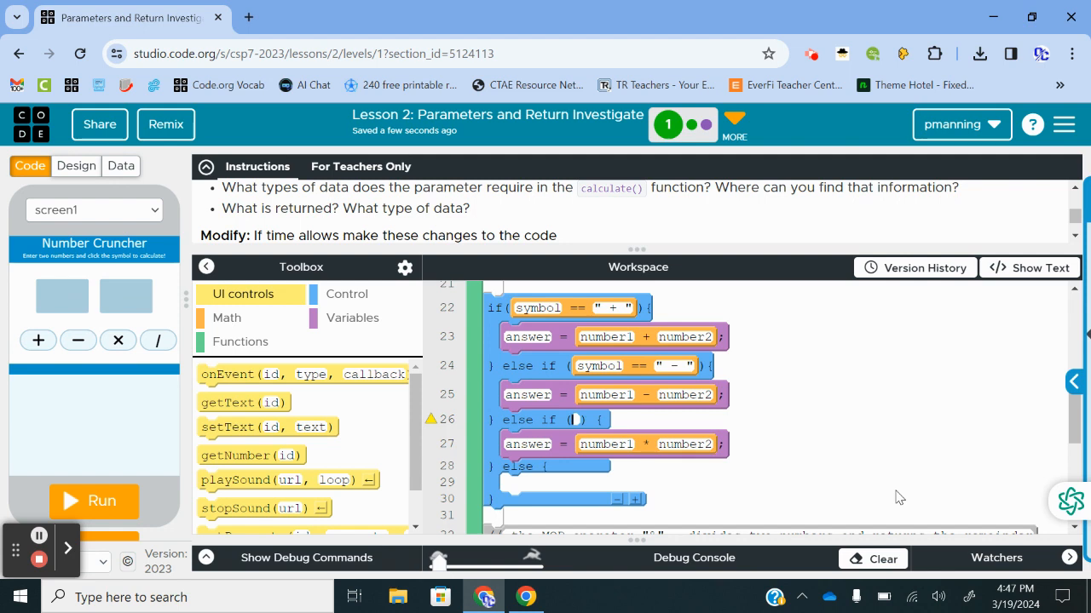
Fill the empty else-if condition in calculate() with symbol == "*"
scroll("up", 3)
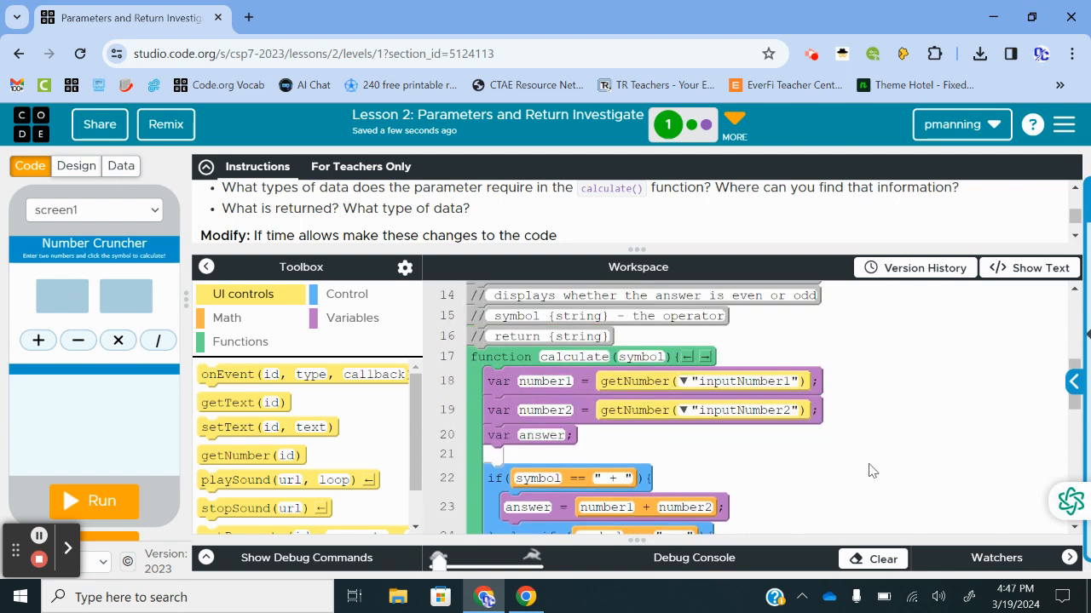
scroll("up", 3)
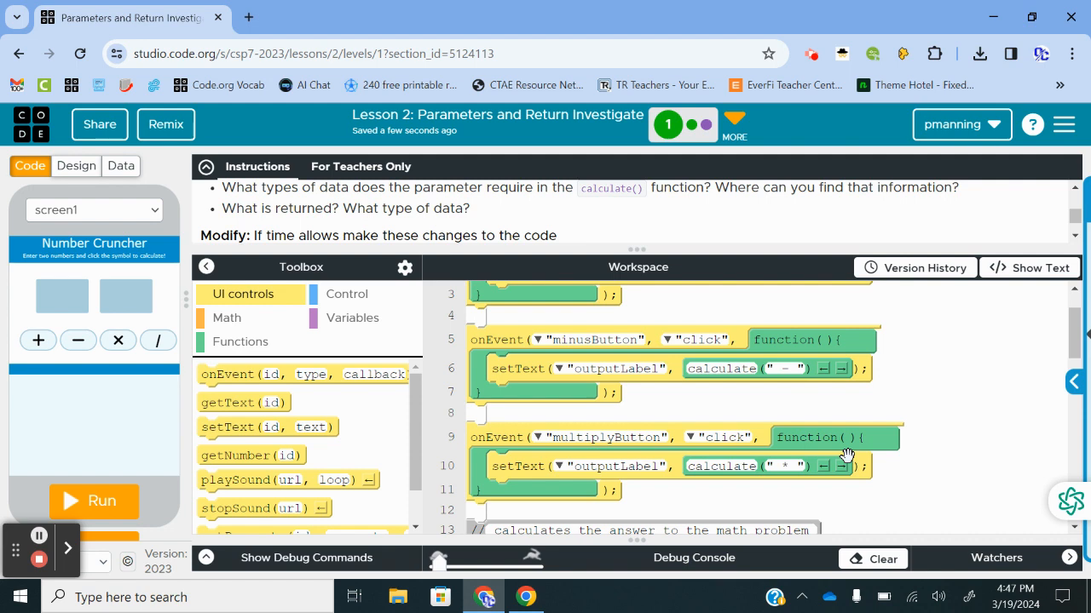
mouse_move(787, 474)
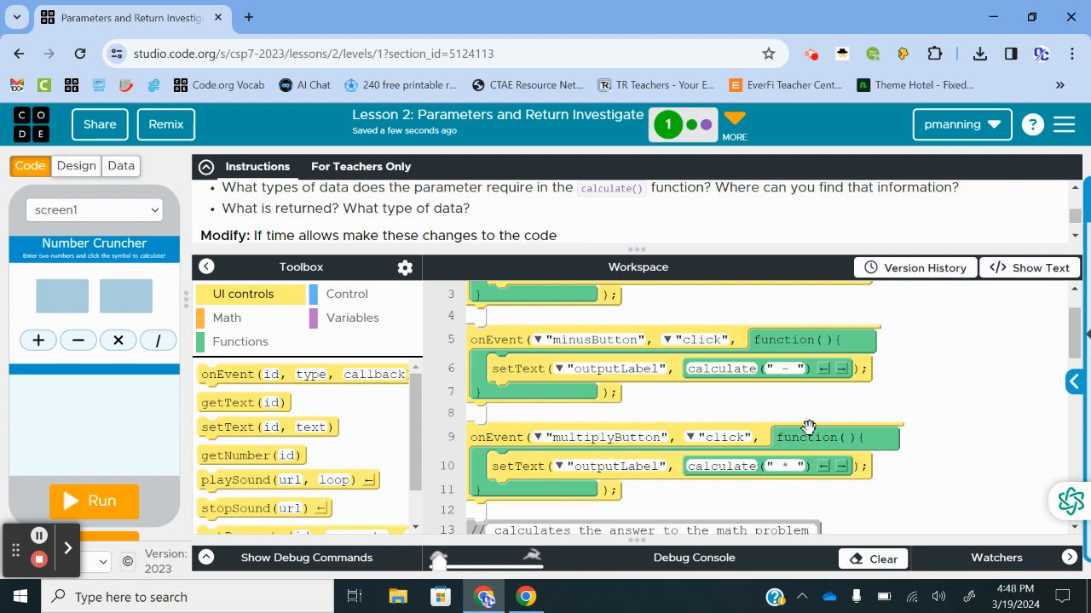
scroll("down", 3)
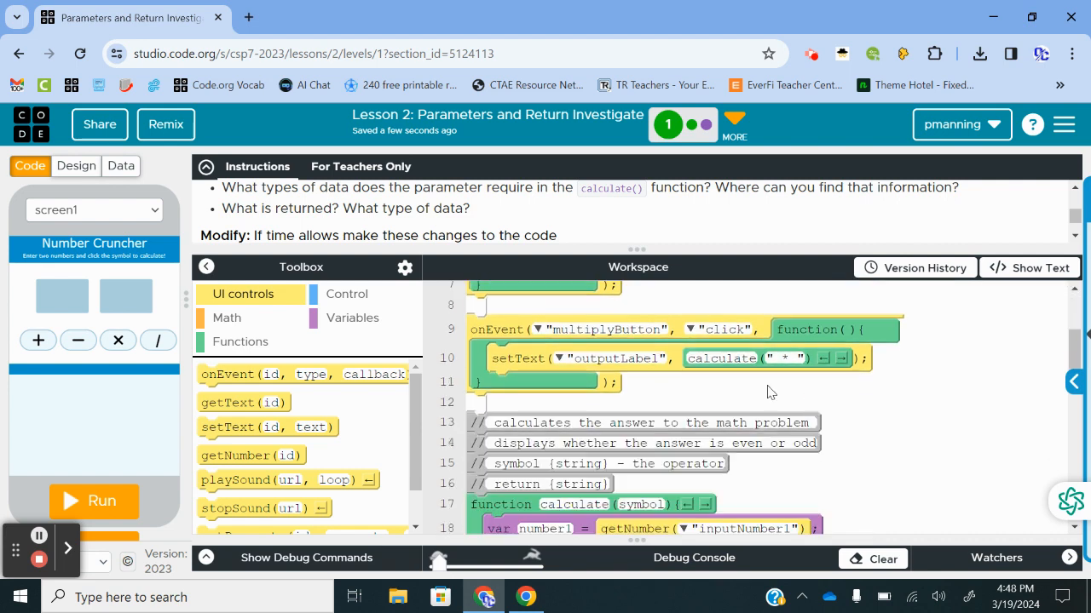
scroll("down", 3)
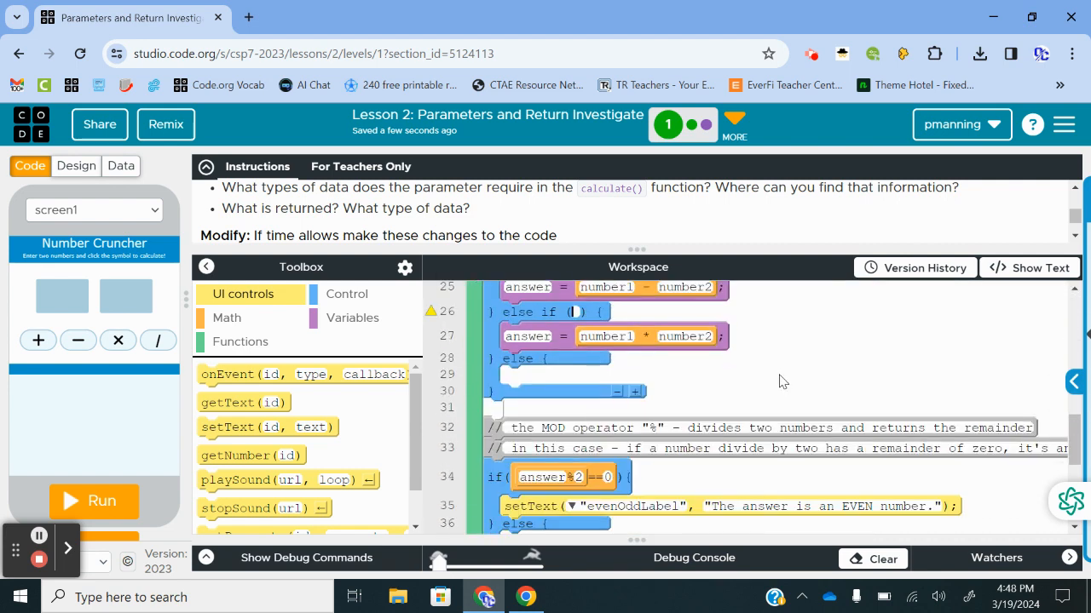
scroll("up", 3)
type("symbo")
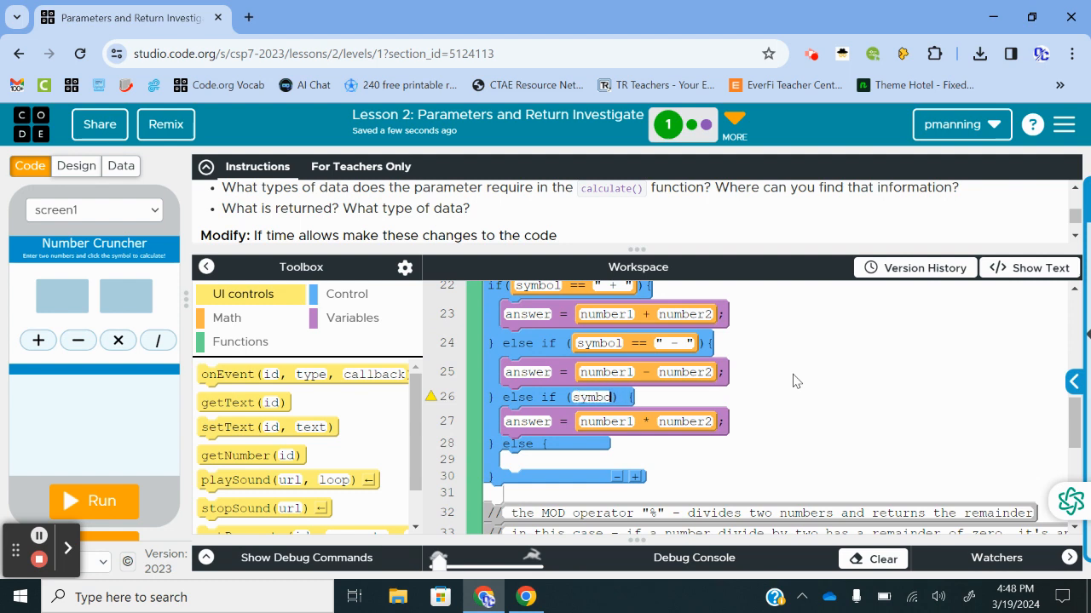
type("==\"")
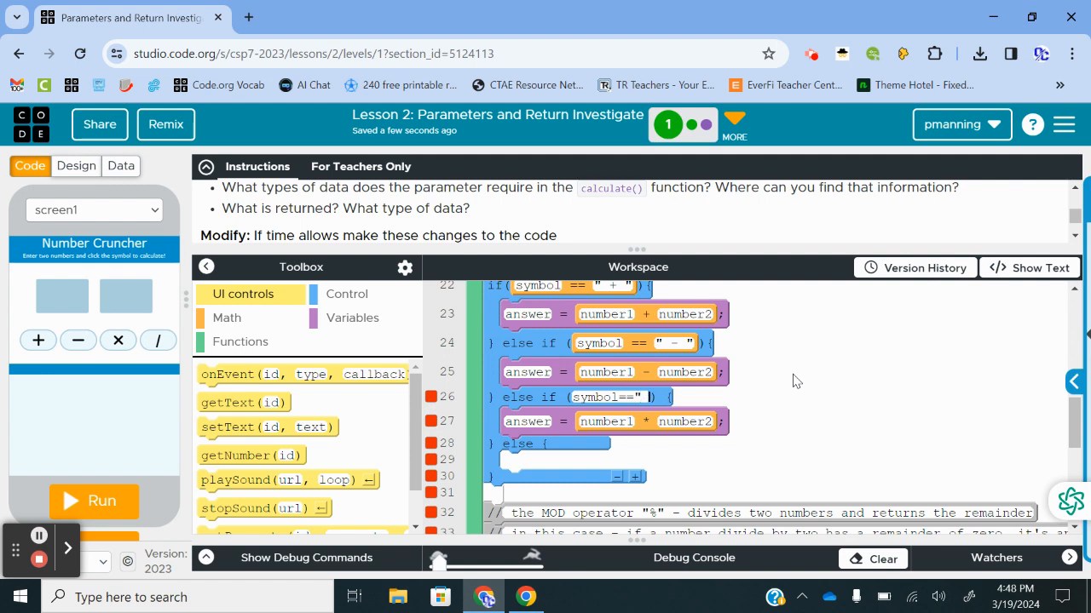
type("*")
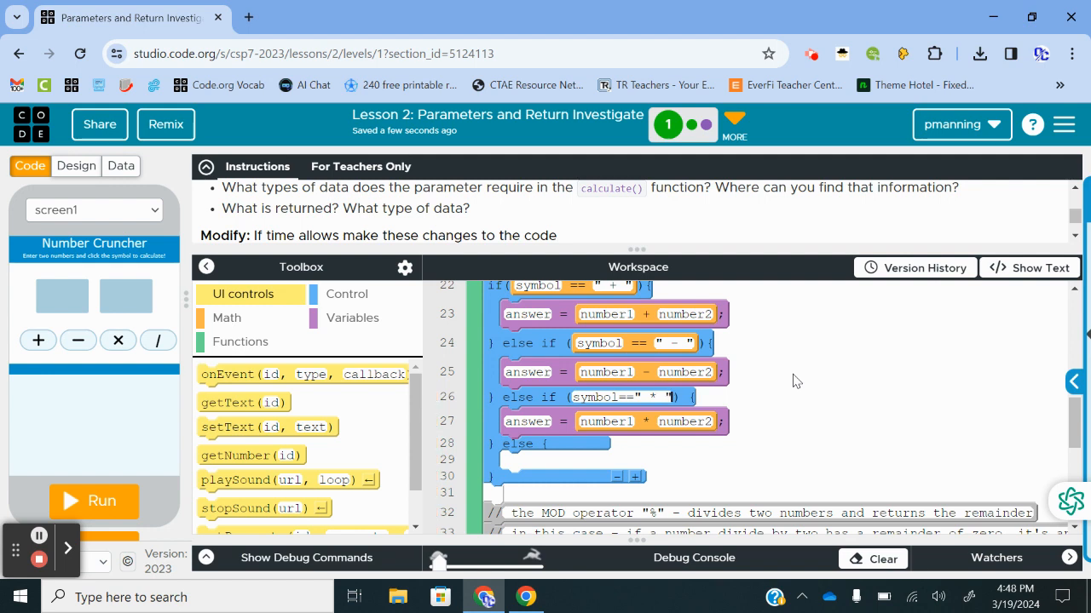
mouse_move(429, 419)
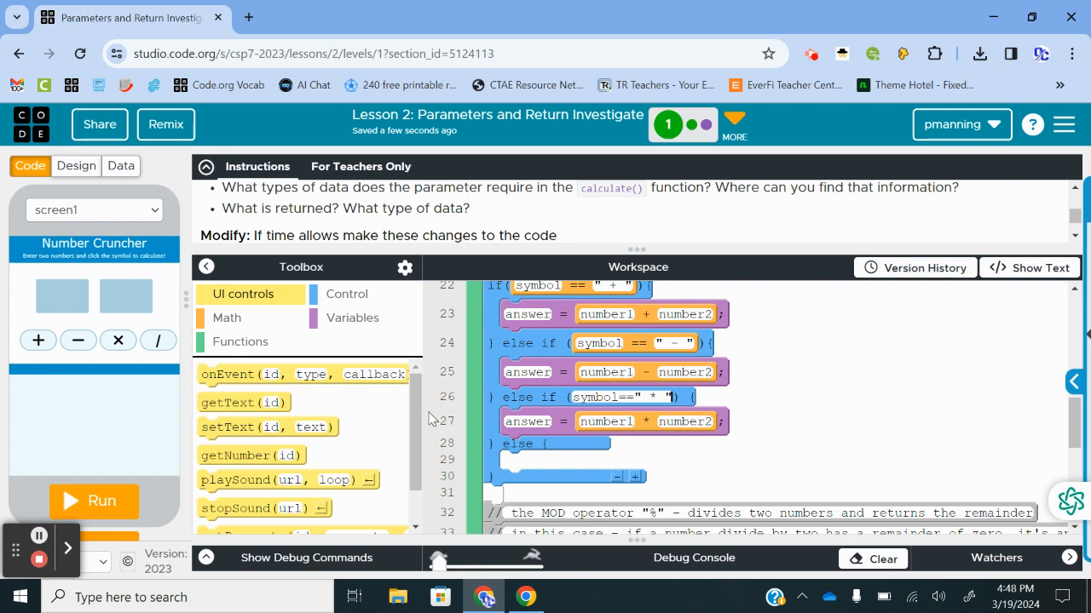
mouse_move(322, 322)
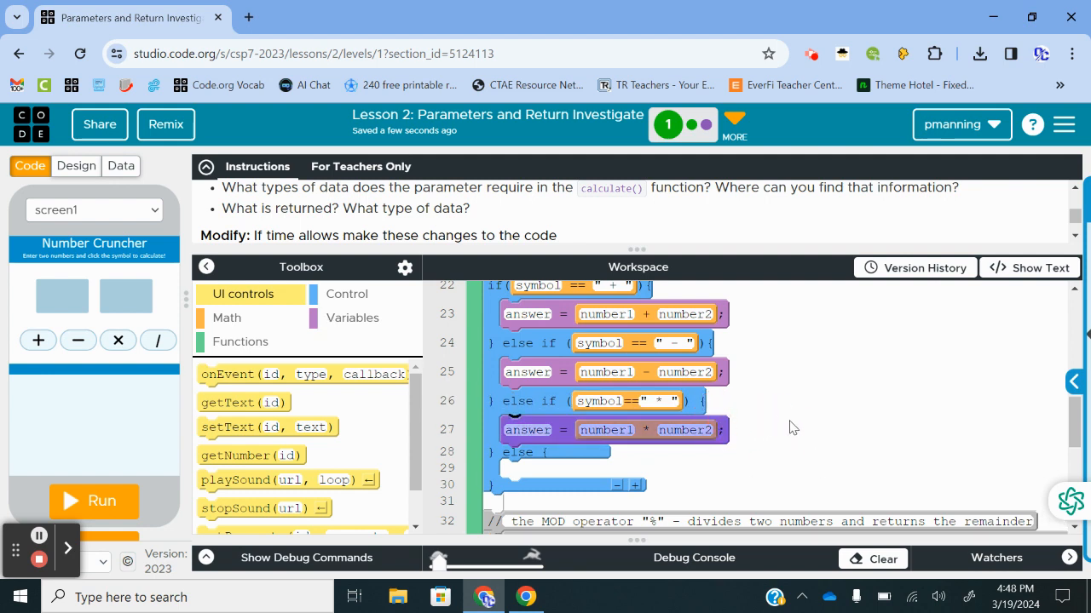
mouse_move(339, 327)
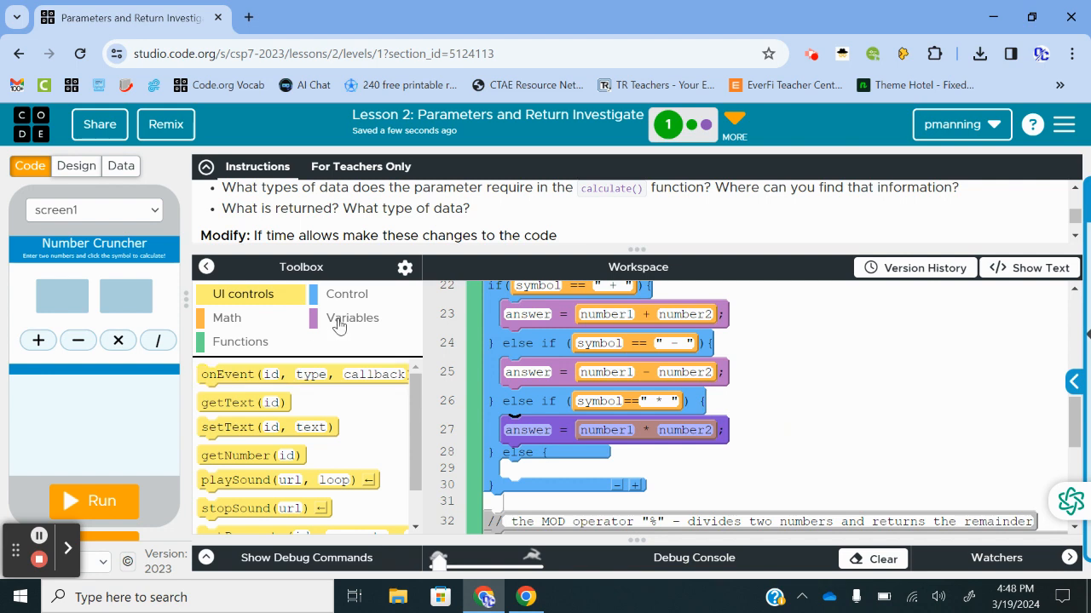
Add an else-branch assignment setting answer = number1/number2
left_click(351, 318)
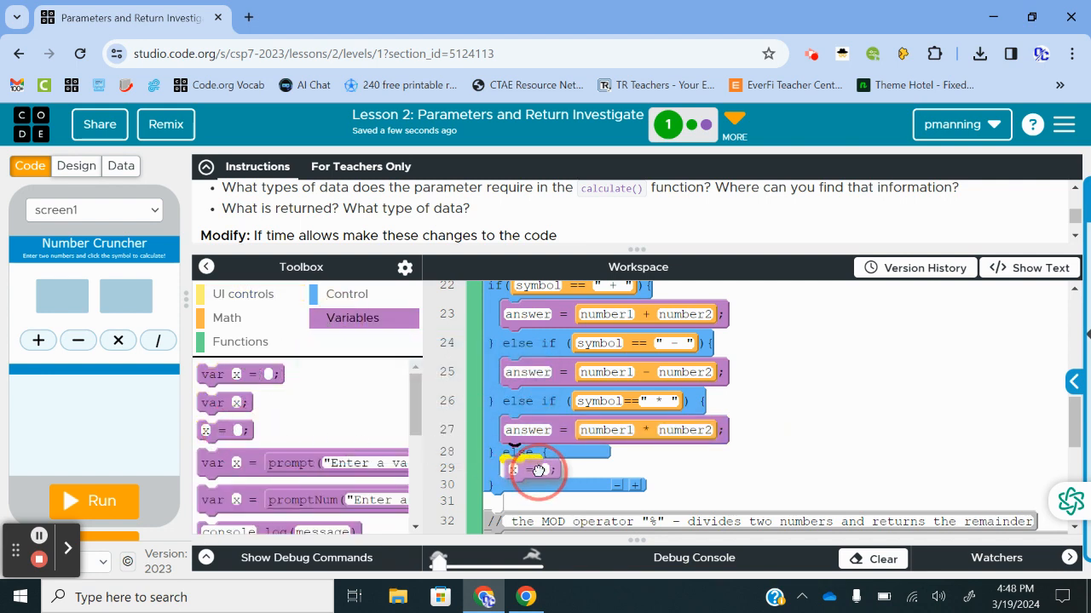
left_click(579, 471)
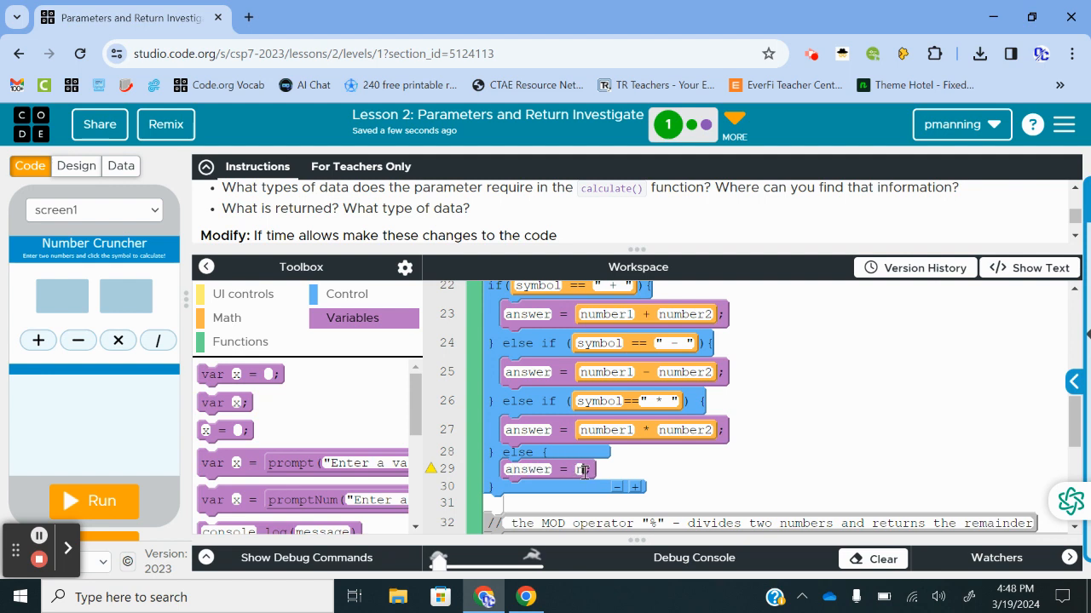
type("number1;")
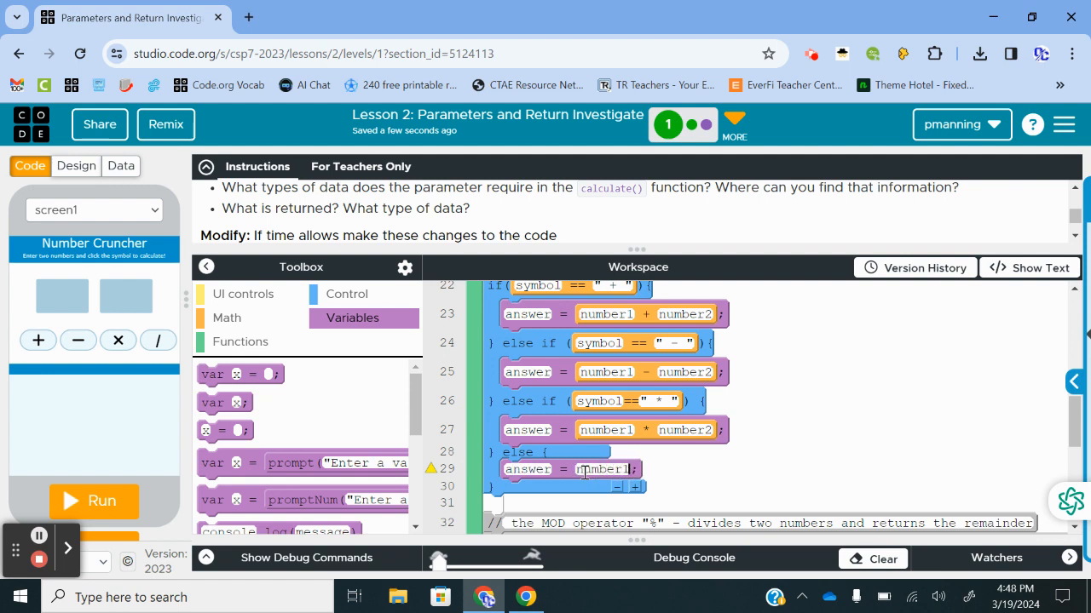
type("/")
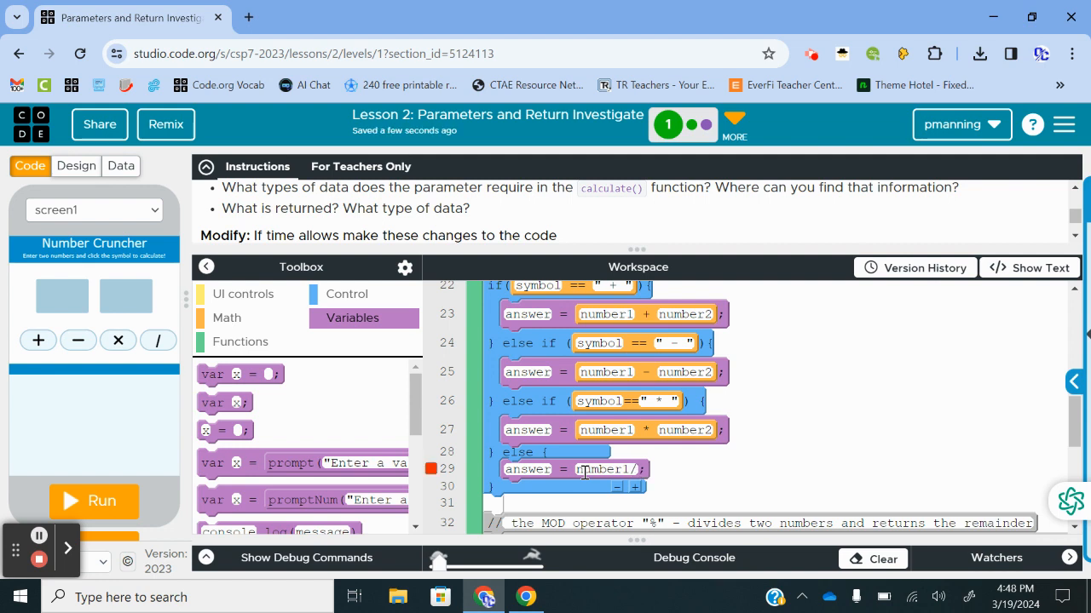
type("number2")
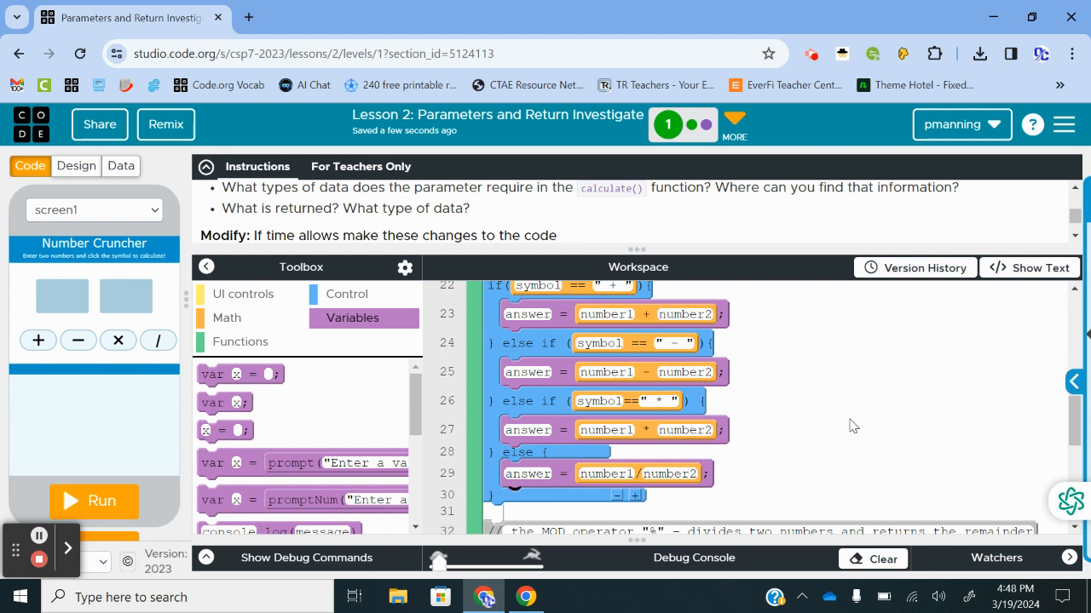
mouse_move(827, 404)
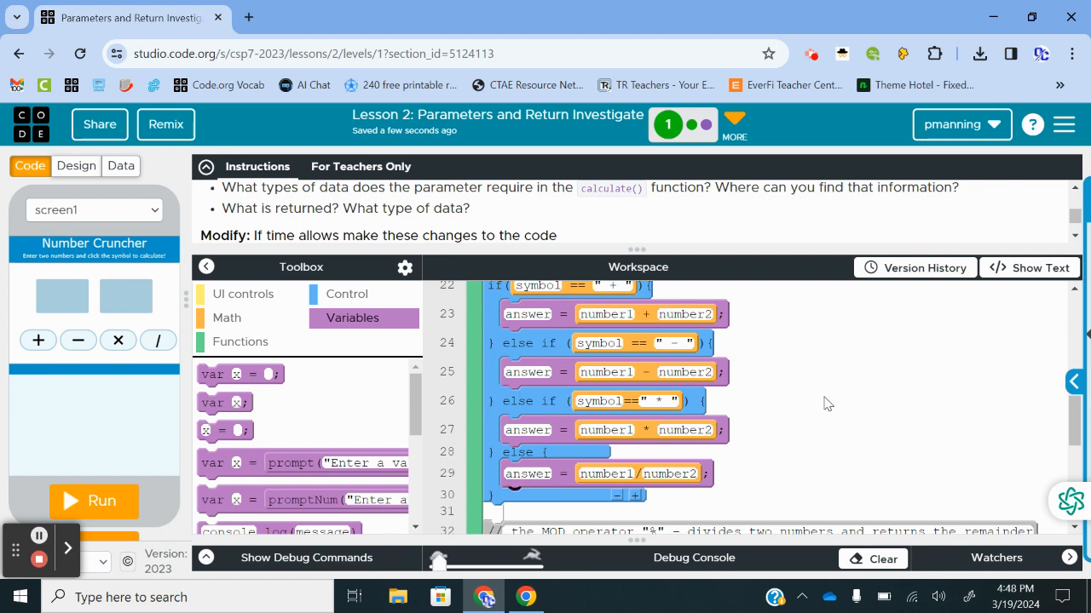
Show the UI controls toolbox blocks (onEvent, getText, setText) beside the multiplyButton handler
scroll("up", 3)
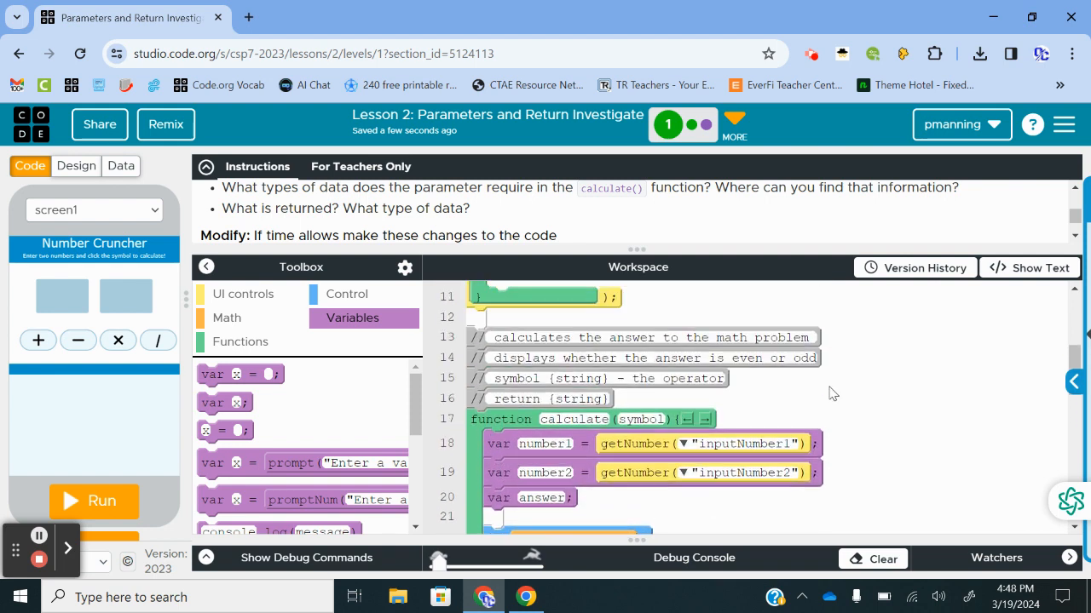
scroll("up", 3)
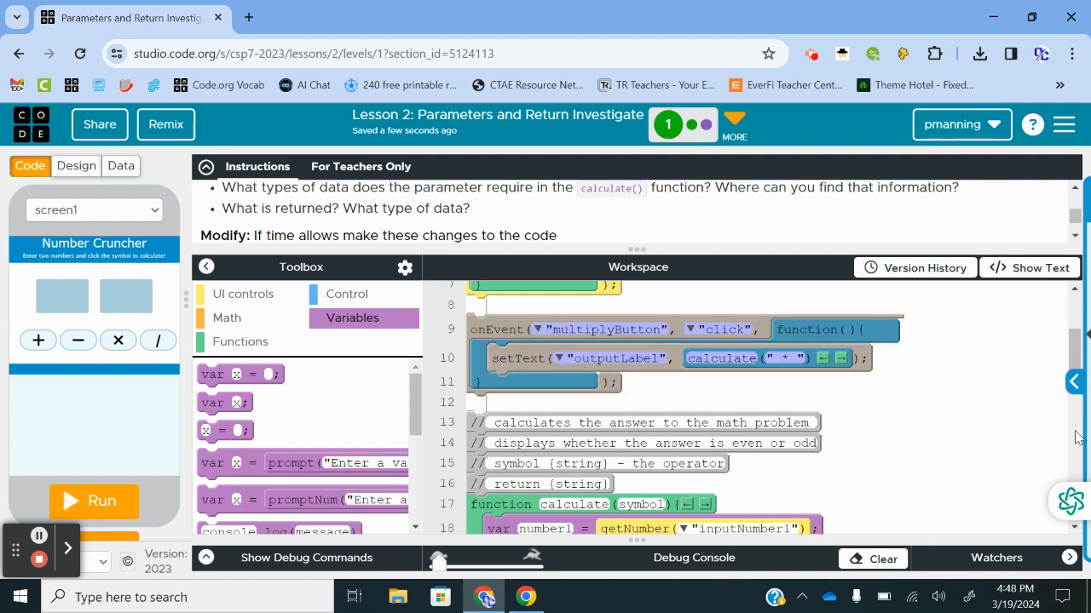
mouse_move(1065, 440)
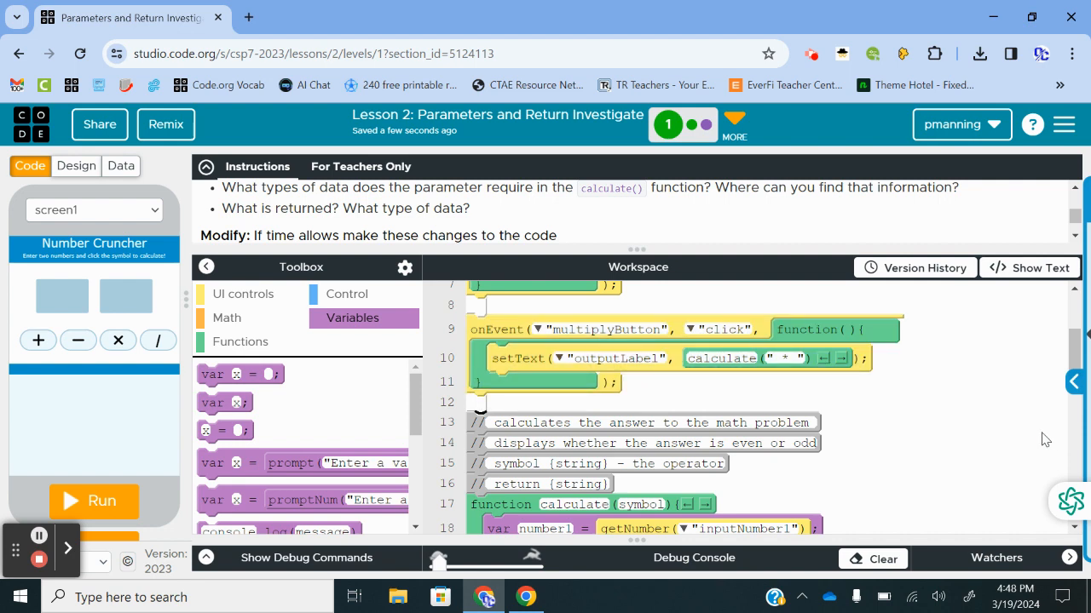
mouse_move(985, 436)
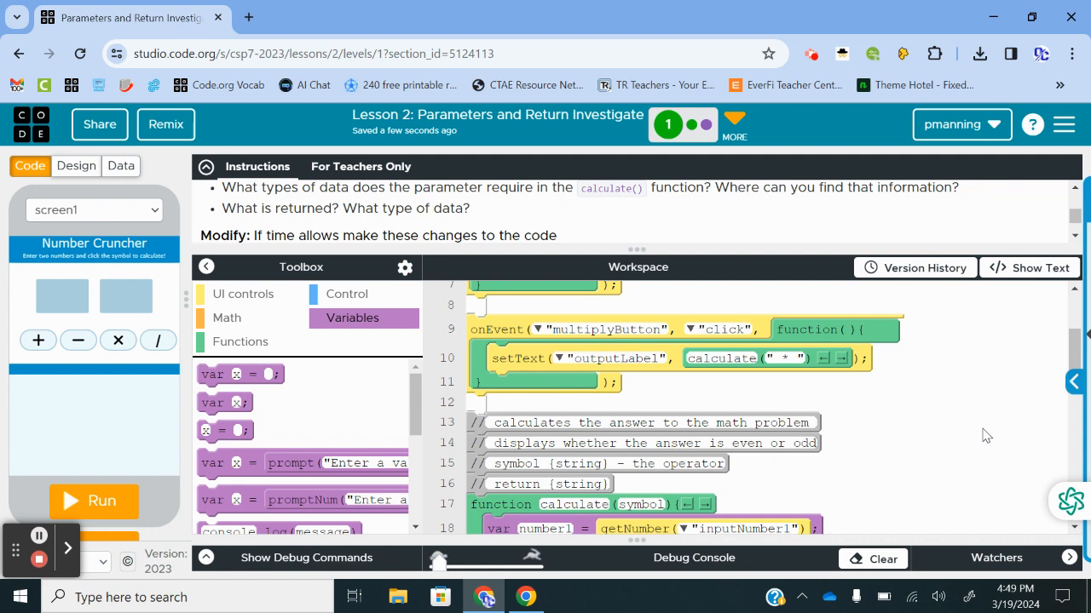
mouse_move(664, 402)
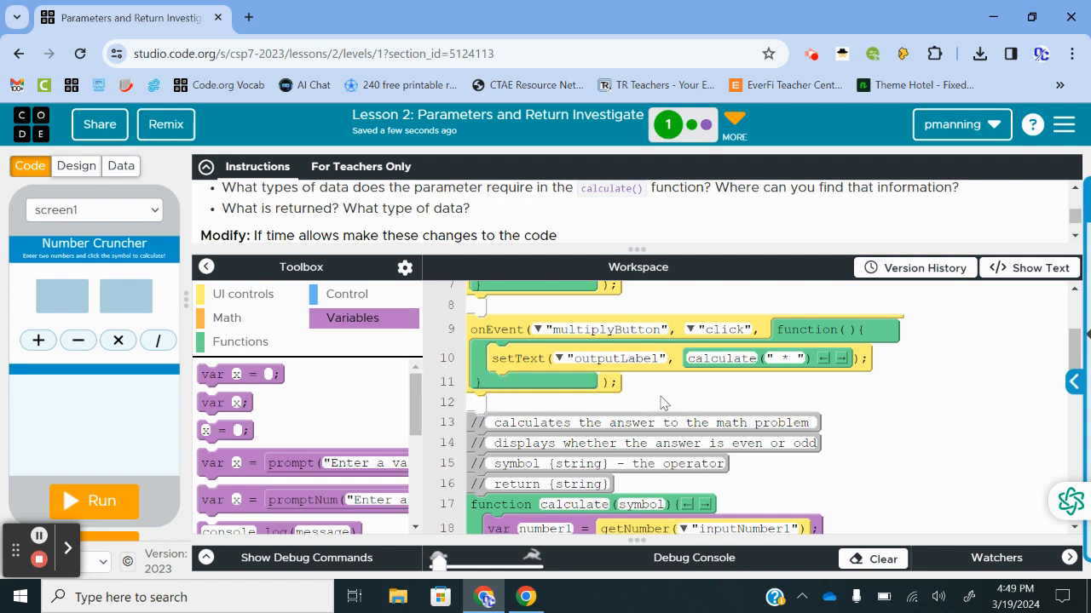
mouse_move(392, 300)
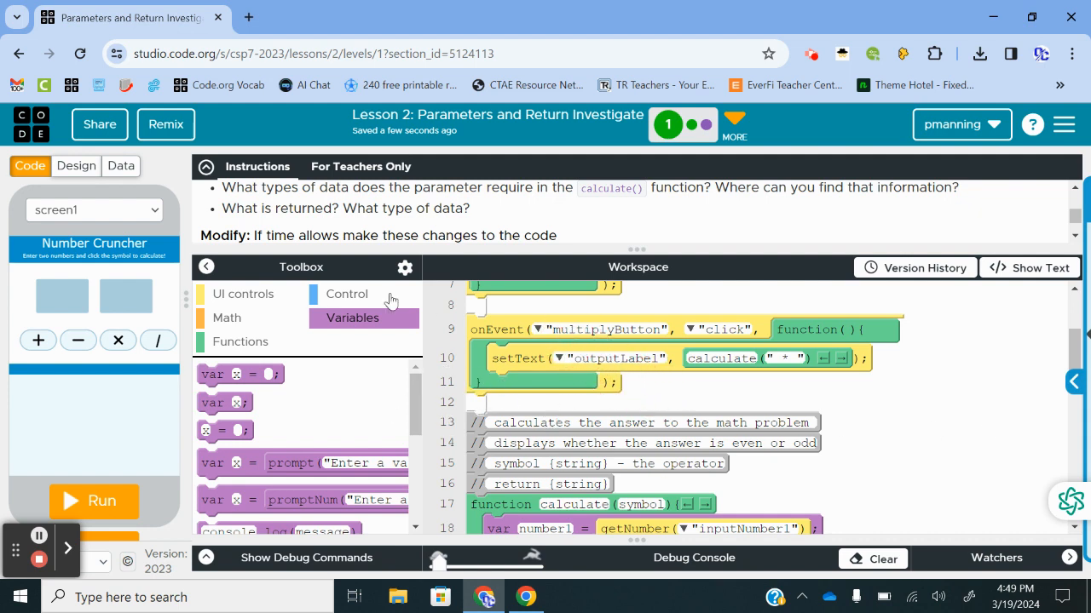
left_click(242, 293)
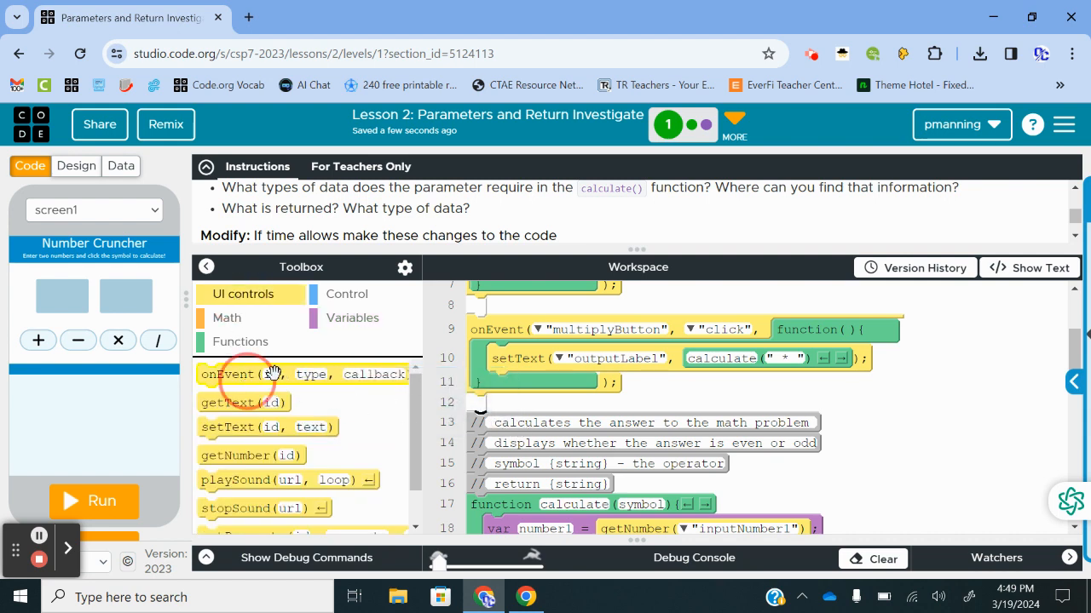
mouse_move(269, 372)
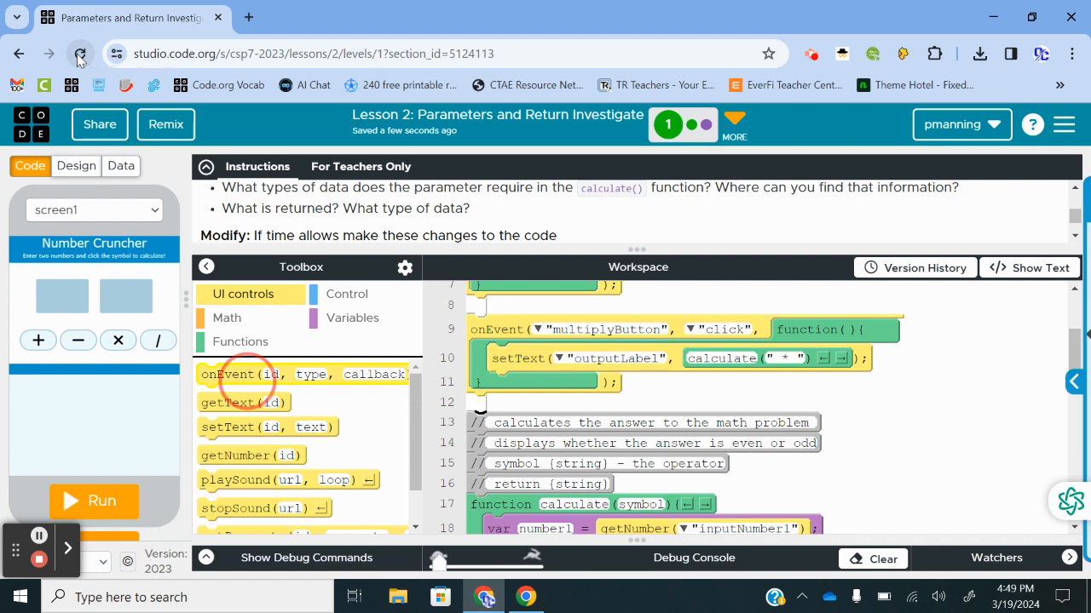
Reload the frozen lesson, wait once on the Page Unresponsive dialog, then exit the page
left_click(78, 52)
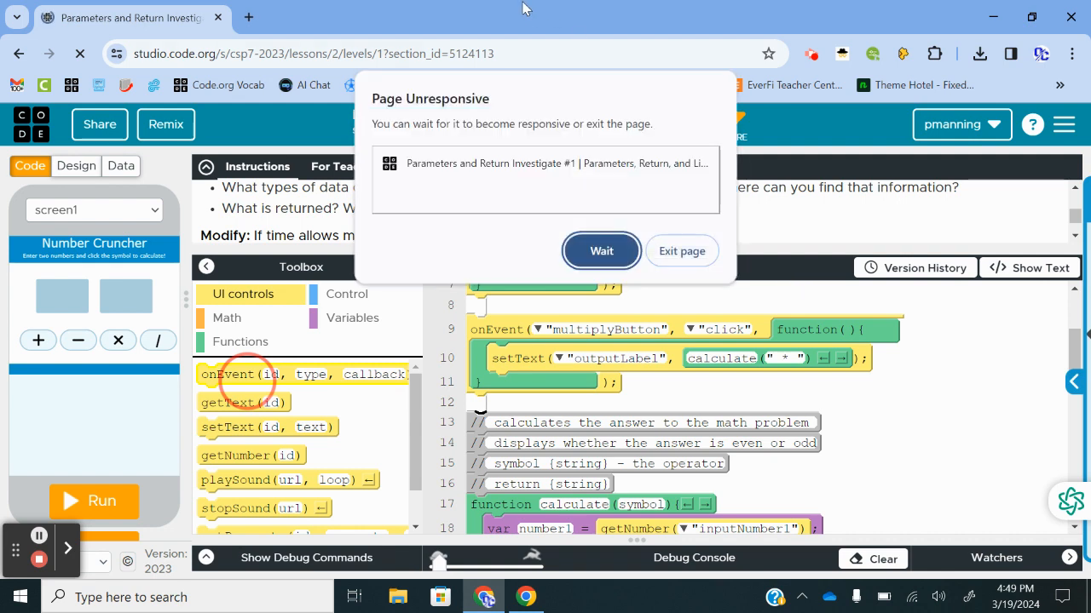
mouse_move(620, 160)
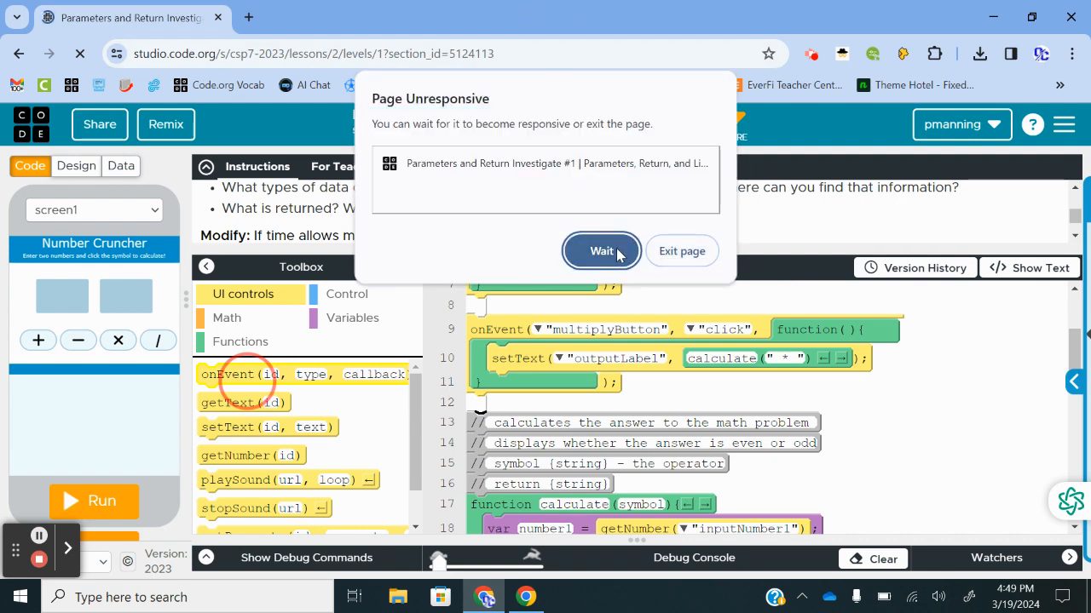
left_click(599, 250)
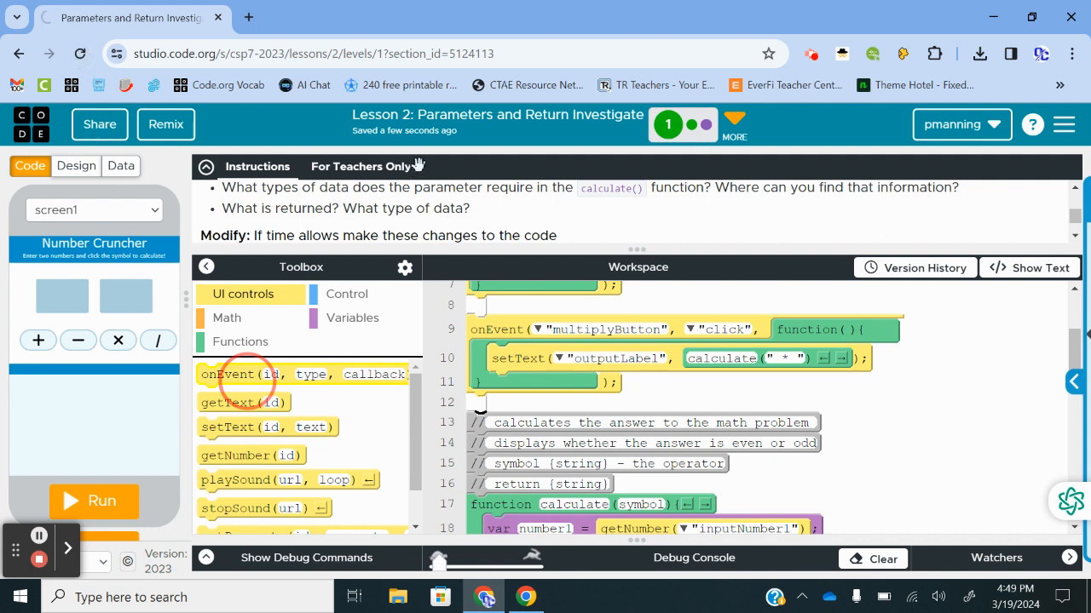
mouse_move(470, 117)
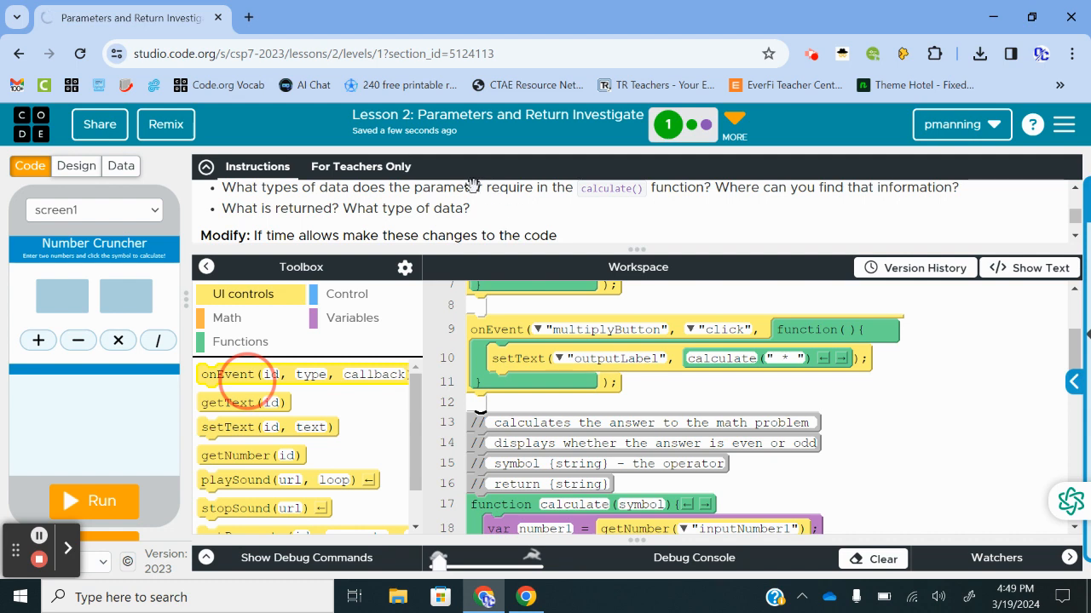
mouse_move(488, 289)
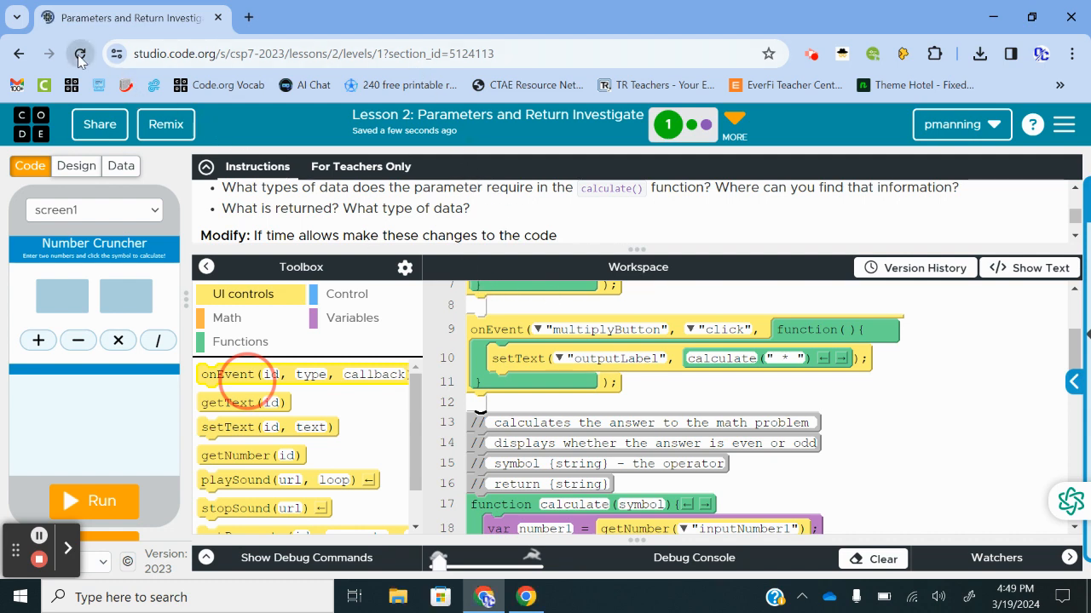
left_click(78, 53)
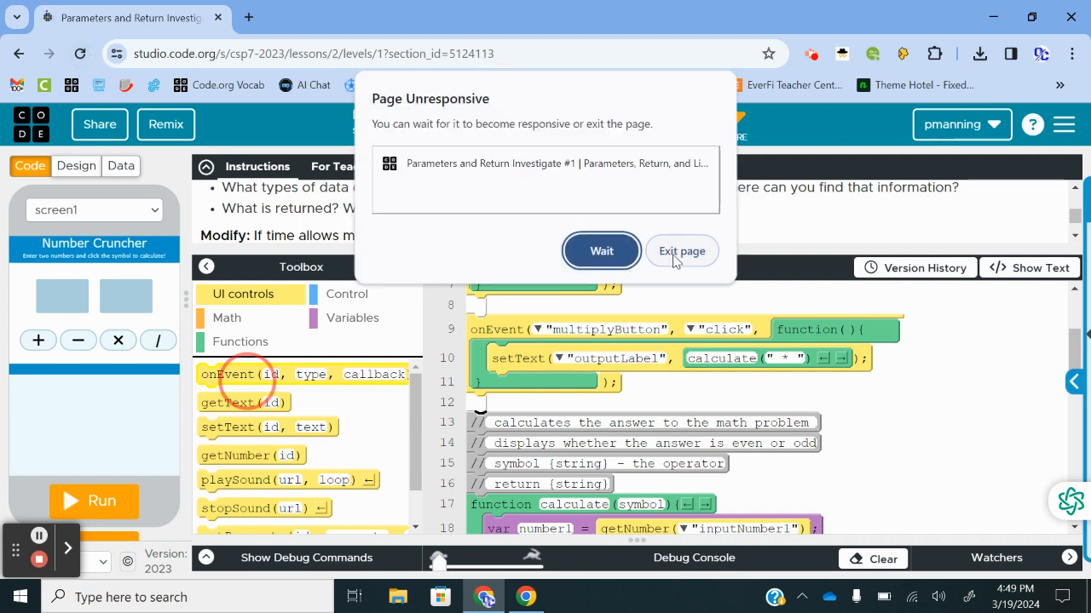
left_click(682, 251)
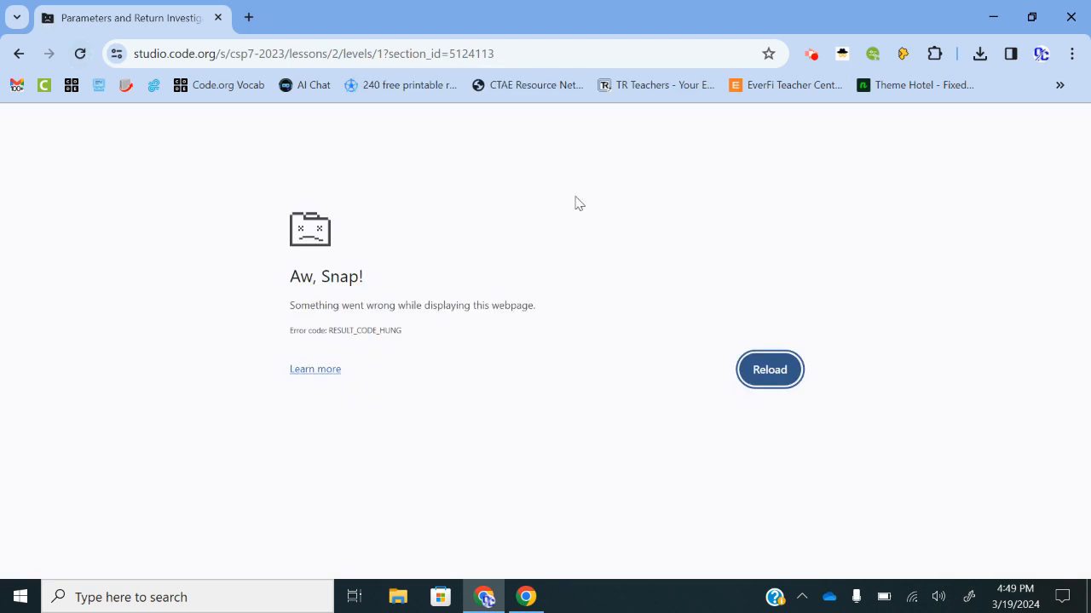
Reload the crashed lesson and dismiss the error that the code can't convert to blocks
left_click(769, 368)
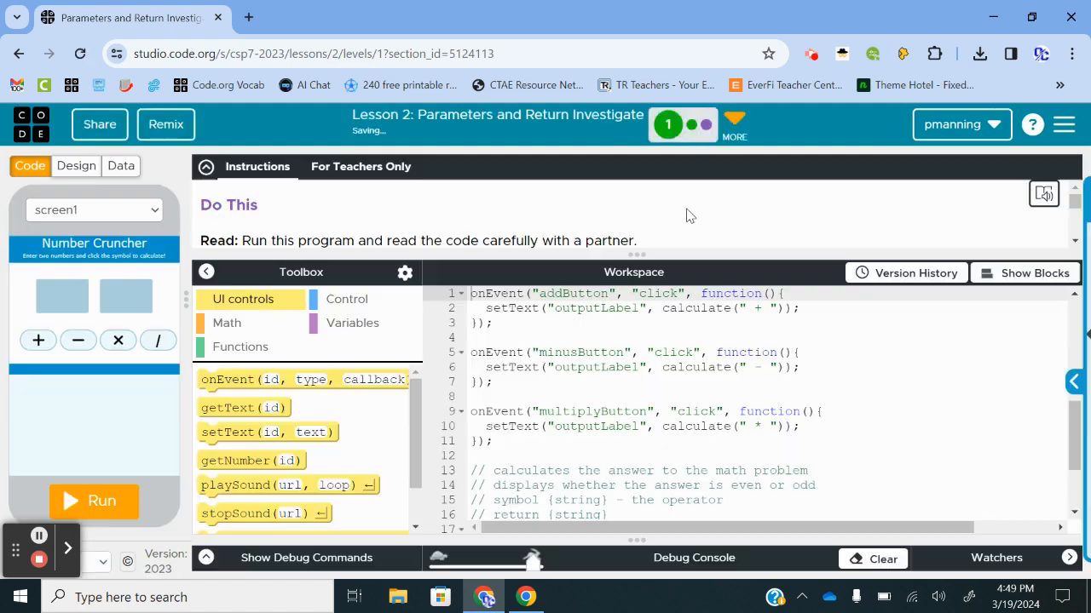
mouse_move(953, 276)
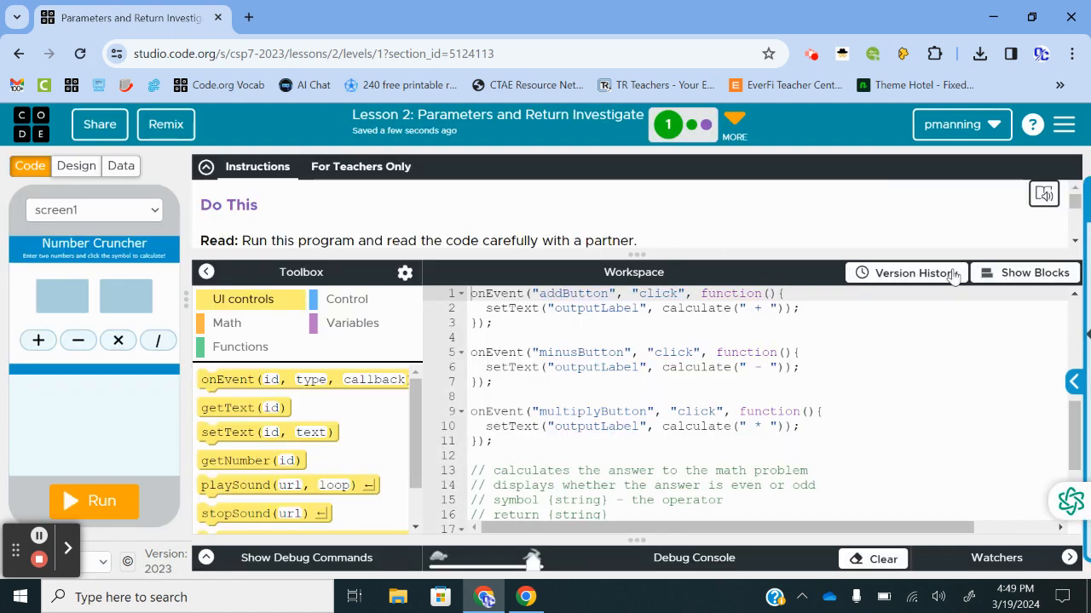
left_click(1026, 272)
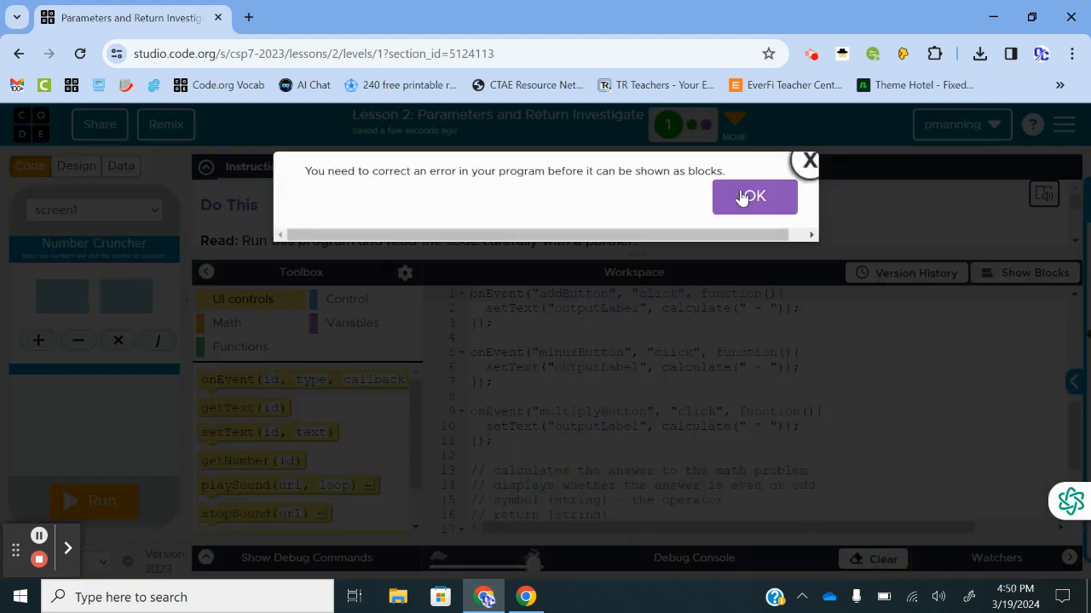
left_click(753, 196)
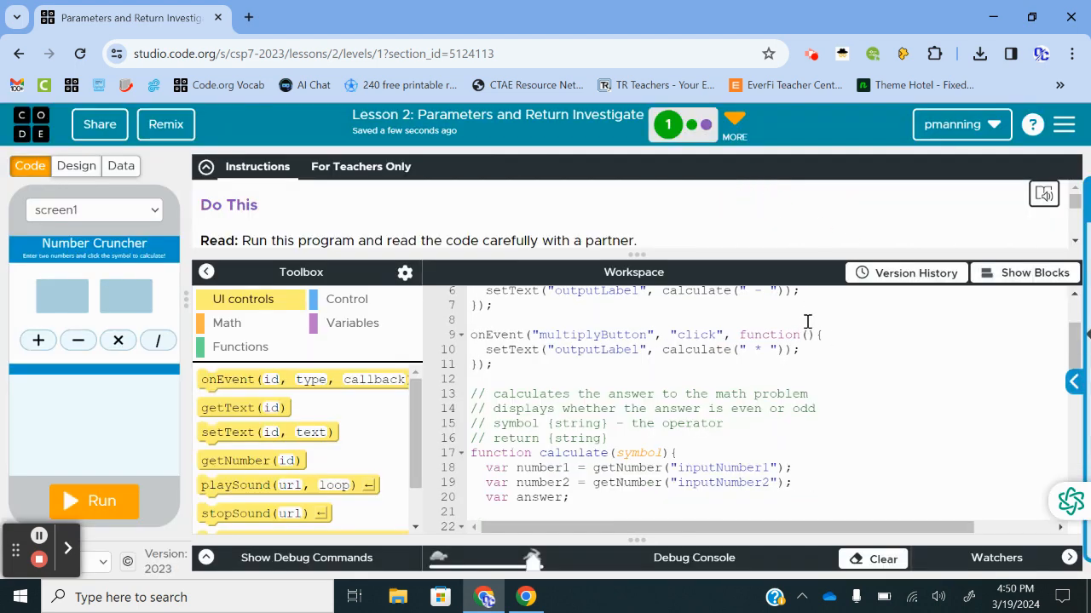
Finish line 29 as answer = number1/number2 and show the code as blocks again
scroll("down", 3)
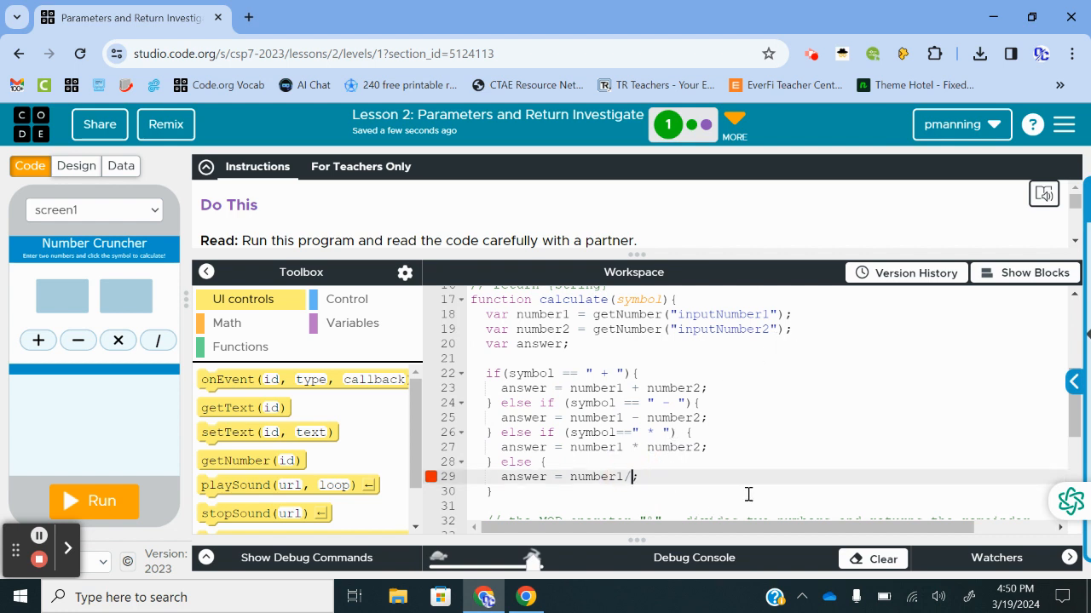
type("number2")
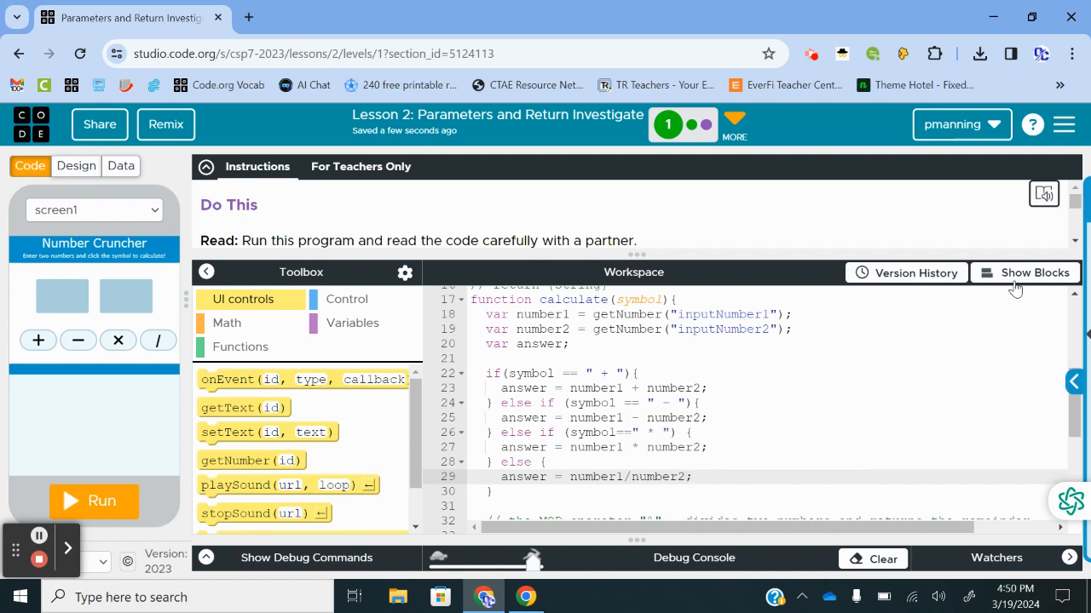
left_click(1025, 273)
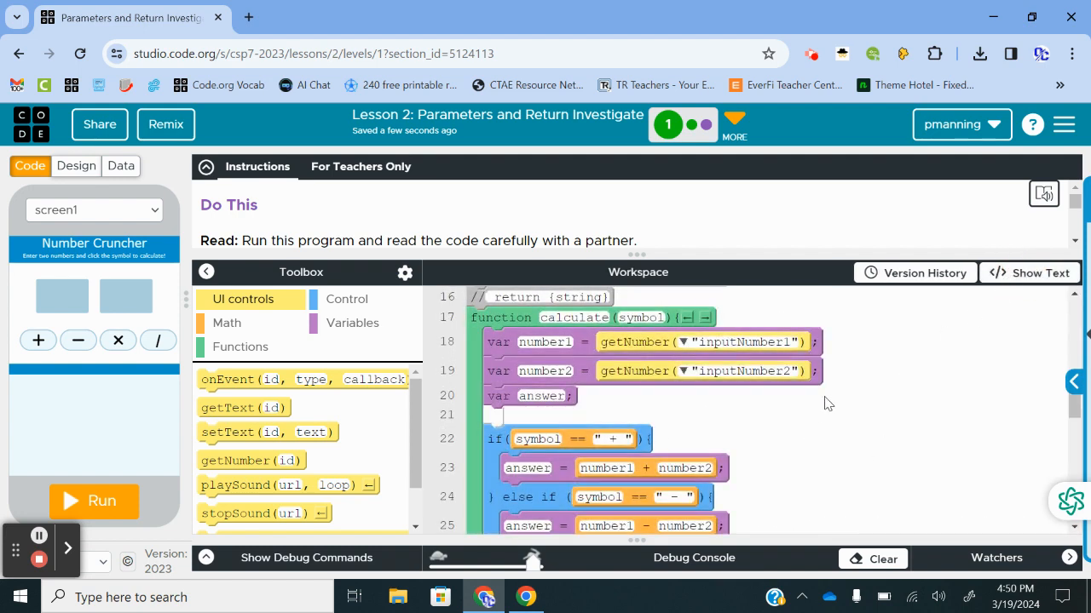
Copy the multiplyButton onEvent into a divideButton handler calling calculate("/"), then review calculate()
scroll("up", 3)
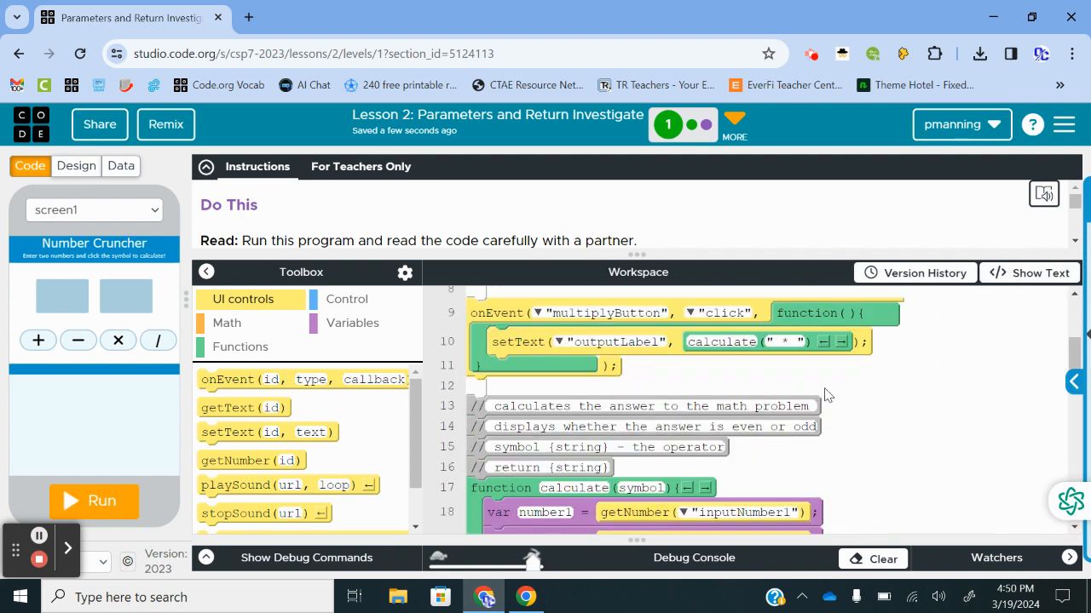
scroll("up", 3)
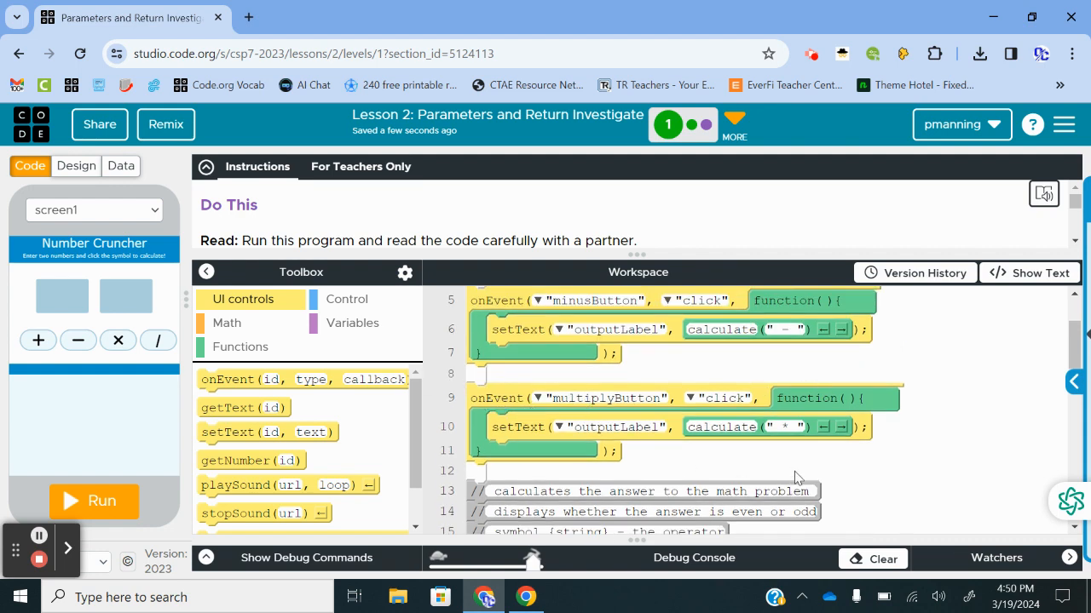
mouse_move(678, 456)
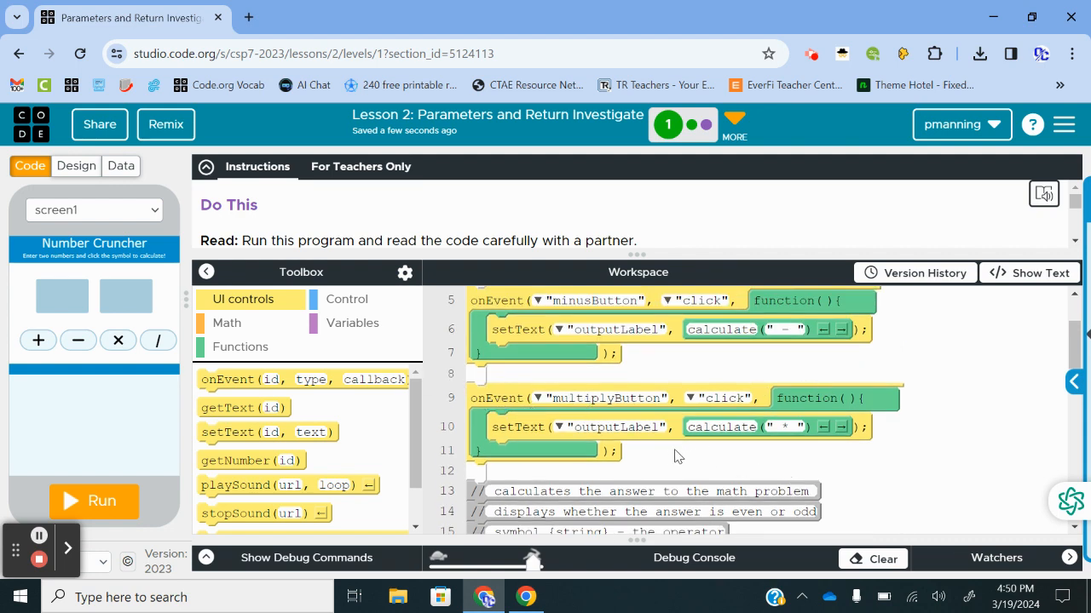
left_click(675, 450)
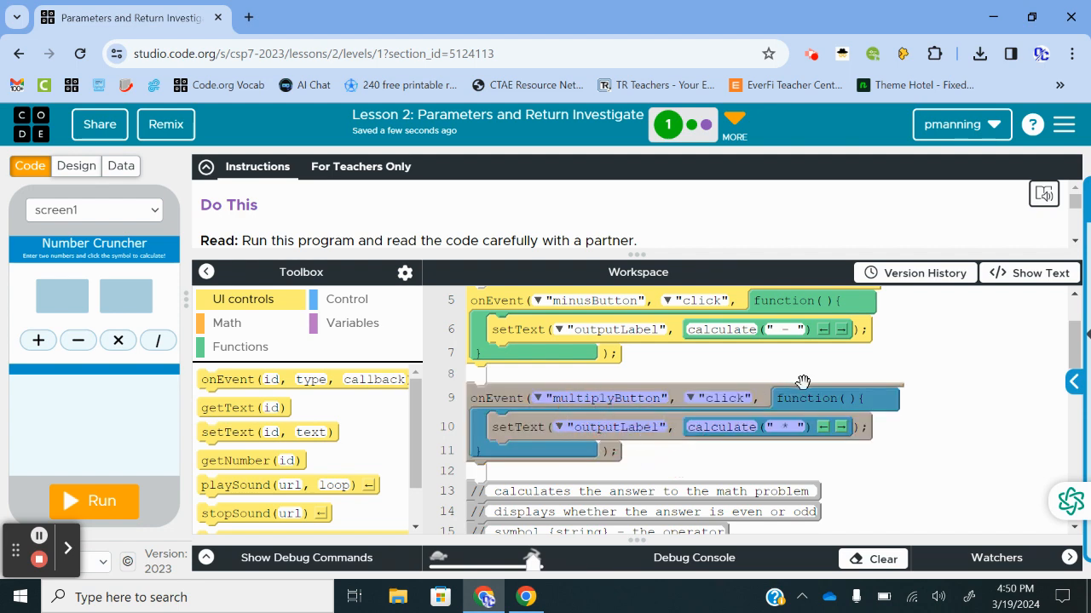
mouse_move(838, 341)
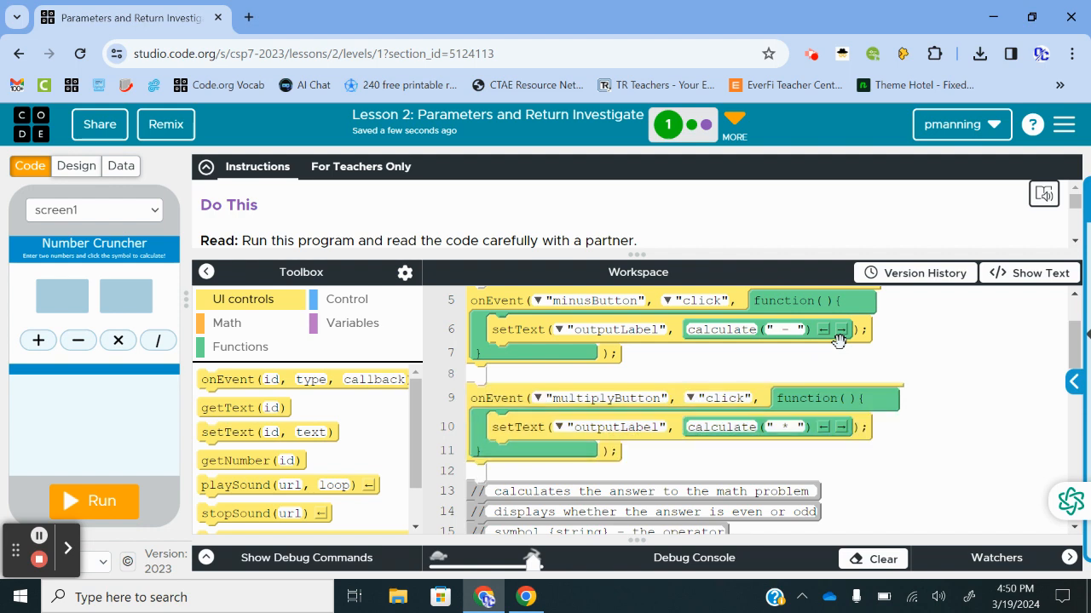
scroll("down", 3)
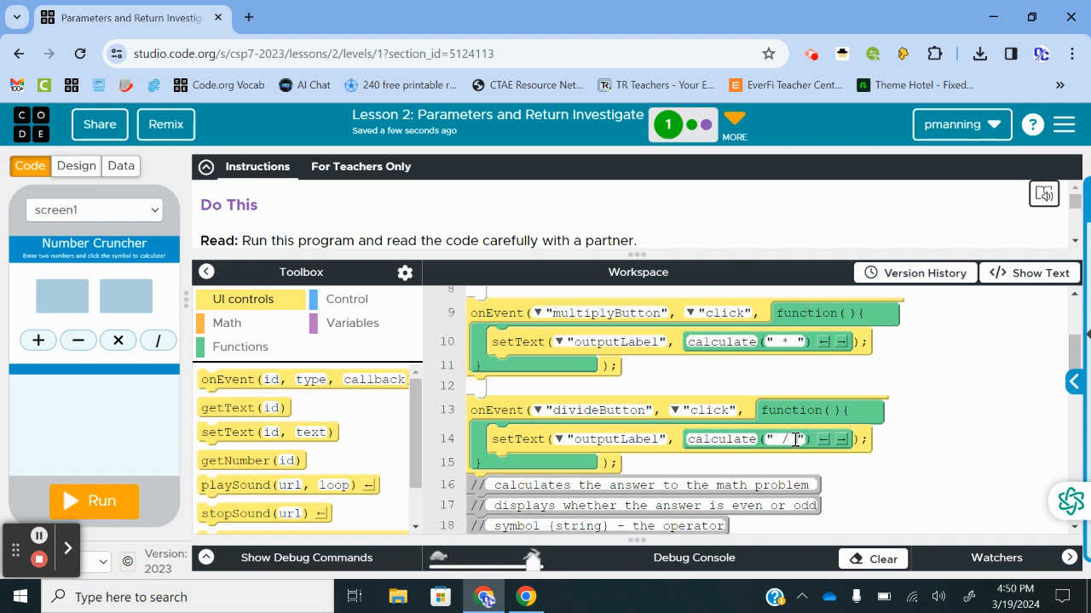
mouse_move(719, 477)
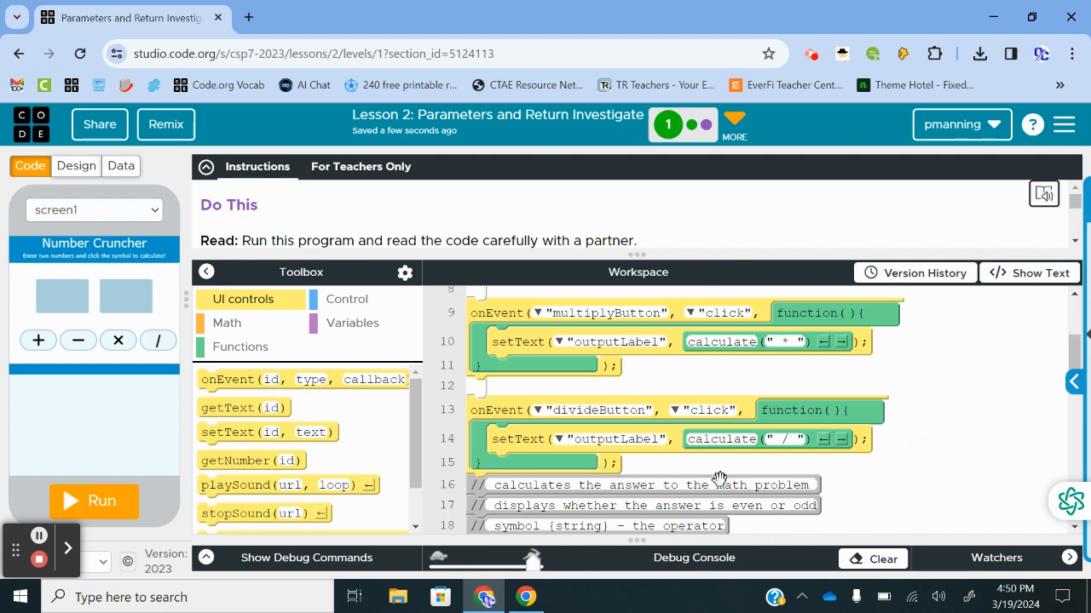
scroll("down", 3)
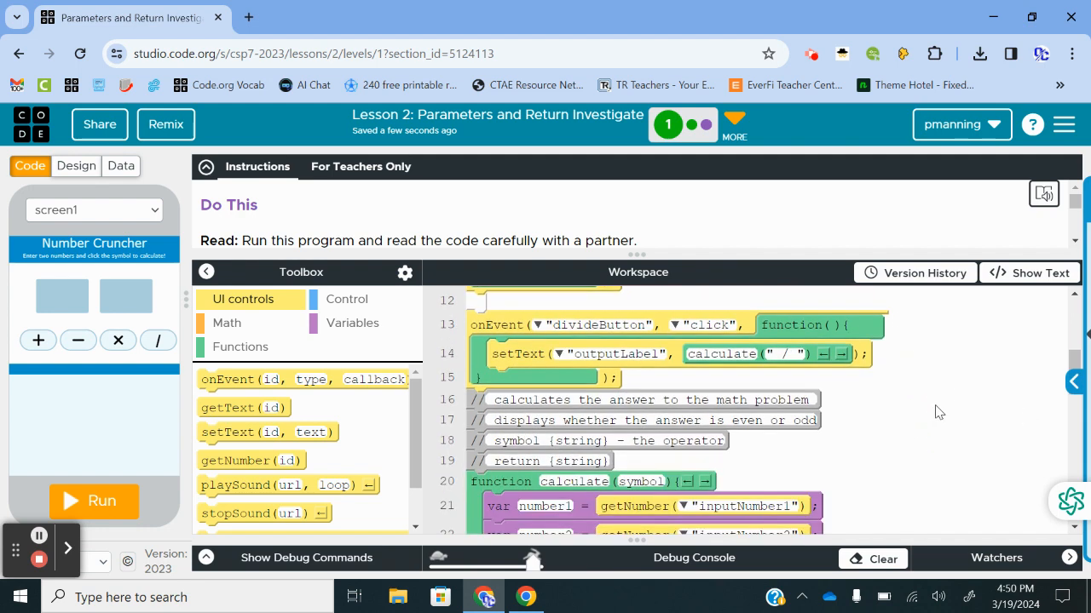
scroll("down", 3)
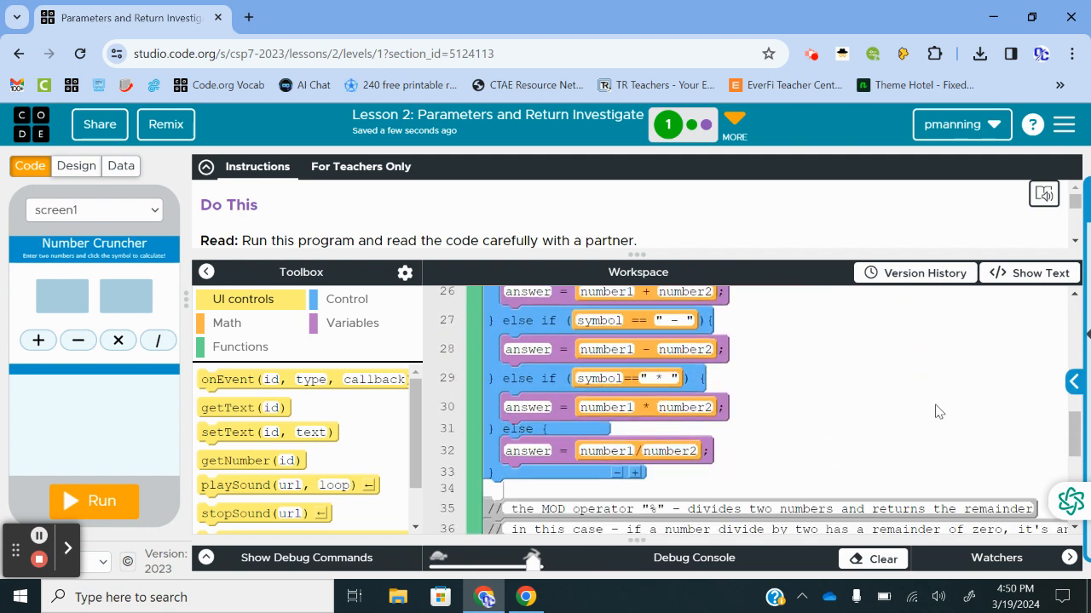
scroll("down", 3)
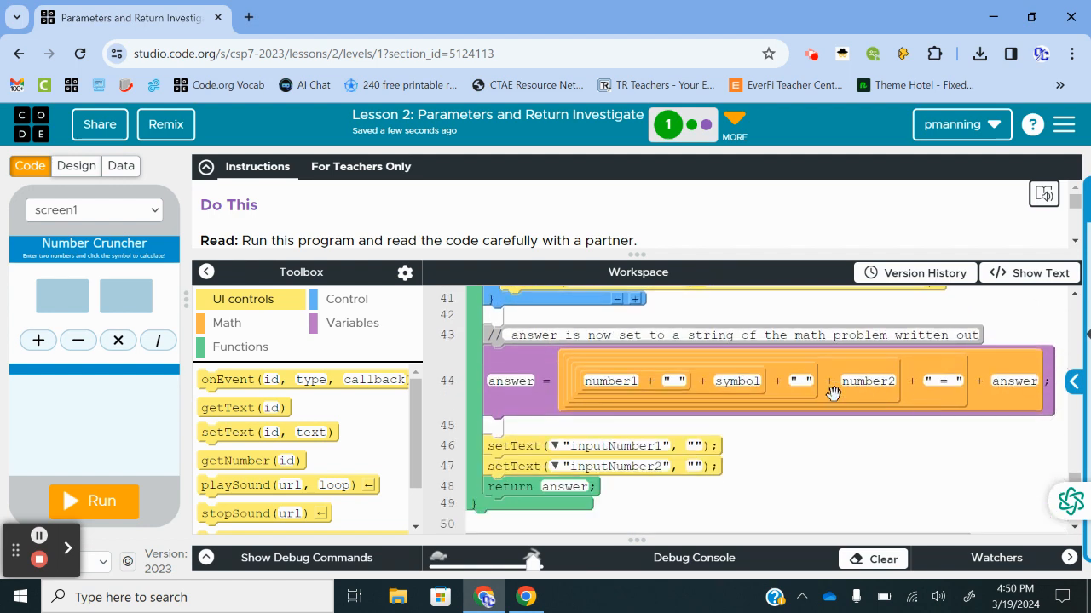
left_click(93, 501)
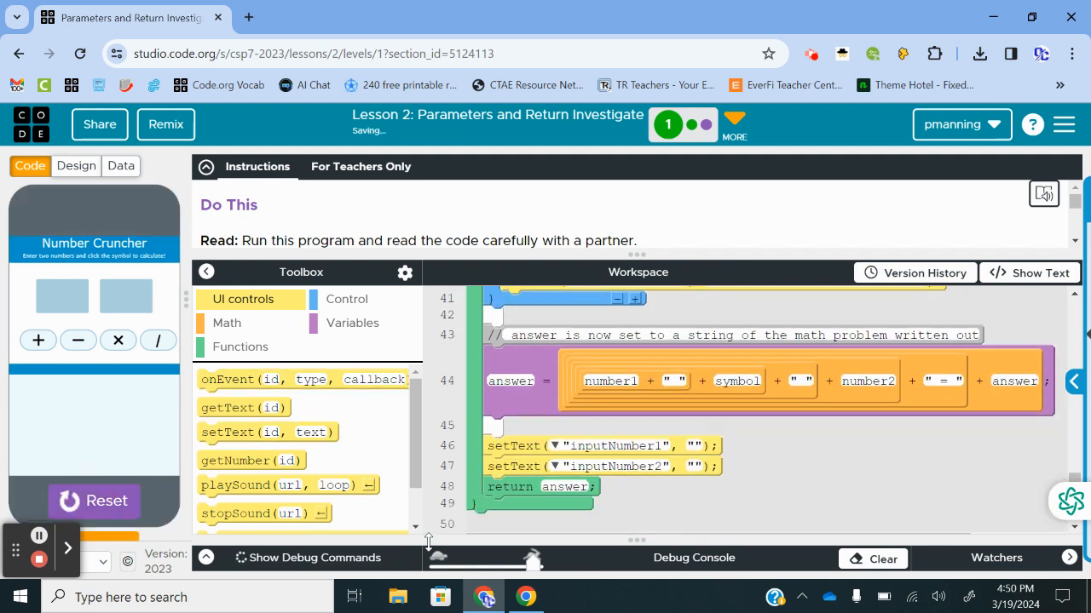
mouse_move(92, 296)
type("12")
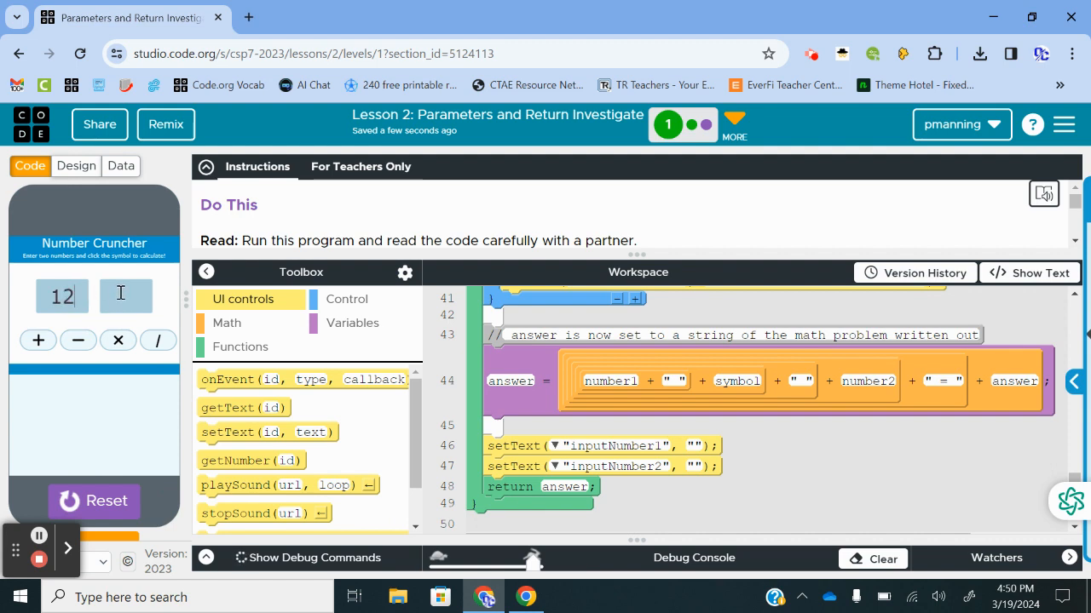
left_click(156, 341)
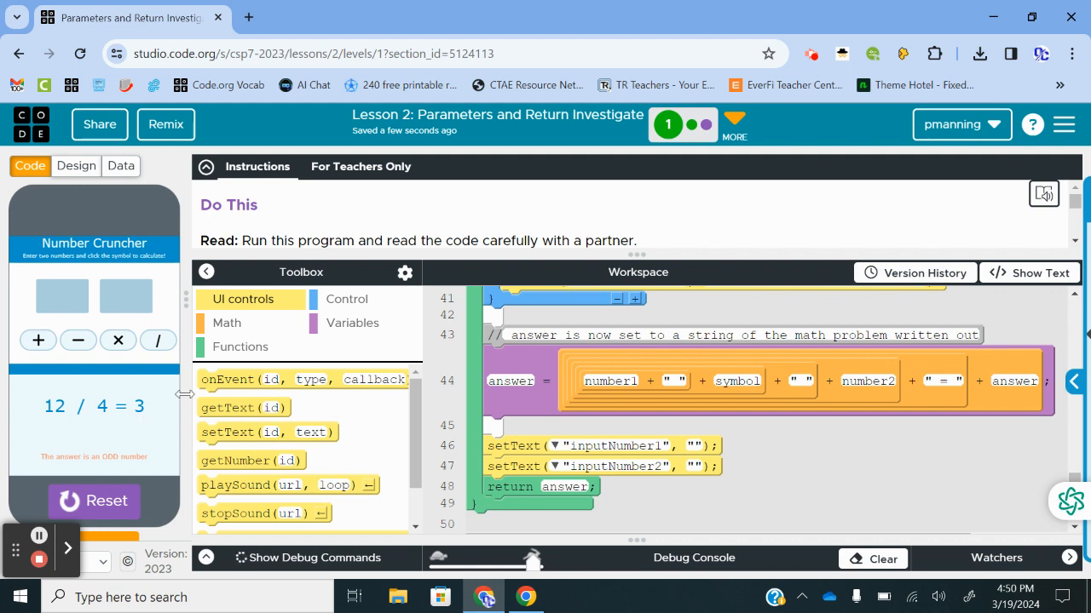
mouse_move(122, 457)
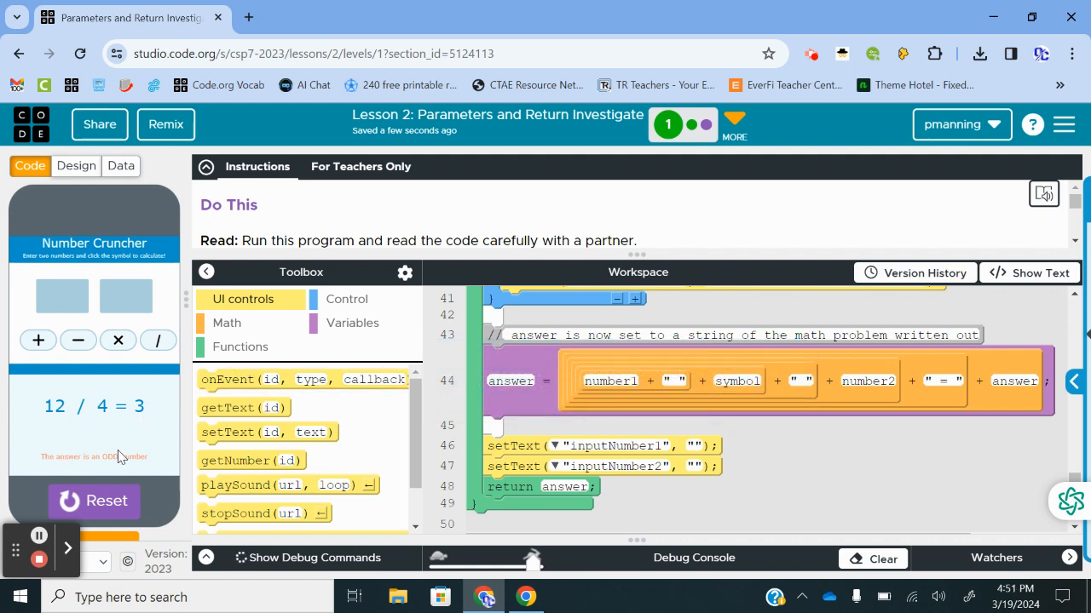
mouse_move(157, 457)
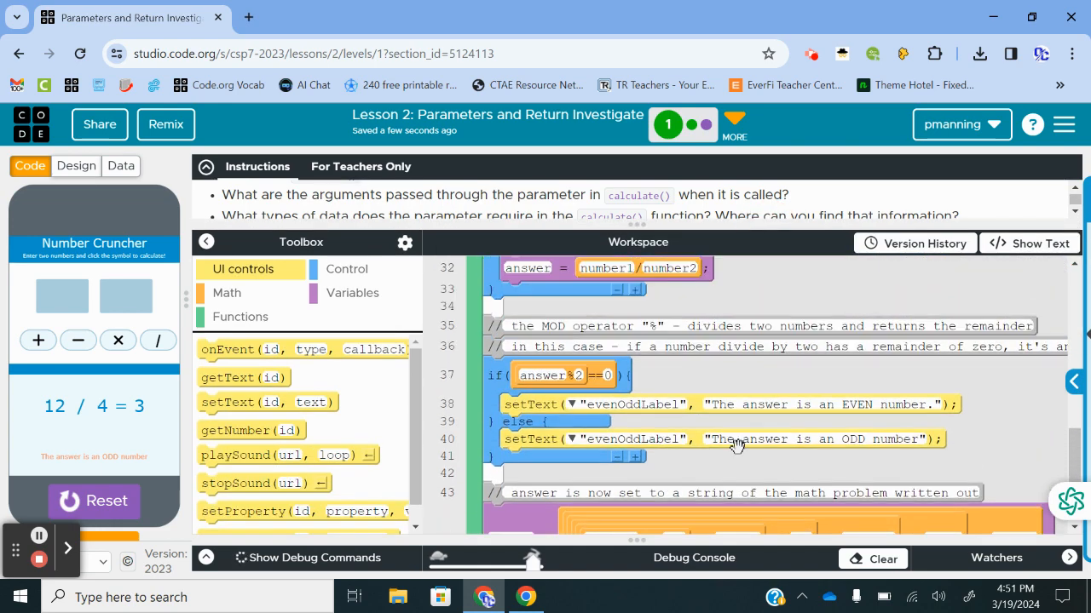
Add an else-if after the even check and start building its answer % 3 condition from Math blocks
scroll("up", 3)
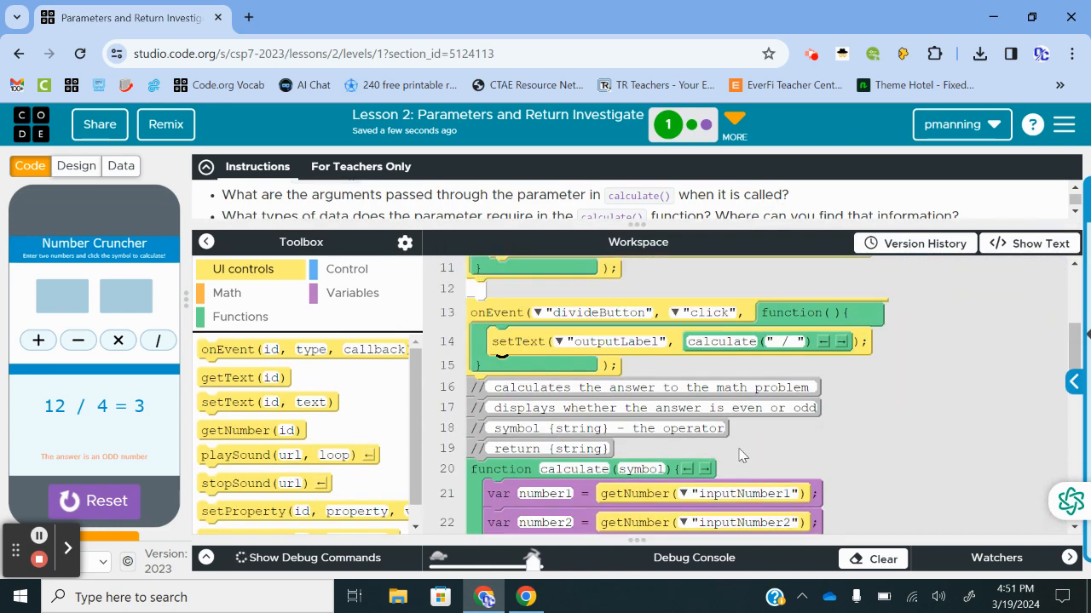
scroll("down", 3)
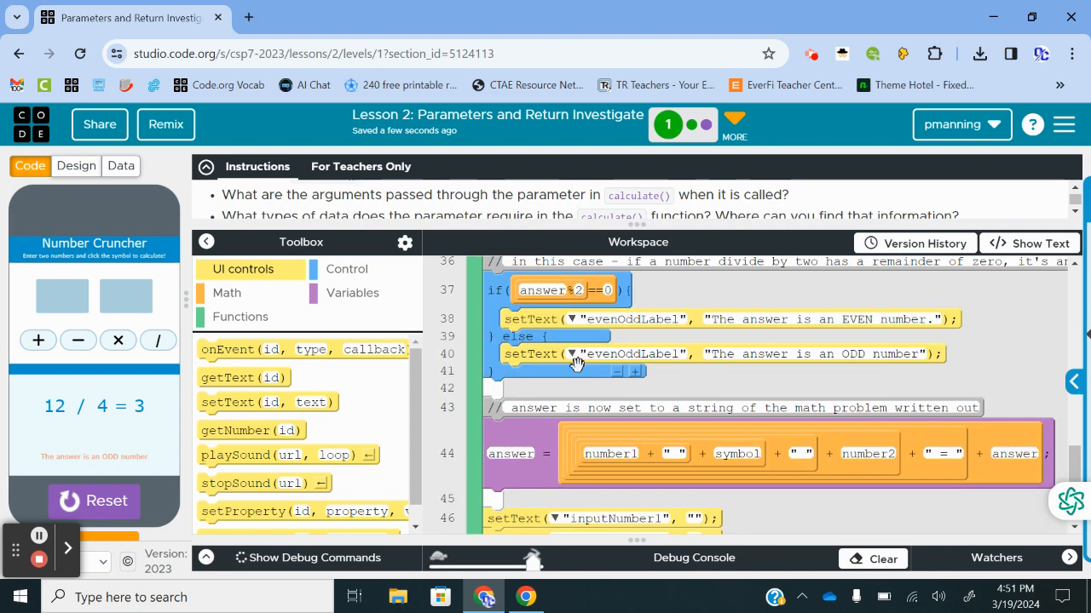
scroll("up", 3)
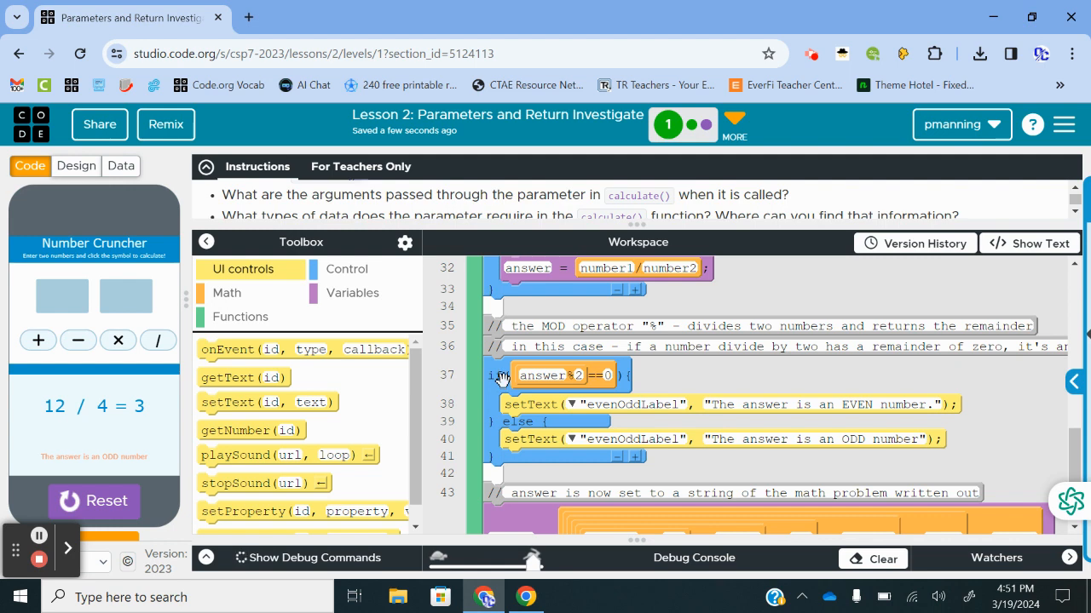
mouse_move(569, 409)
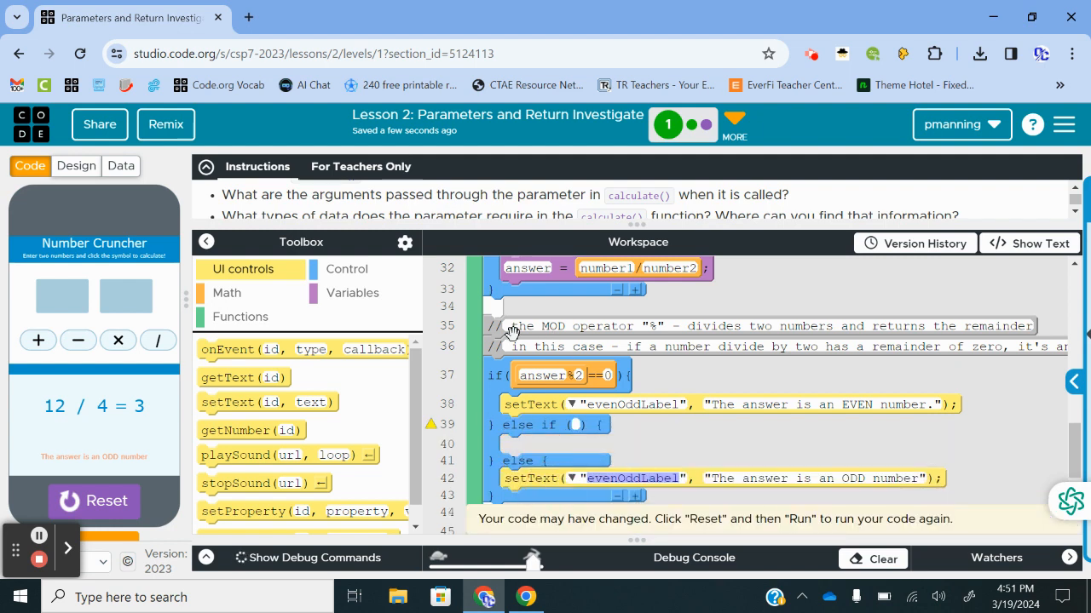
left_click(226, 293)
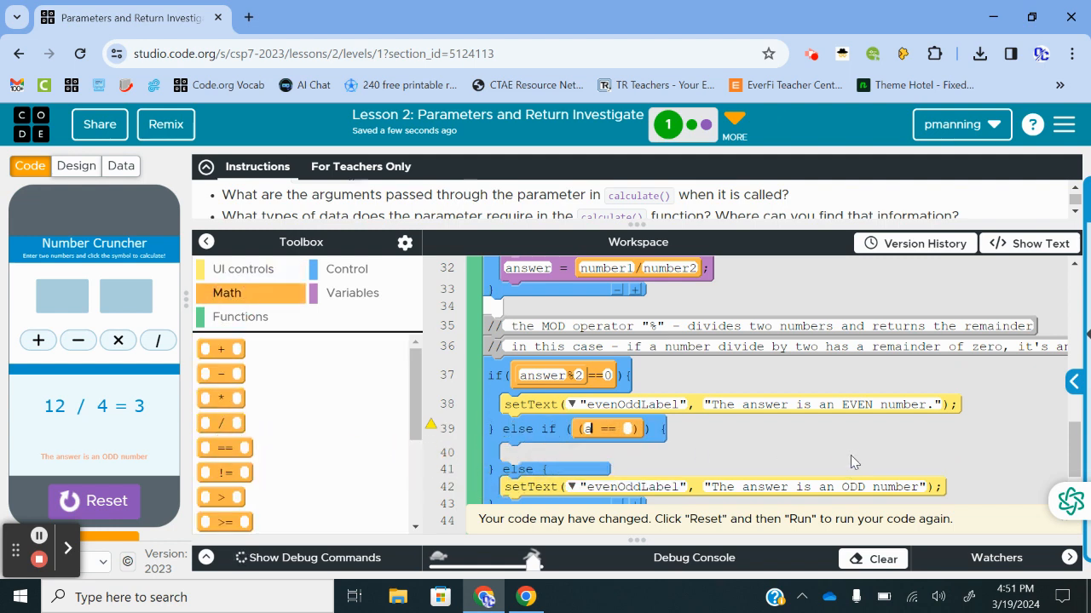
type("answer")
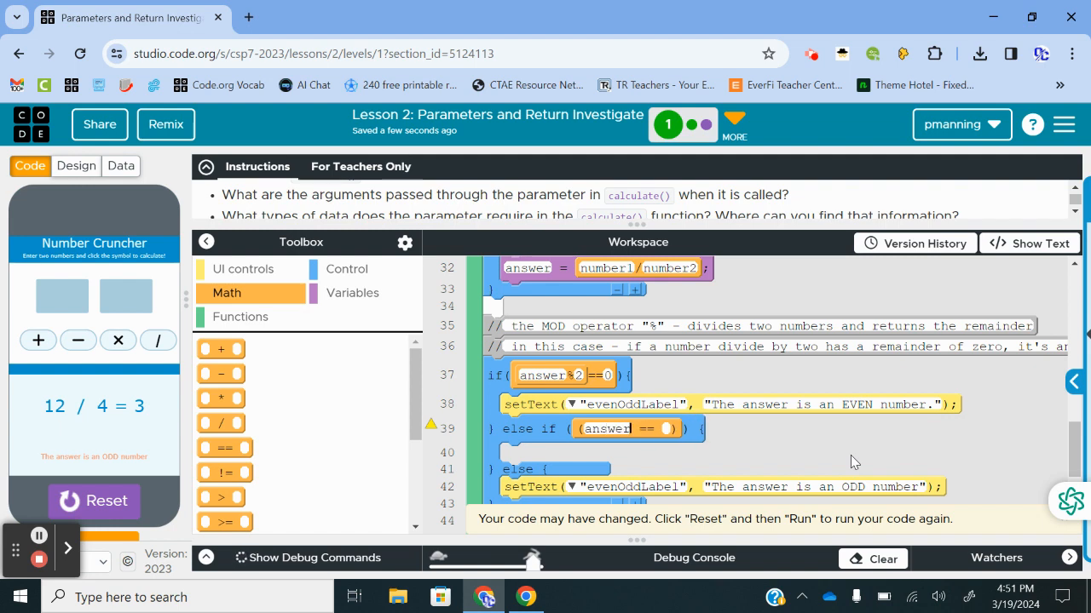
type("%3")
left_click(666, 429)
type("0")
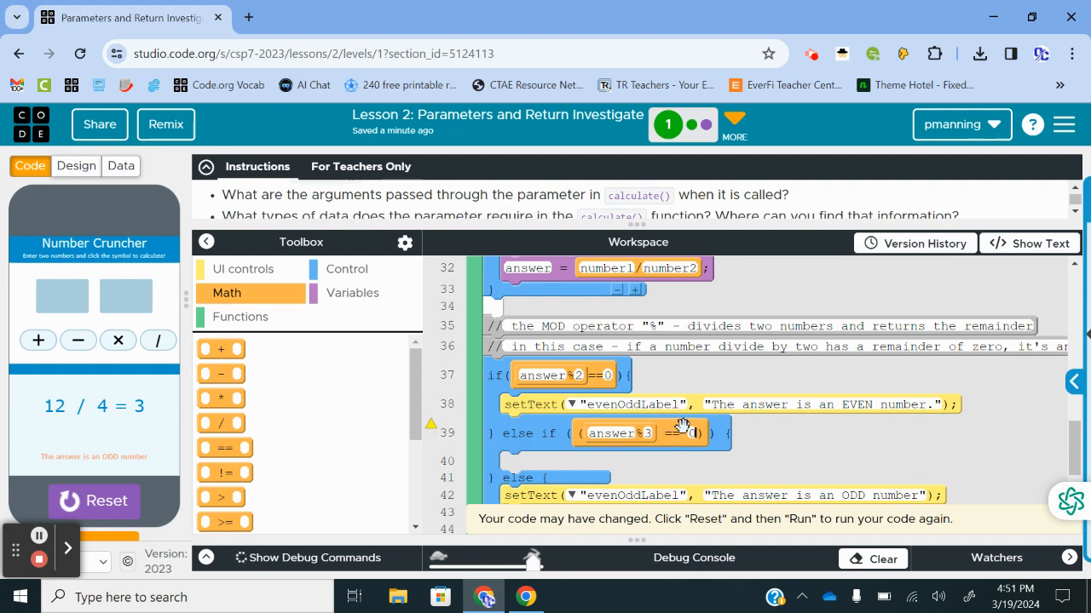
mouse_move(991, 433)
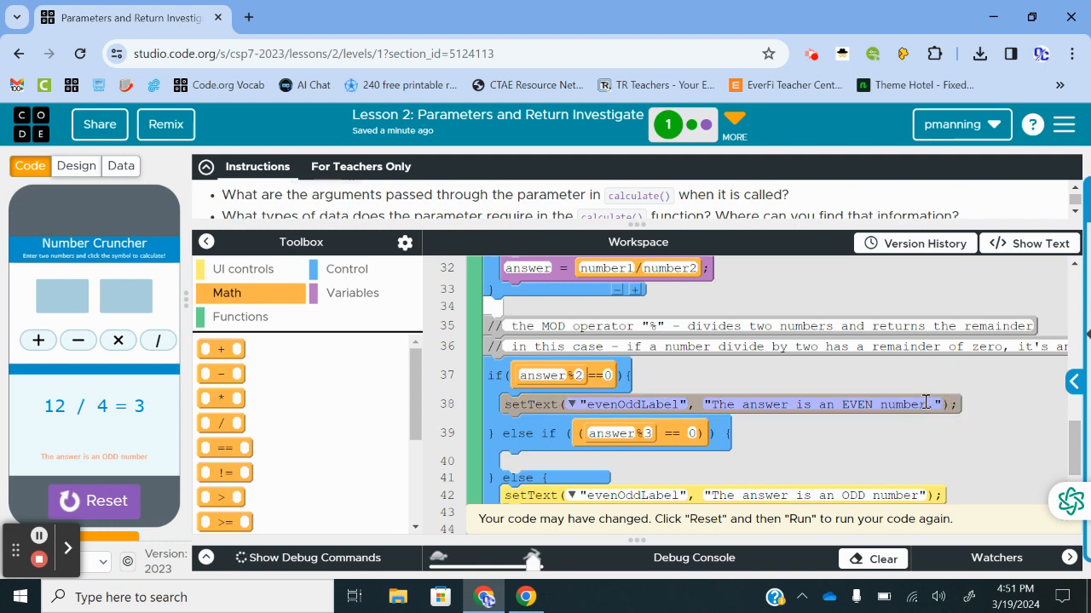
mouse_move(927, 393)
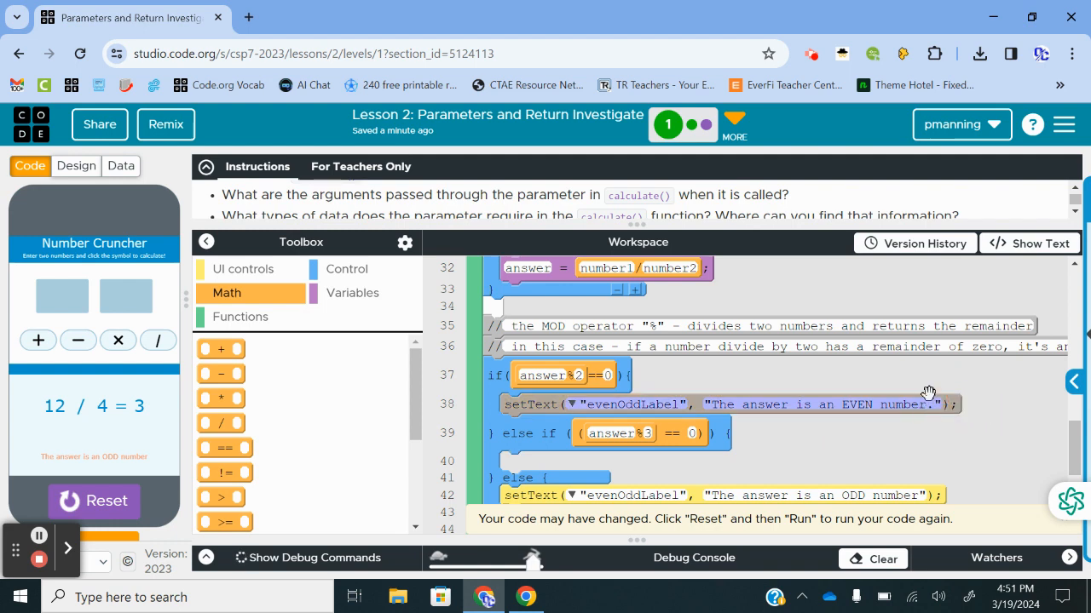
mouse_move(923, 404)
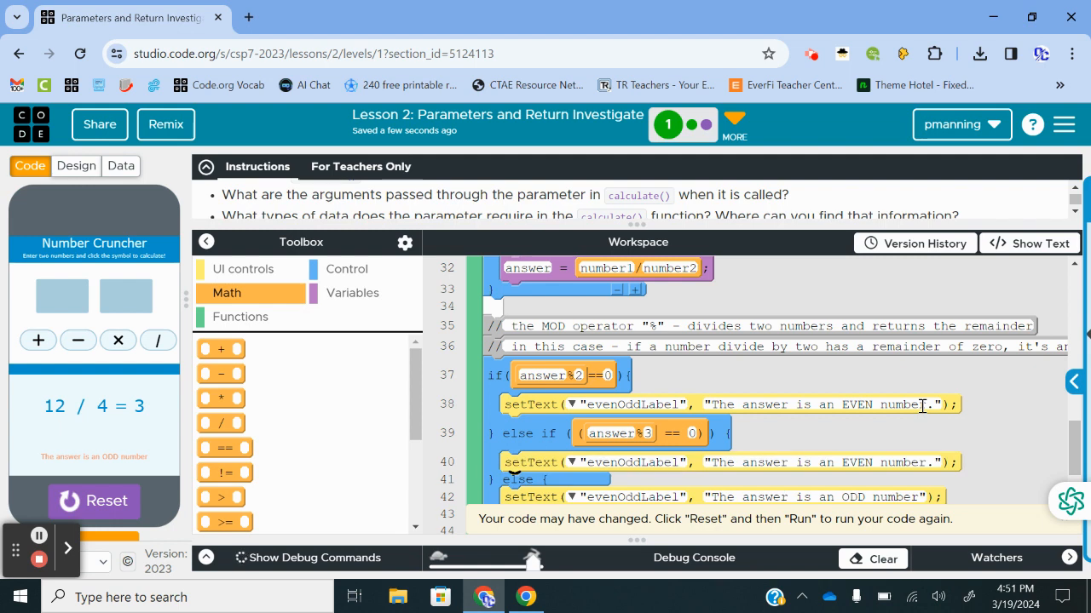
scroll("down", 3)
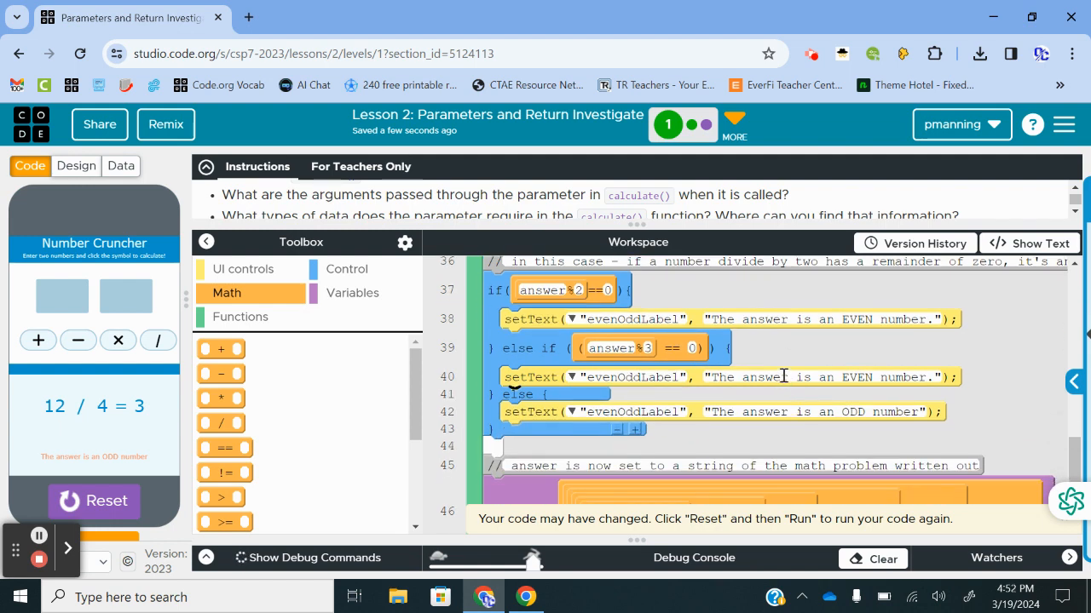
left_click(347, 270)
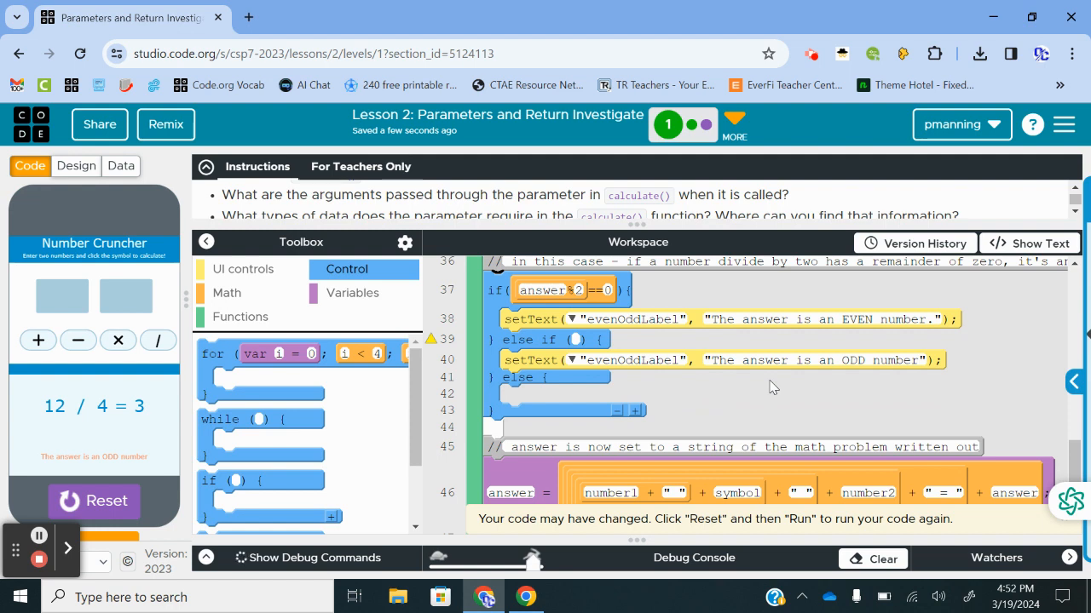
Place an if block below the if/else with condition answer % 3 == 0
scroll("up", 3)
type("answer")
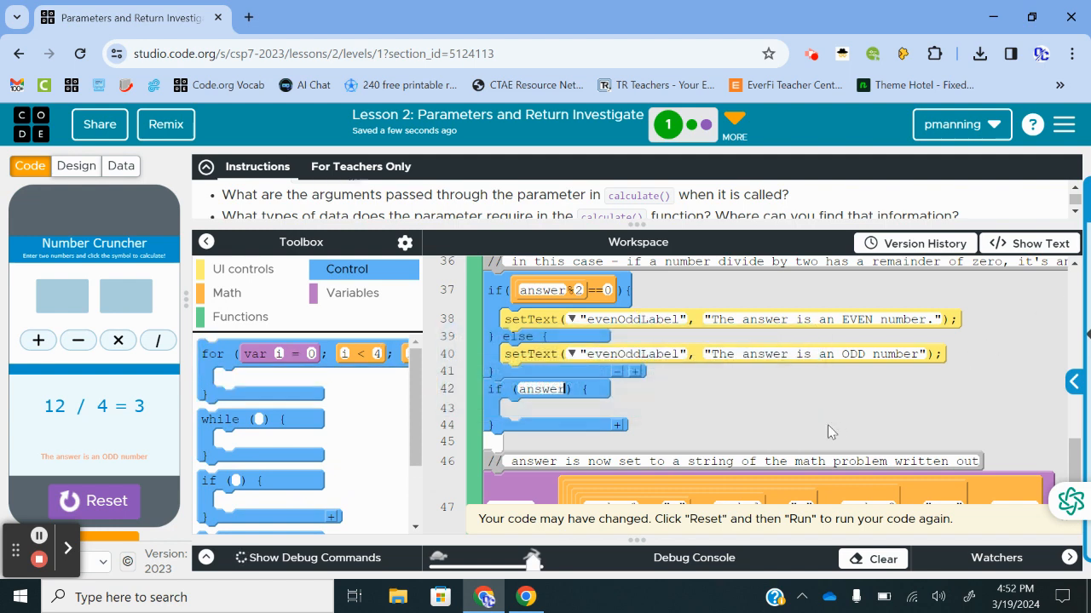
mouse_move(765, 409)
type("%")
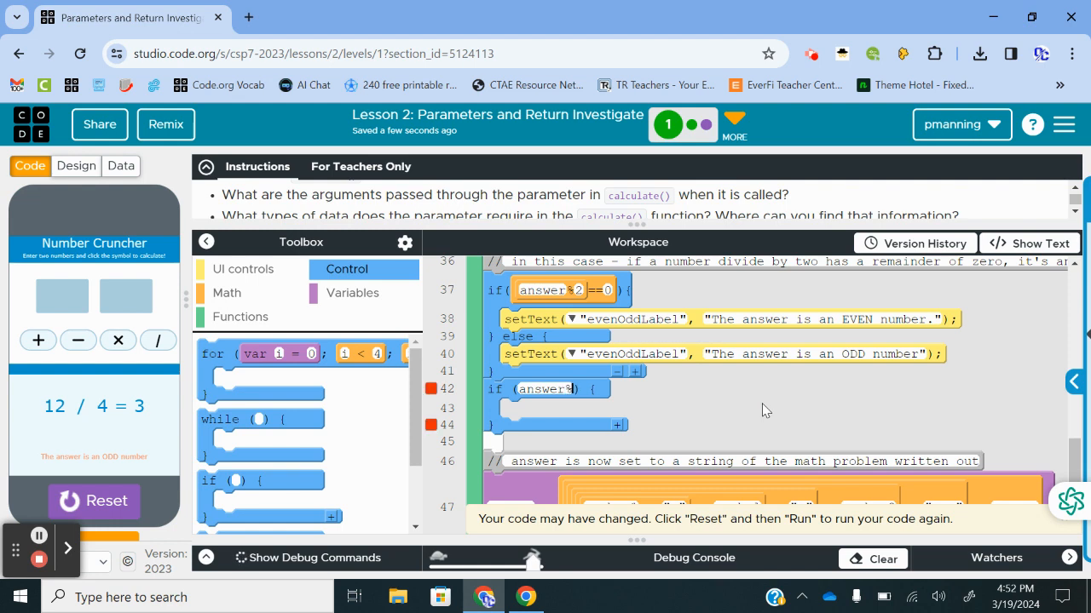
type("==0")
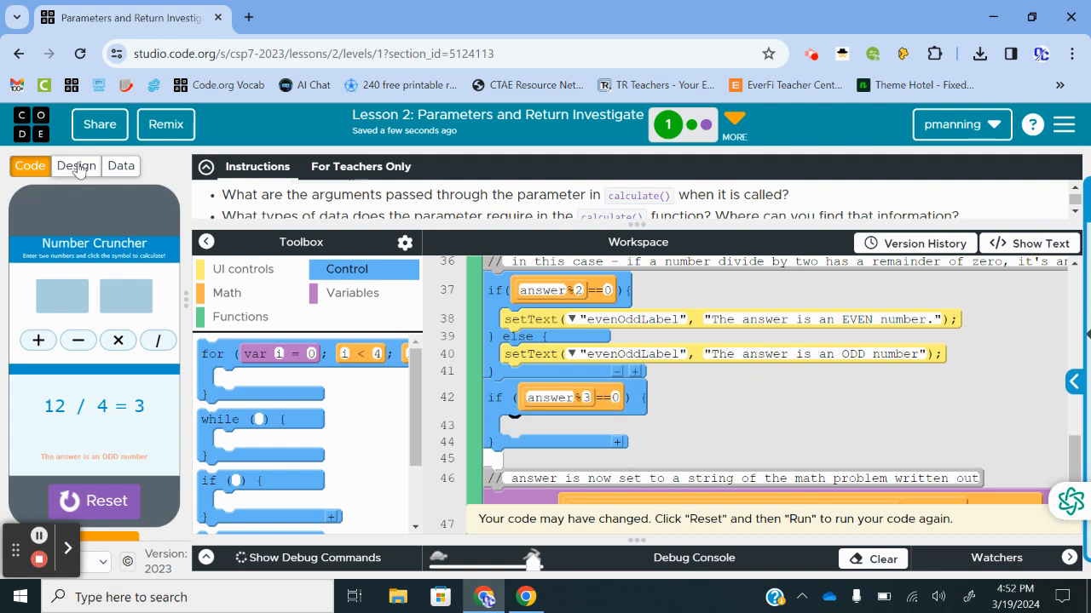
In Design mode, move label2 higher on the screen and set its id to threes
left_click(75, 166)
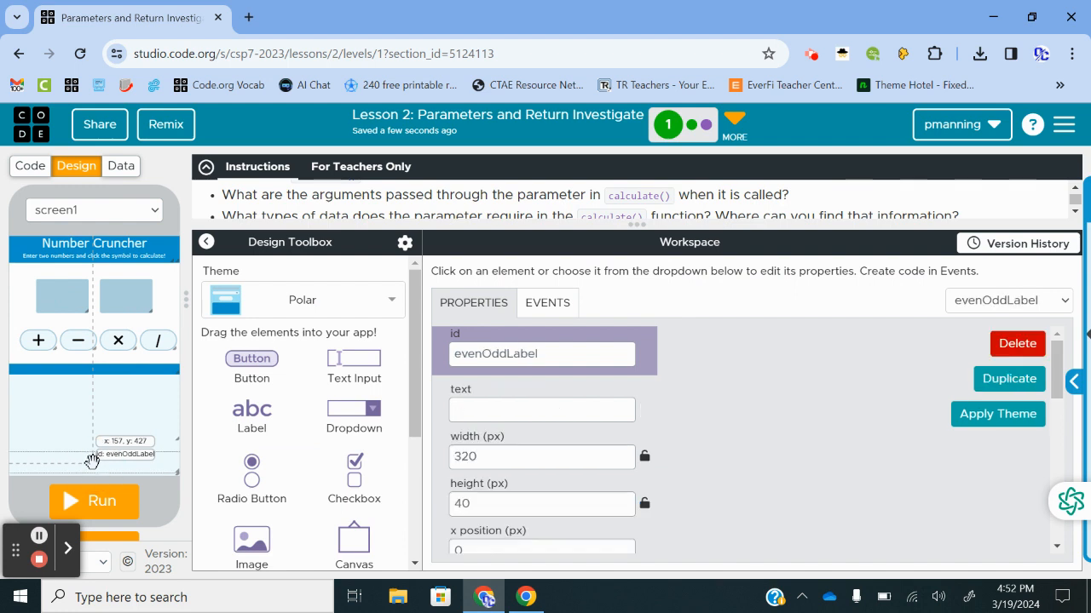
mouse_move(1009, 378)
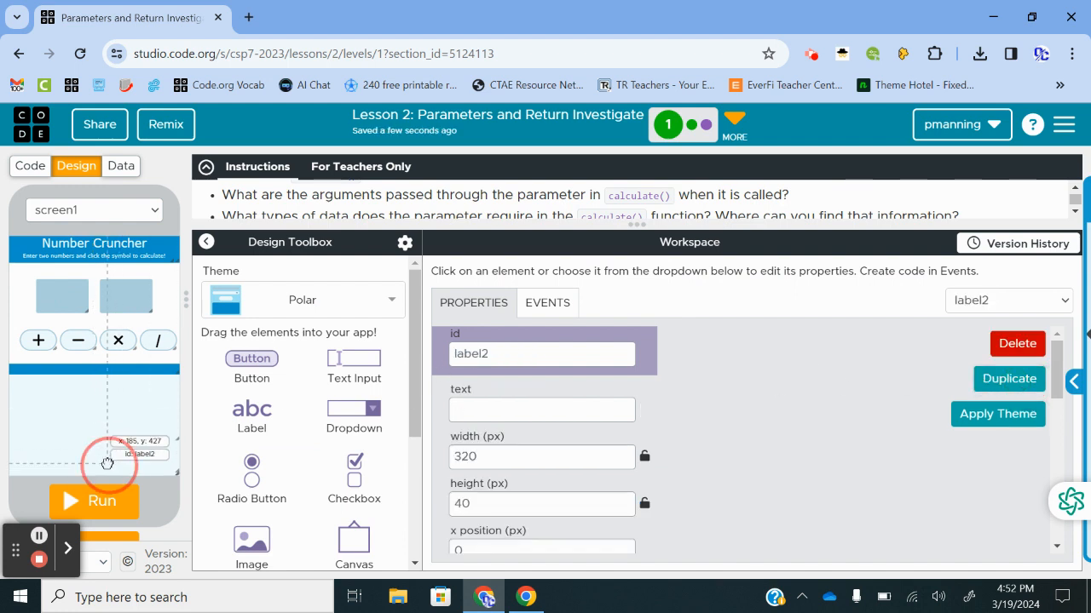
left_click_drag(111, 460, 110, 440)
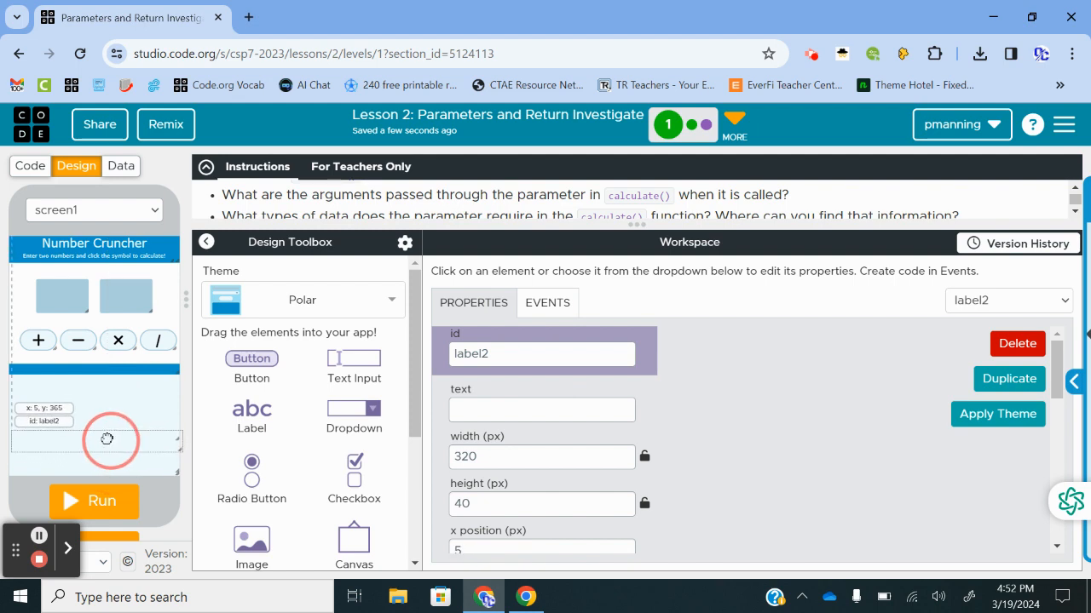
left_click(542, 353)
type("t")
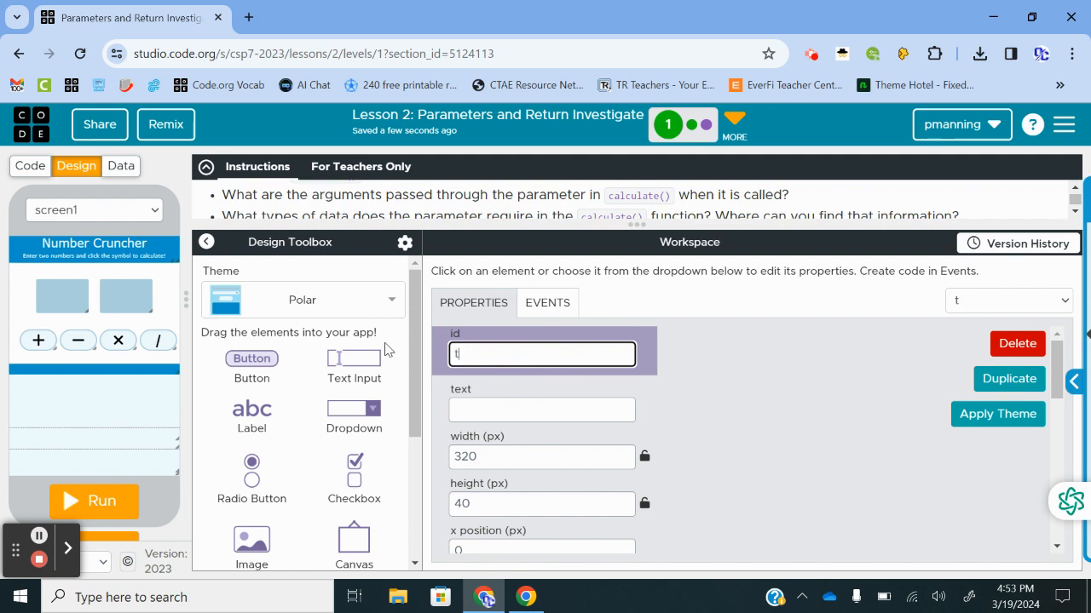
type("hrees")
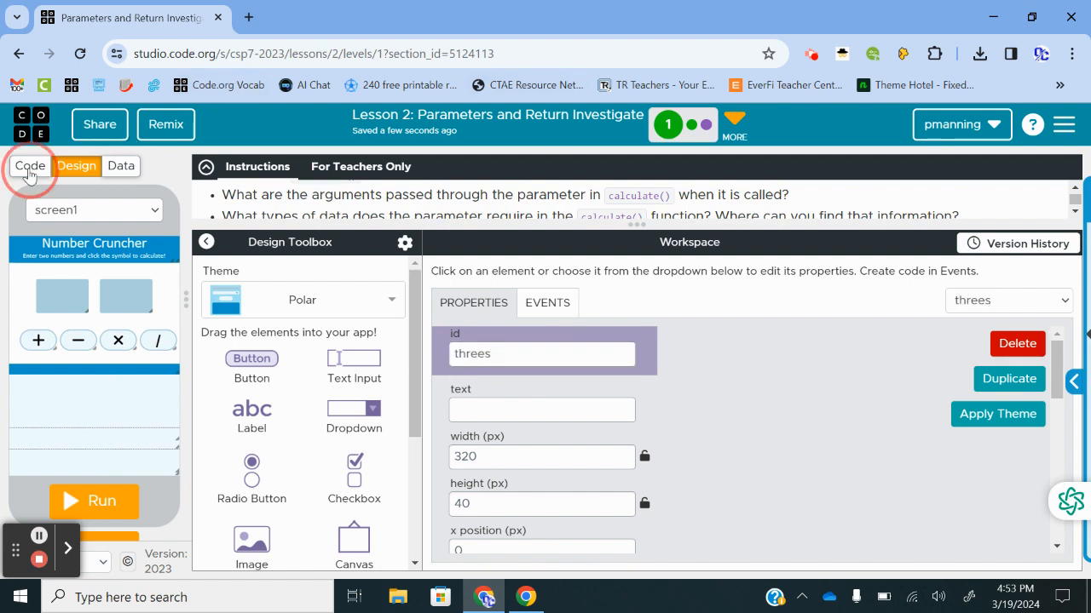
In Code mode, set the threes label to "The answer is divisible by 3" inside the if block
left_click(31, 165)
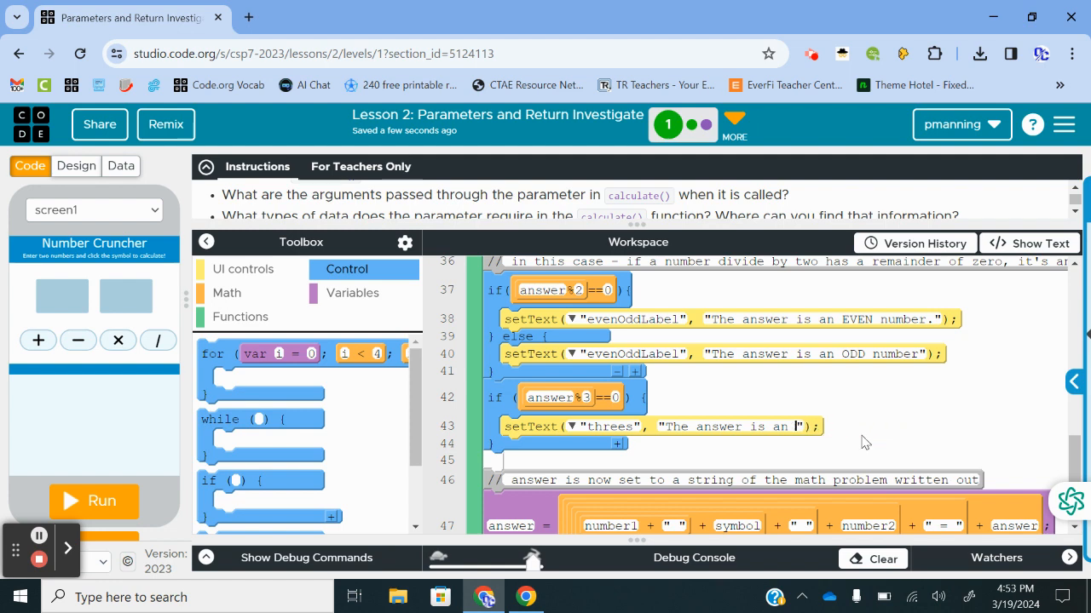
type("divid")
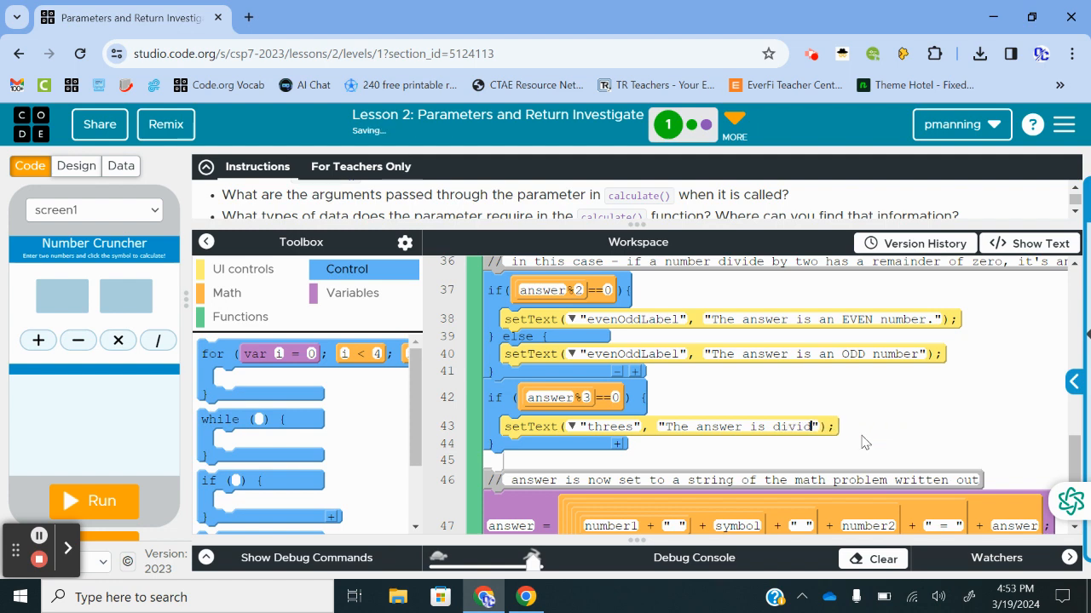
type("isible by 3")
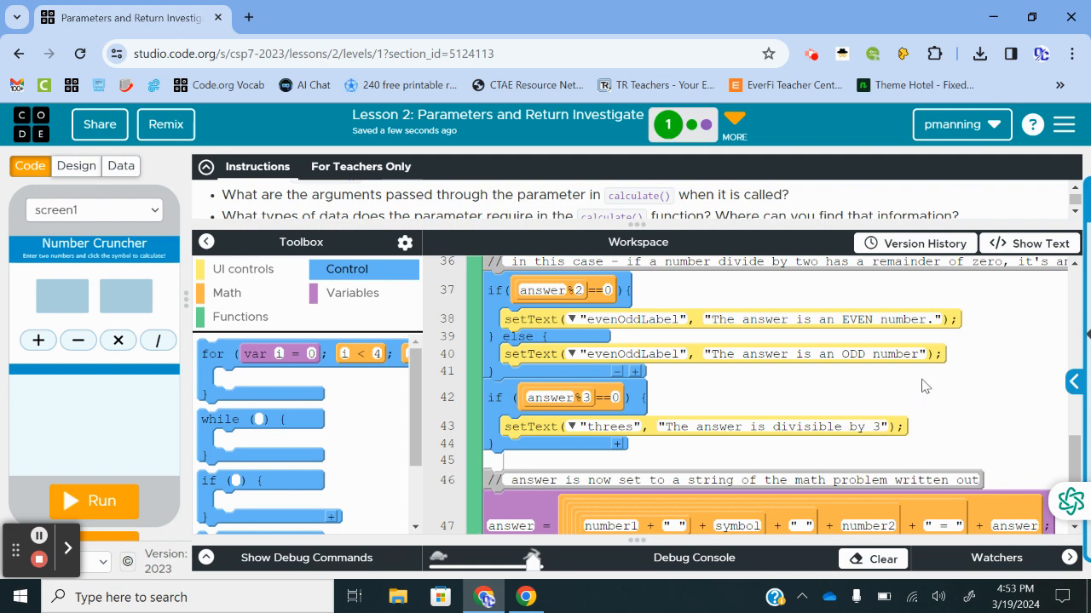
mouse_move(605, 440)
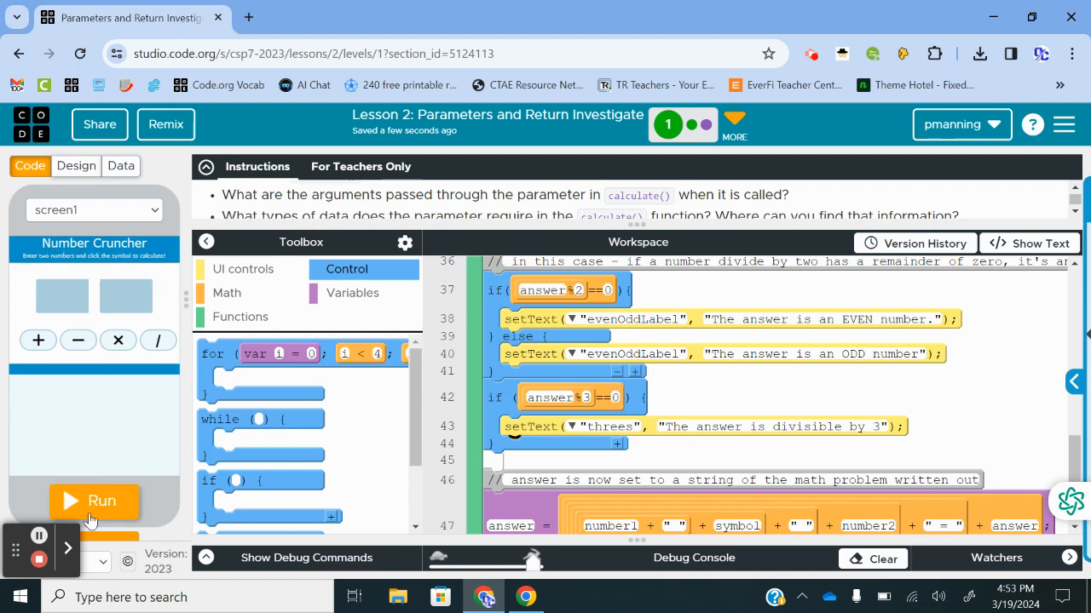
Run the app, multiply 81 by 9 to get 729, odd and divisible by 3, then stop it
left_click(94, 501)
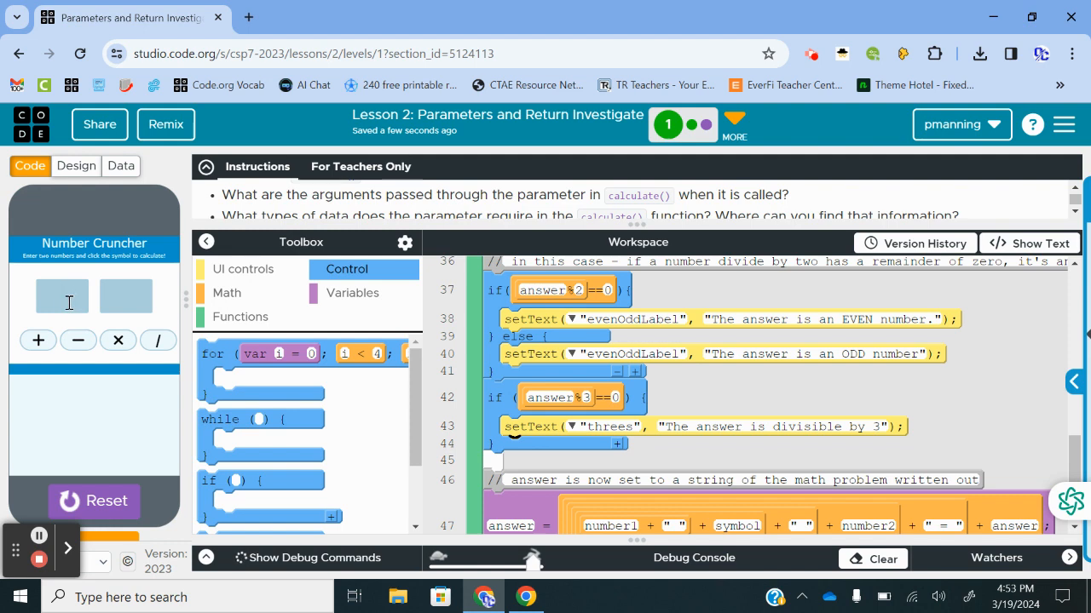
mouse_move(167, 327)
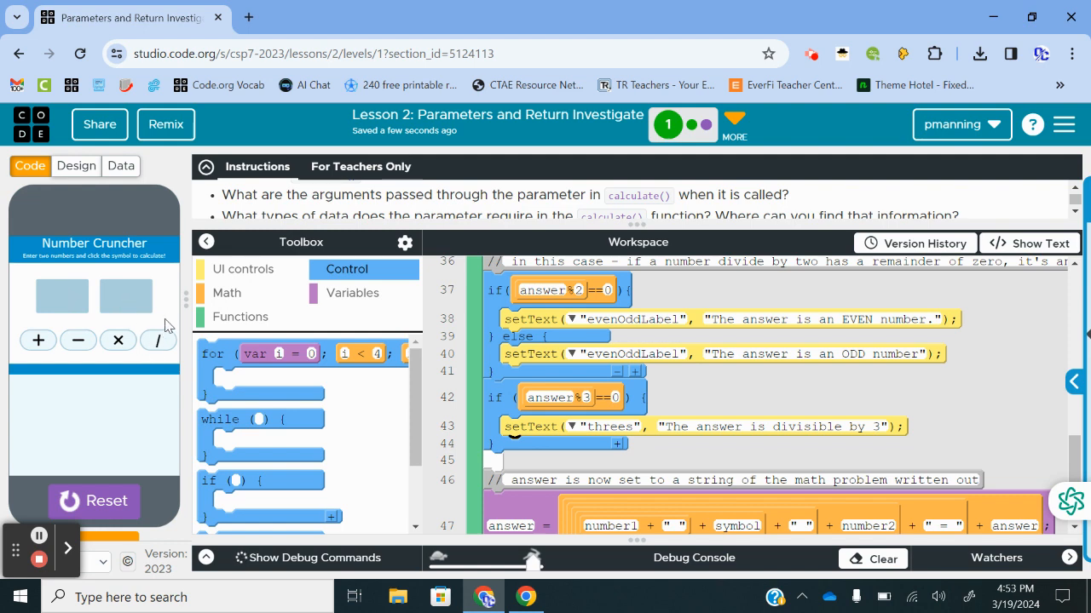
mouse_move(201, 322)
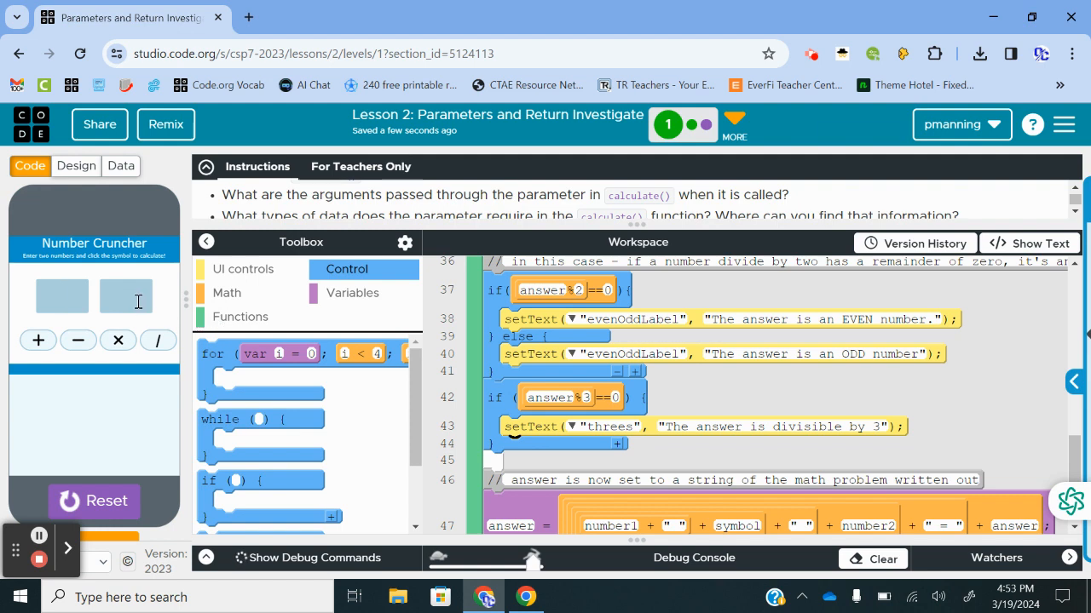
type("81")
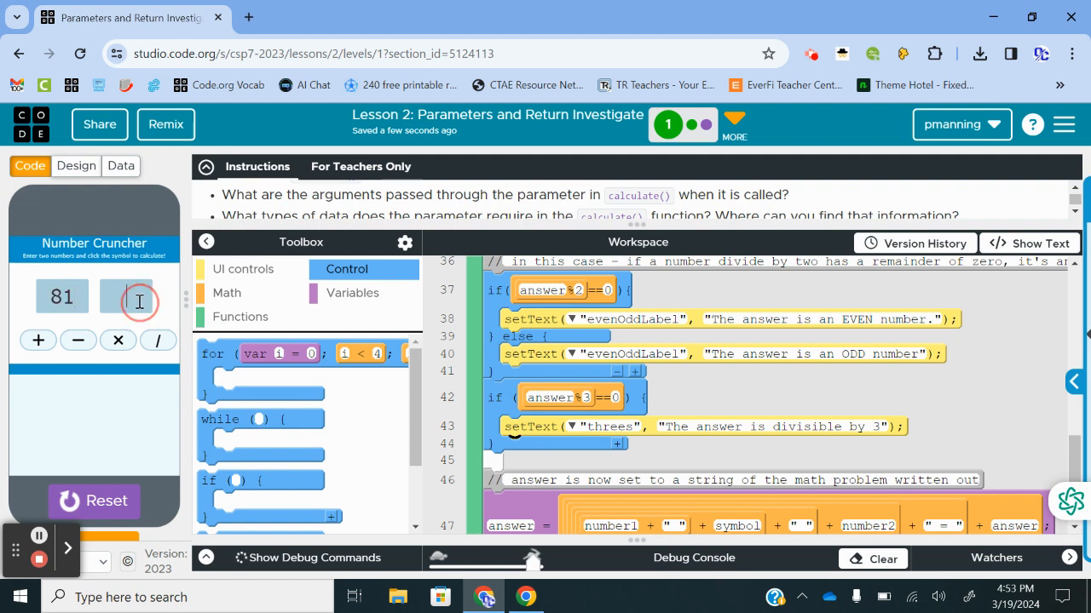
type("9")
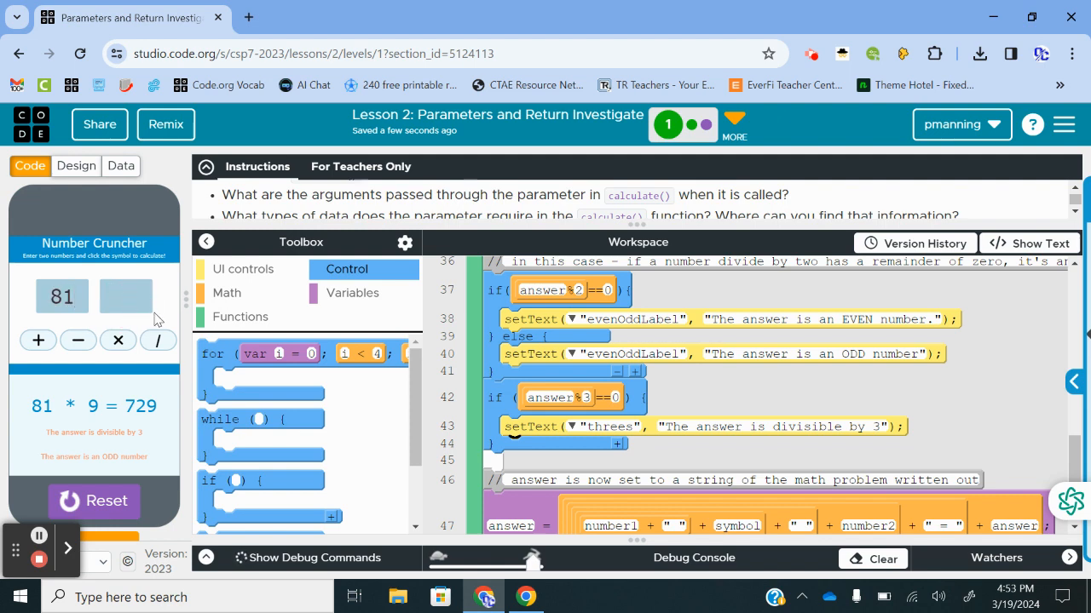
left_click(157, 340)
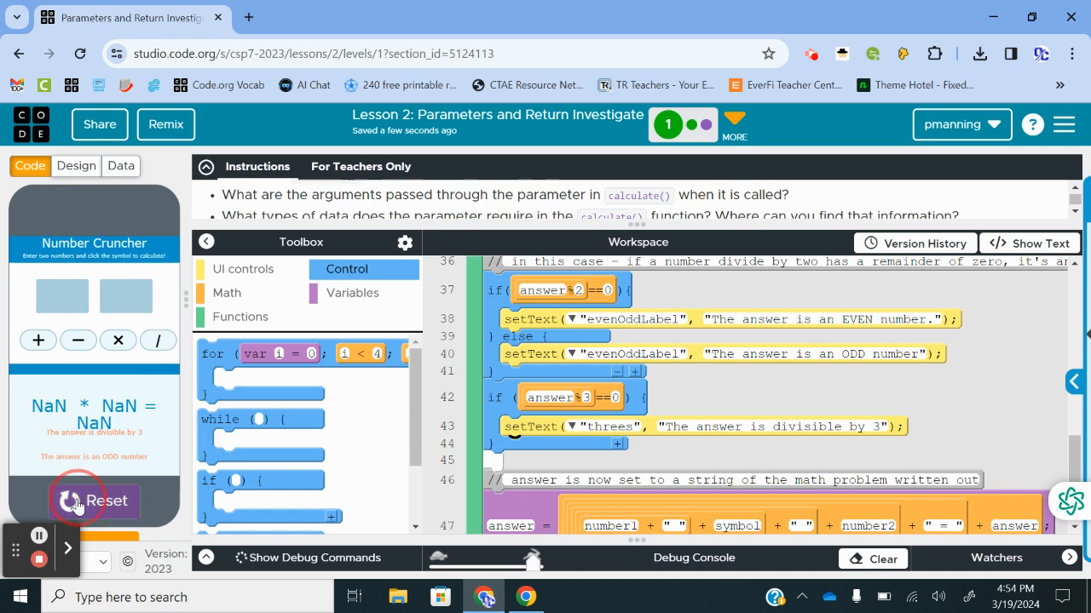
left_click(94, 501)
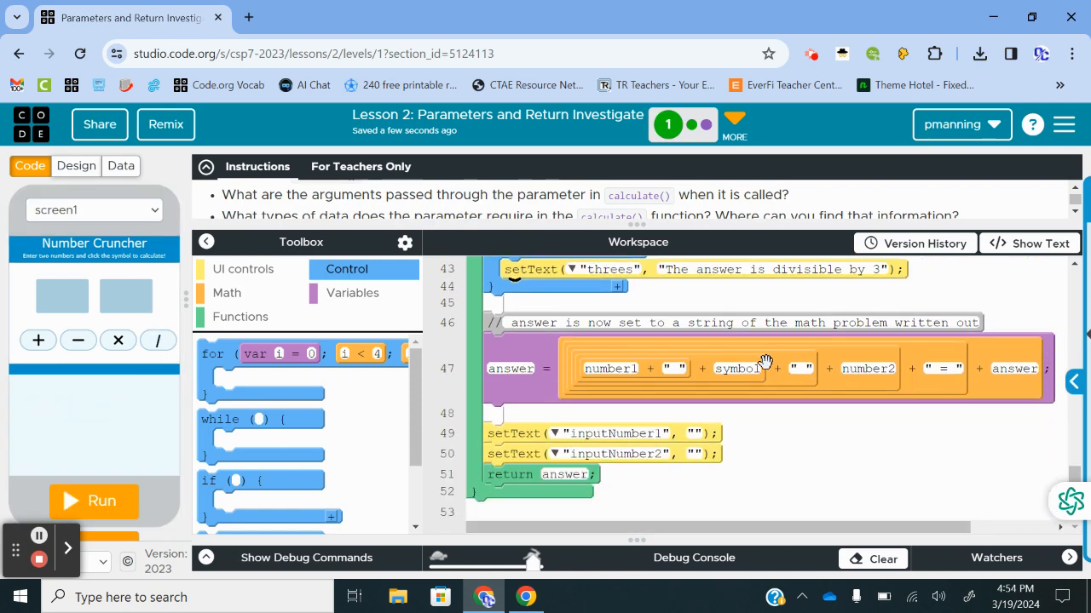
View the calculate code as plain text and switch back to blocks
scroll("up", 3)
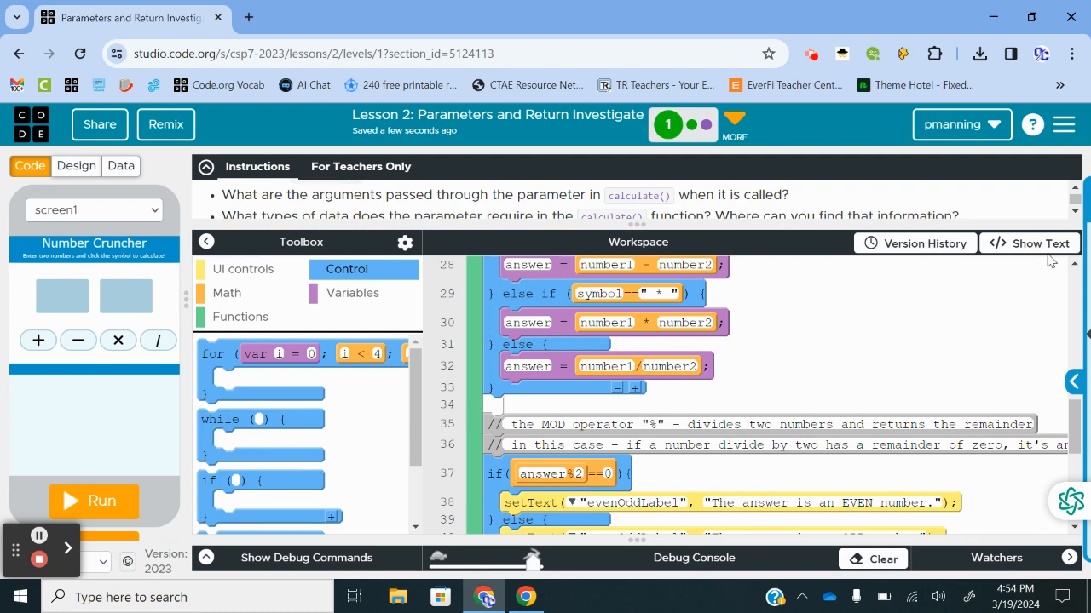
left_click(1031, 242)
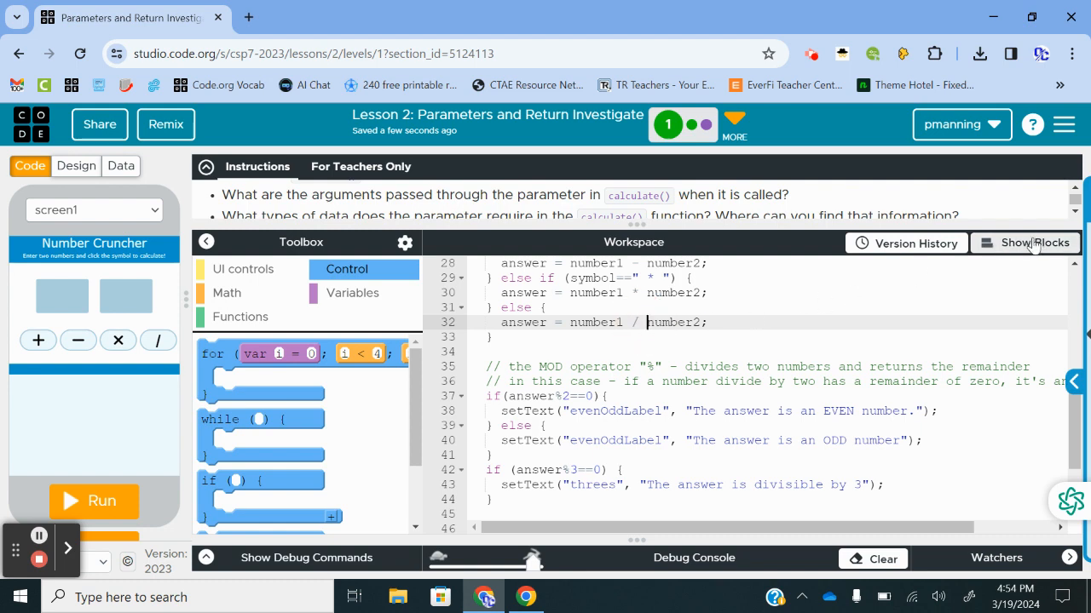
left_click(1026, 242)
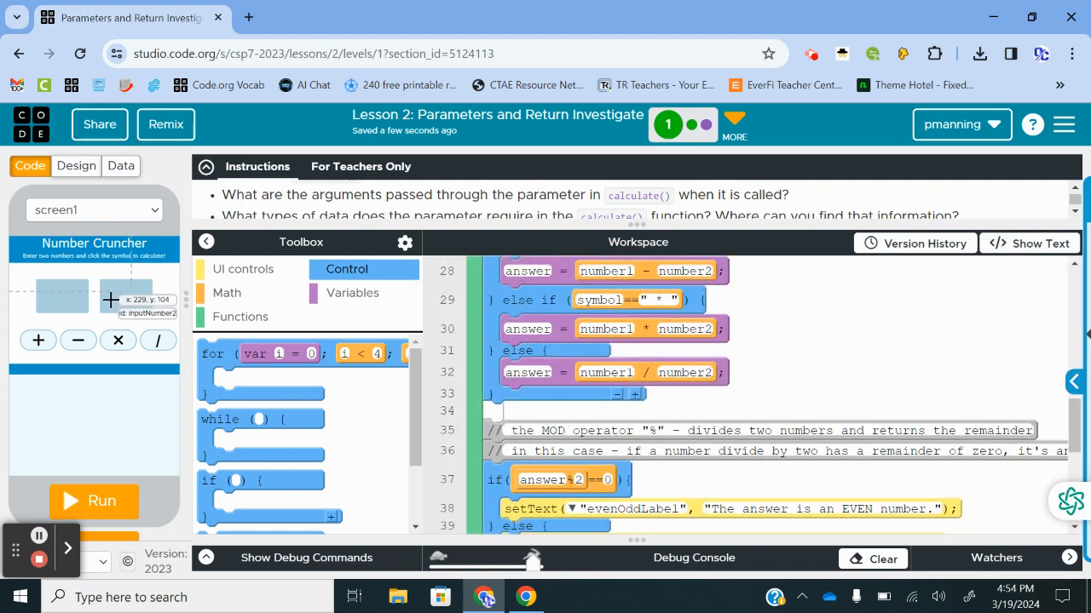
Run the app, multiply 12 by 4 to get 48, even and divisible by 3, then stop it
left_click(93, 501)
type("12")
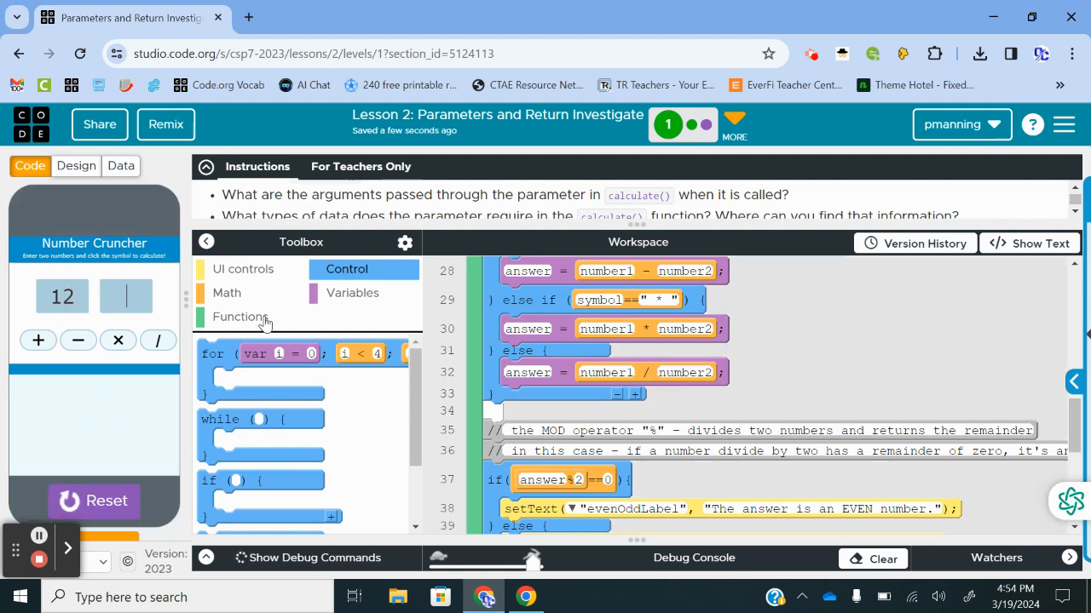
left_click(157, 341)
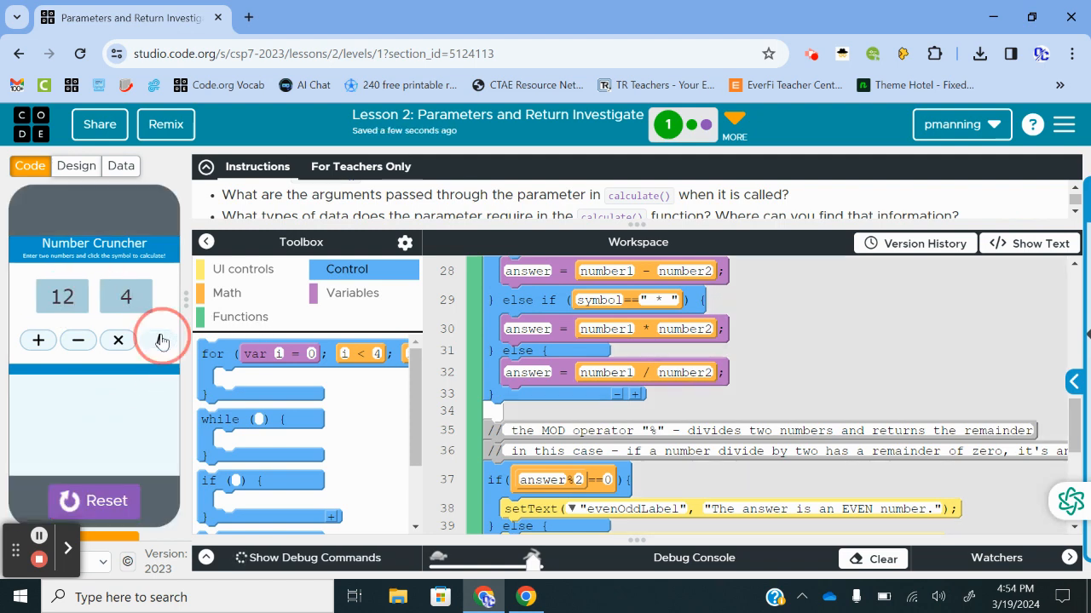
left_click(157, 341)
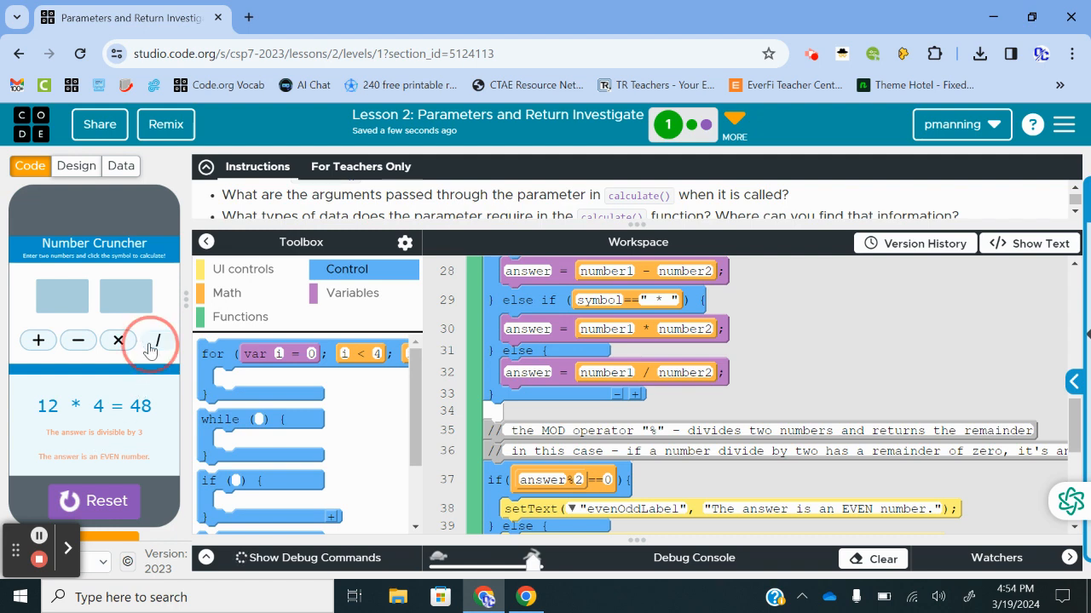
left_click(118, 341)
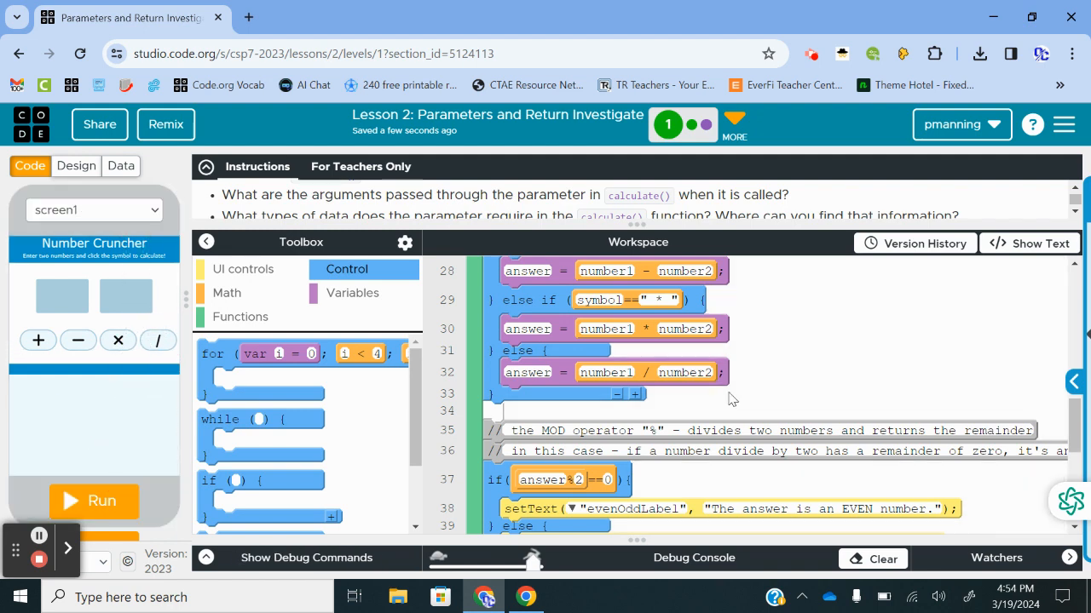
Set the divideButton handler's calculate argument to "/" and test 81 / 9 = 9 and 25 / 5 = 5
scroll("up", 3)
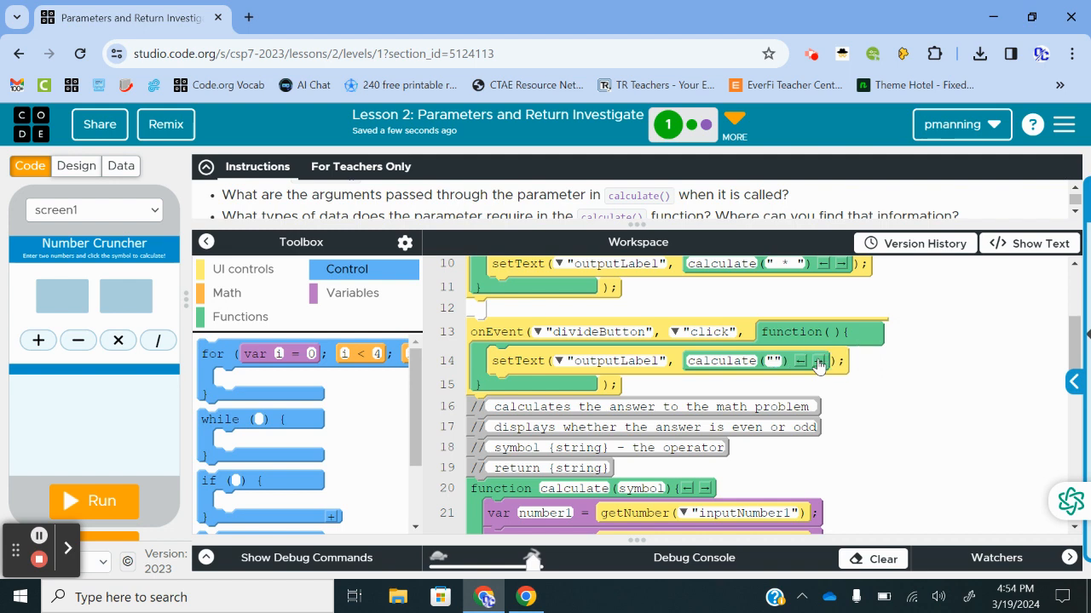
type("/")
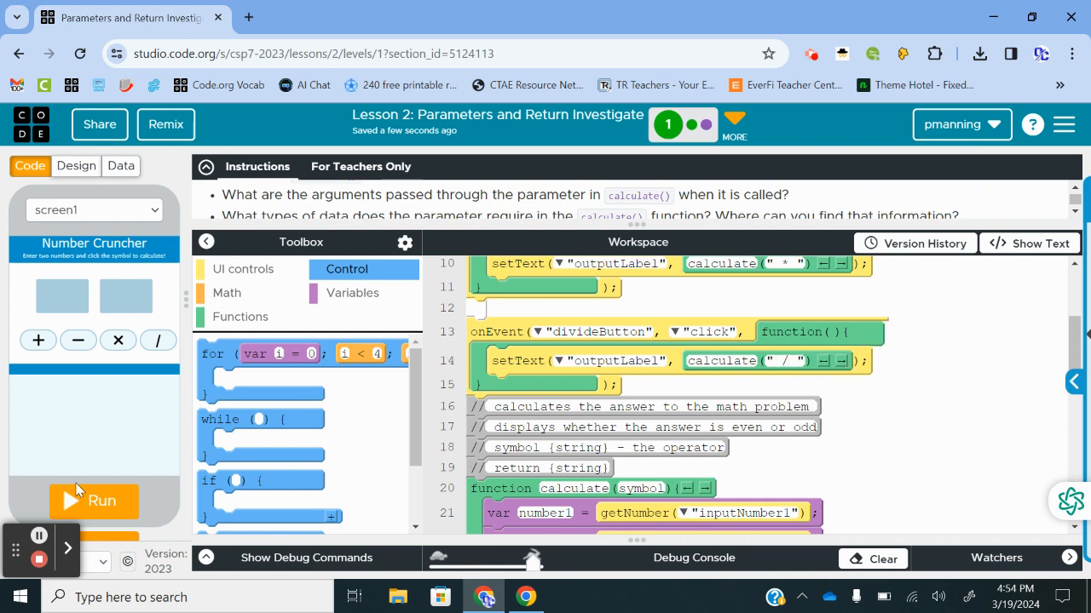
left_click(94, 501)
type("81")
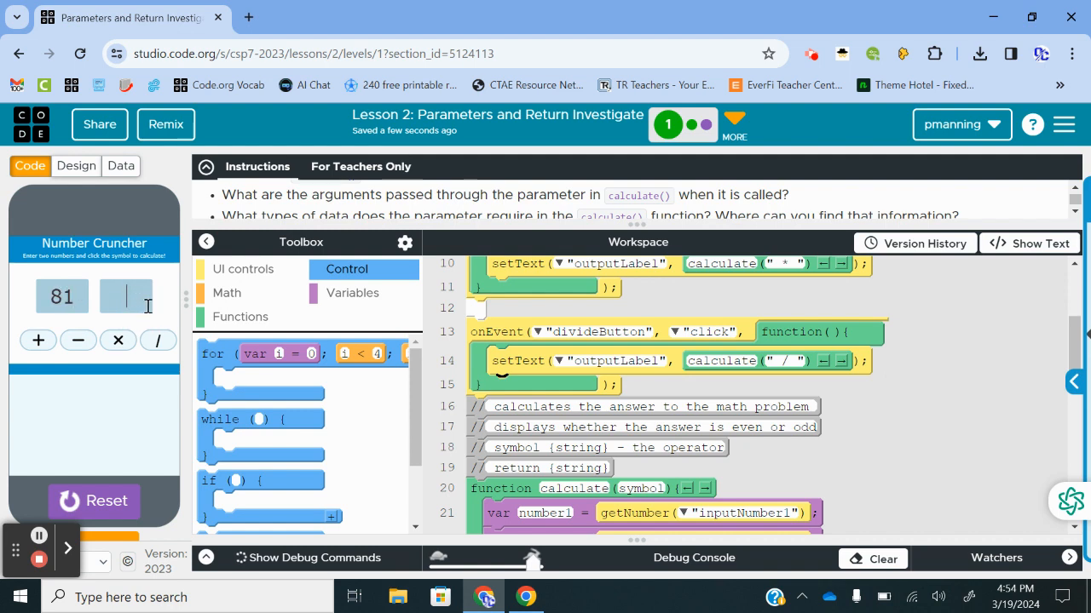
left_click(156, 341)
type("5")
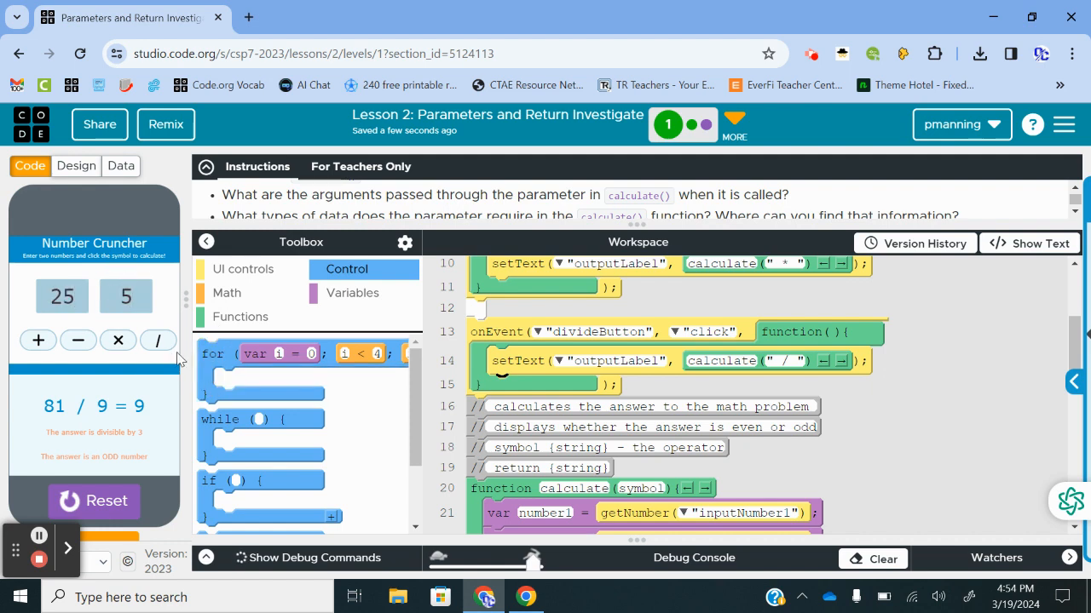
left_click(156, 341)
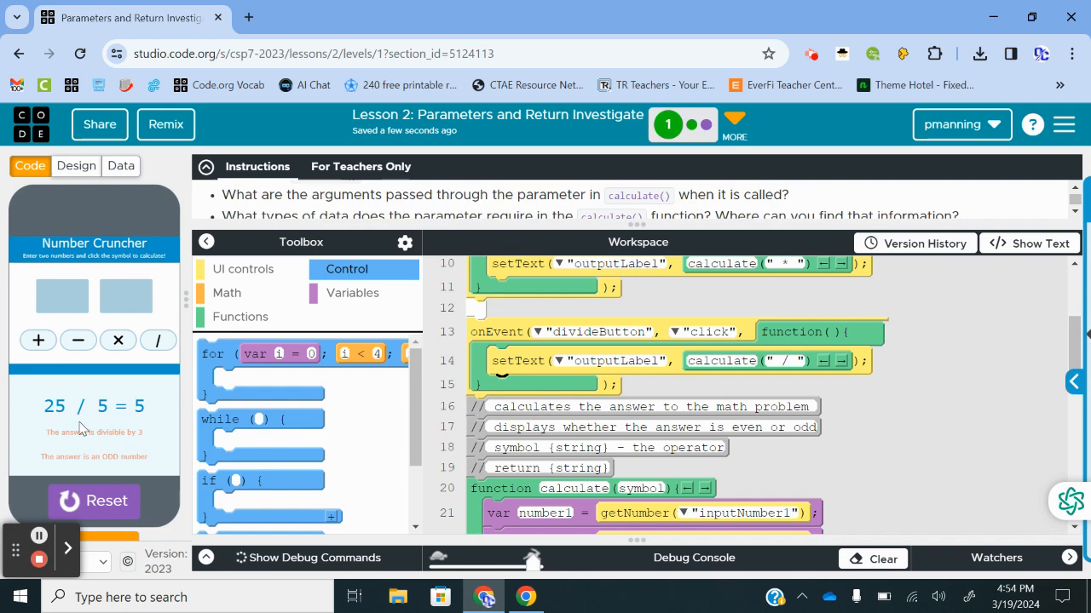
Add an else branch setting "threes" to "The answer is not divisible by 3"
scroll("down", 3)
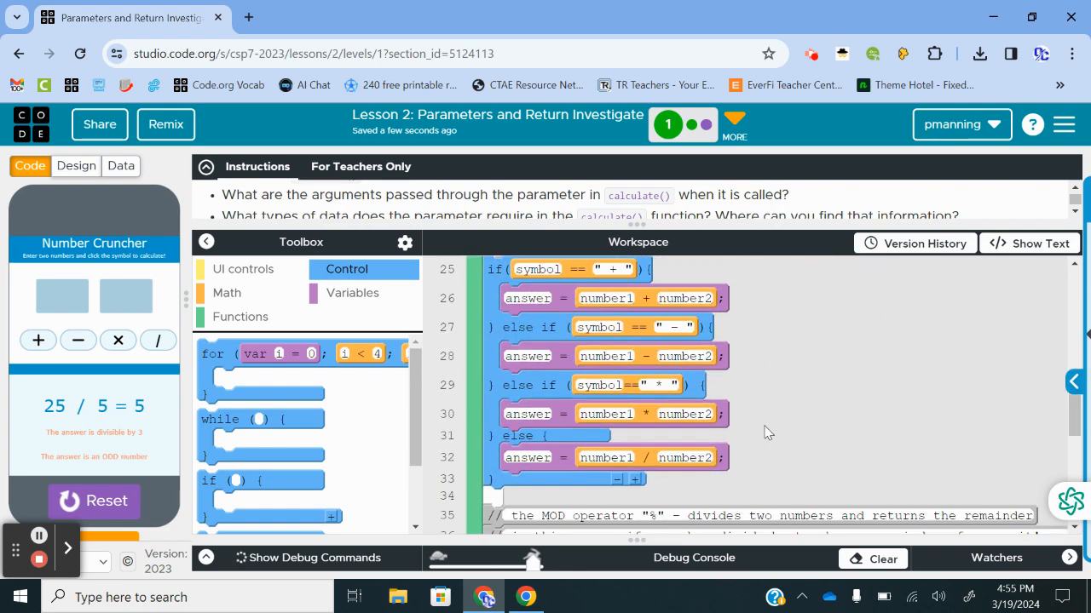
scroll("down", 3)
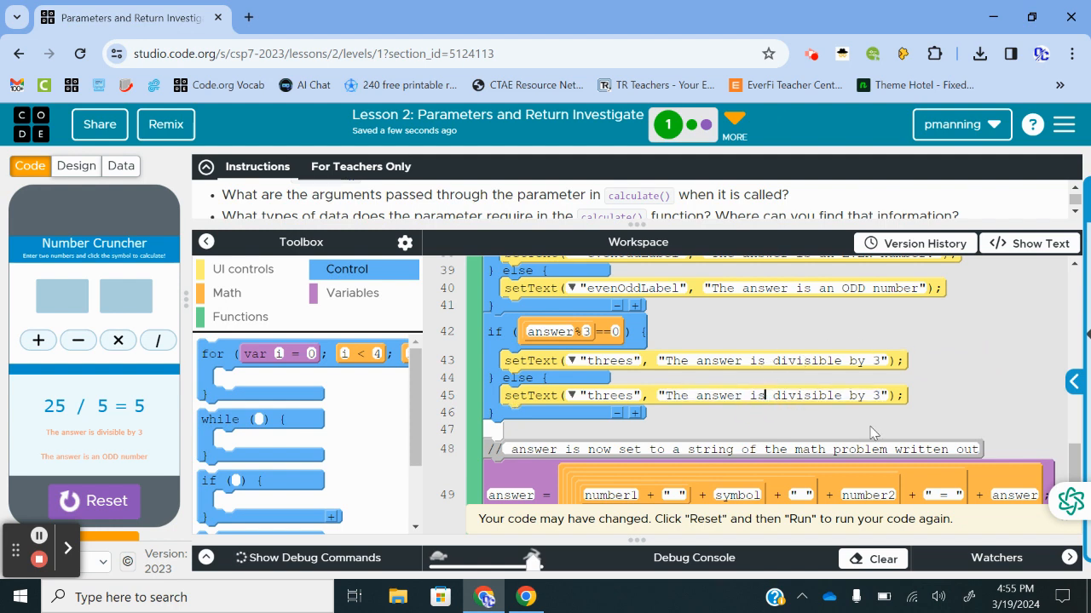
type("not")
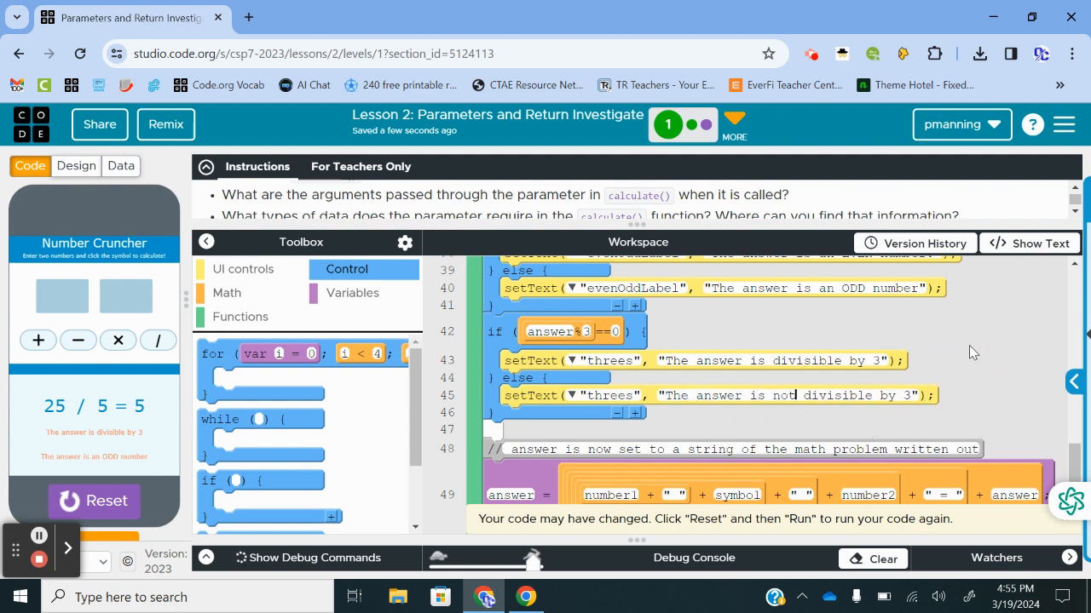
Rerun the app and divide 16 by 4 to show the not-divisible message
left_click(94, 501)
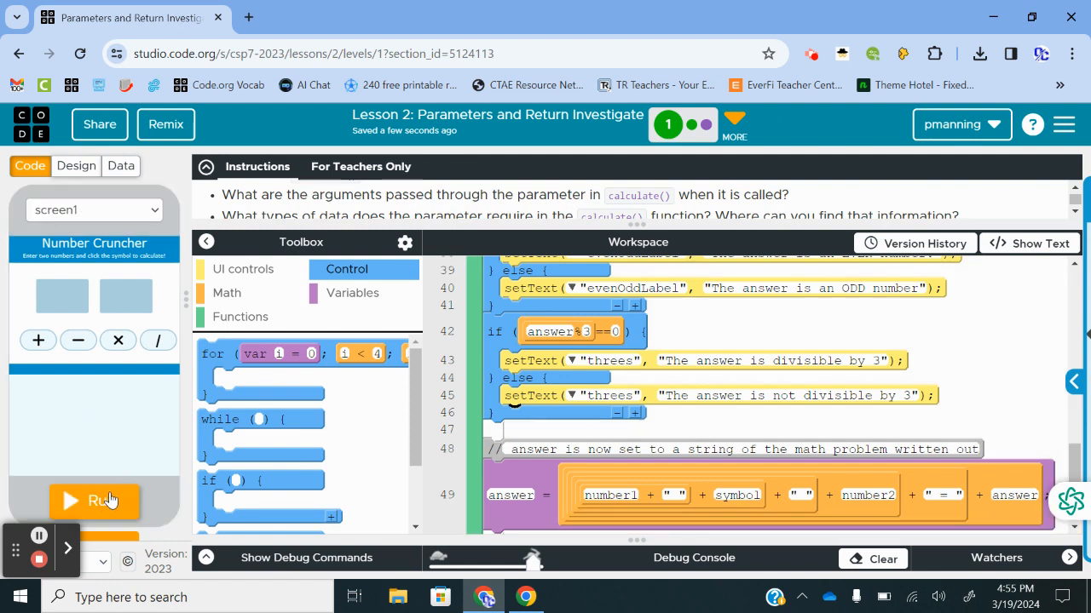
left_click(93, 501)
type("4")
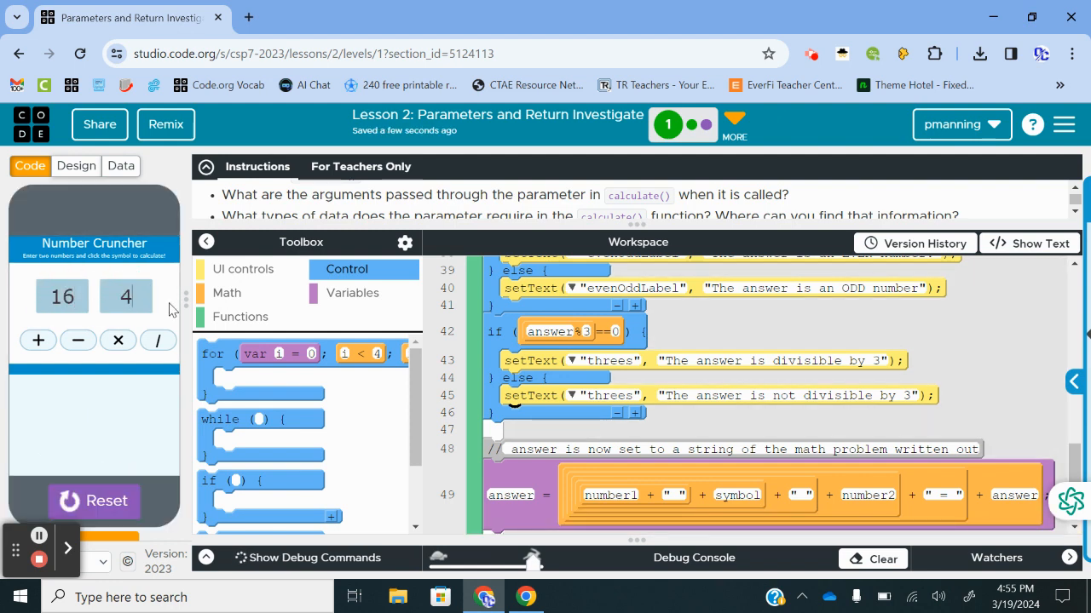
left_click(157, 341)
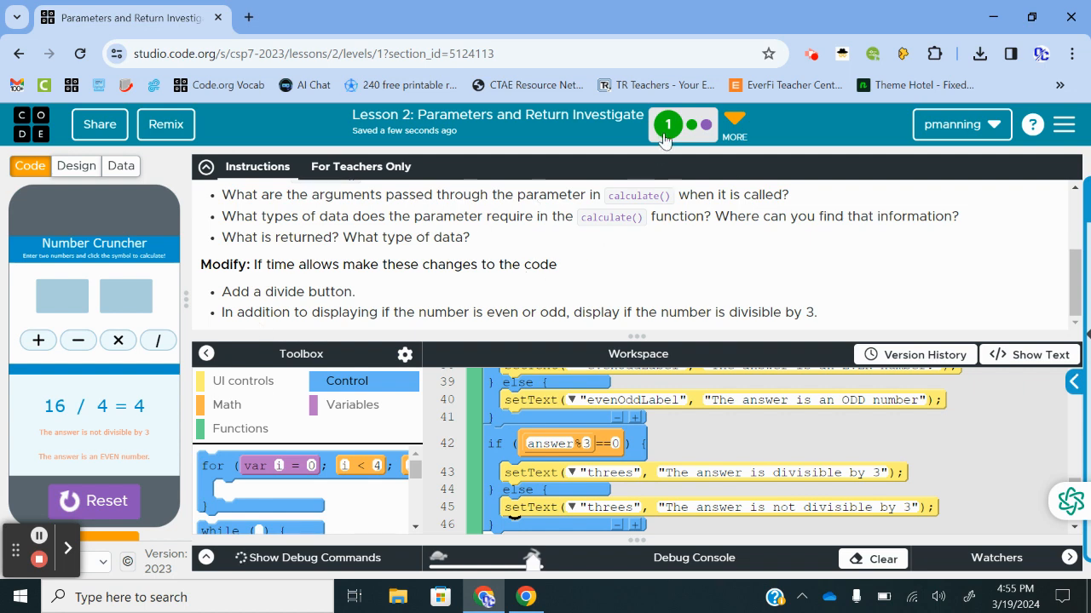
Switch to the Word Game Helper level, start it over with fresh code, and run it
left_click(668, 126)
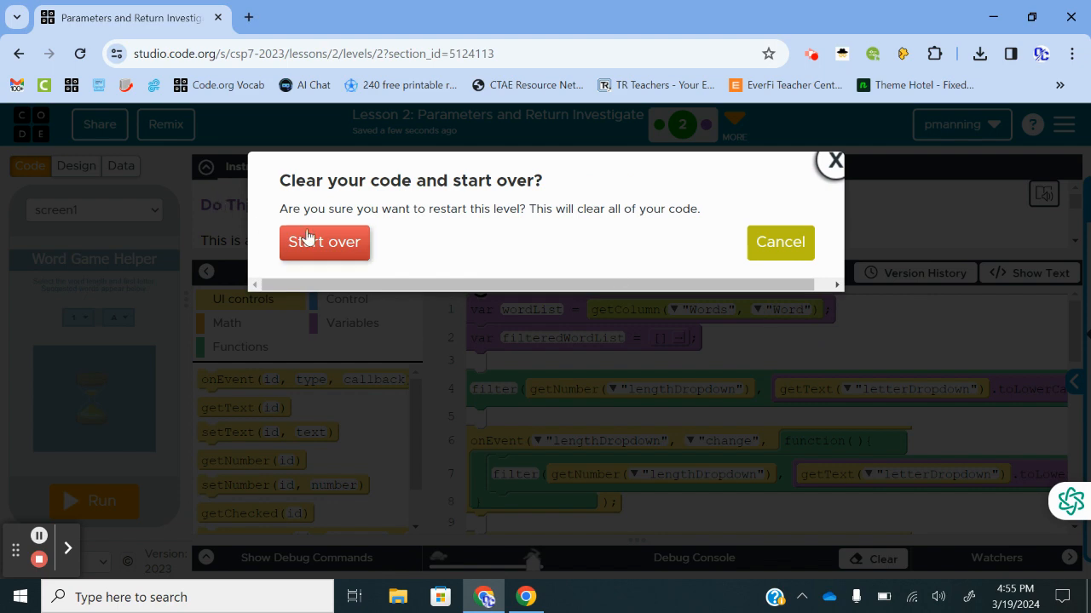
left_click(324, 242)
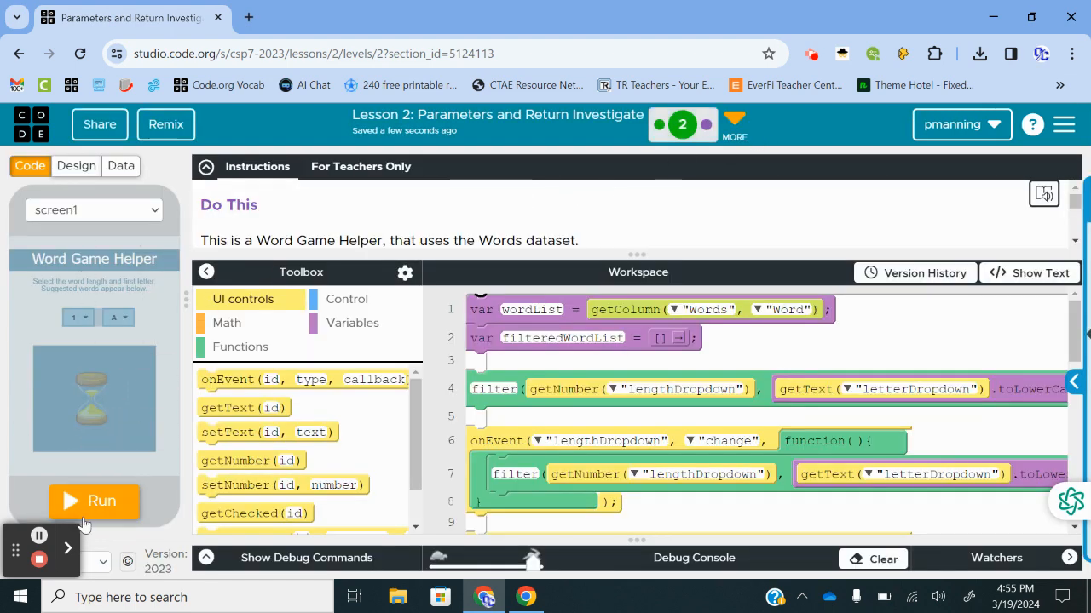
left_click(93, 501)
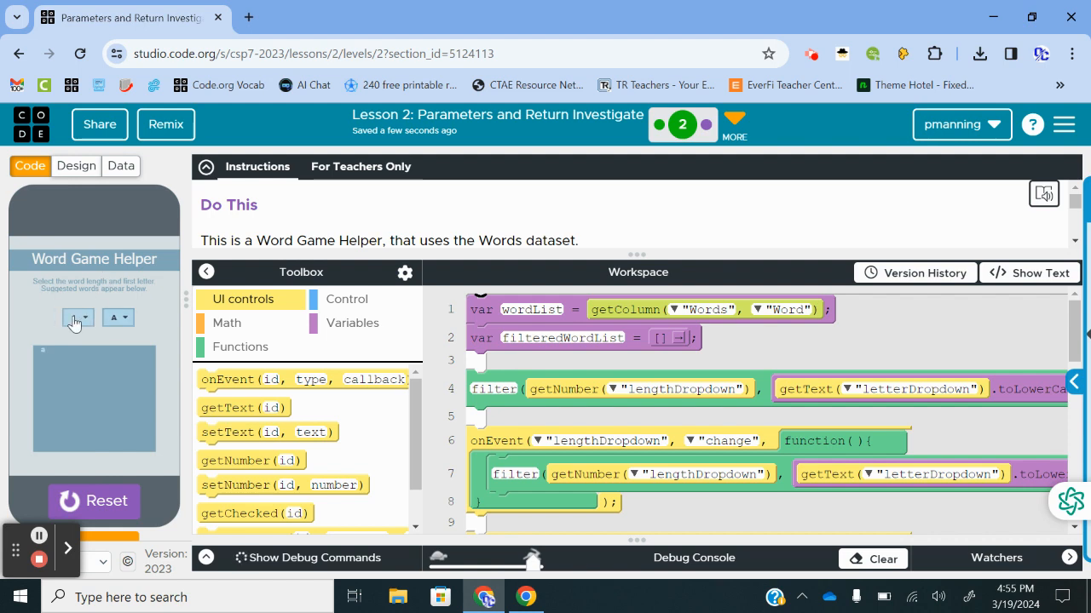
Try the word-length and letter filter dropdowns, leaving "No Options Available"
left_click(77, 317)
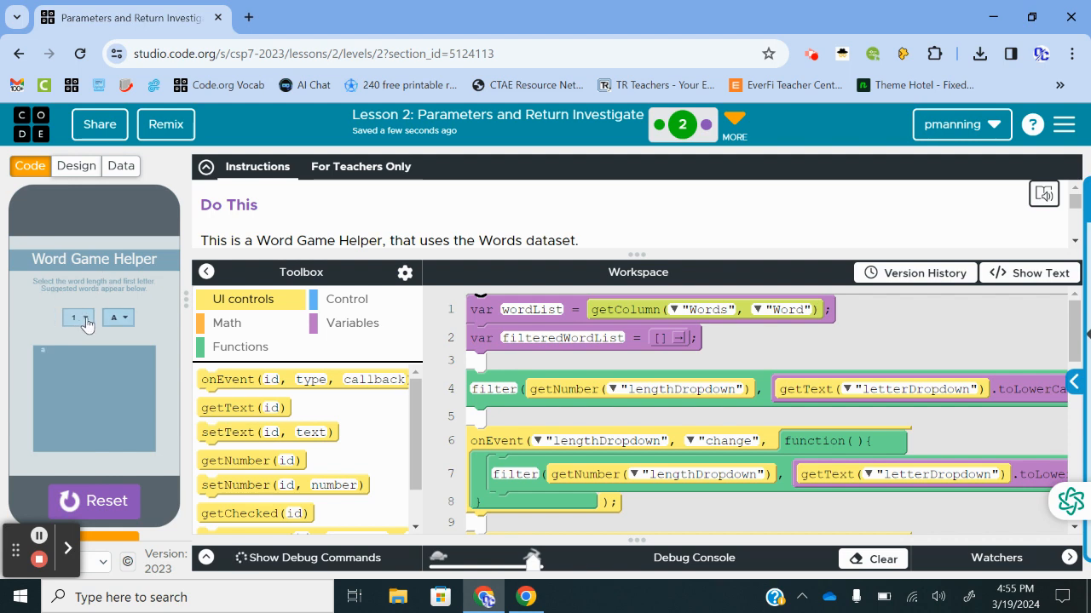
mouse_move(82, 390)
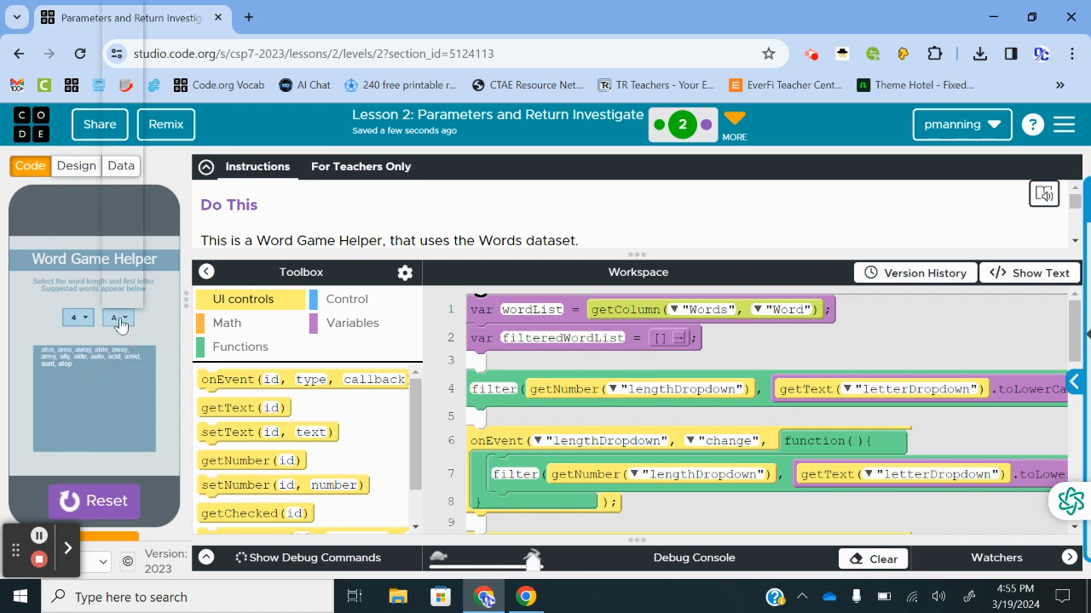
left_click(117, 319)
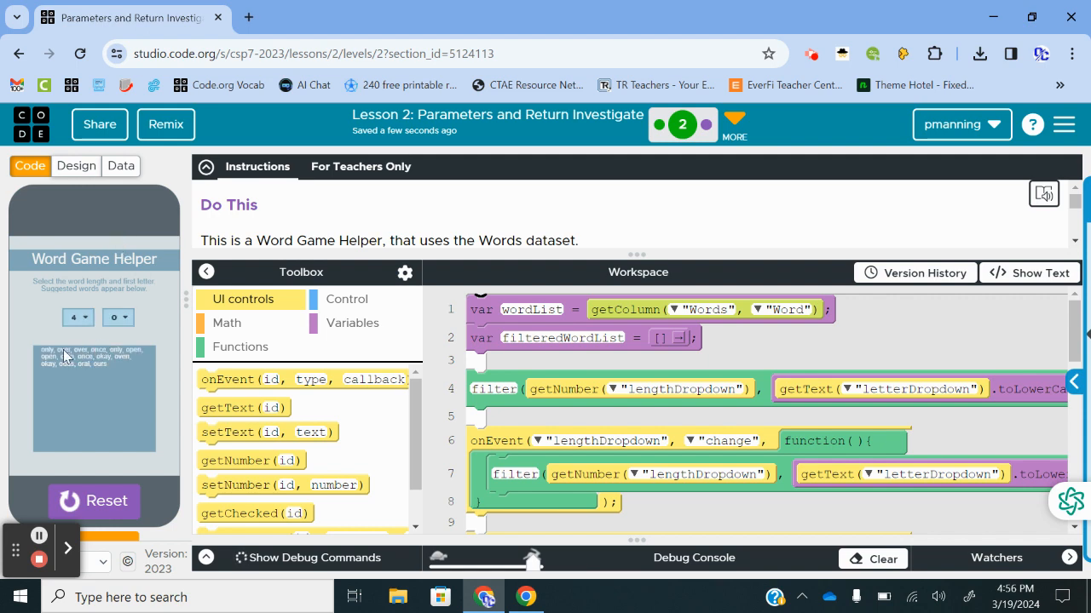
left_click(115, 316)
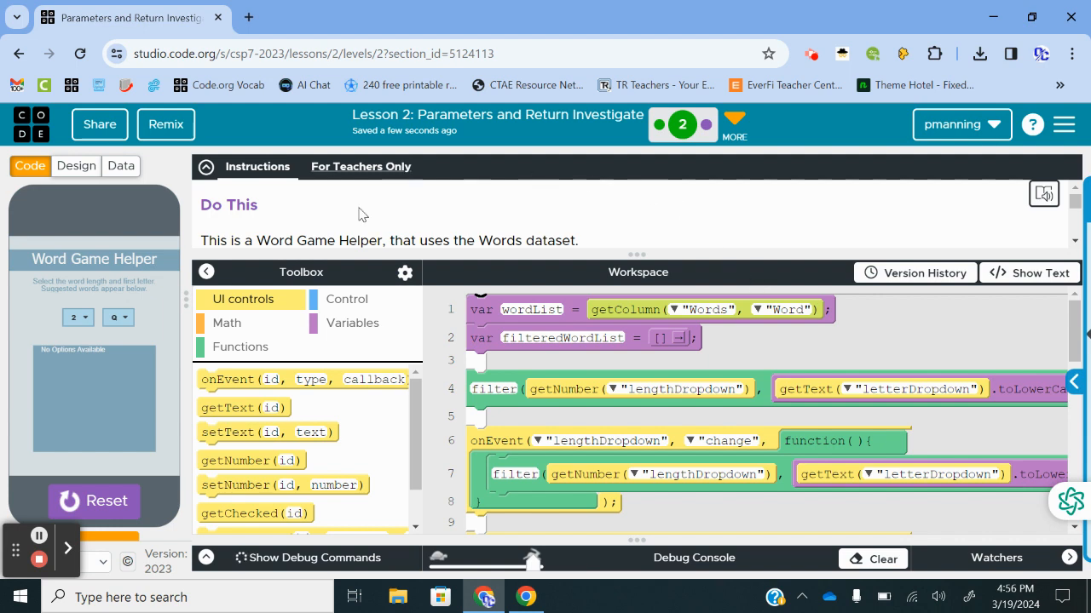
mouse_move(545, 245)
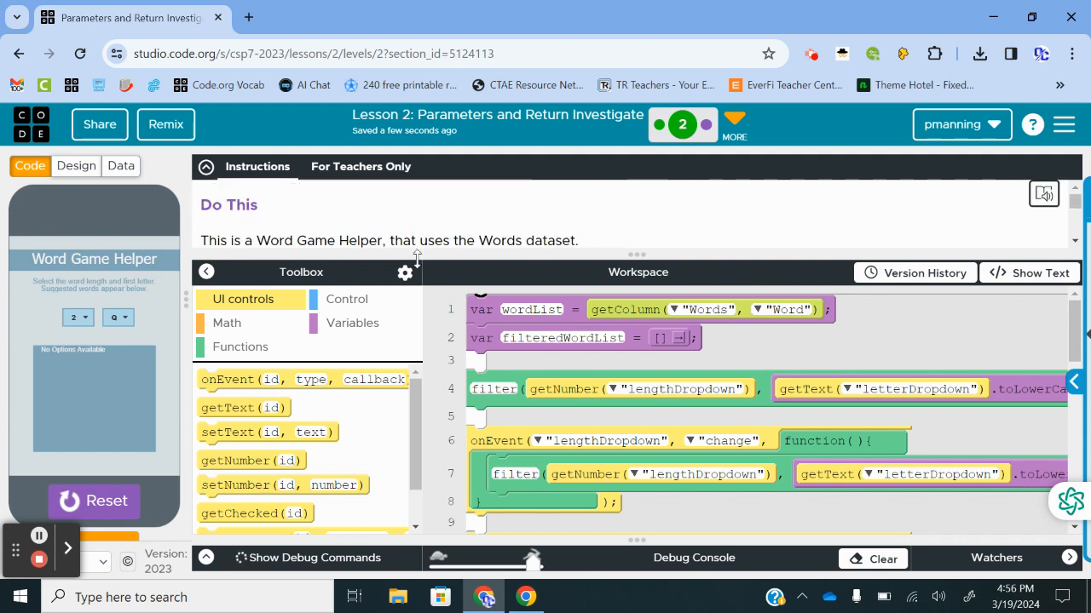
scroll("down", 3)
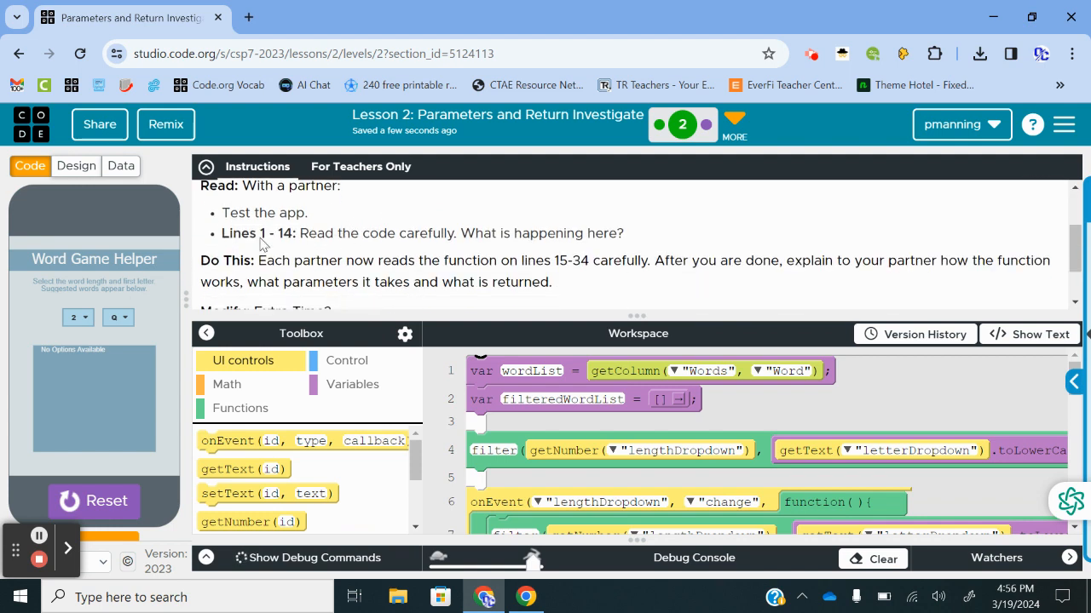
mouse_move(334, 259)
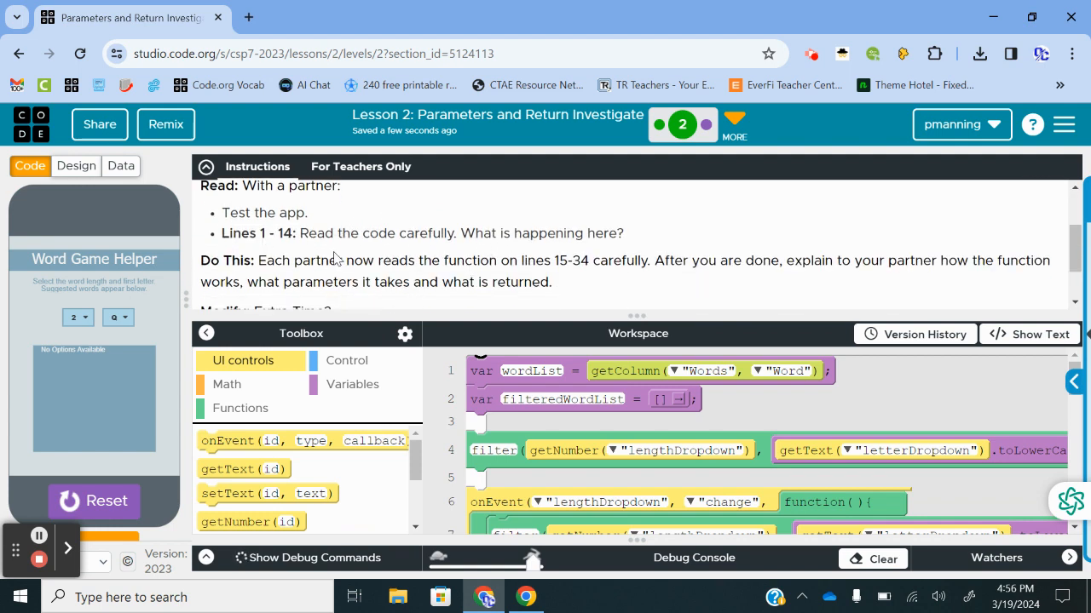
scroll("down", 3)
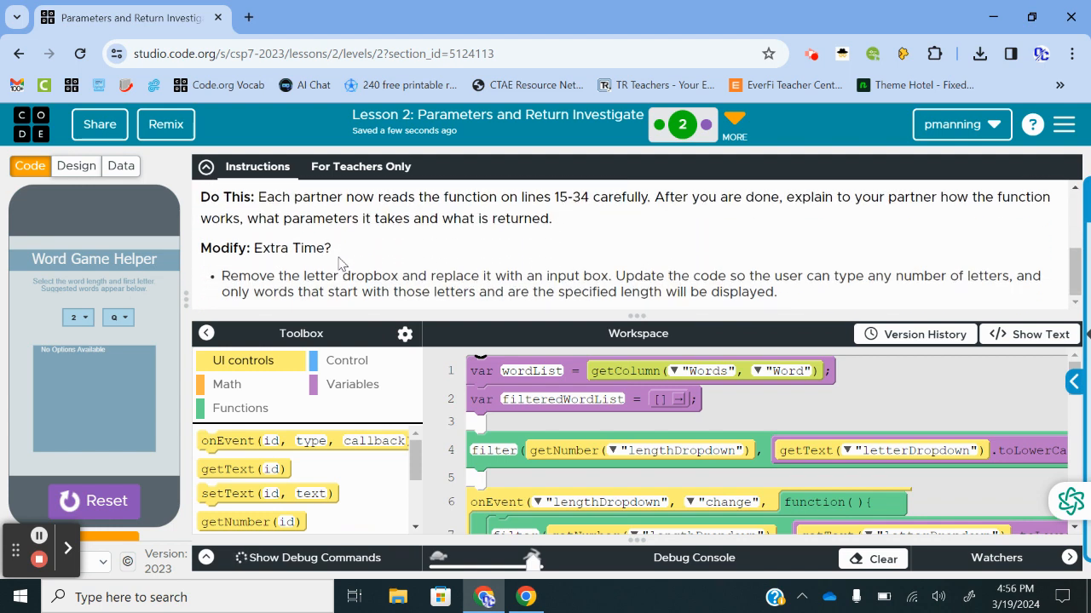
scroll("up", 3)
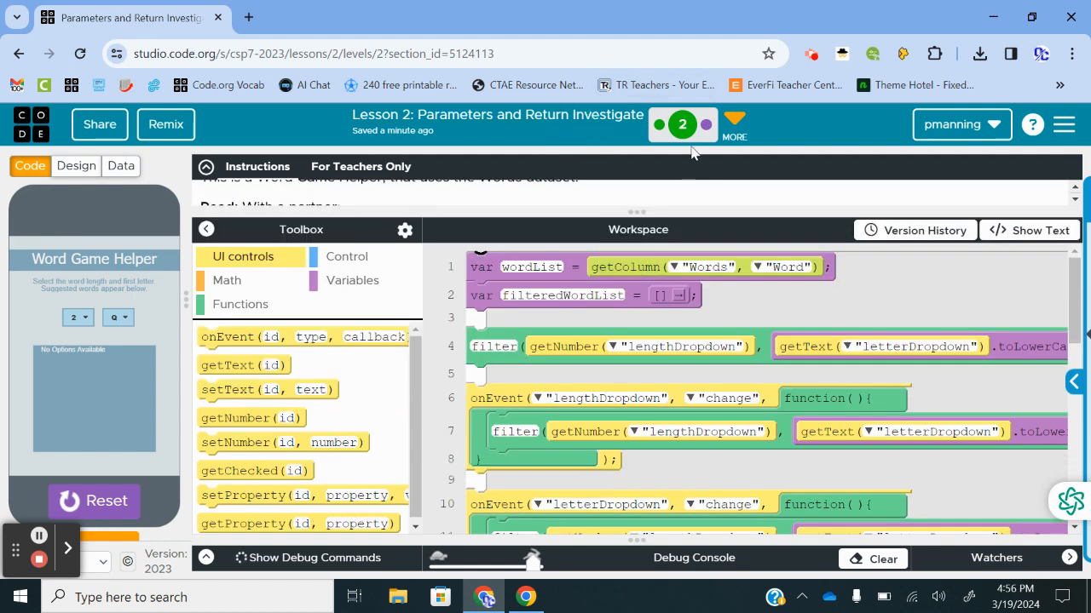
mouse_move(528, 256)
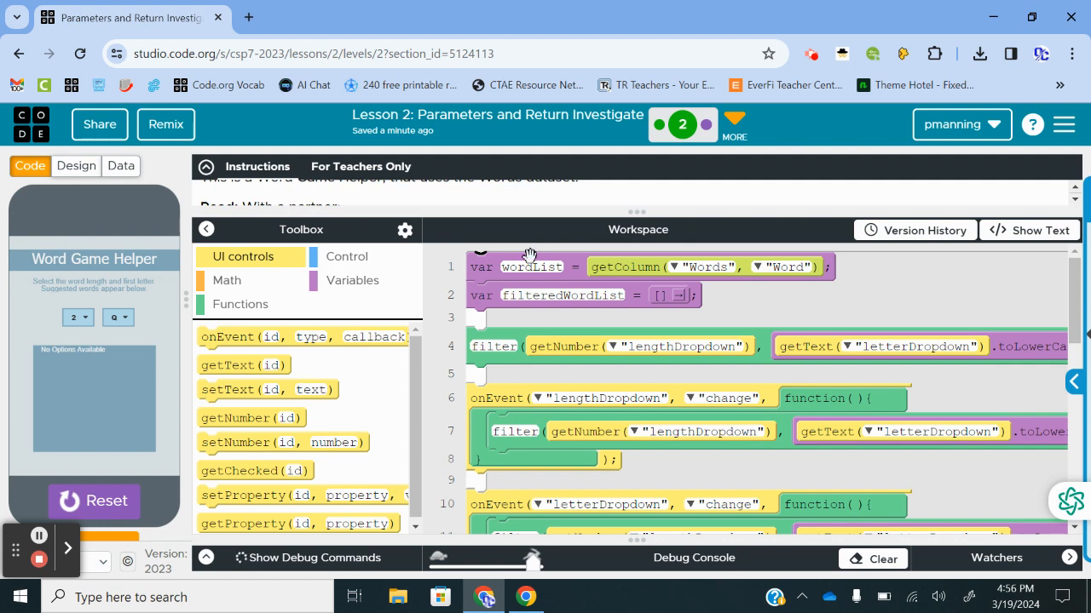
mouse_move(638, 266)
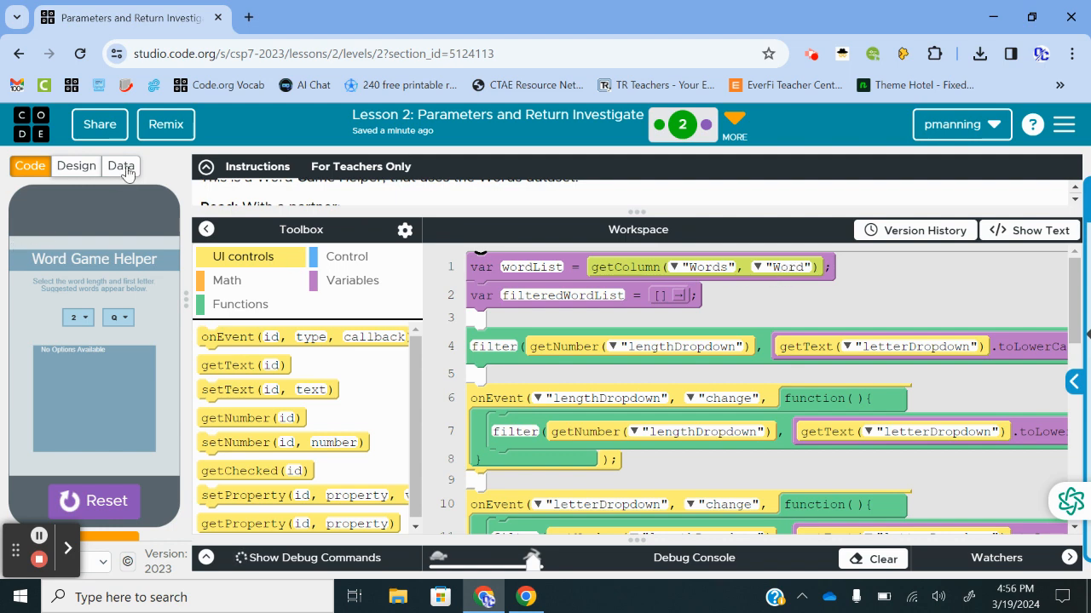
View the Words data table and jump to its last page, rows around 4501
left_click(119, 165)
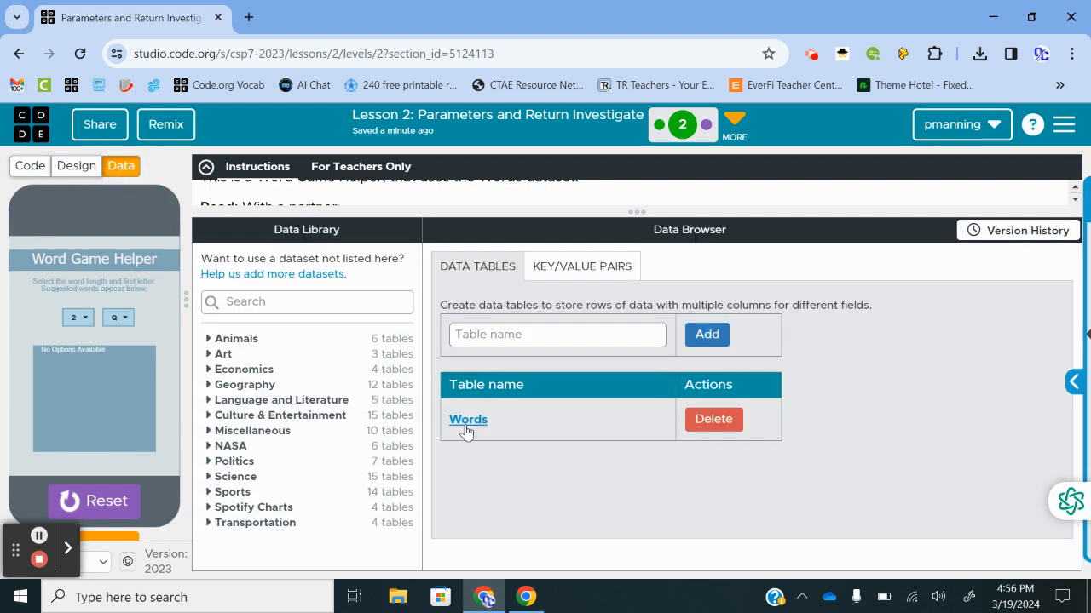
left_click(467, 419)
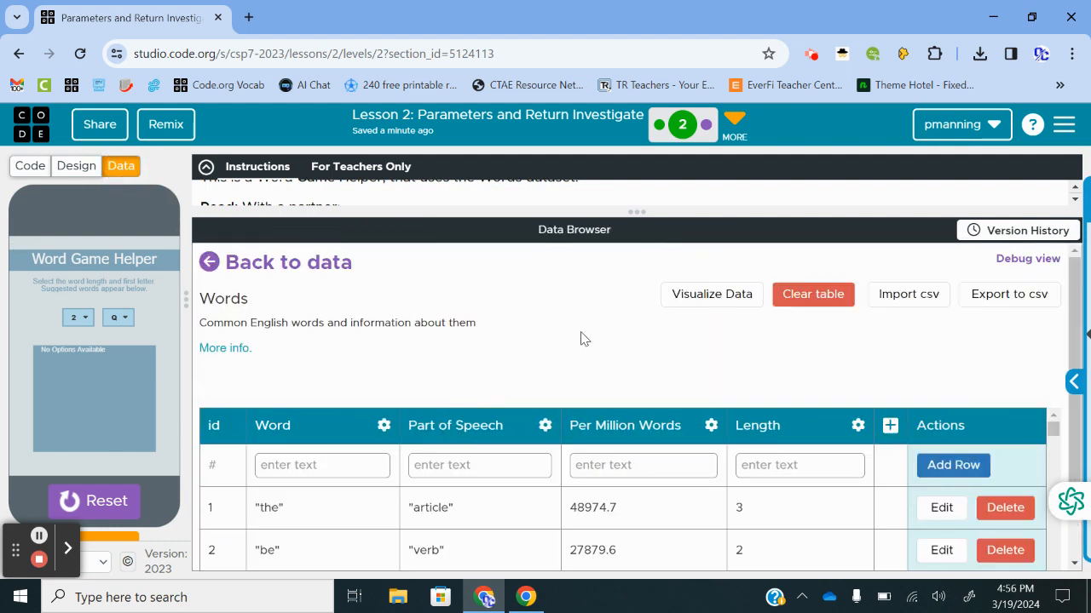
scroll("down", 3)
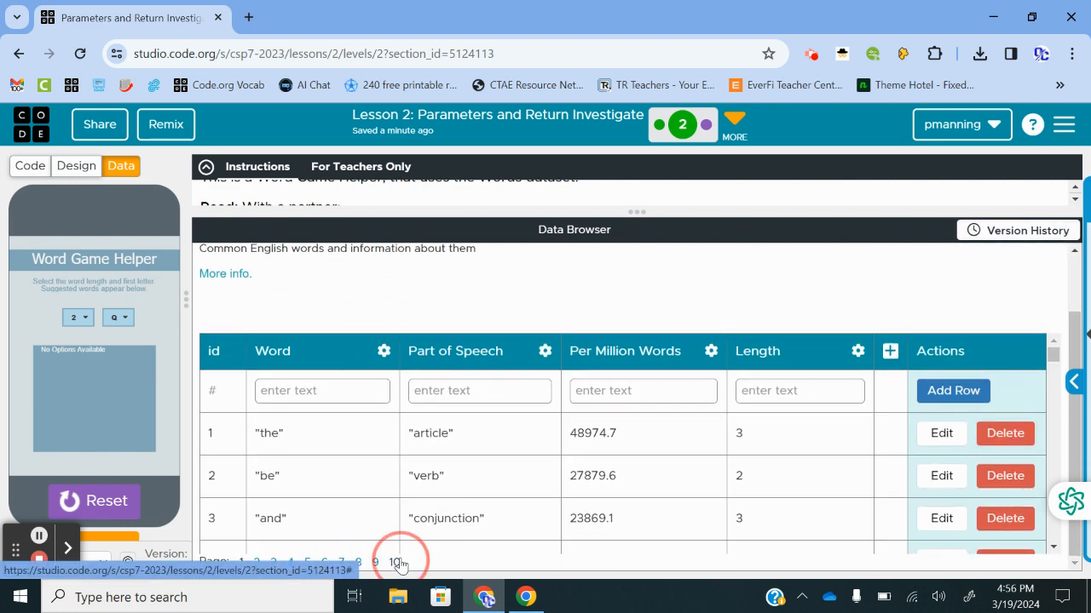
left_click(393, 562)
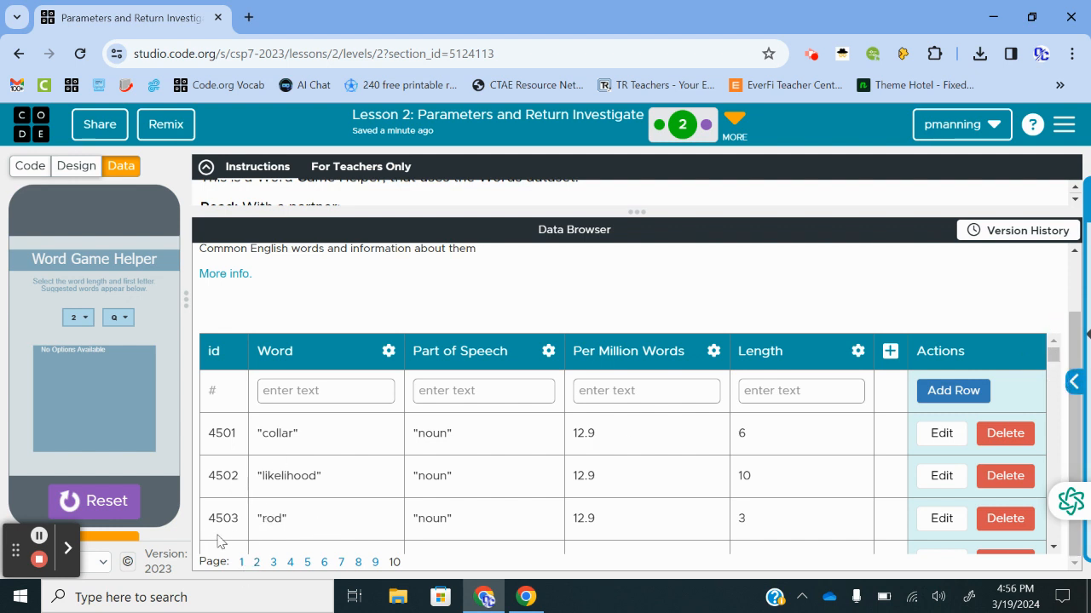
mouse_move(153, 296)
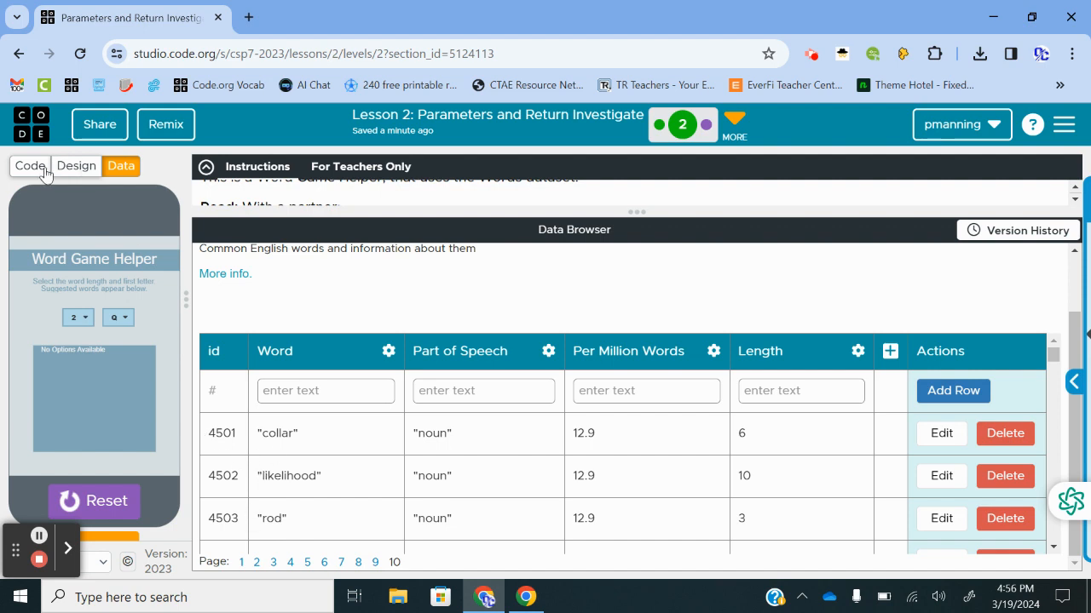
left_click(31, 165)
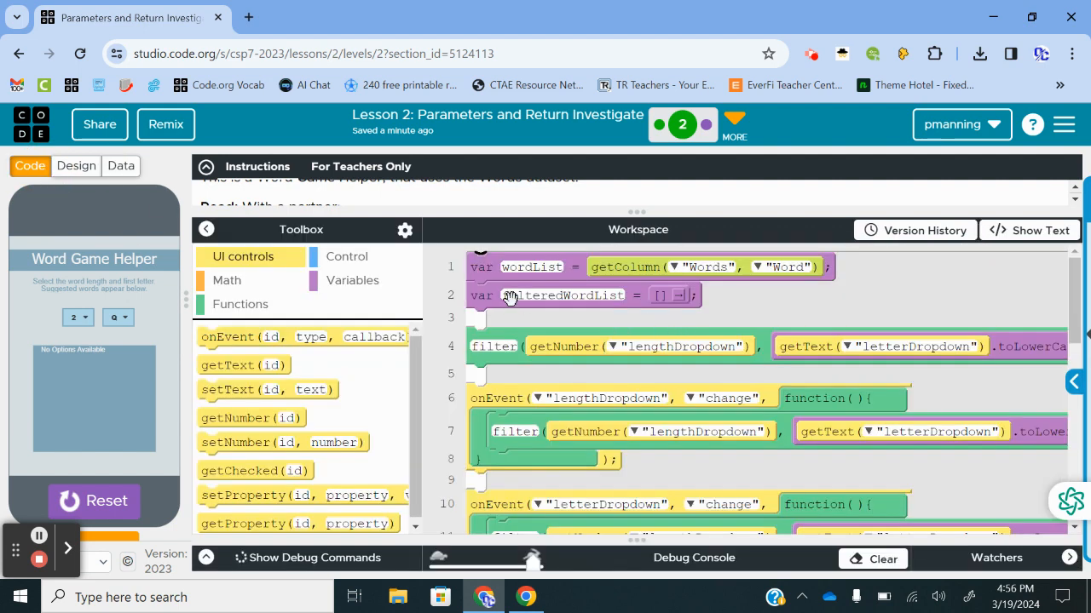
mouse_move(556, 317)
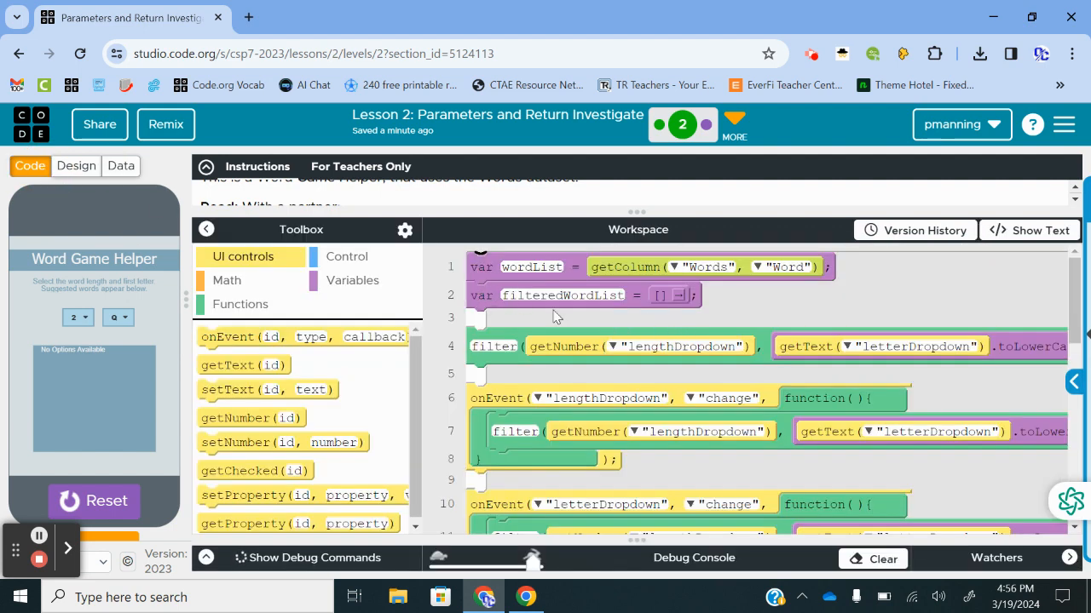
mouse_move(501, 332)
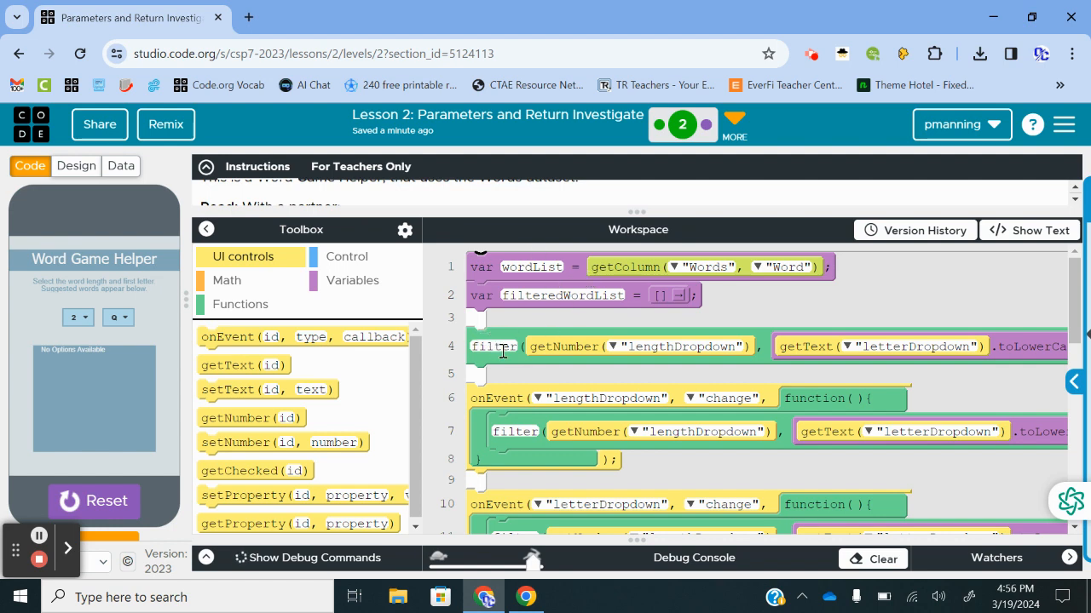
scroll("down", 3)
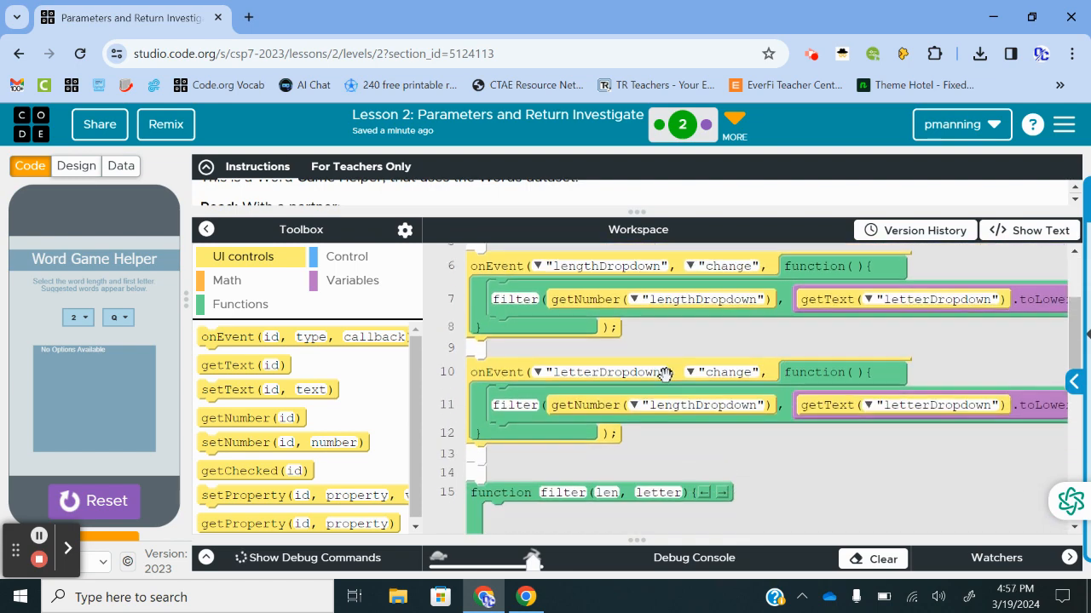
scroll("down", 3)
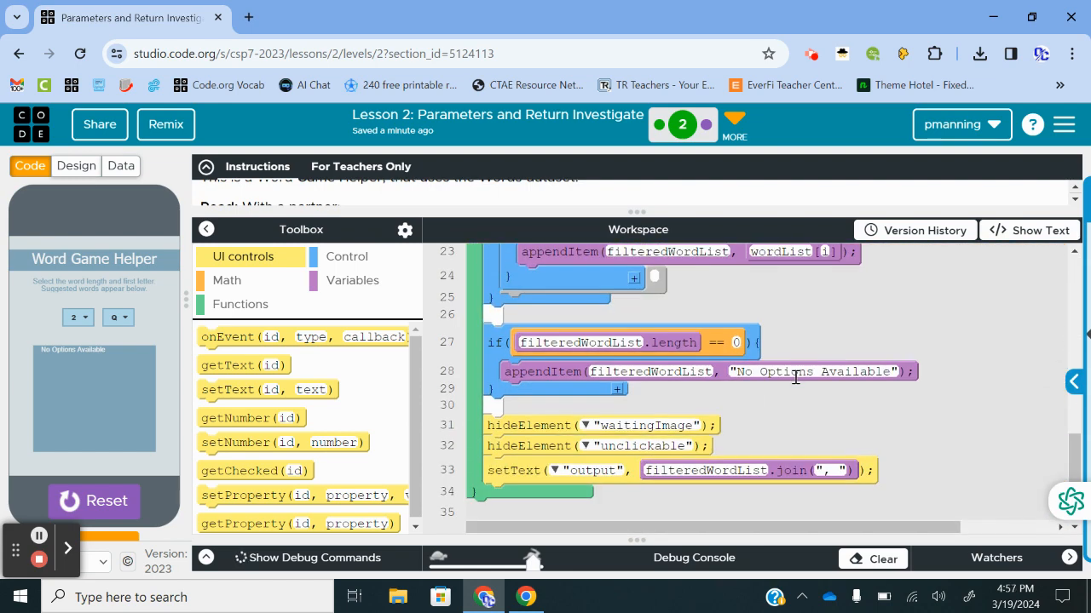
scroll("up", 3)
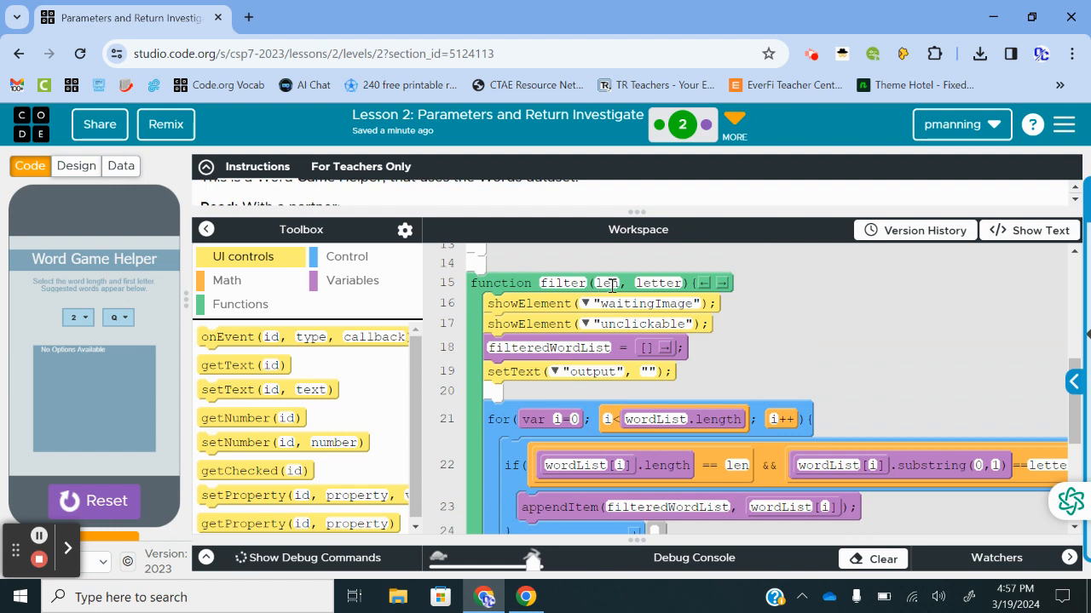
mouse_move(707, 299)
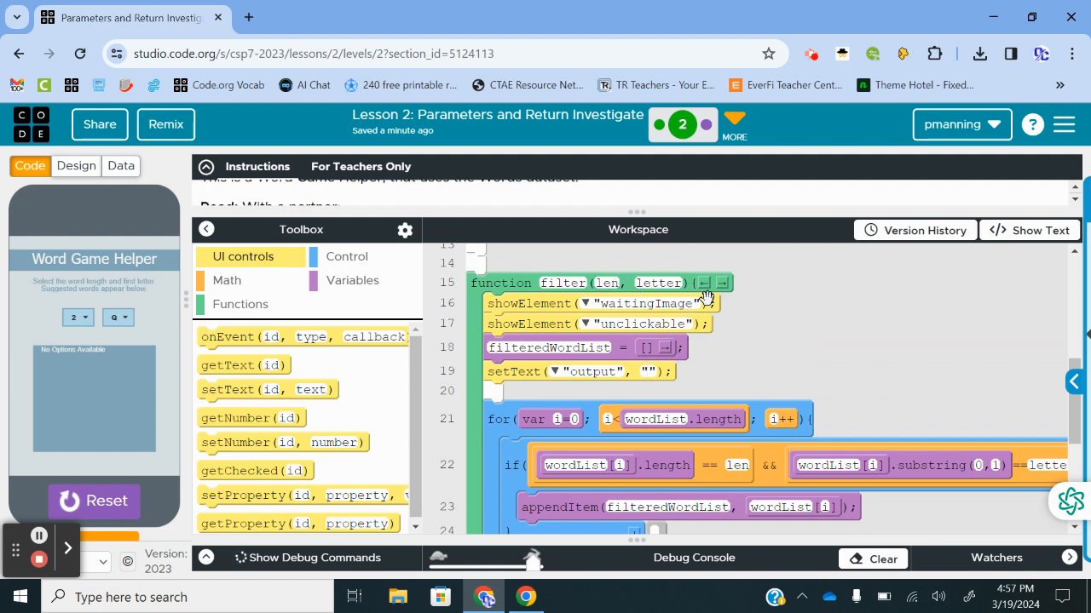
mouse_move(617, 269)
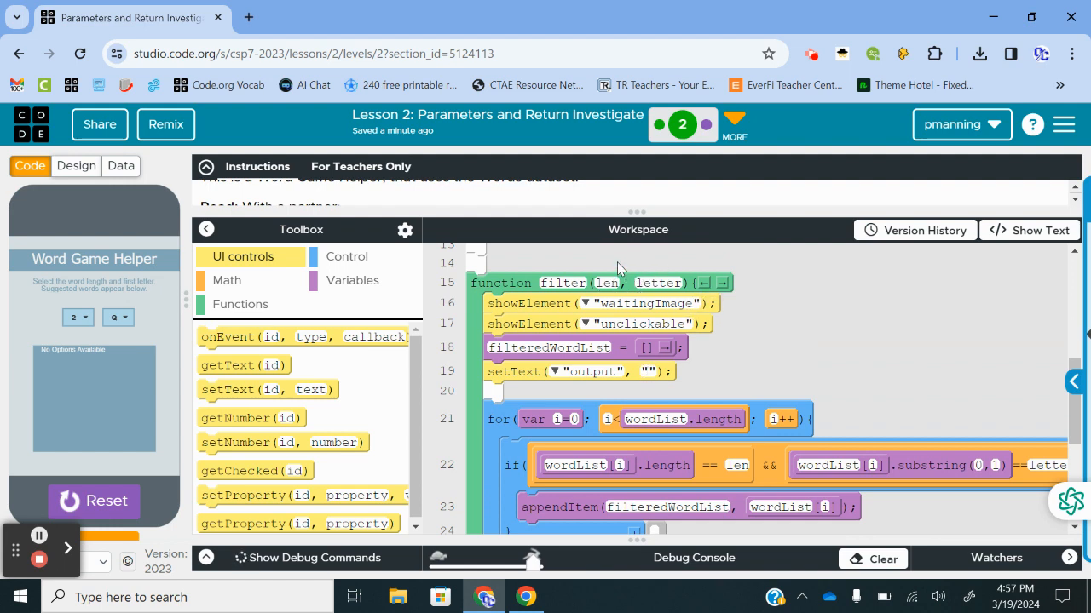
mouse_move(509, 303)
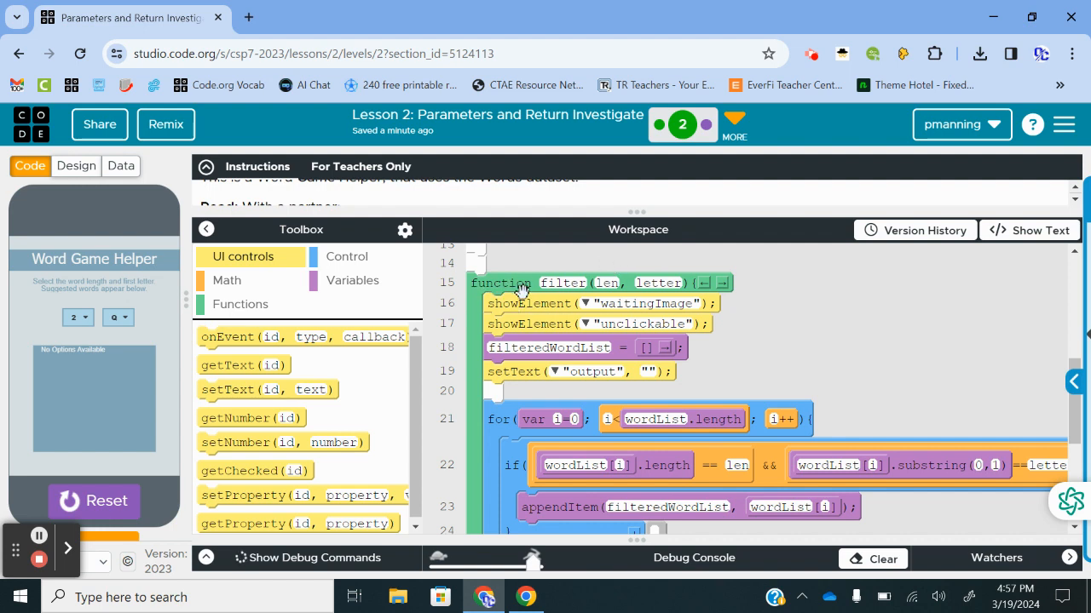
mouse_move(651, 314)
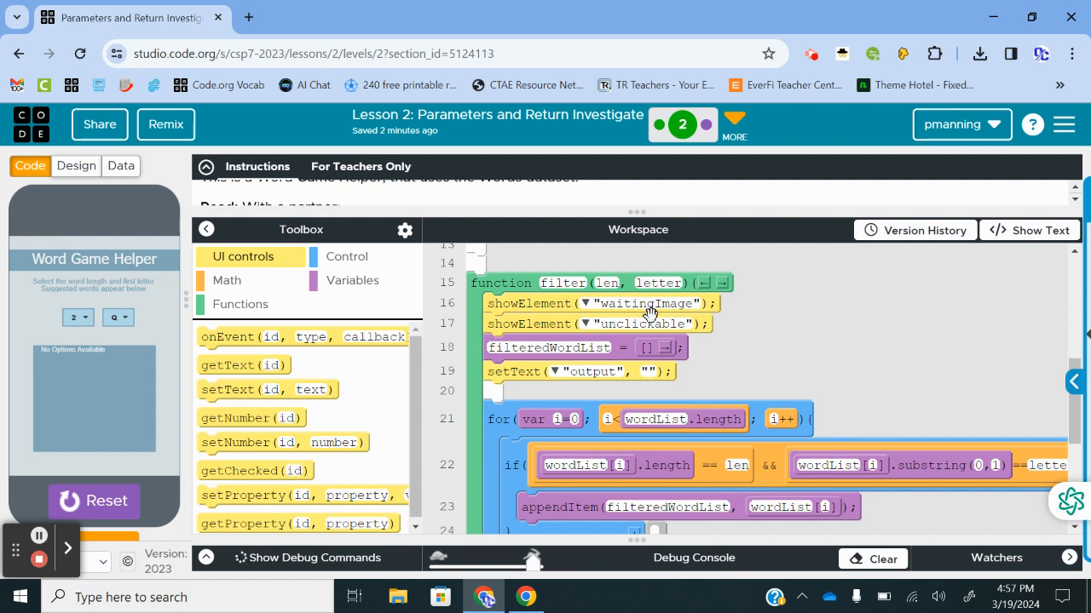
mouse_move(895, 358)
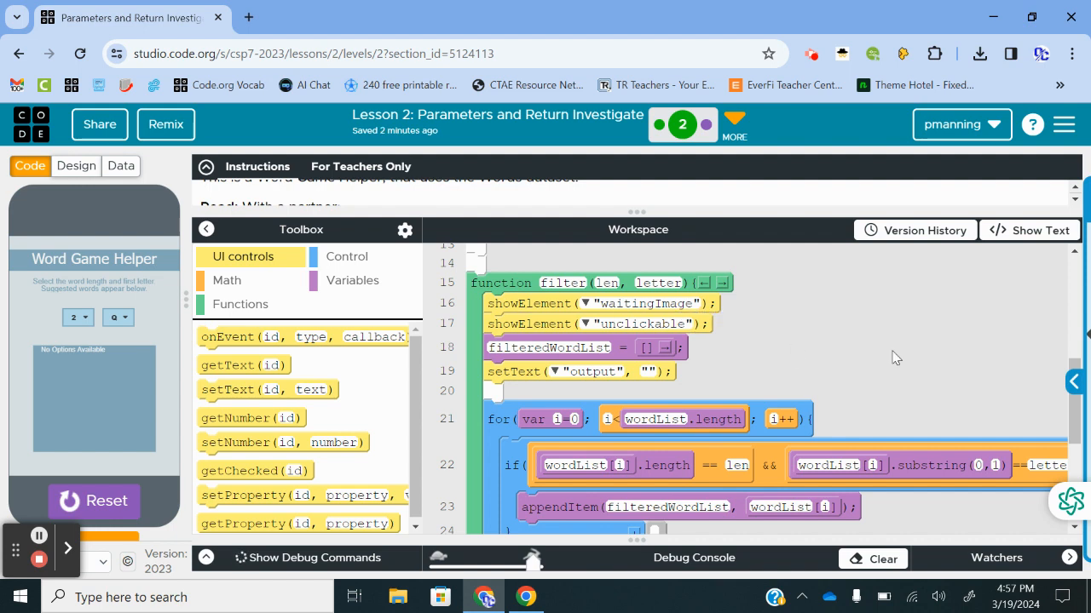
mouse_move(832, 399)
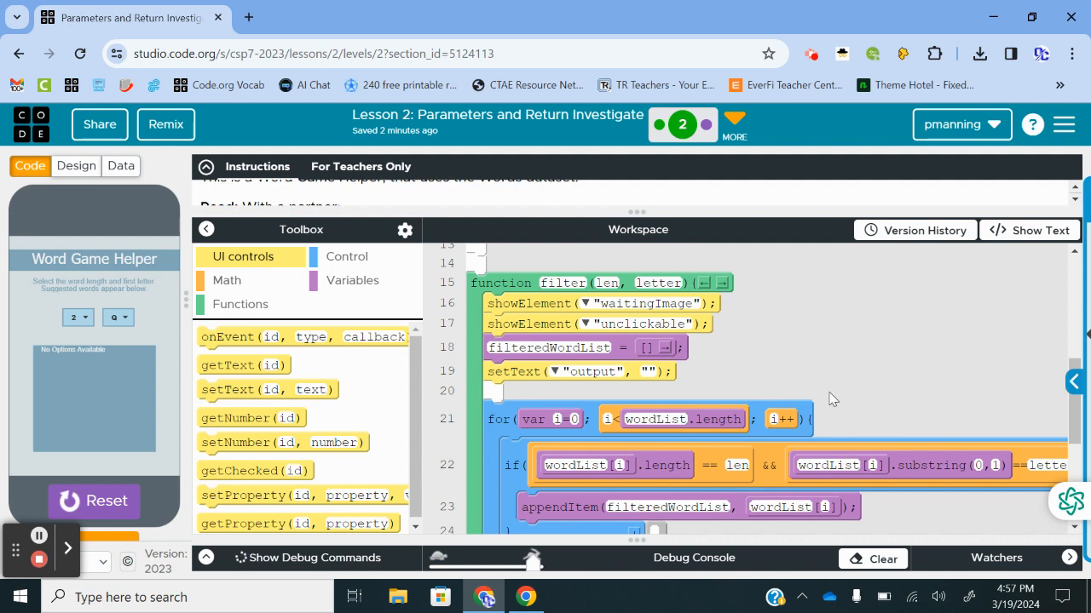
mouse_move(547, 293)
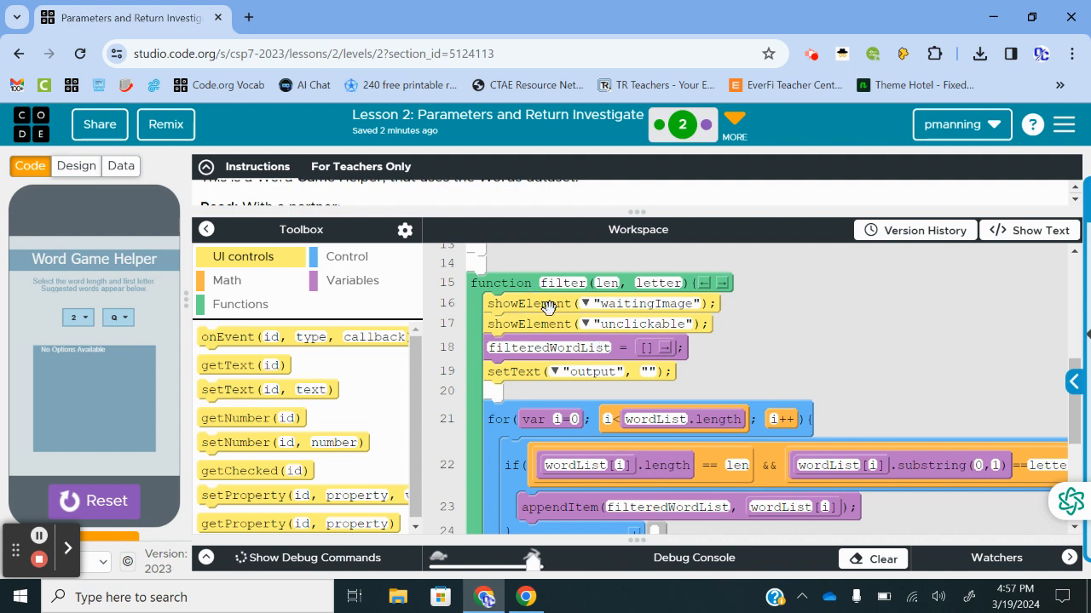
mouse_move(603, 324)
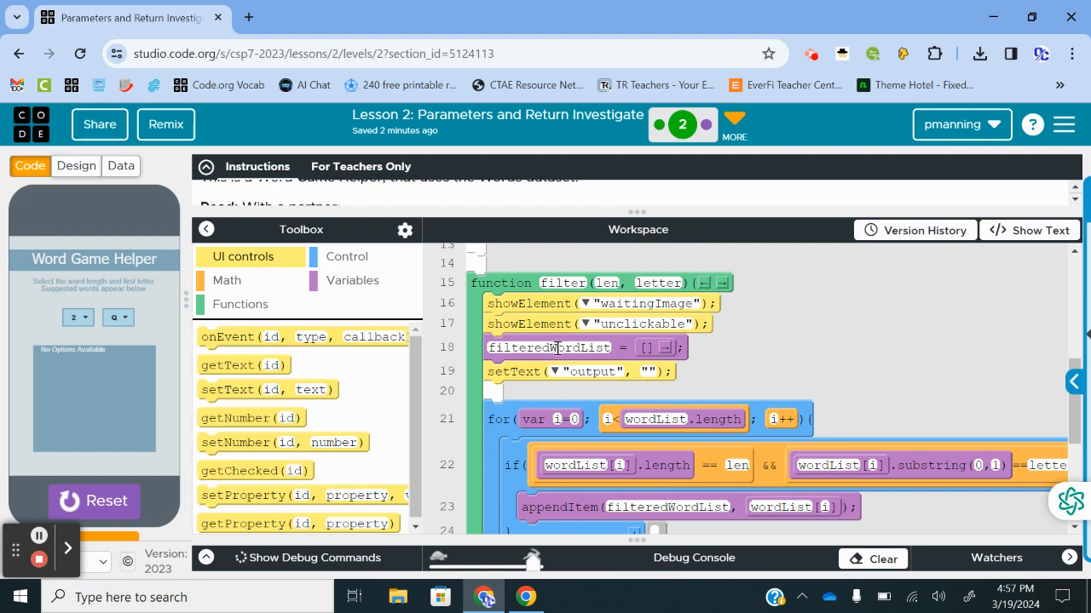
mouse_move(559, 371)
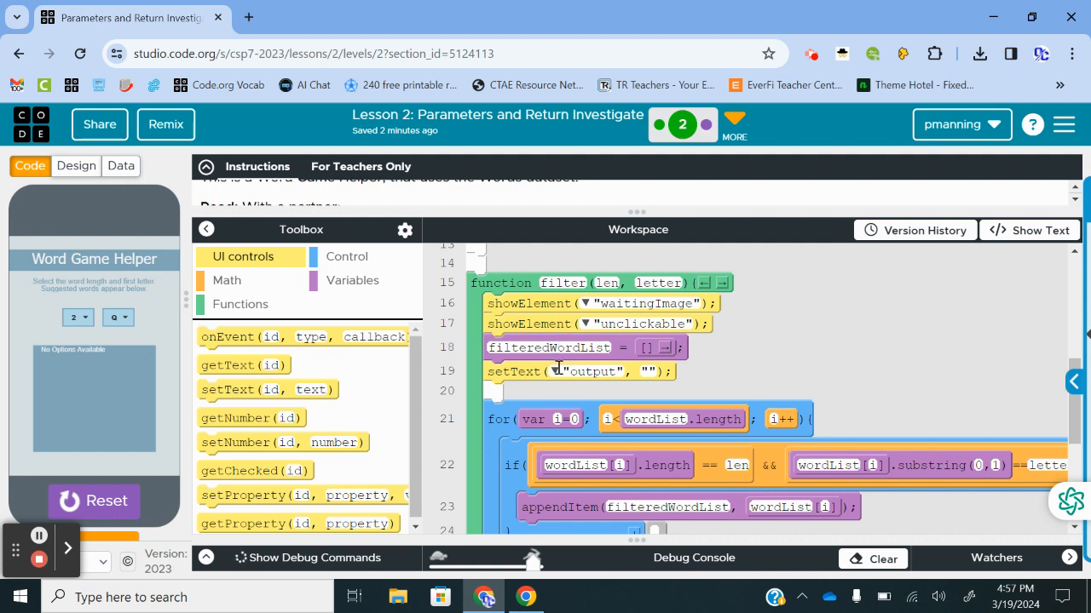
scroll("down", 3)
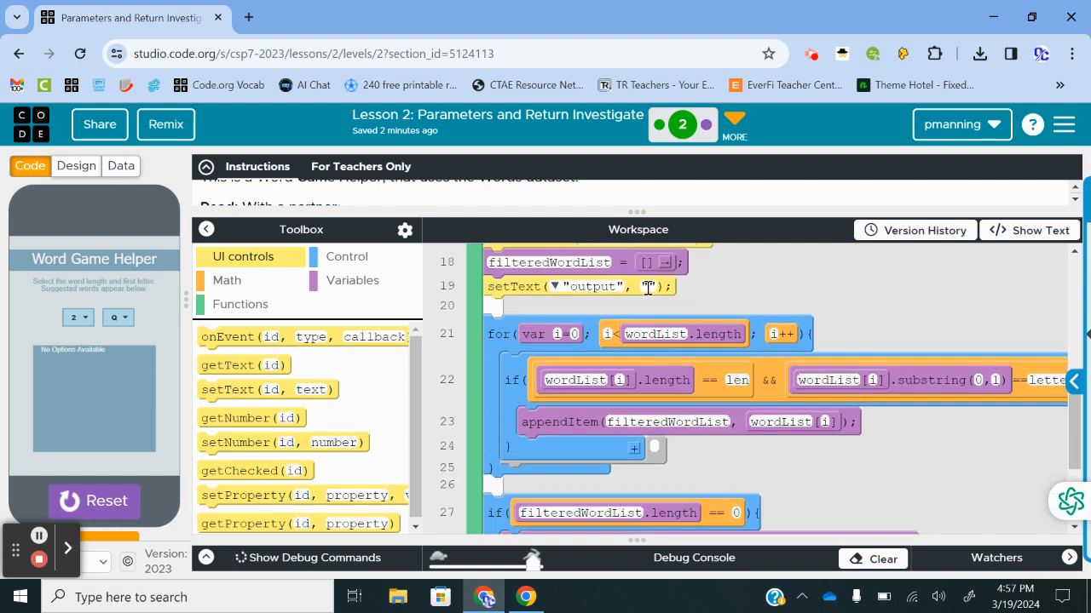
scroll("up", 3)
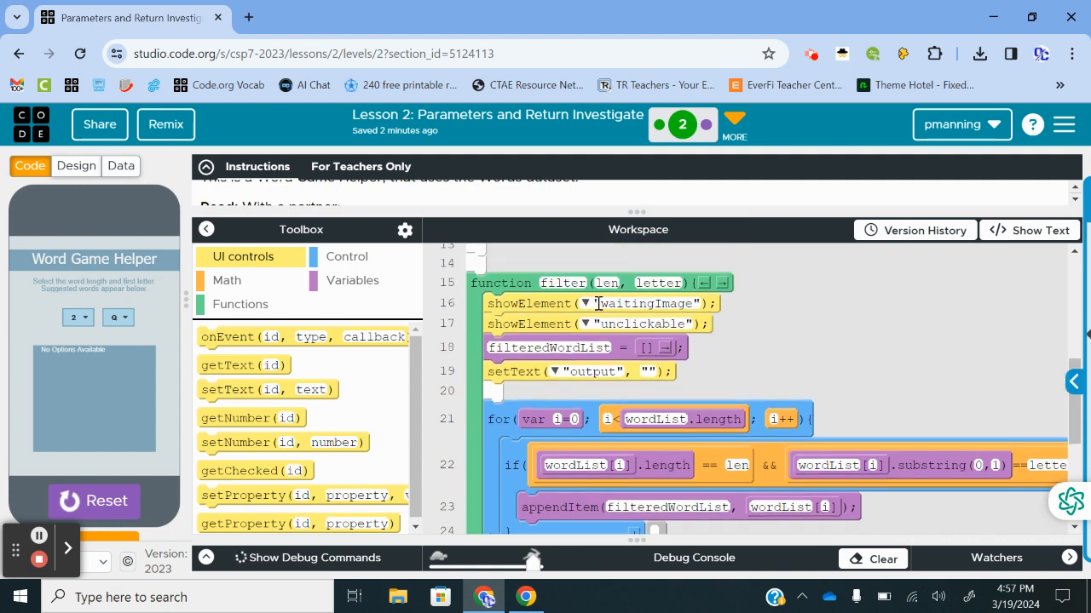
mouse_move(757, 364)
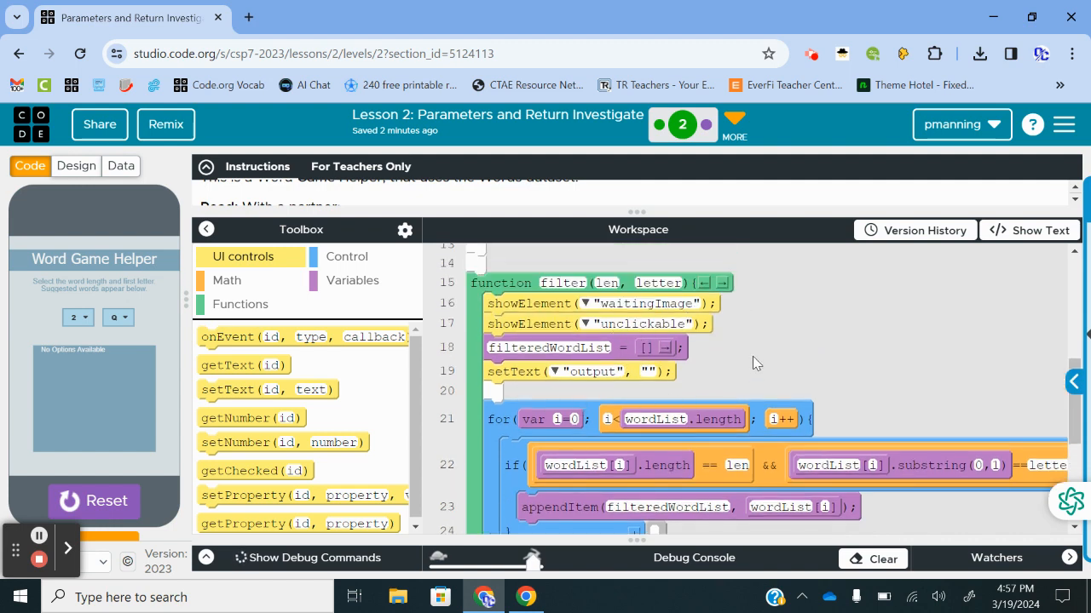
scroll("down", 3)
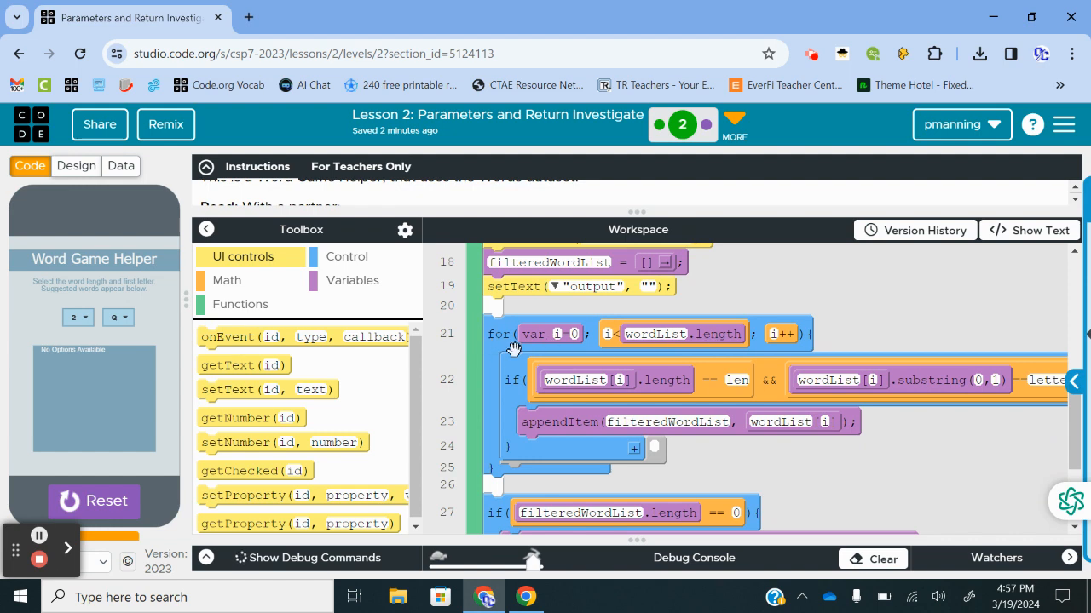
mouse_move(754, 413)
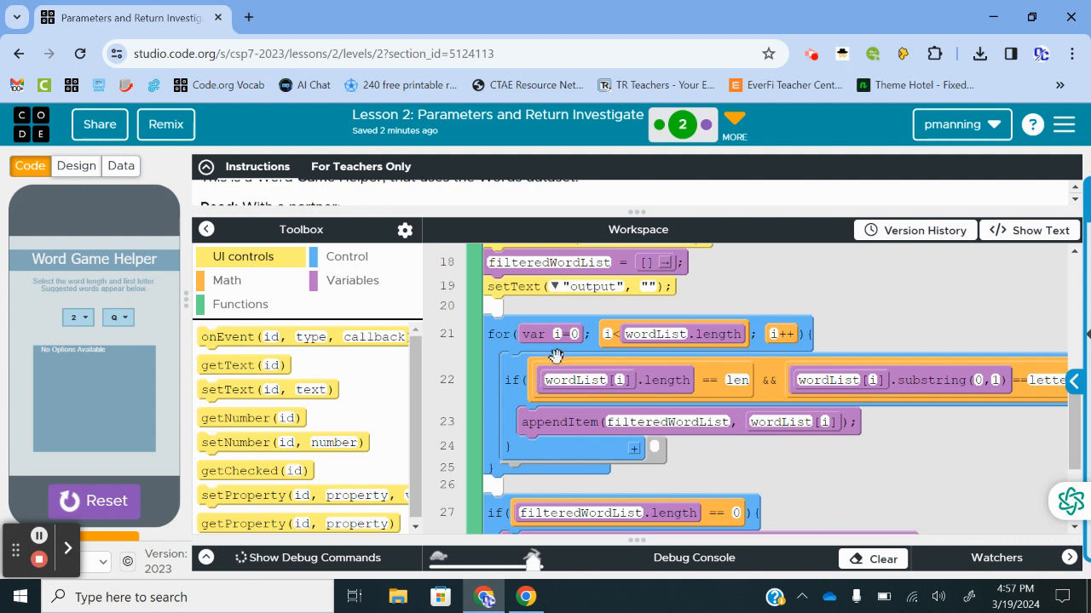
mouse_move(668, 338)
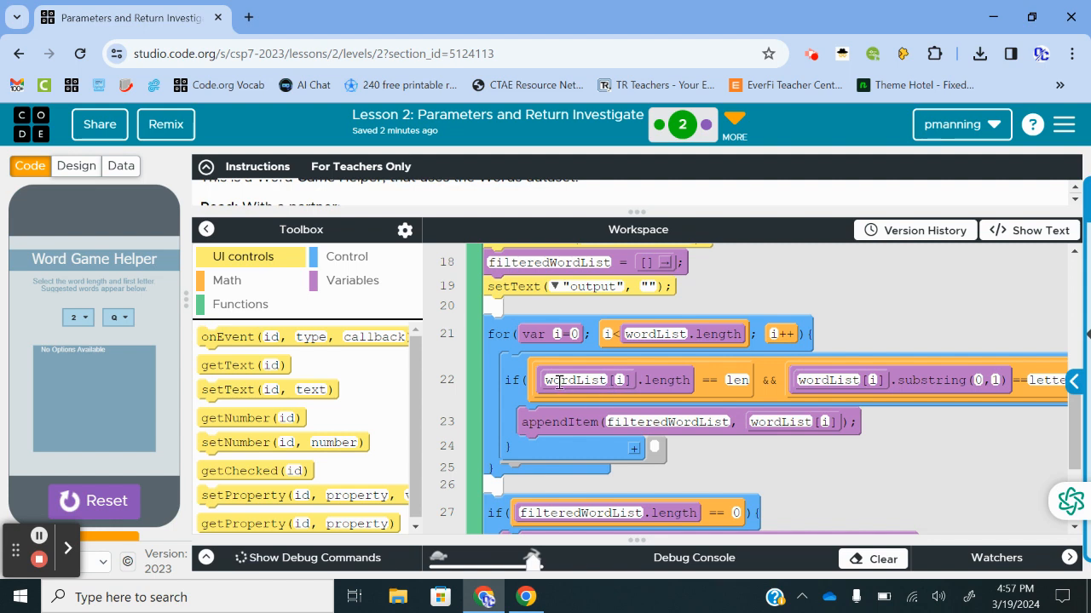
mouse_move(605, 385)
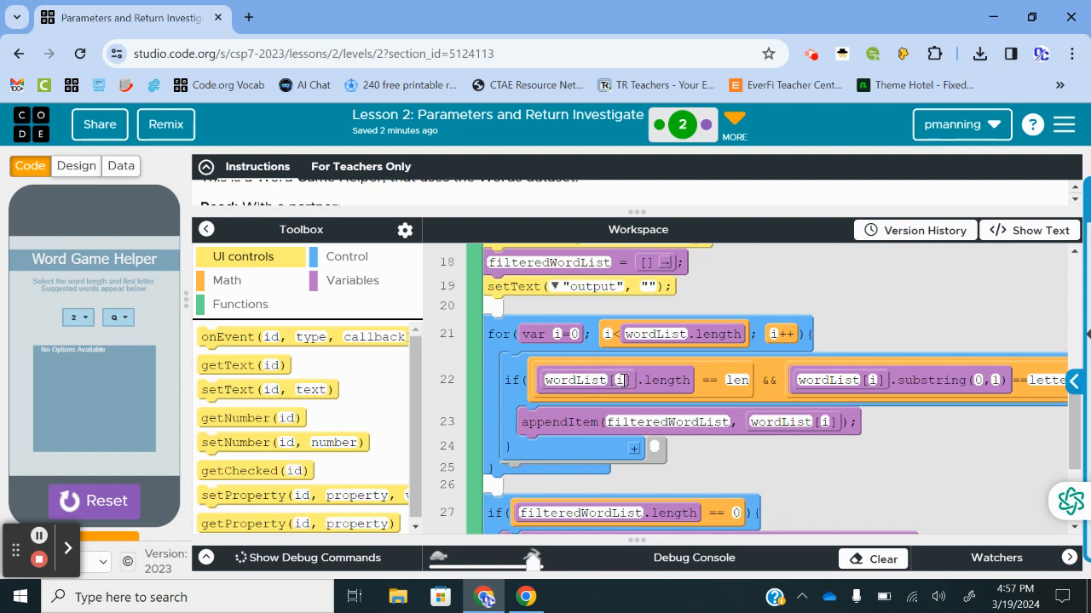
mouse_move(724, 381)
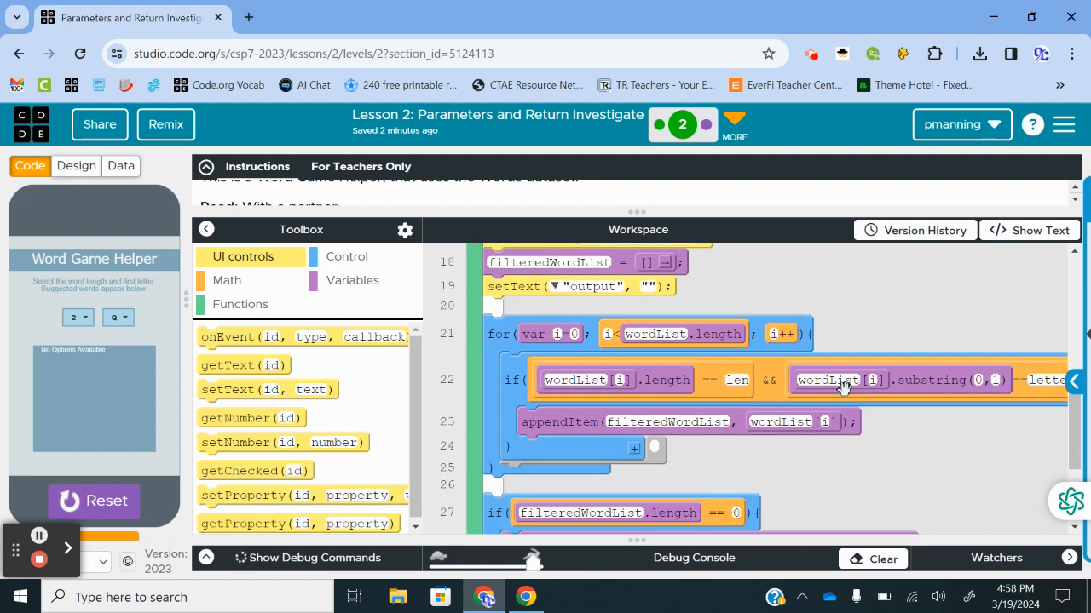
mouse_move(904, 537)
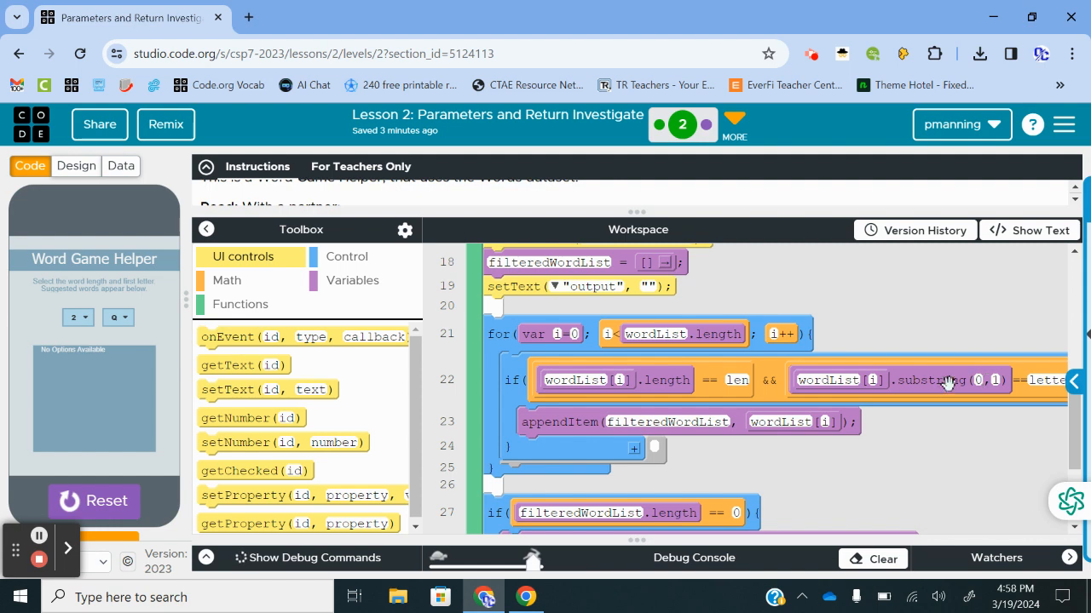
mouse_move(911, 380)
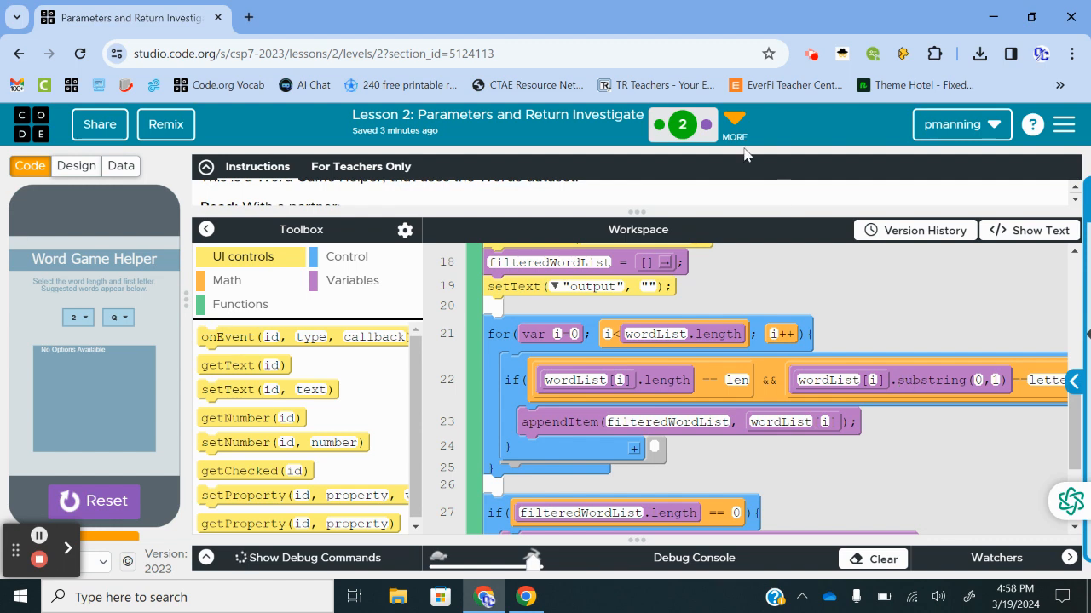
mouse_move(882, 361)
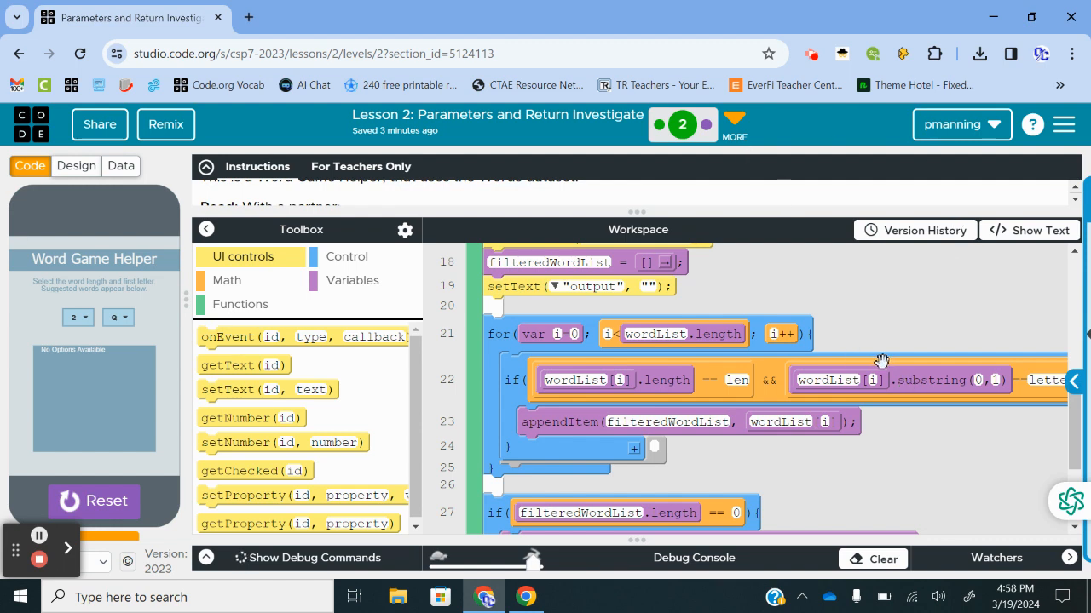
mouse_move(887, 393)
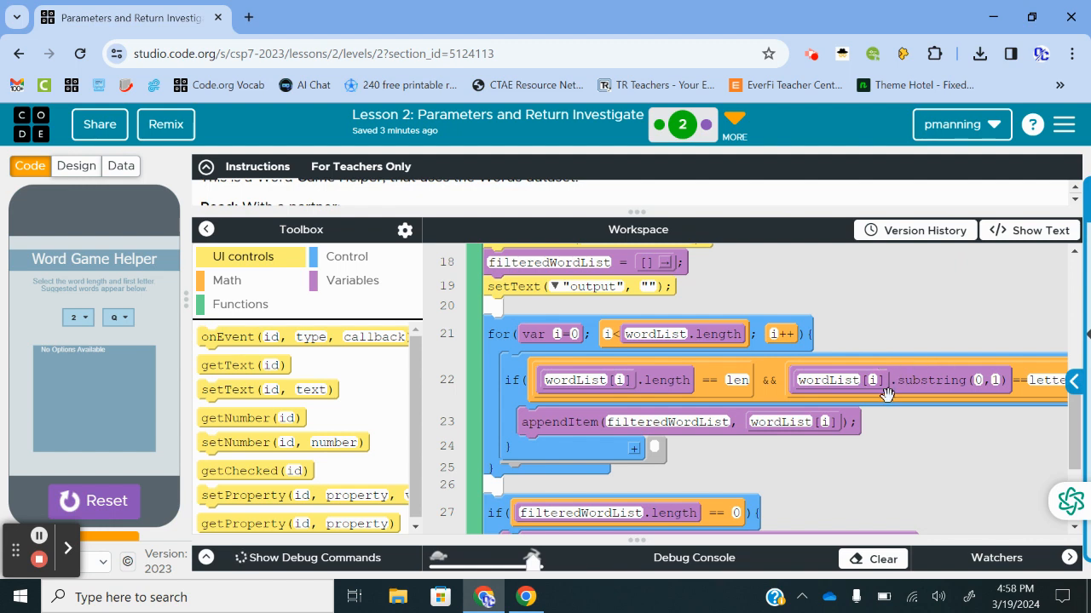
mouse_move(941, 390)
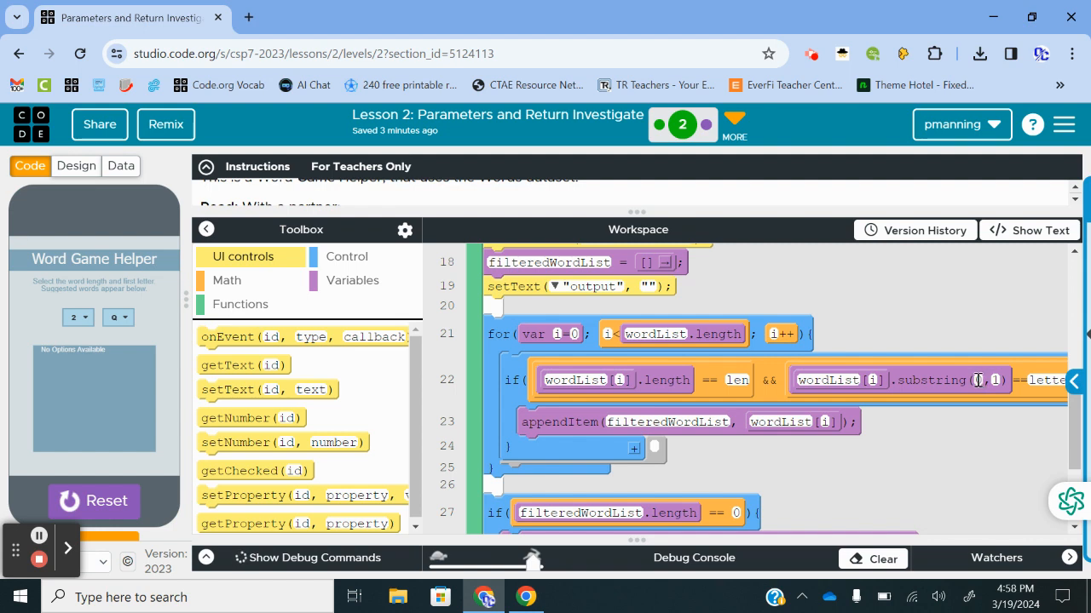
mouse_move(987, 379)
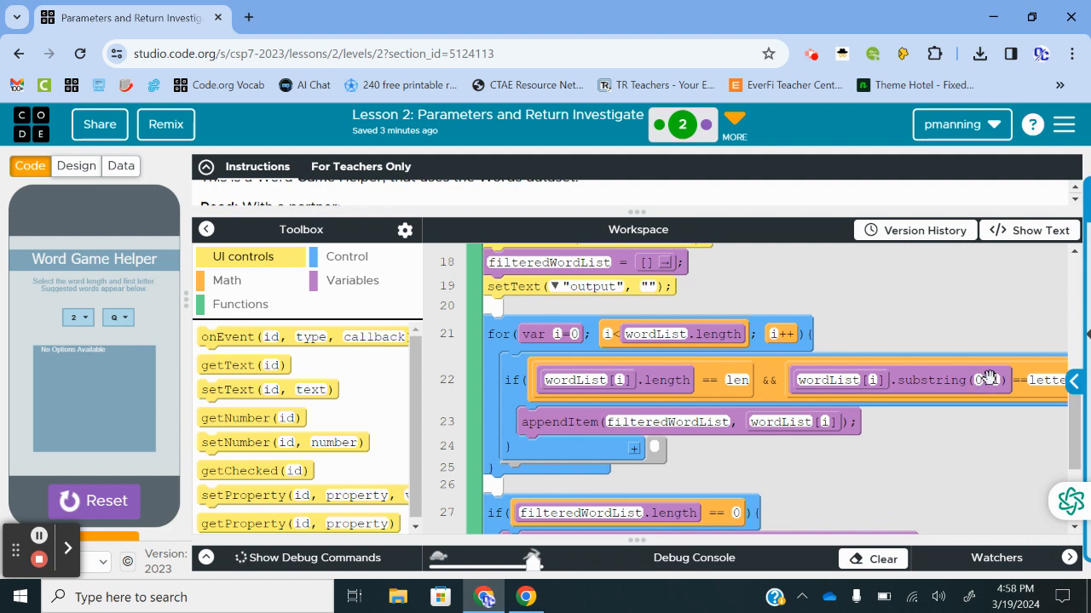
mouse_move(980, 382)
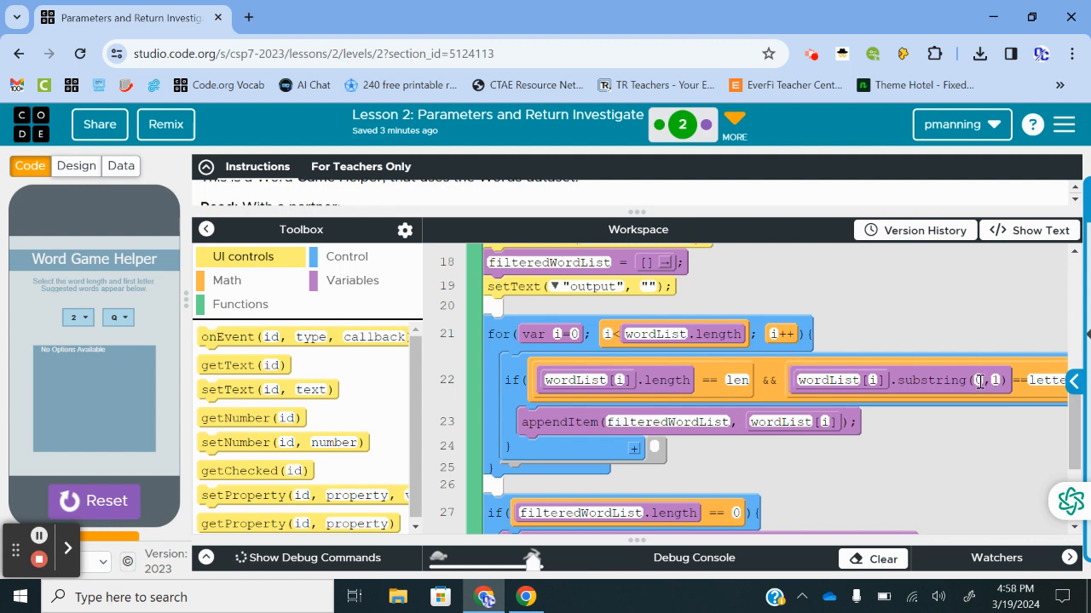
mouse_move(978, 371)
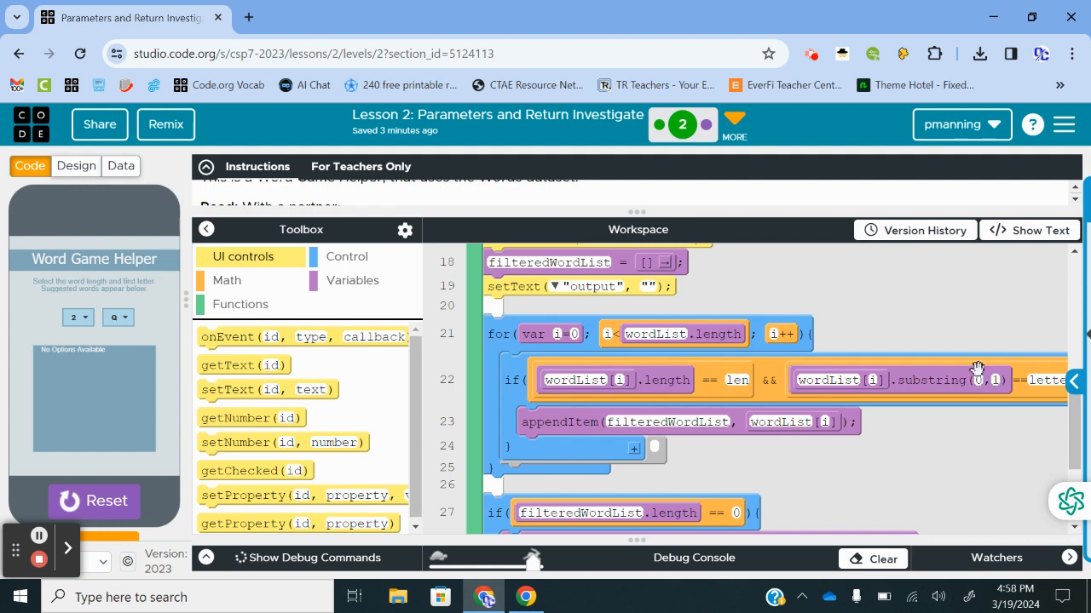
mouse_move(989, 375)
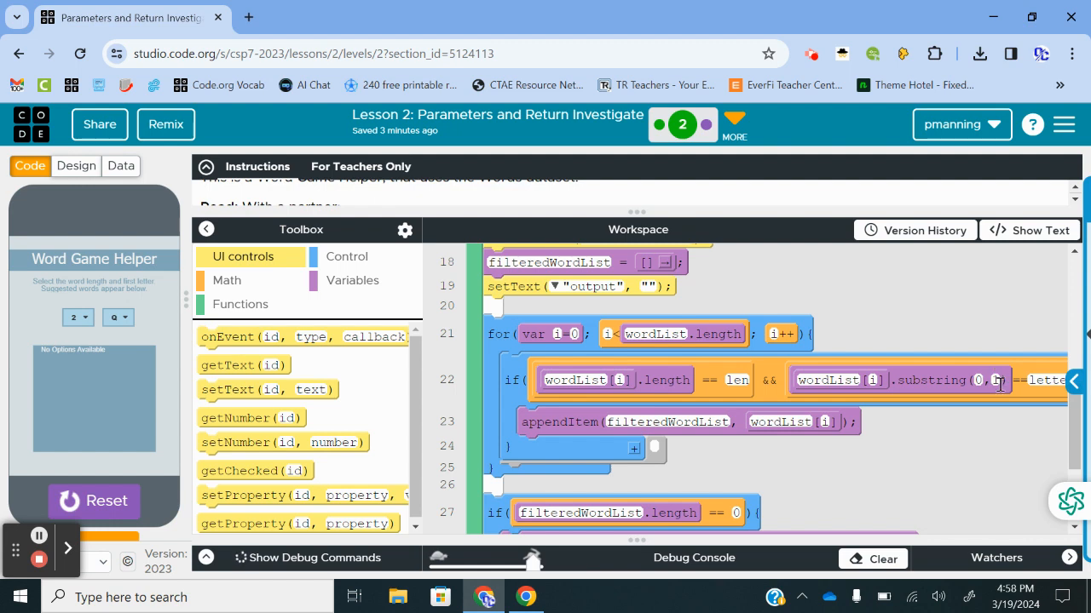
mouse_move(1003, 383)
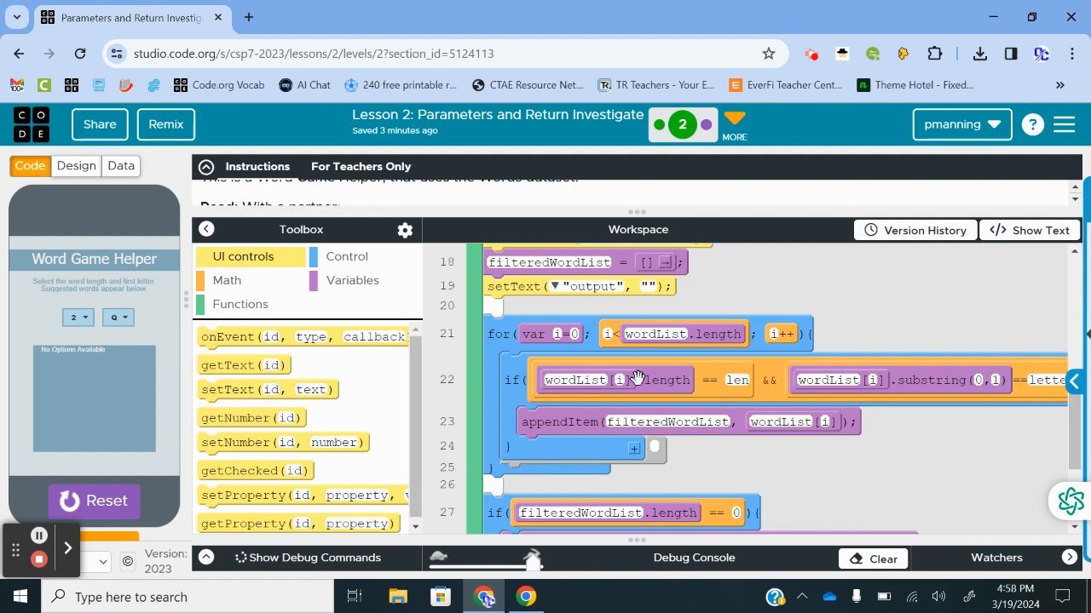
mouse_move(736, 385)
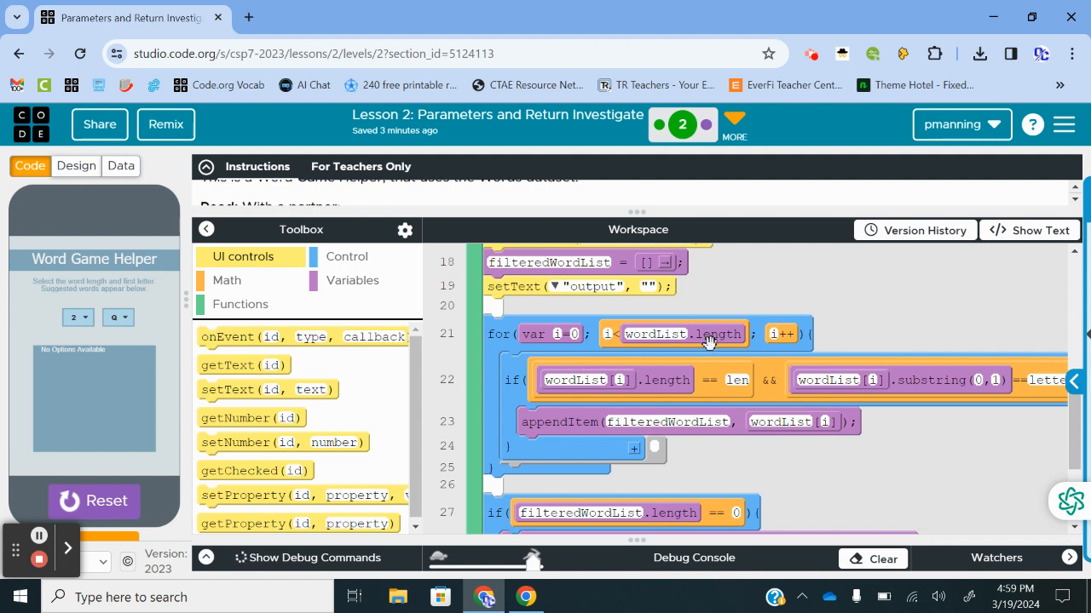
mouse_move(622, 379)
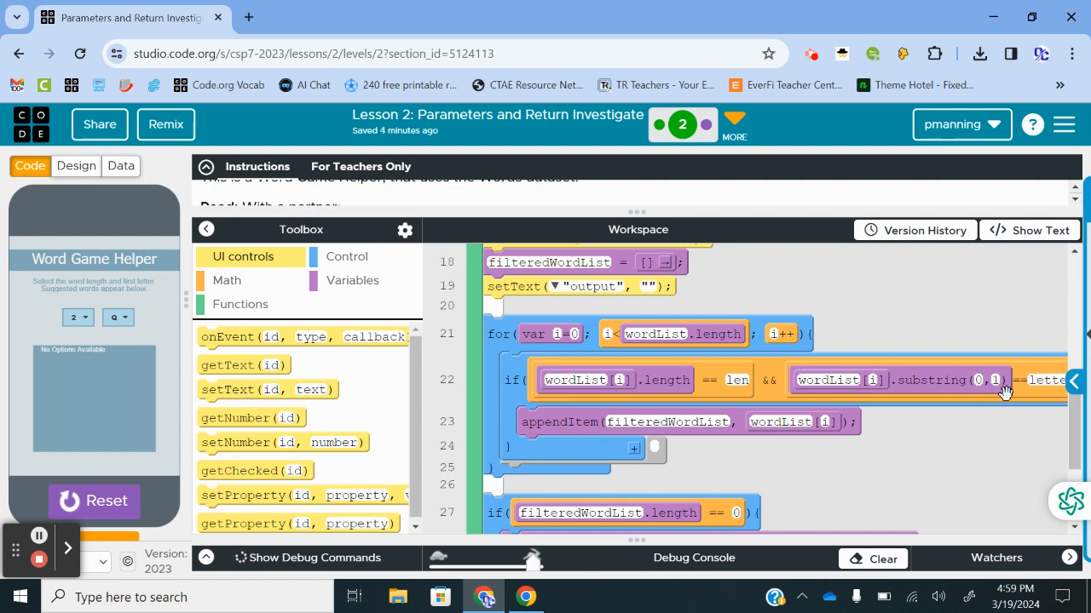
mouse_move(719, 242)
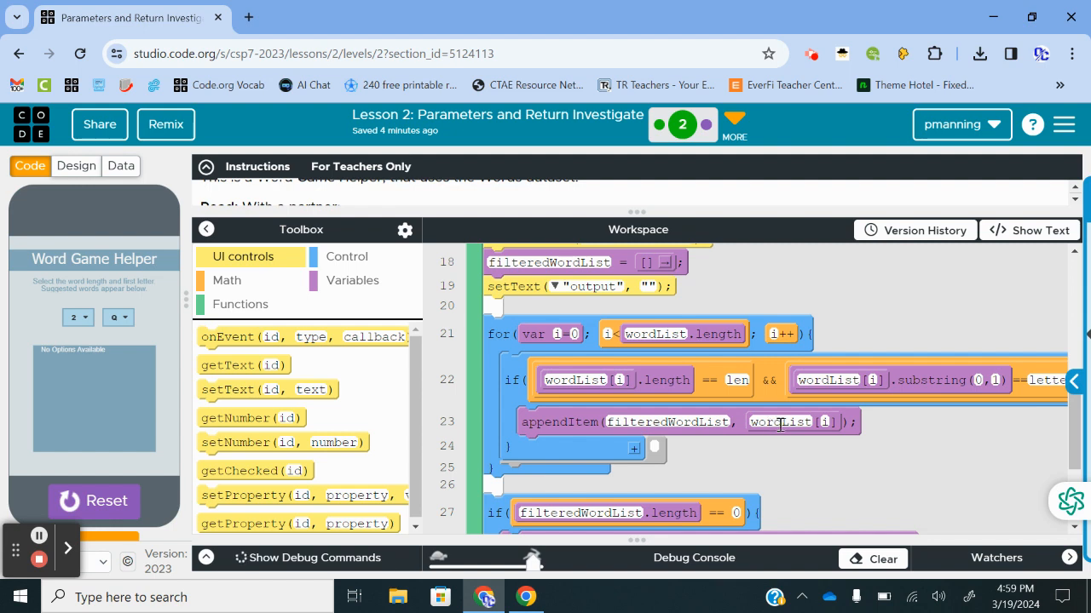
scroll("down", 3)
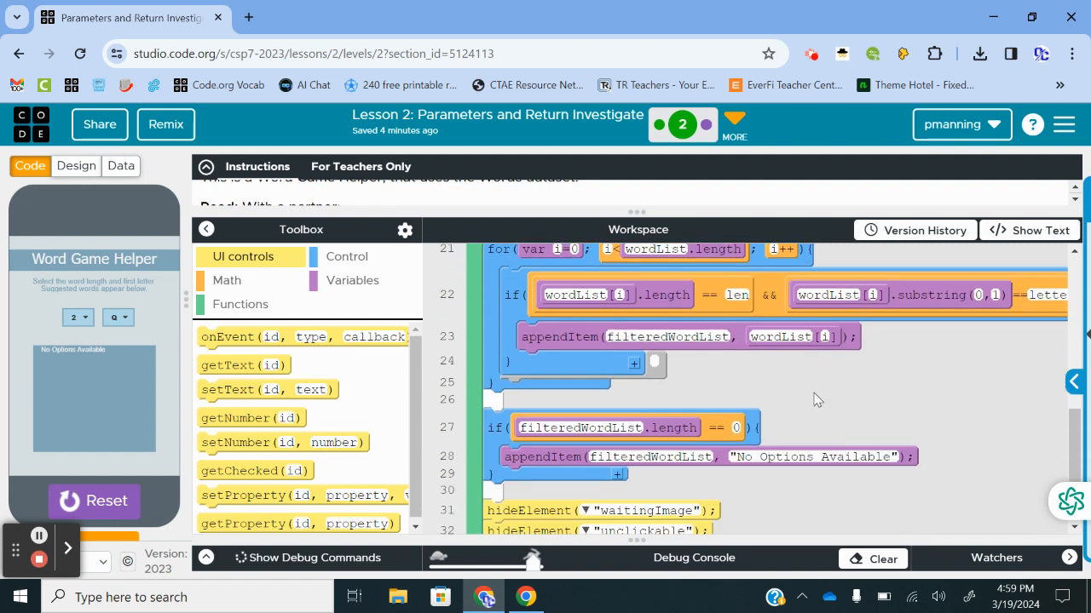
mouse_move(490, 427)
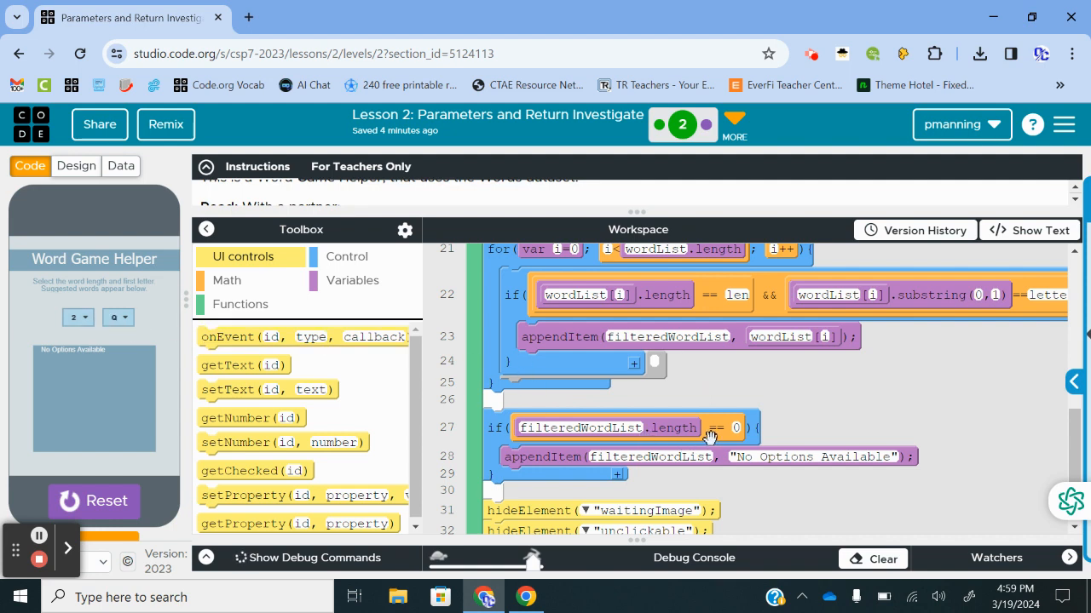
mouse_move(630, 430)
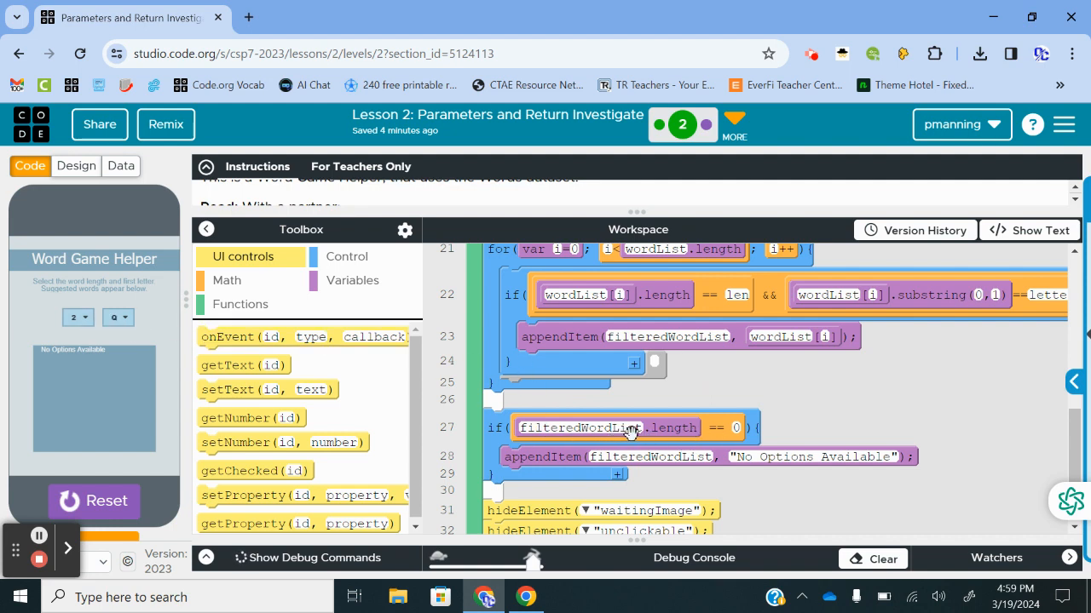
mouse_move(690, 271)
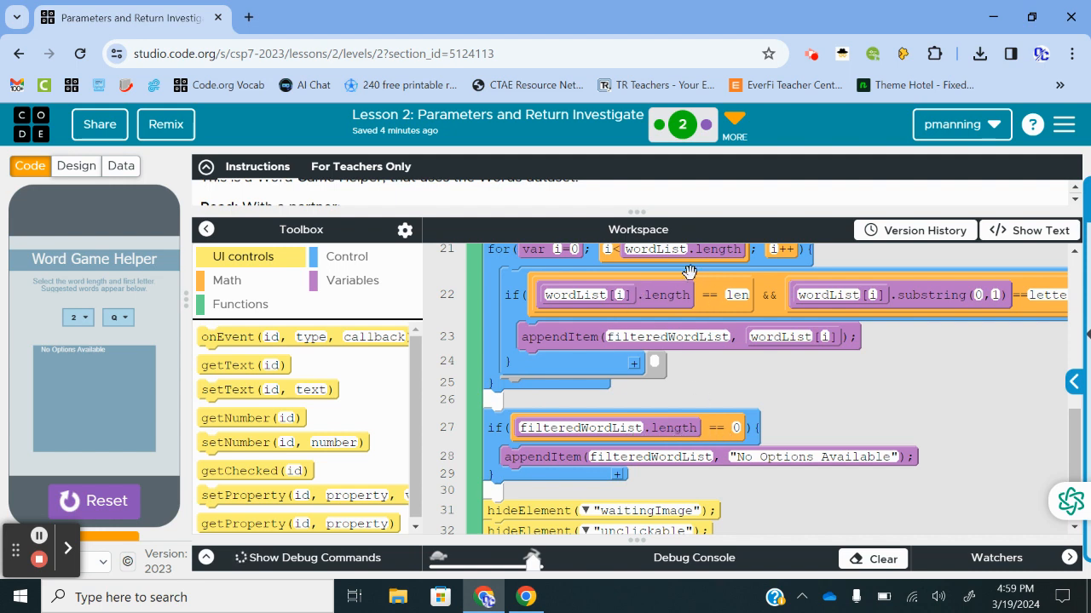
mouse_move(560, 441)
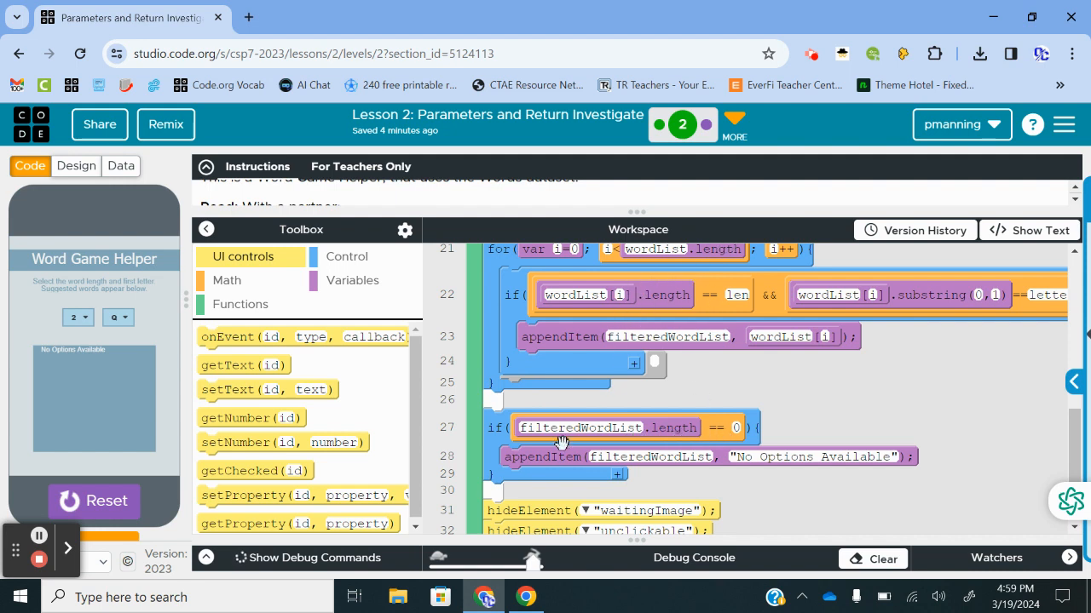
mouse_move(750, 460)
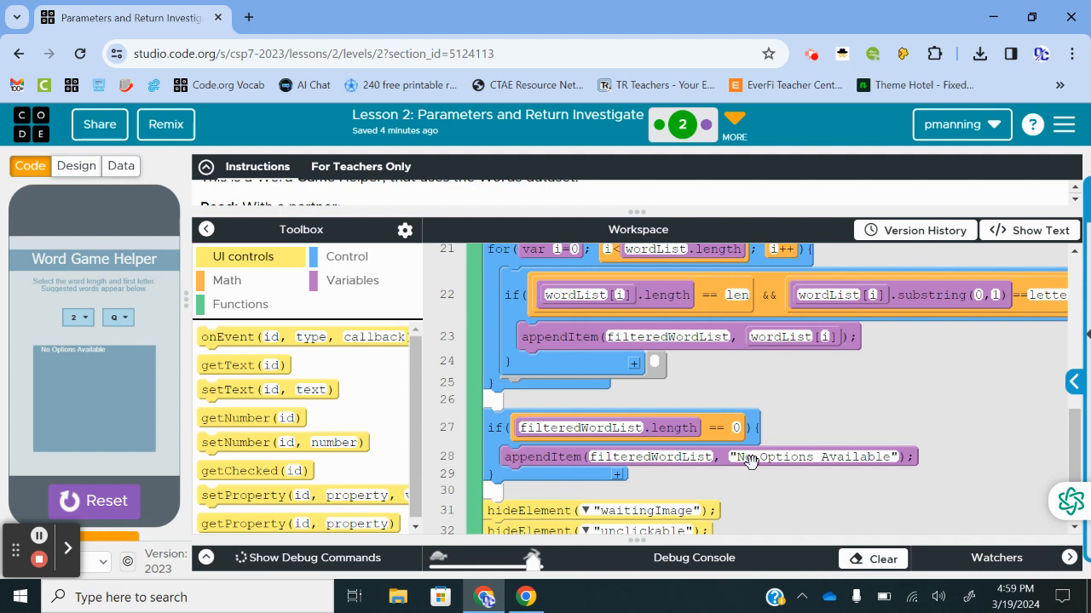
scroll("down", 3)
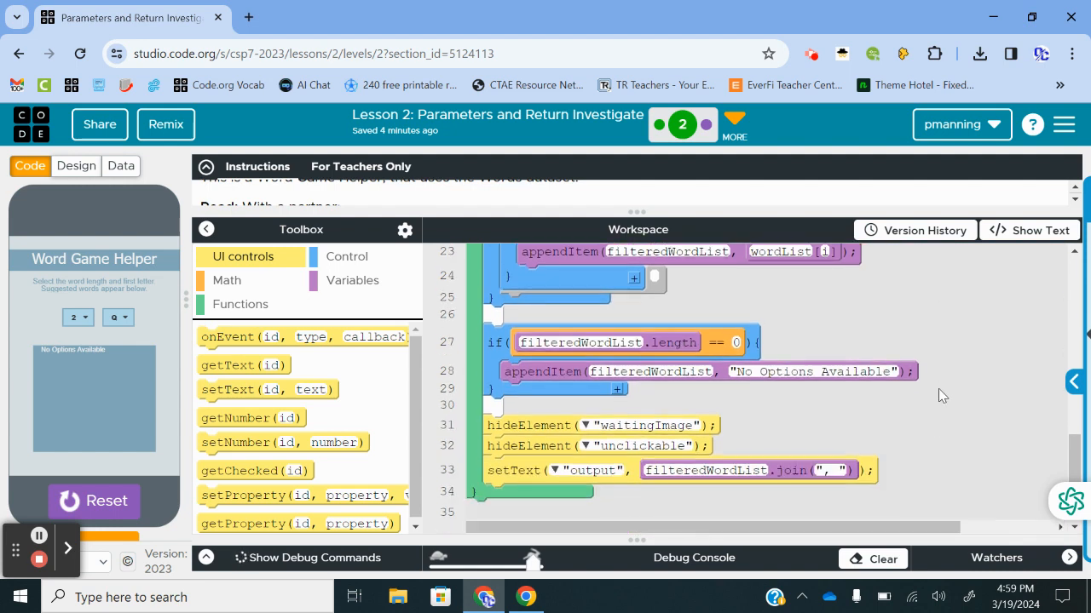
mouse_move(651, 447)
type("\\n")
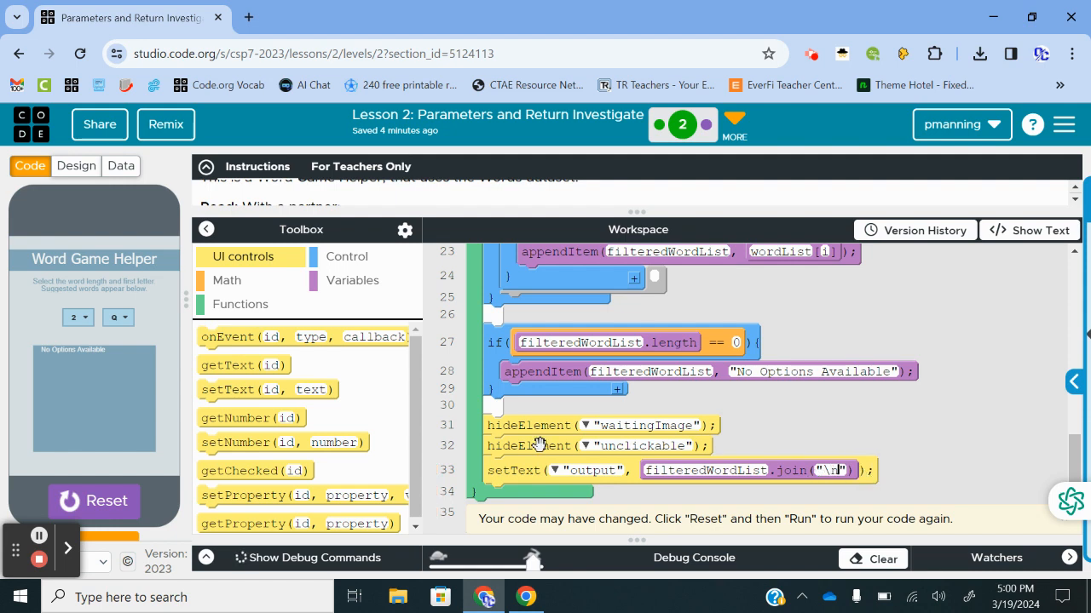
mouse_move(258, 443)
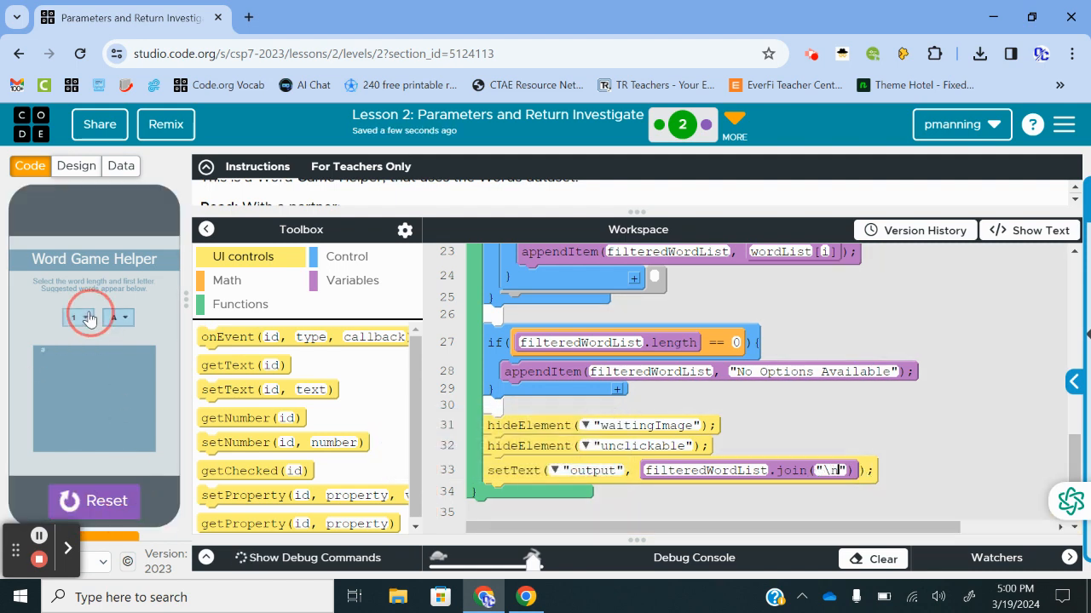
left_click(75, 317)
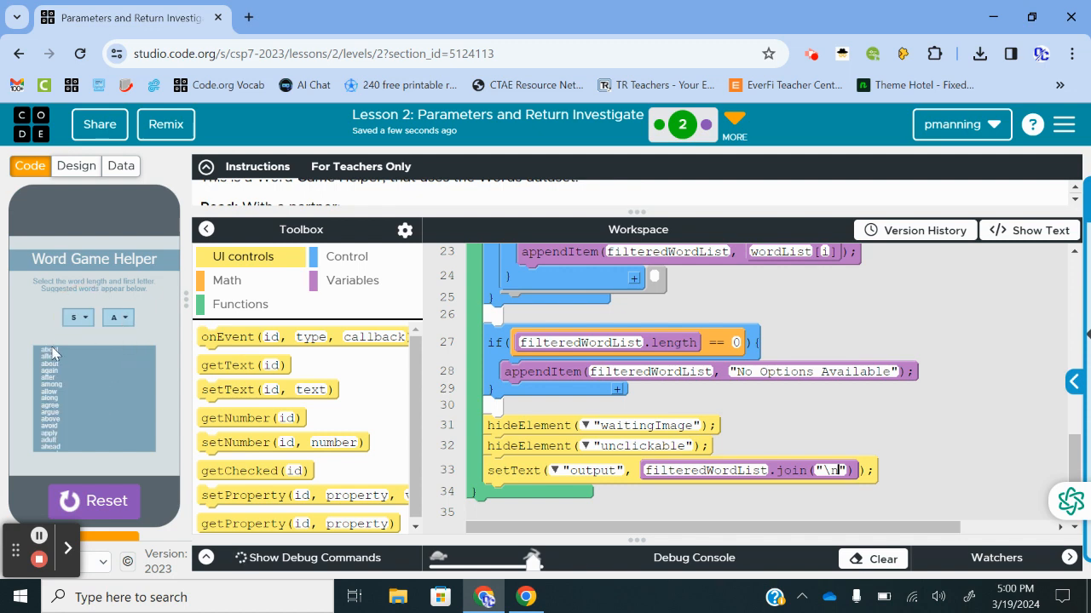
mouse_move(221, 367)
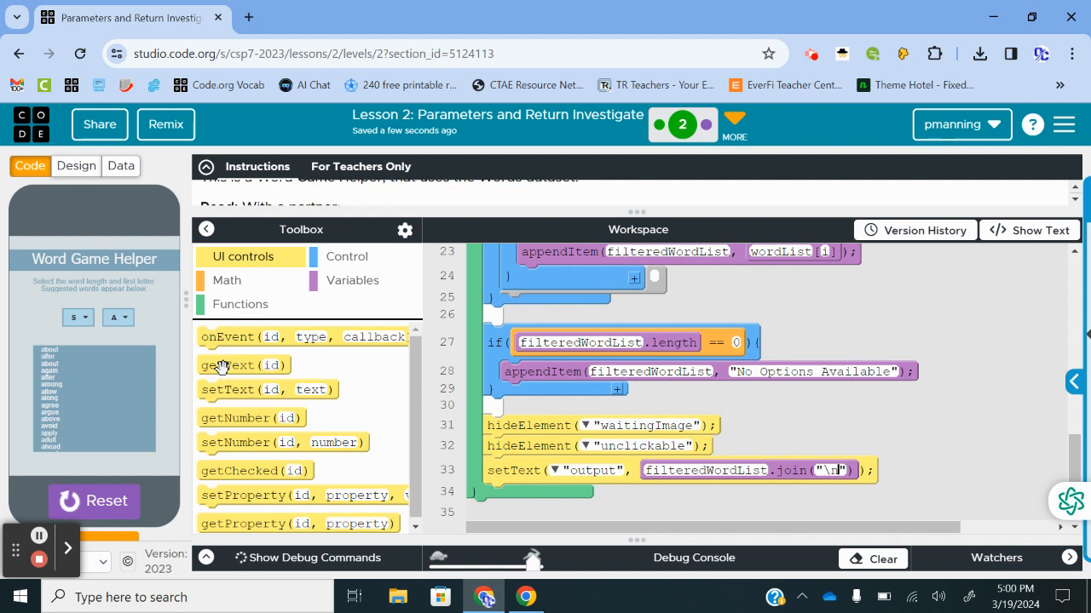
mouse_move(60, 457)
type(",")
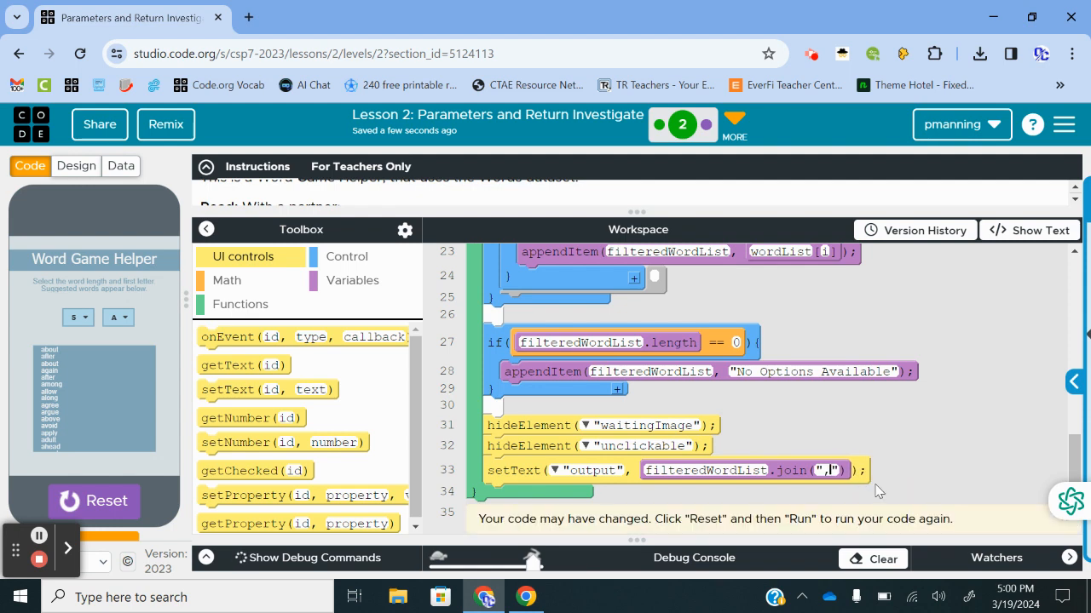
left_click(93, 501)
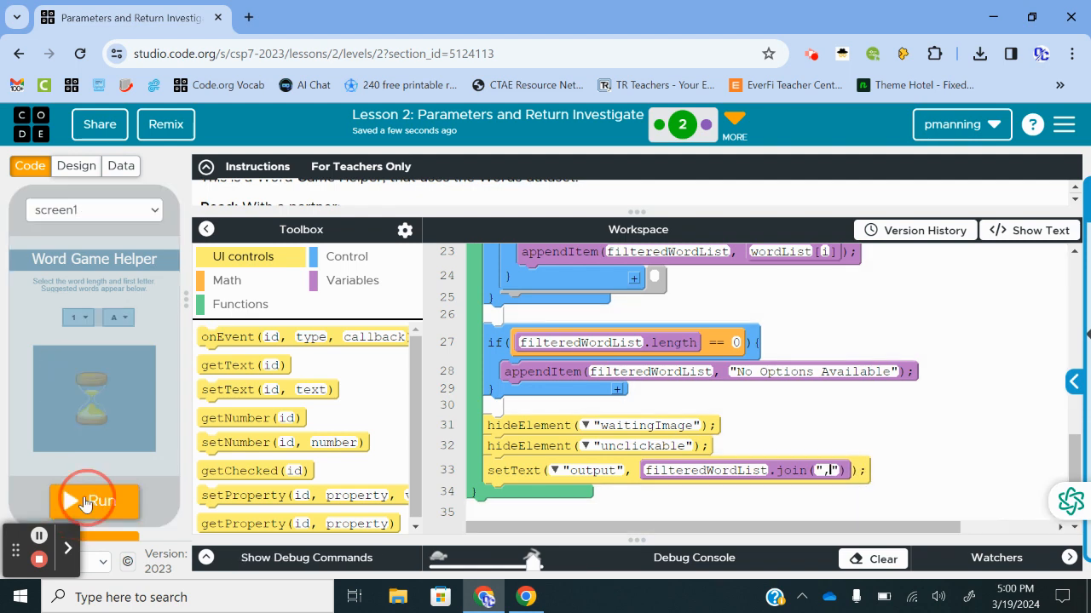
left_click(93, 501)
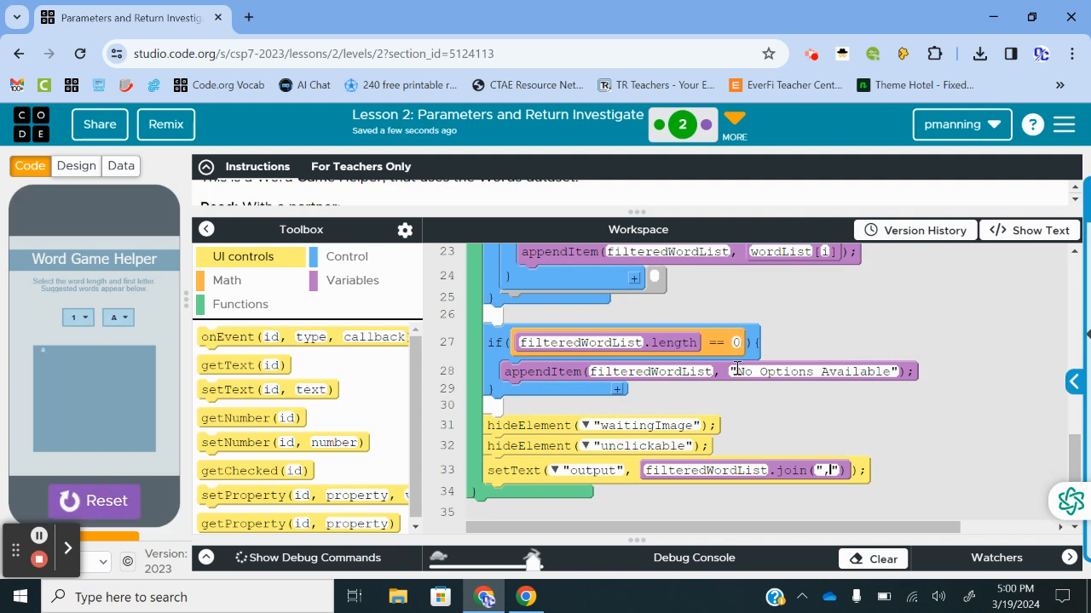
scroll("up", 3)
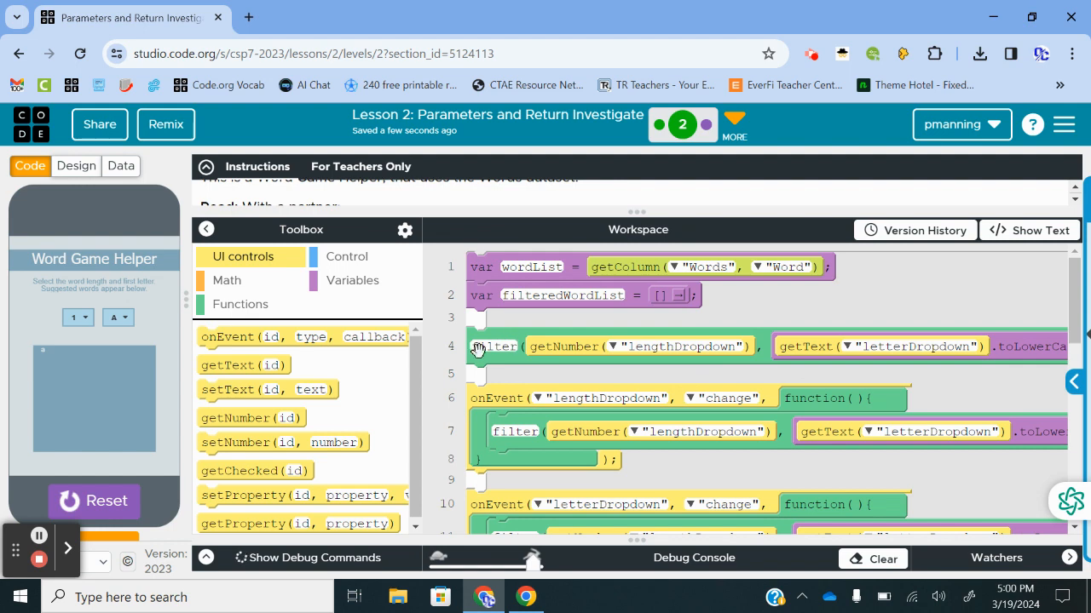
mouse_move(583, 349)
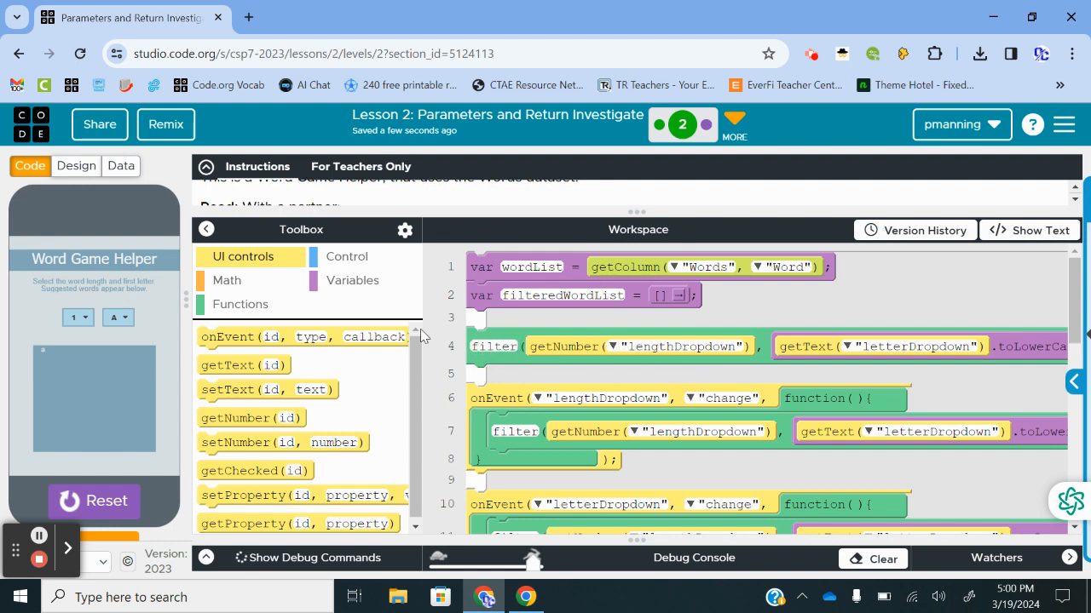
mouse_move(638, 322)
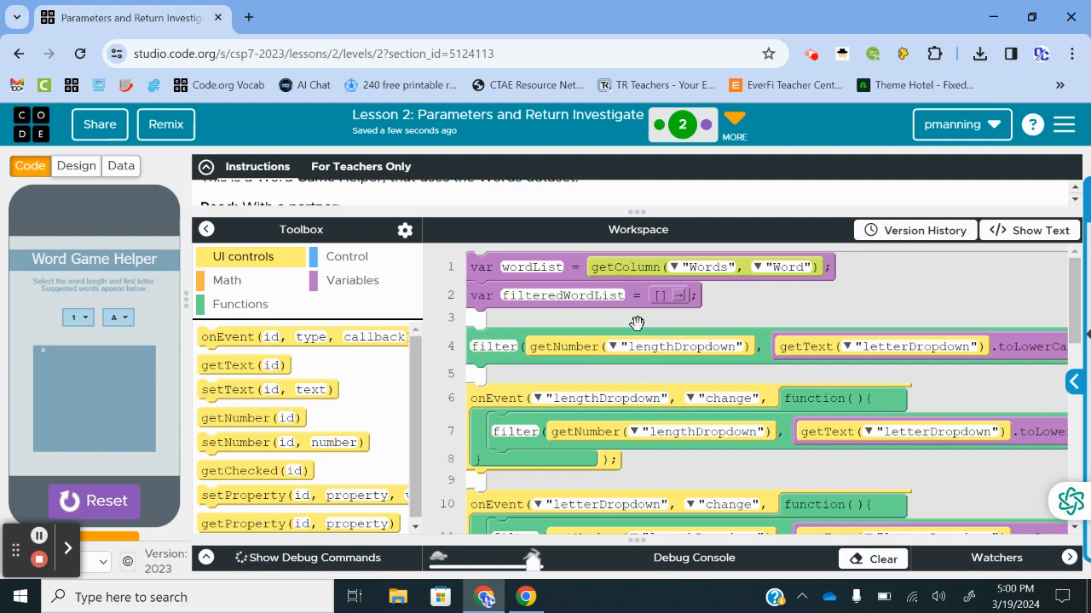
mouse_move(637, 347)
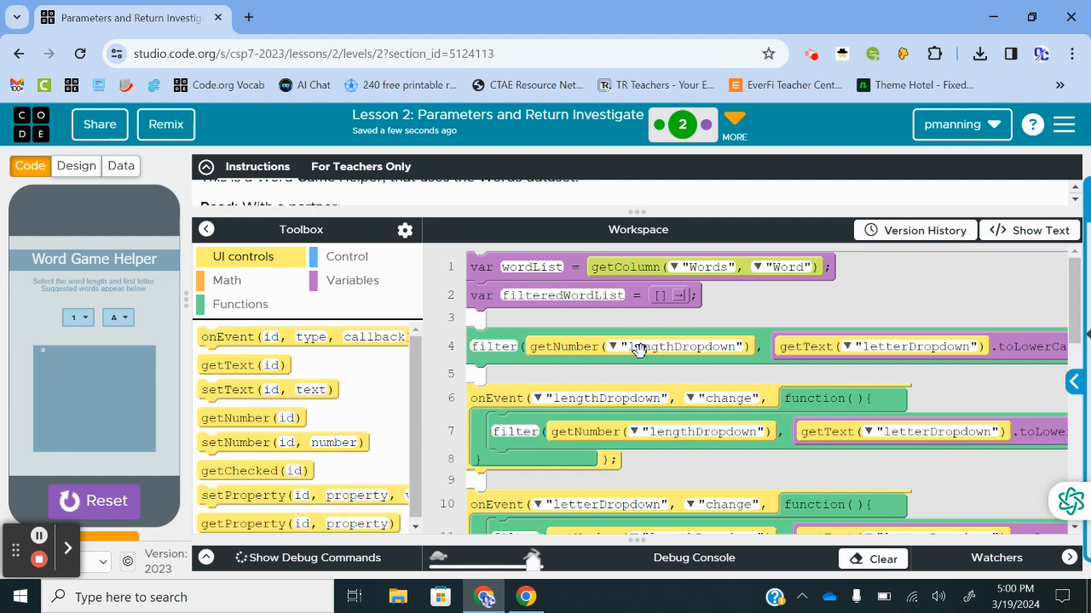
mouse_move(668, 347)
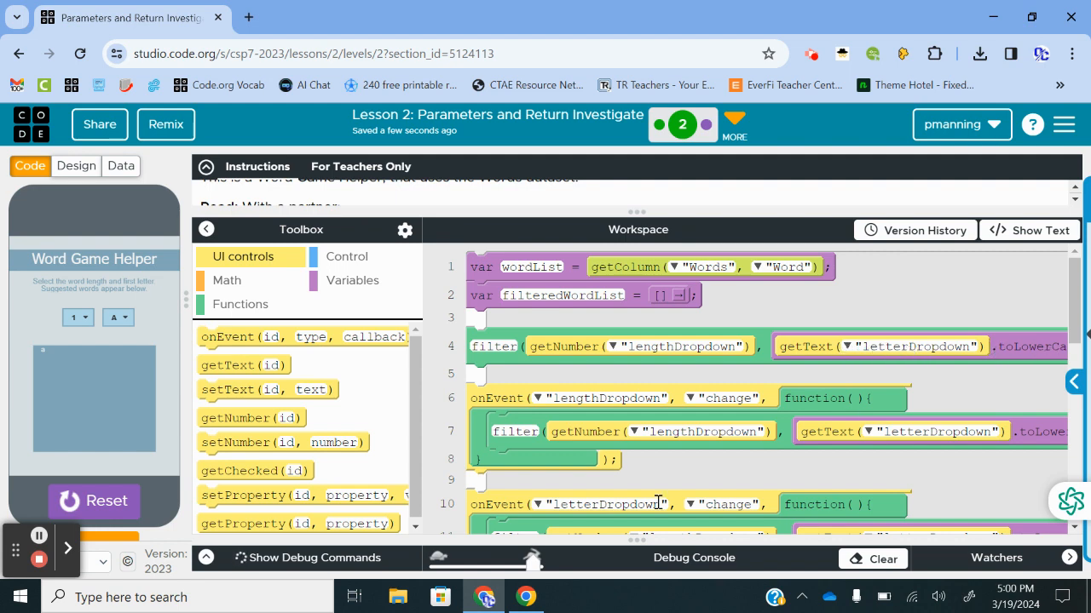
mouse_move(1060, 358)
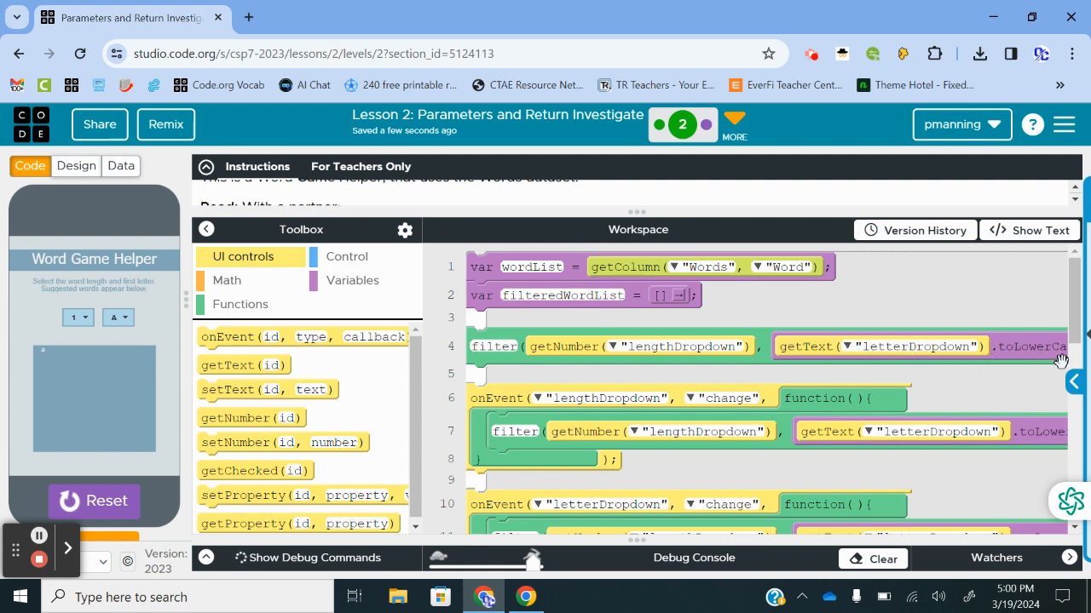
mouse_move(1031, 339)
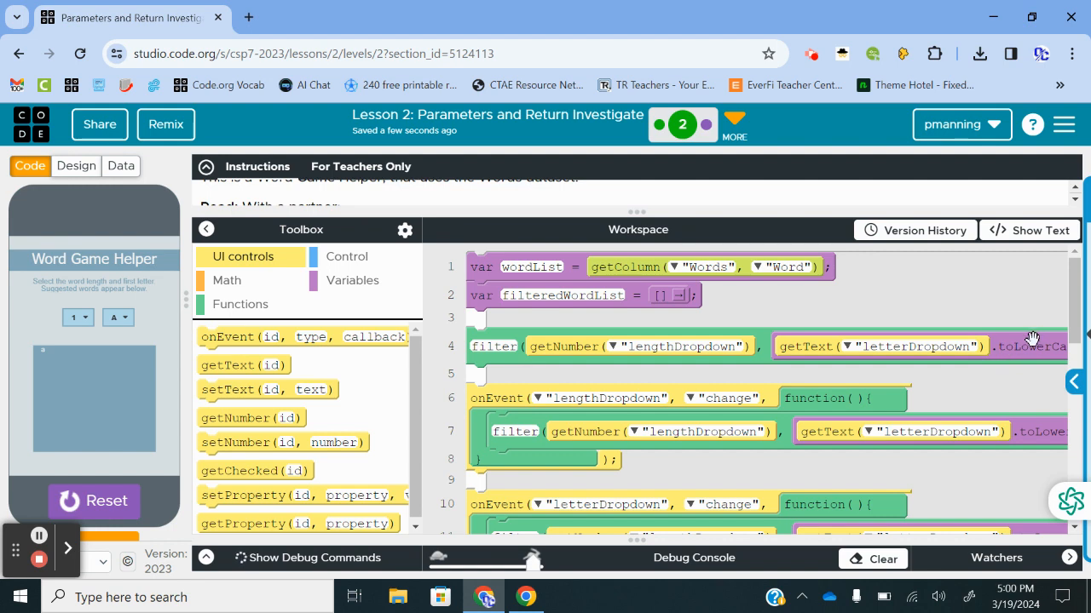
left_click(116, 317)
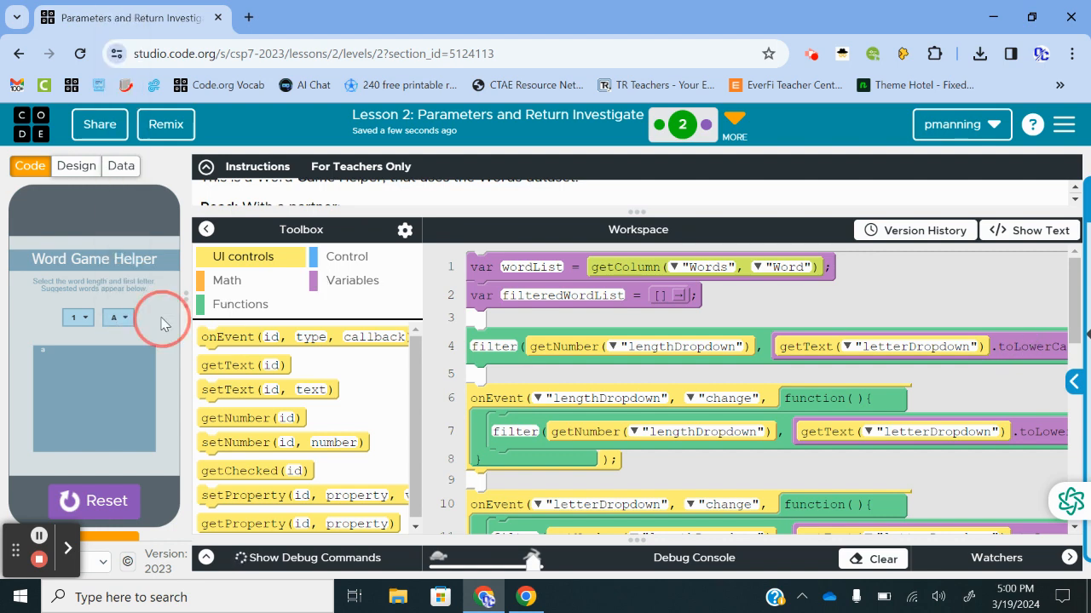
mouse_move(961, 417)
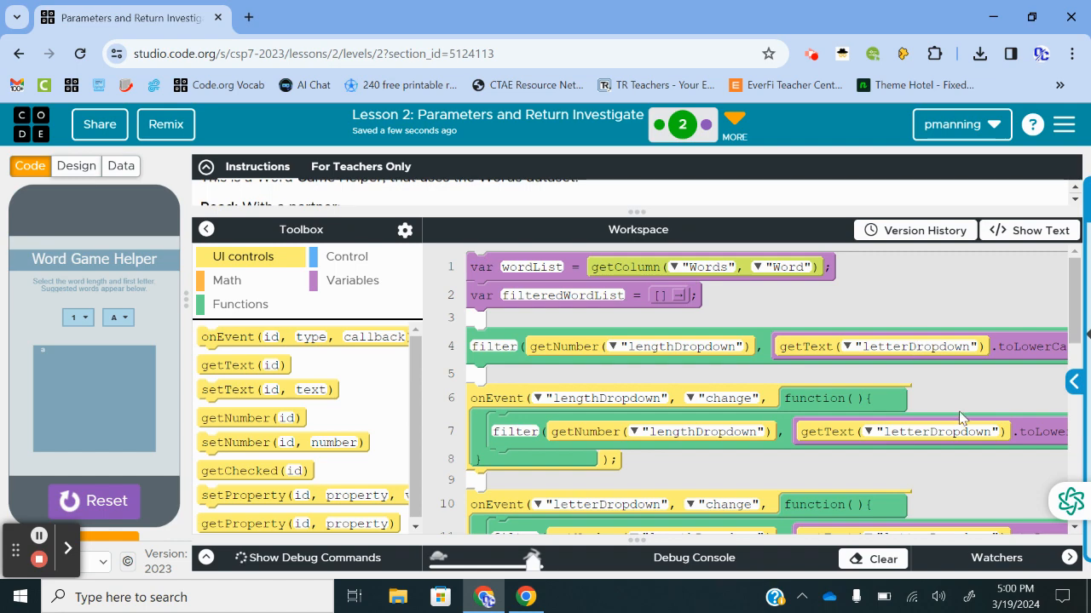
scroll("down", 3)
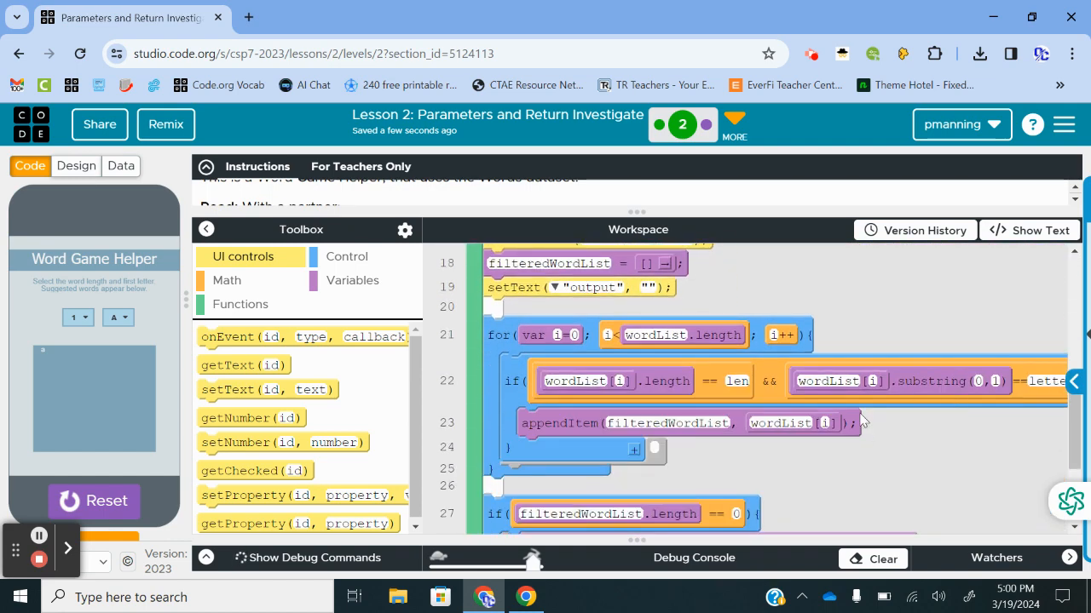
scroll("up", 3)
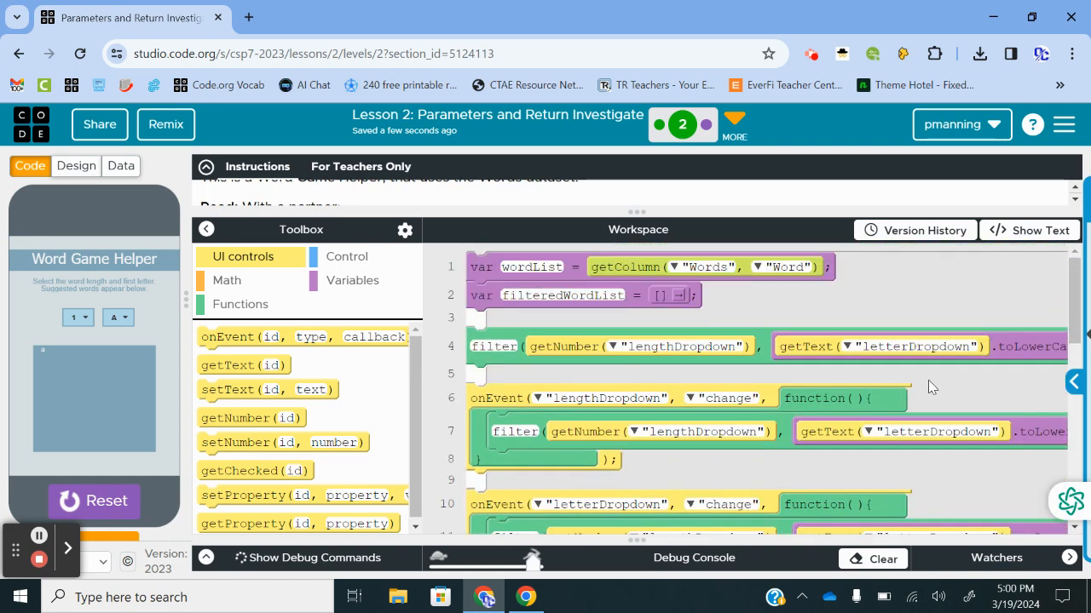
mouse_move(622, 375)
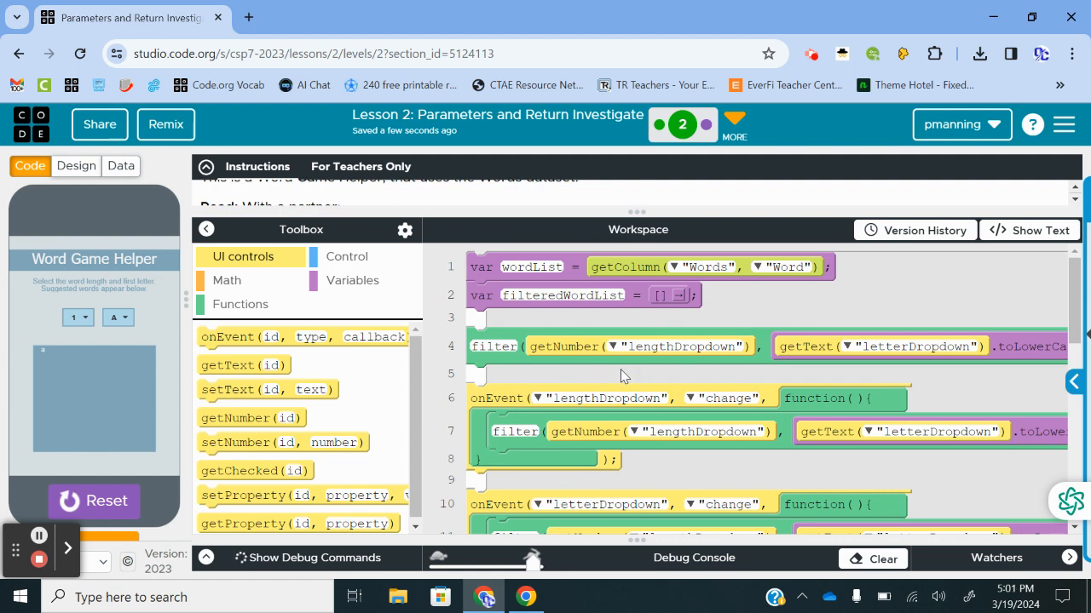
mouse_move(715, 351)
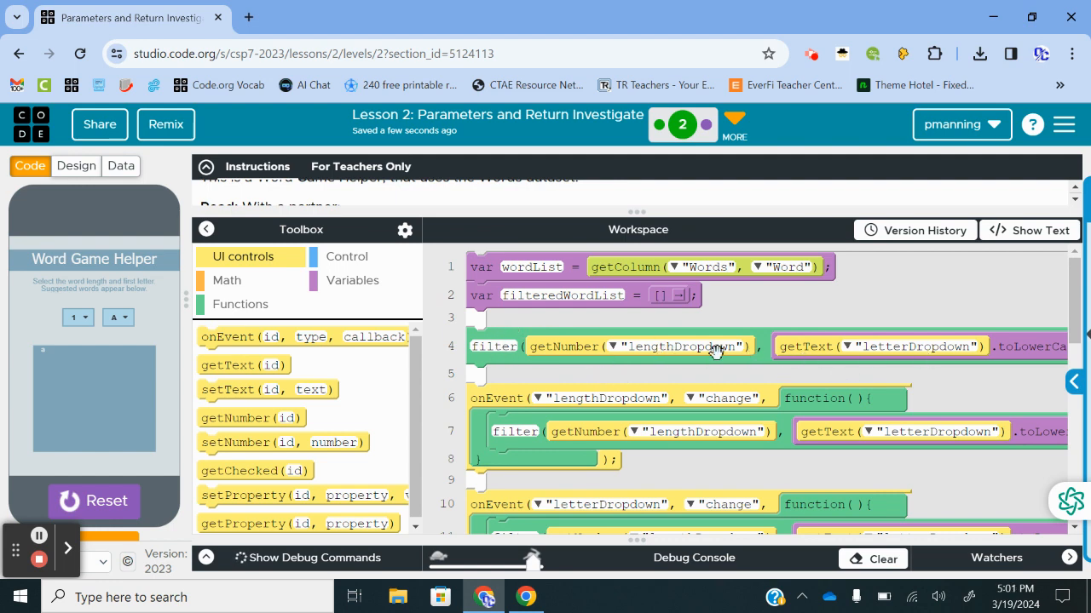
mouse_move(569, 391)
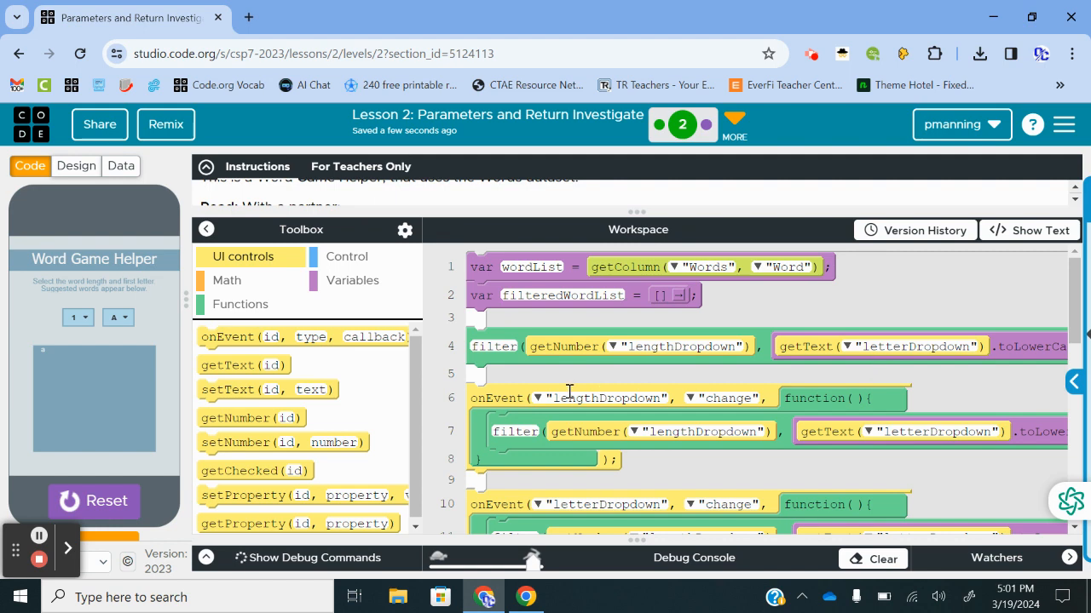
mouse_move(644, 402)
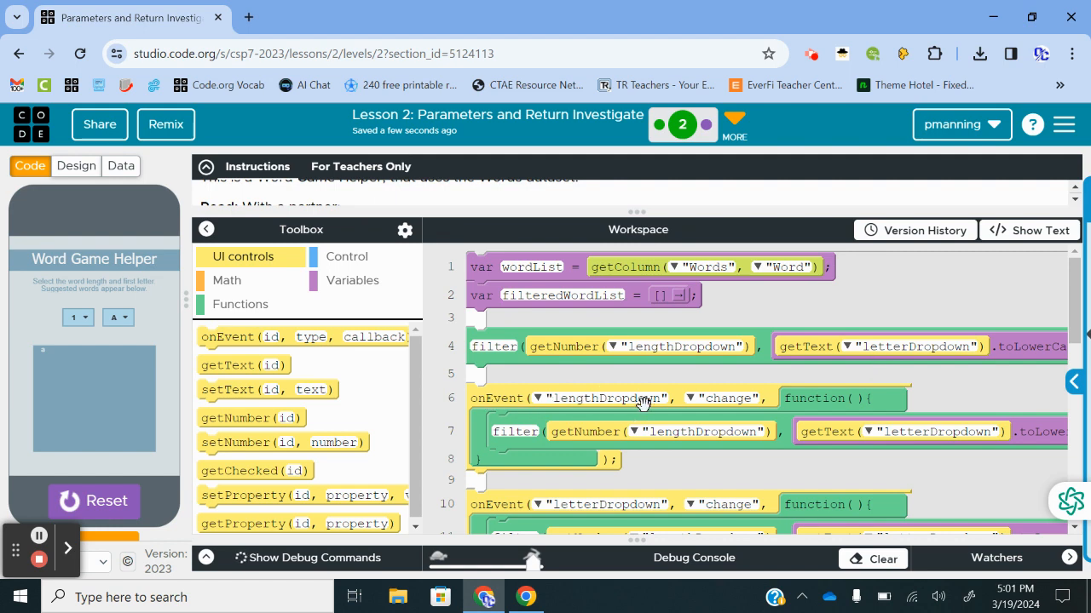
mouse_move(690, 447)
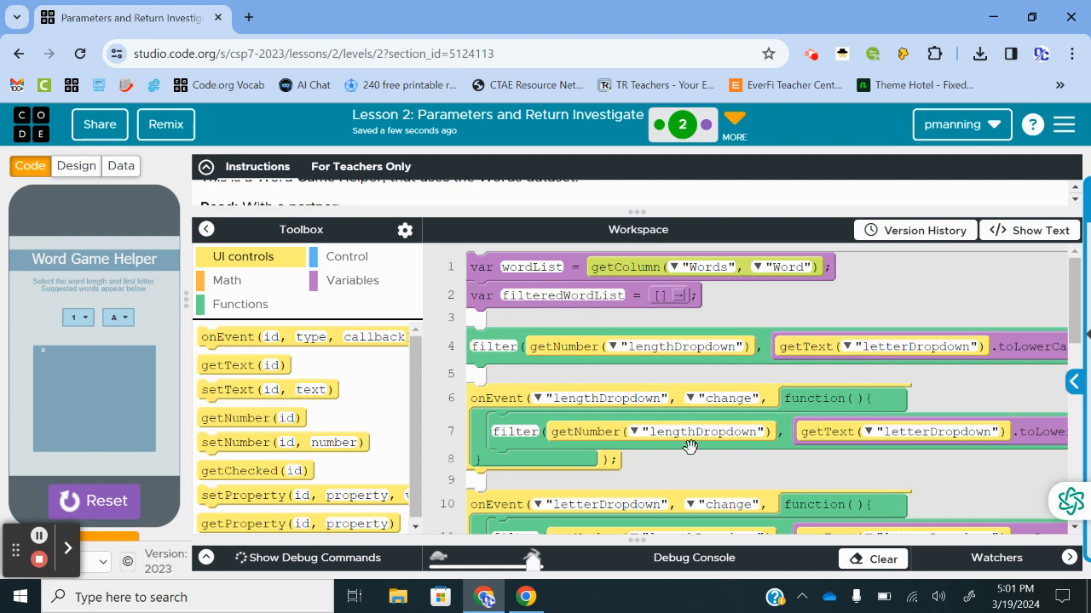
scroll("down", 3)
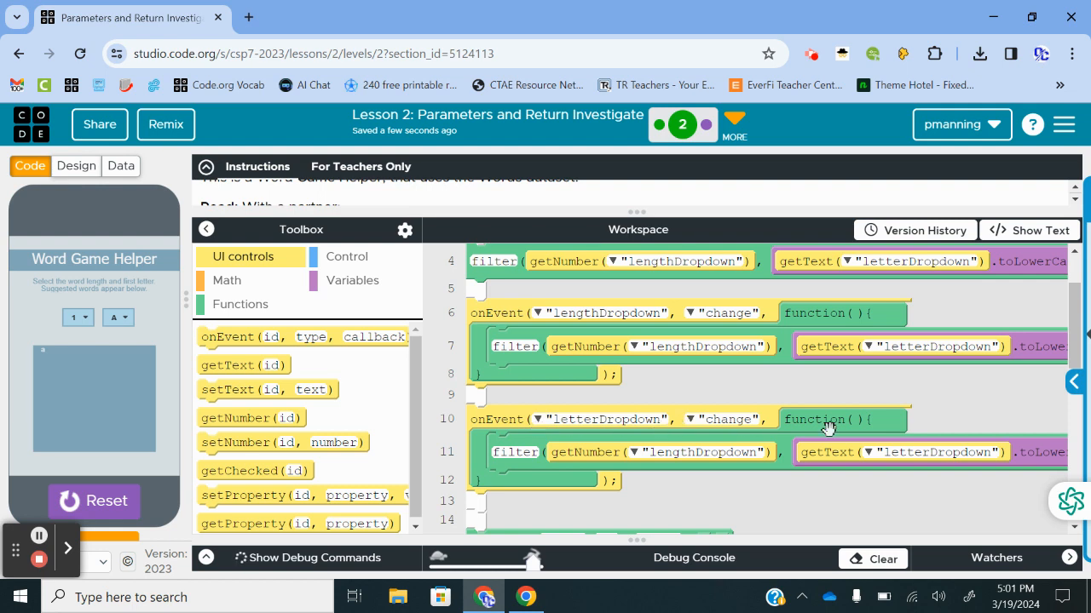
scroll("down", 3)
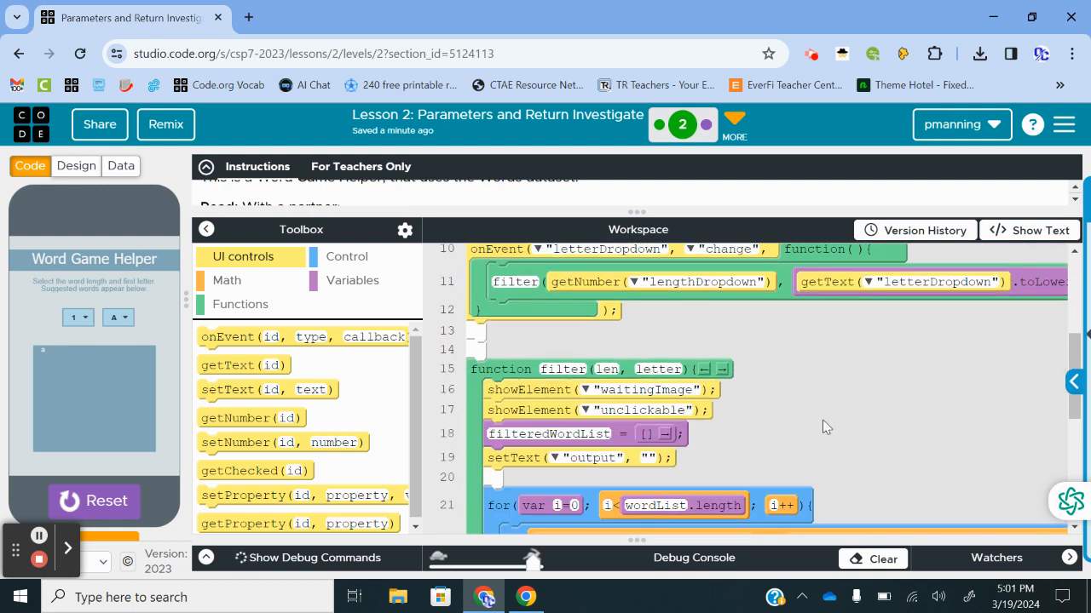
scroll("down", 3)
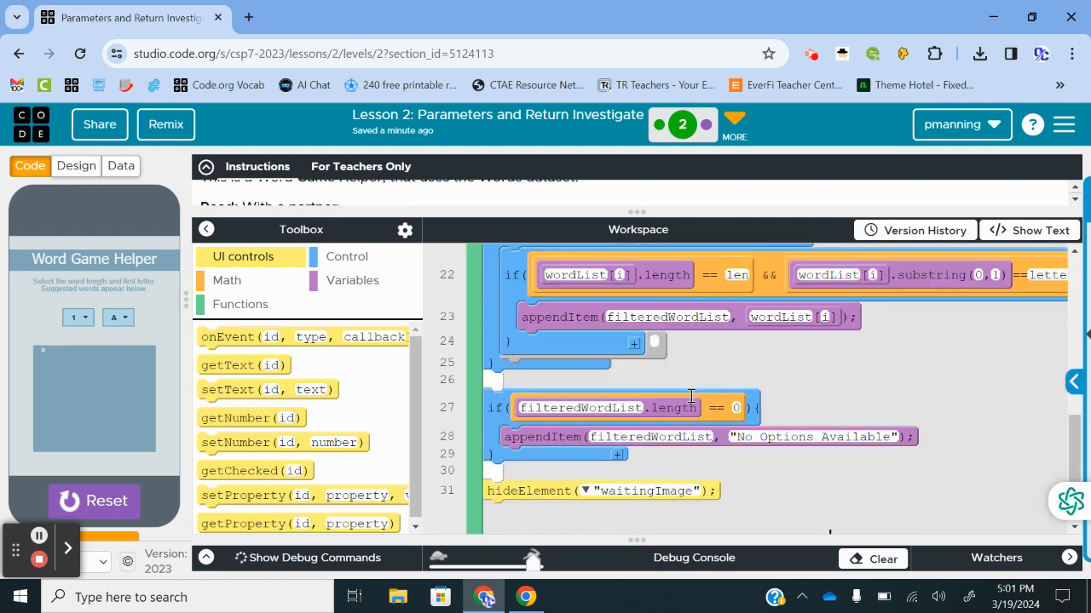
scroll("down", 3)
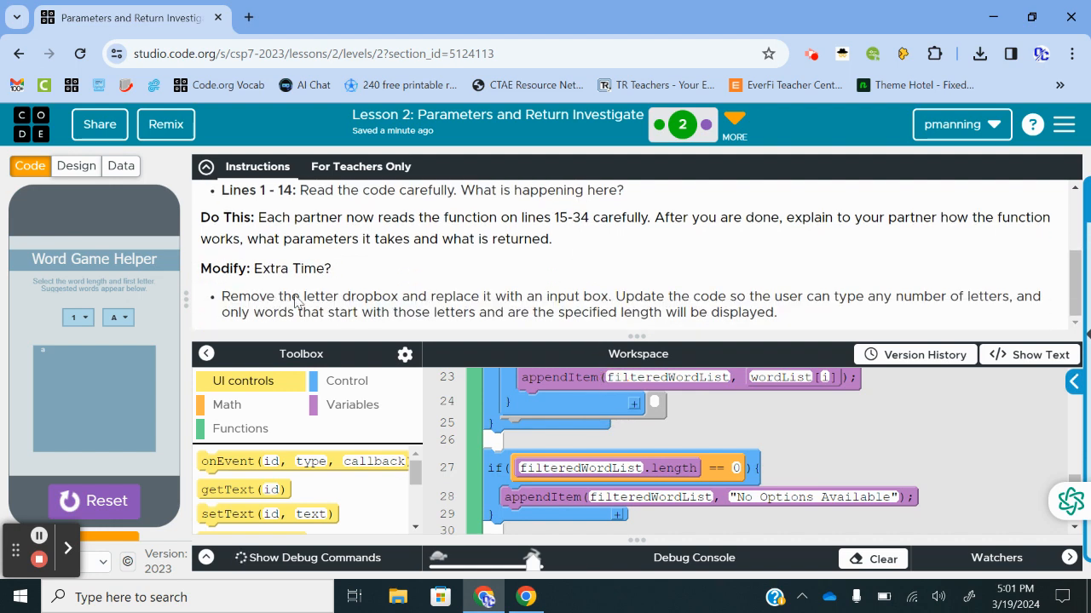
mouse_move(501, 305)
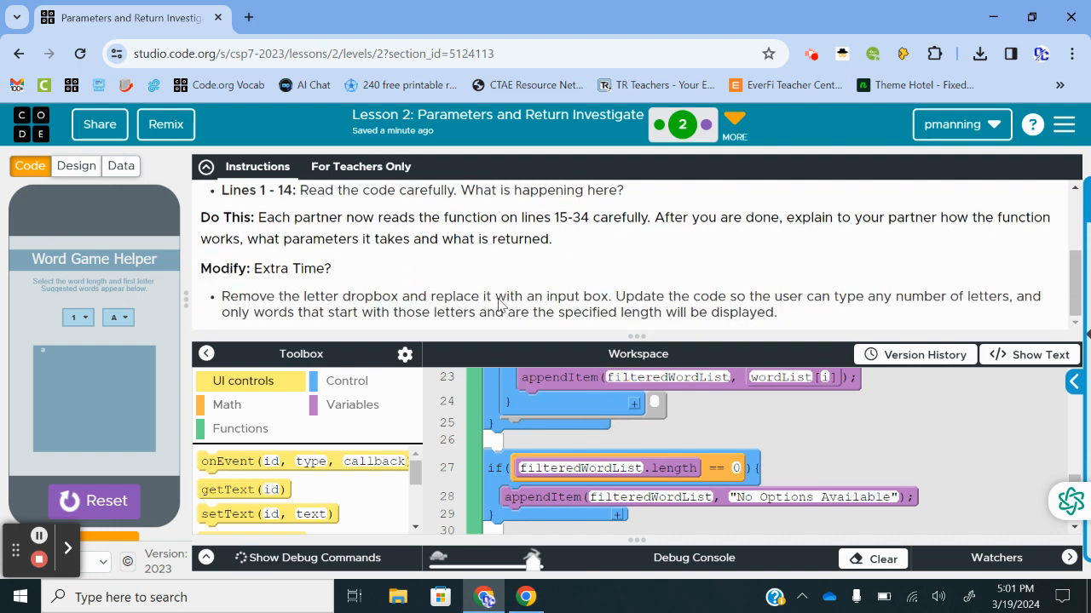
mouse_move(695, 311)
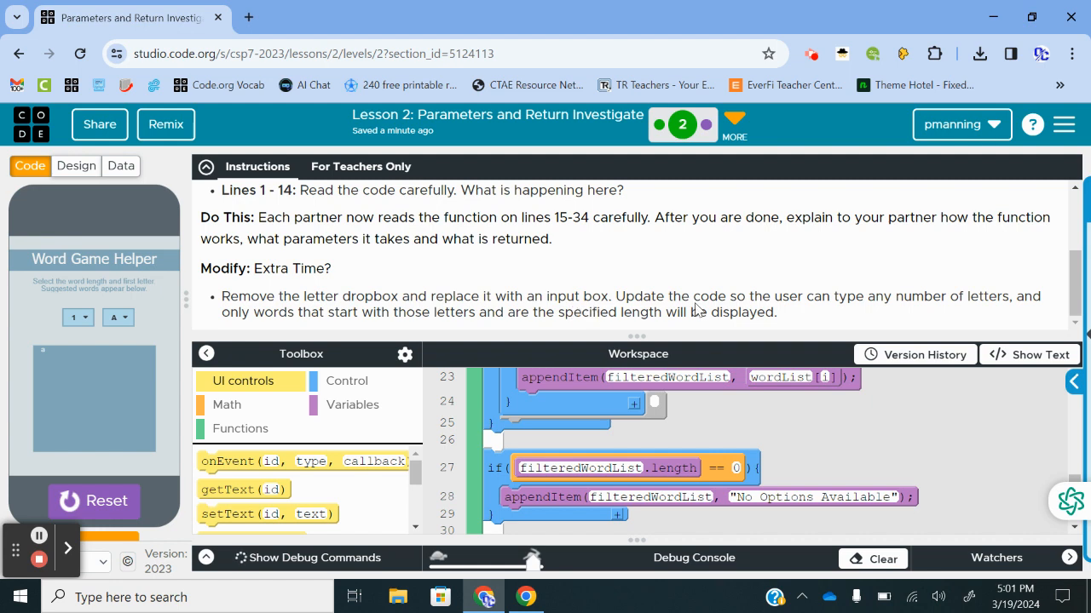
mouse_move(920, 308)
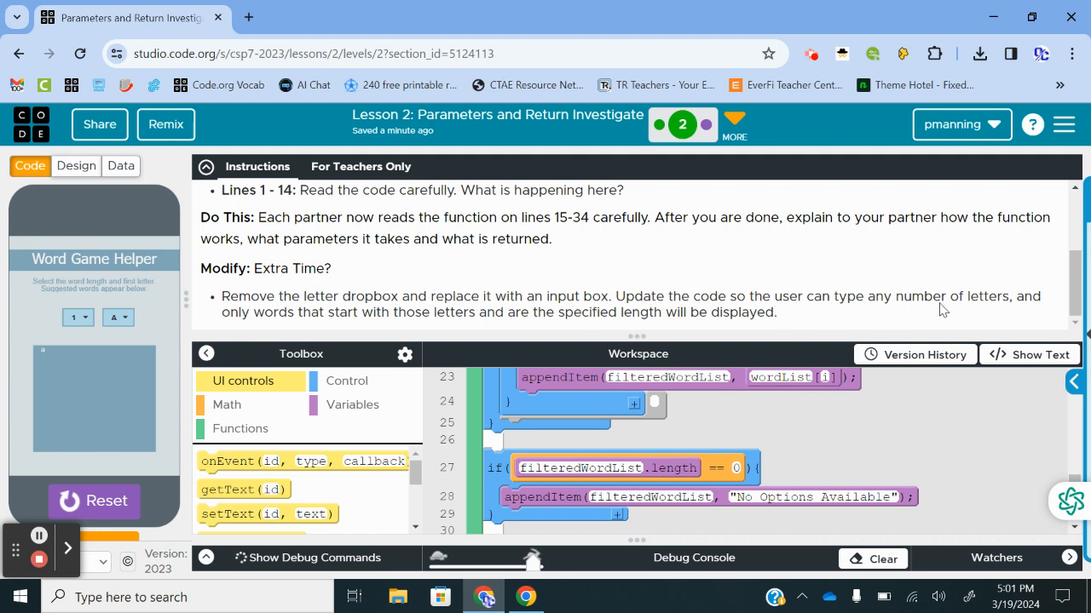
mouse_move(905, 298)
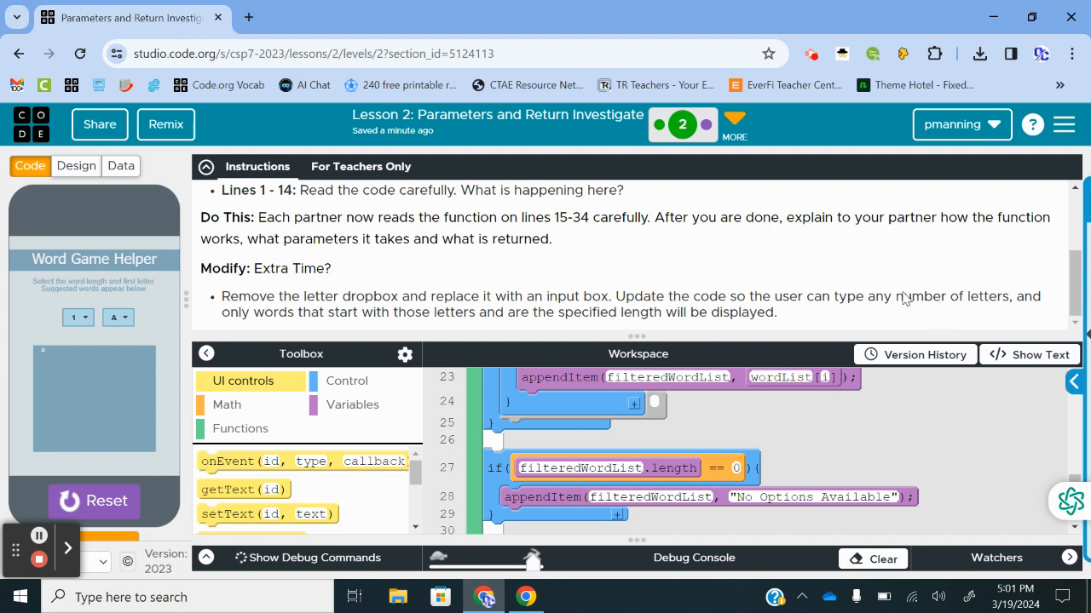
mouse_move(896, 242)
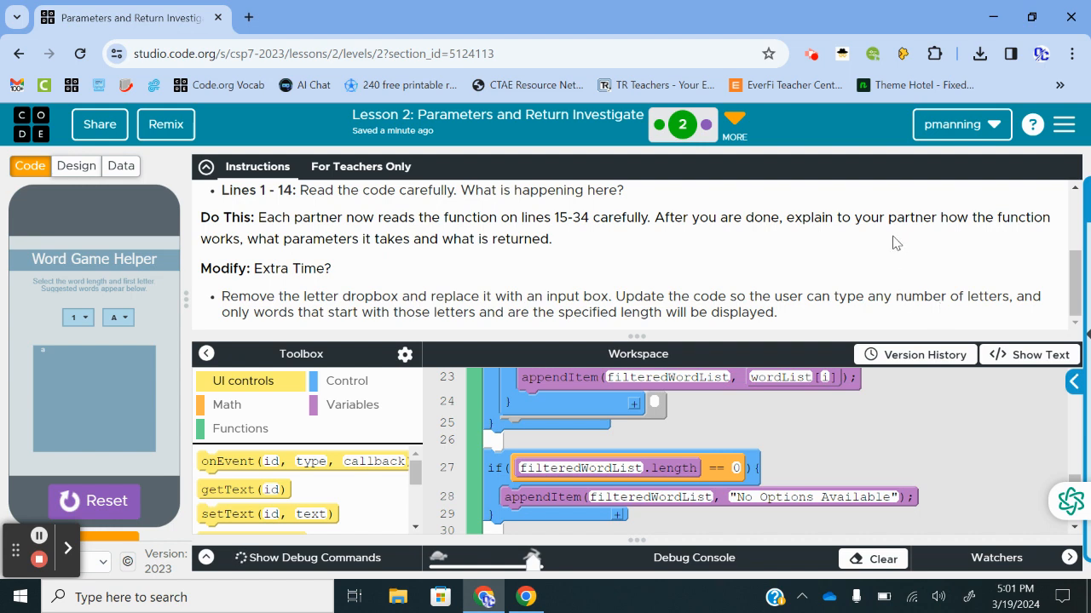
mouse_move(760, 276)
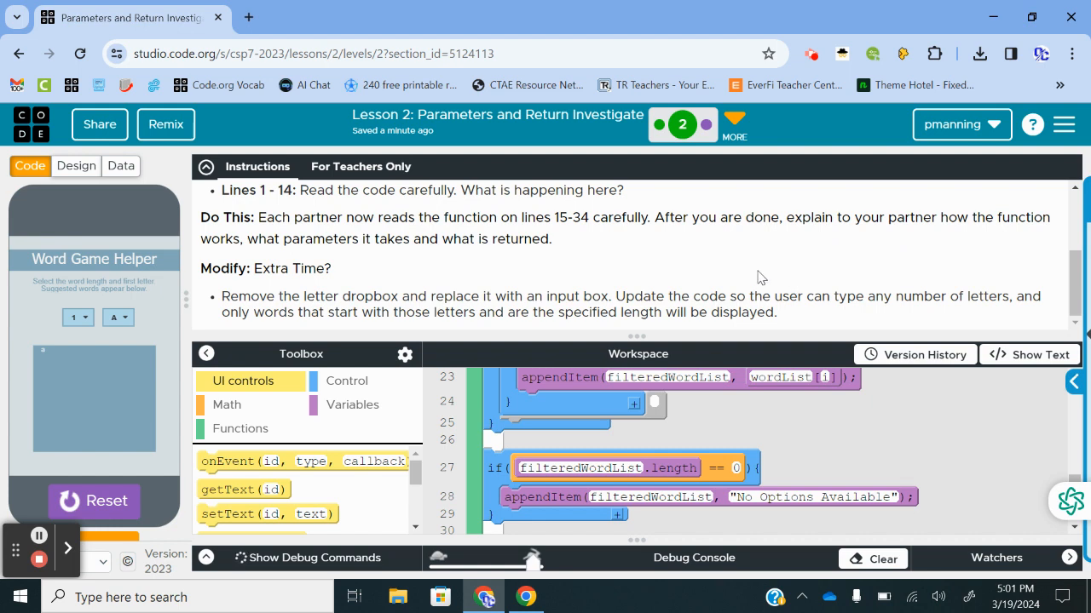
mouse_move(535, 330)
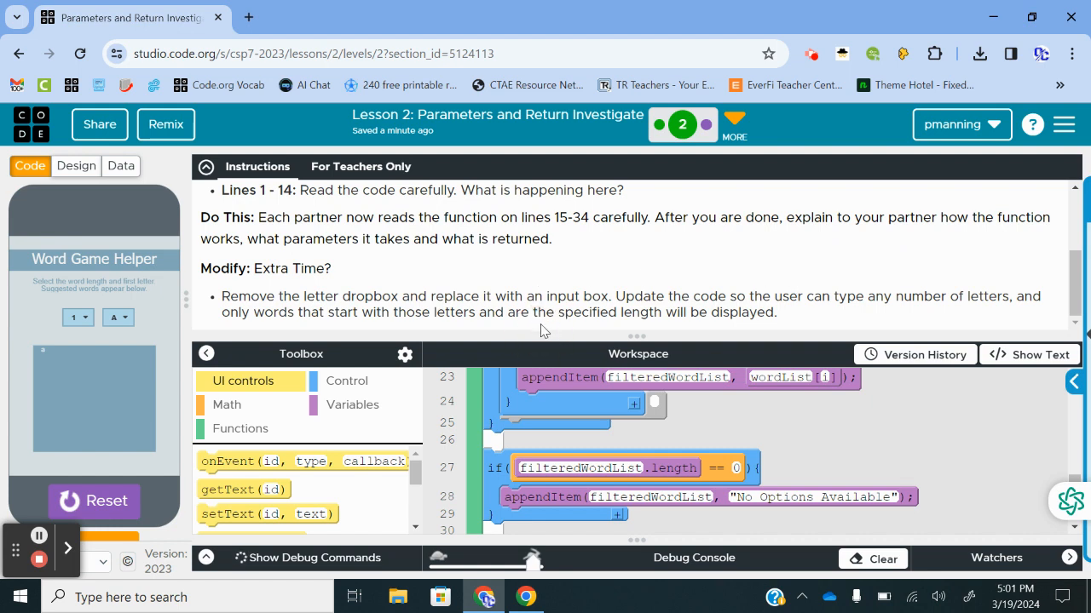
mouse_move(310, 307)
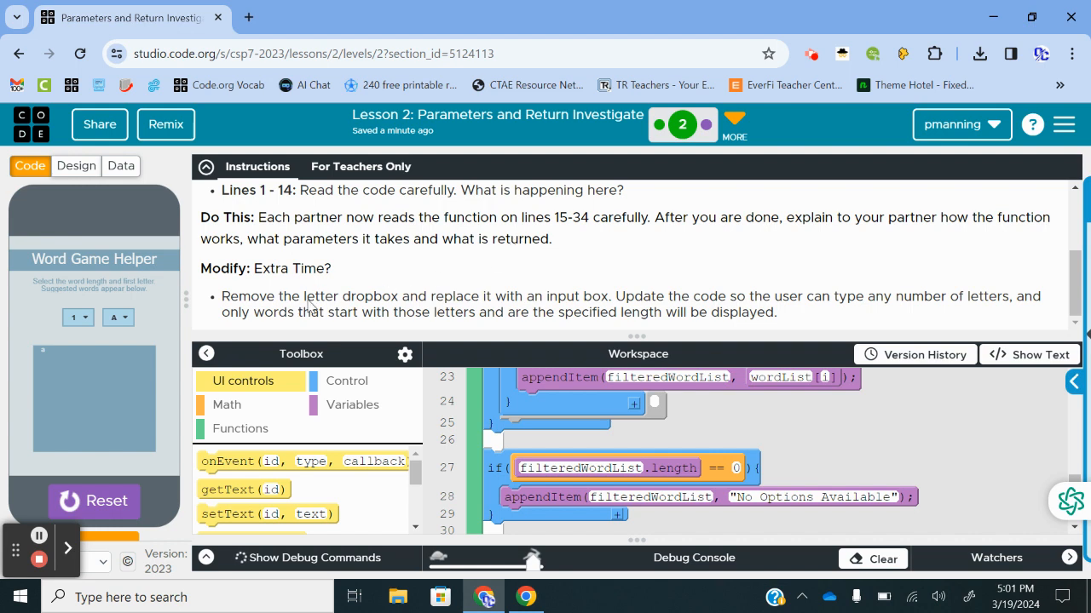
mouse_move(671, 303)
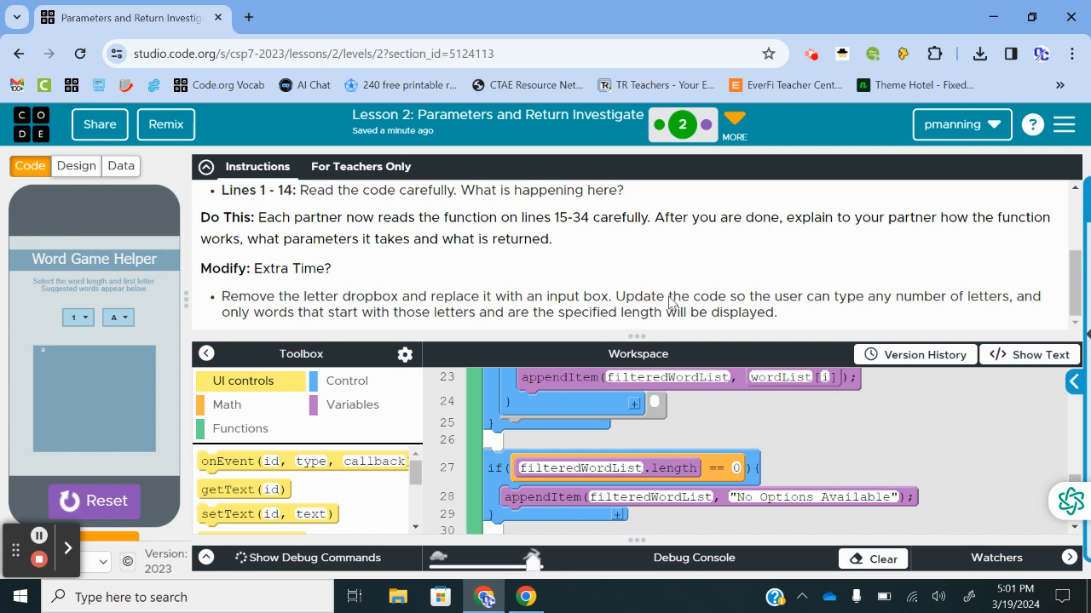
mouse_move(873, 313)
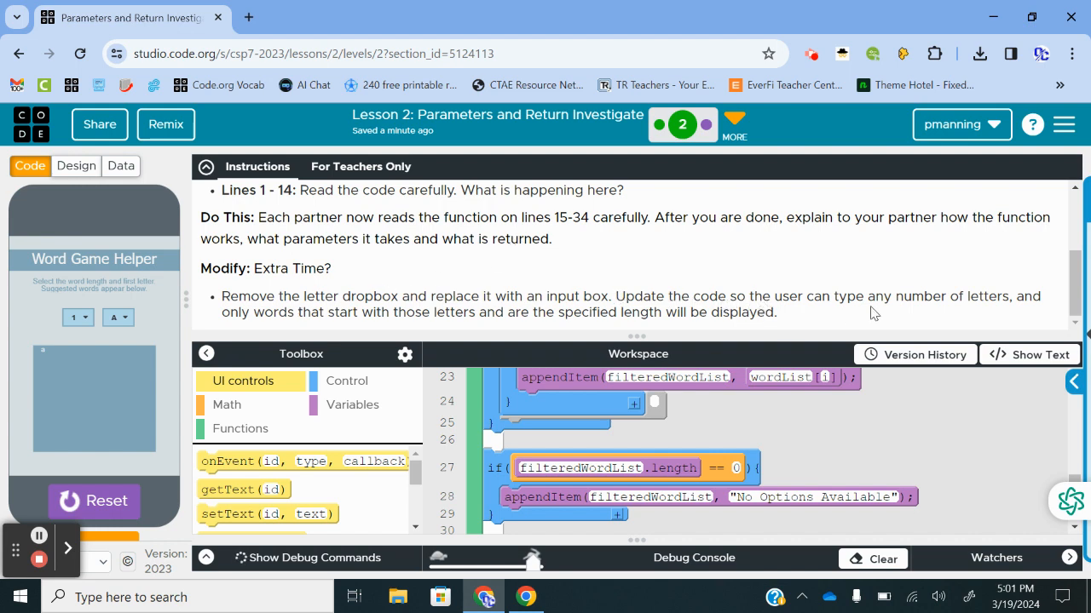
mouse_move(767, 426)
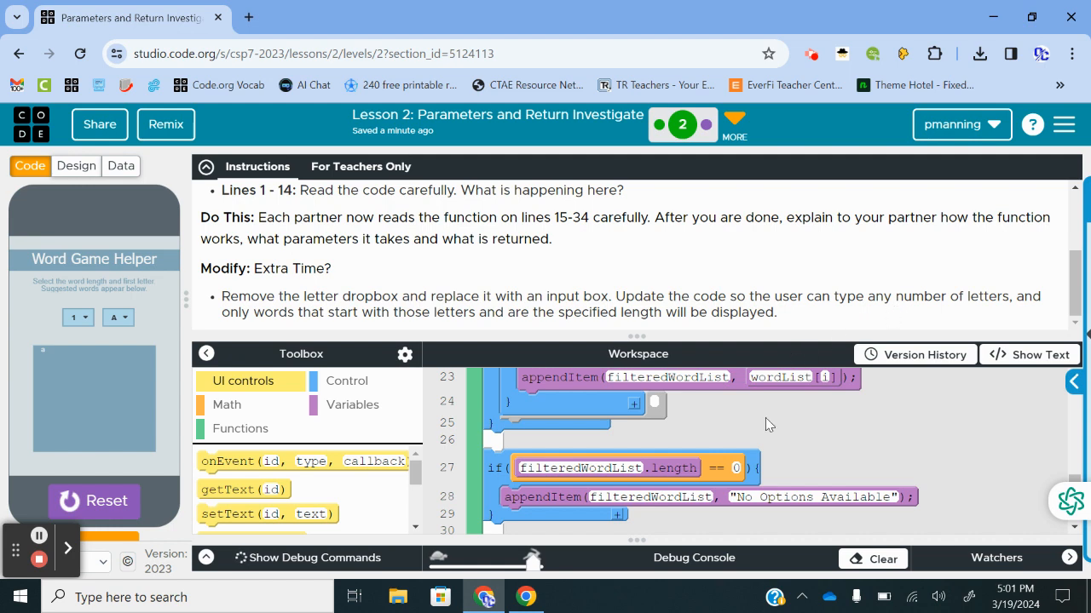
scroll("up", 3)
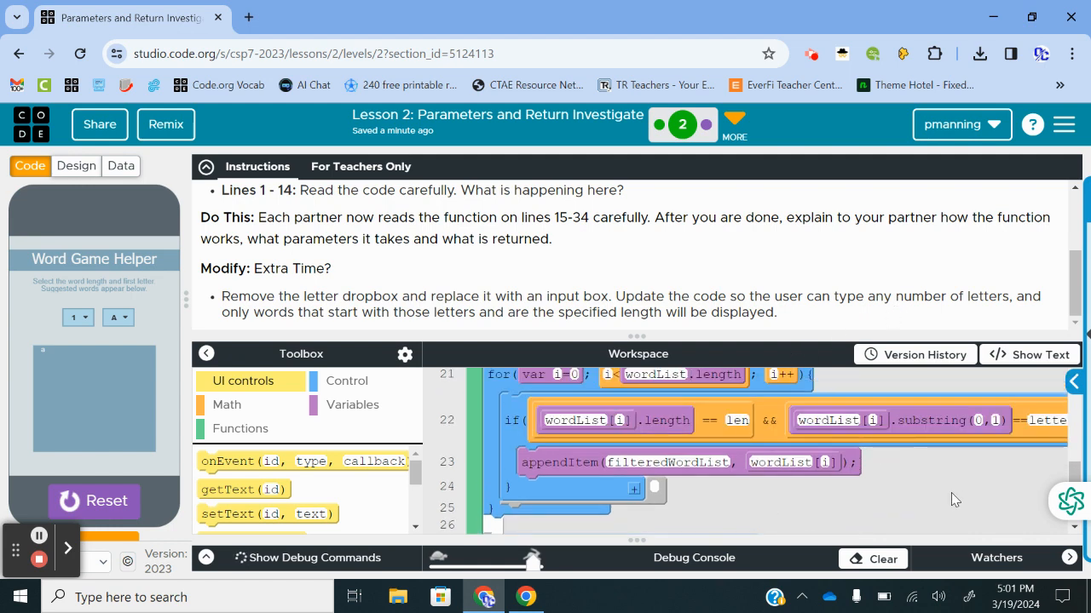
scroll("up", 3)
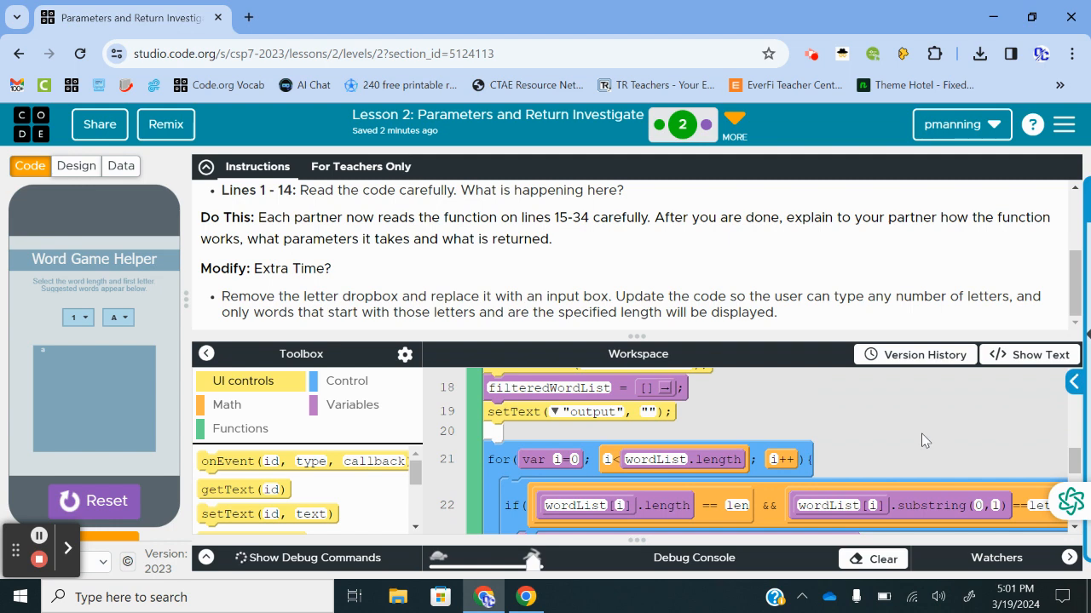
mouse_move(946, 502)
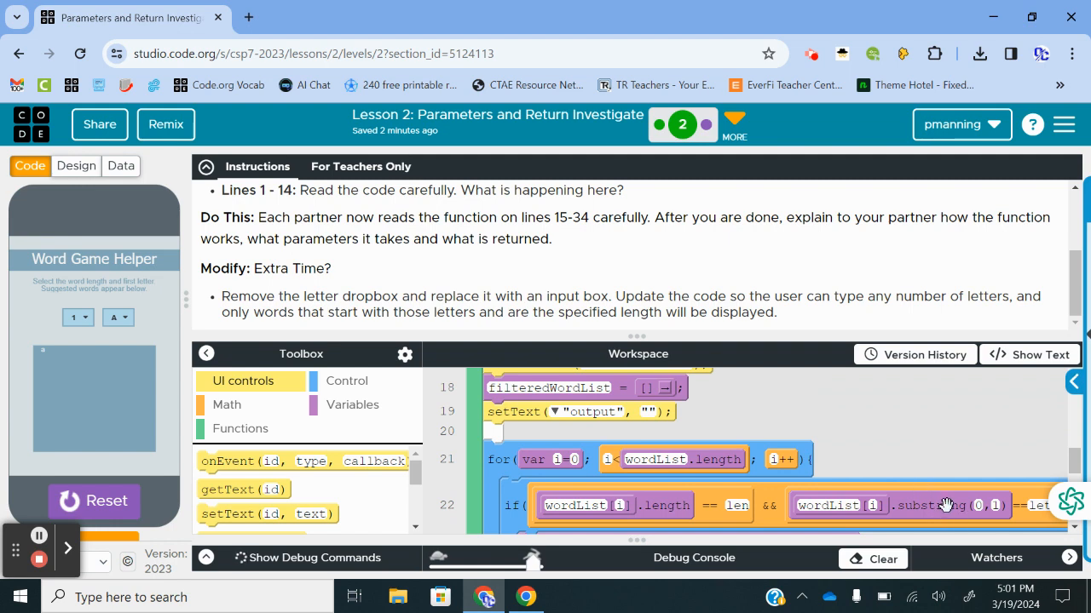
mouse_move(968, 505)
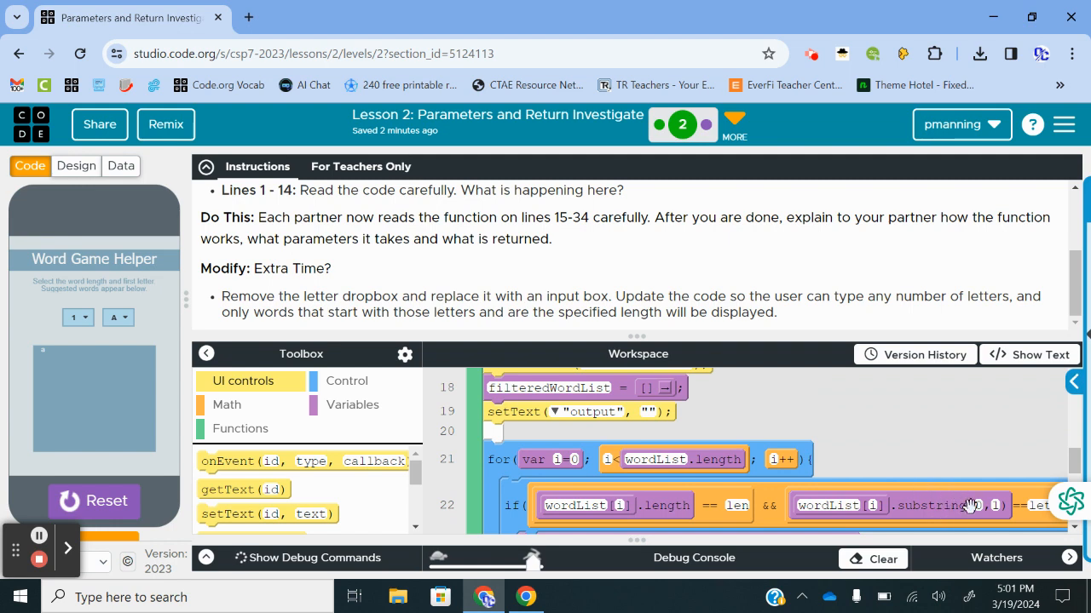
mouse_move(801, 208)
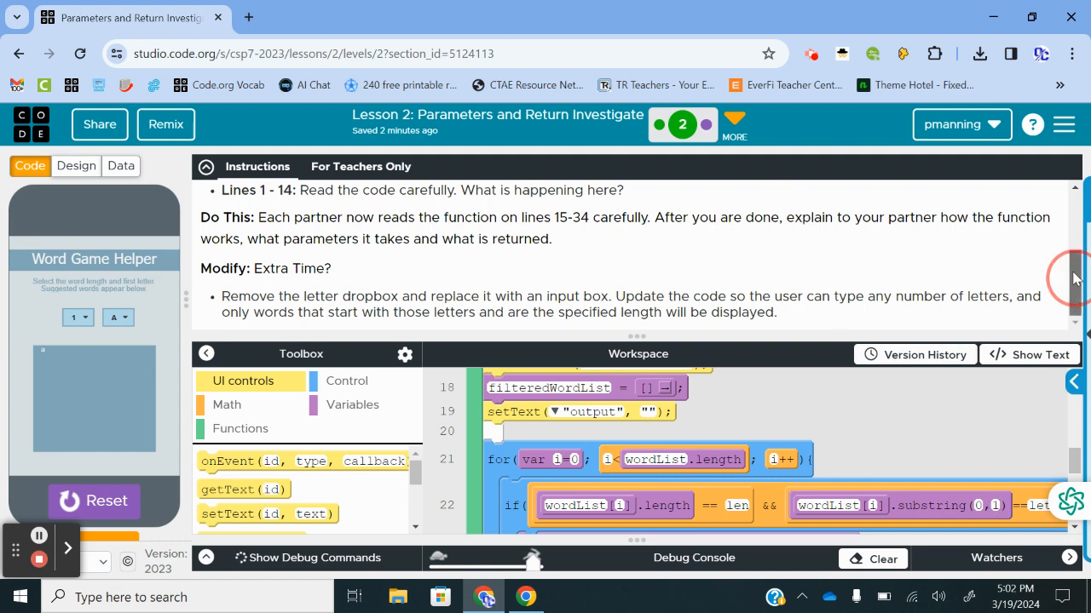
scroll("up", 3)
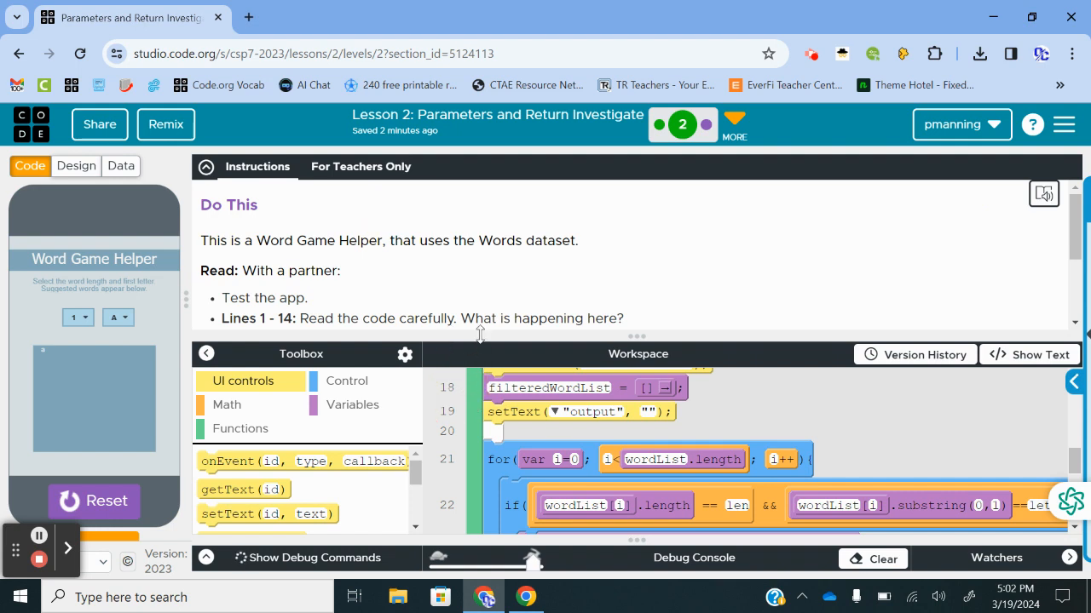
scroll("down", 3)
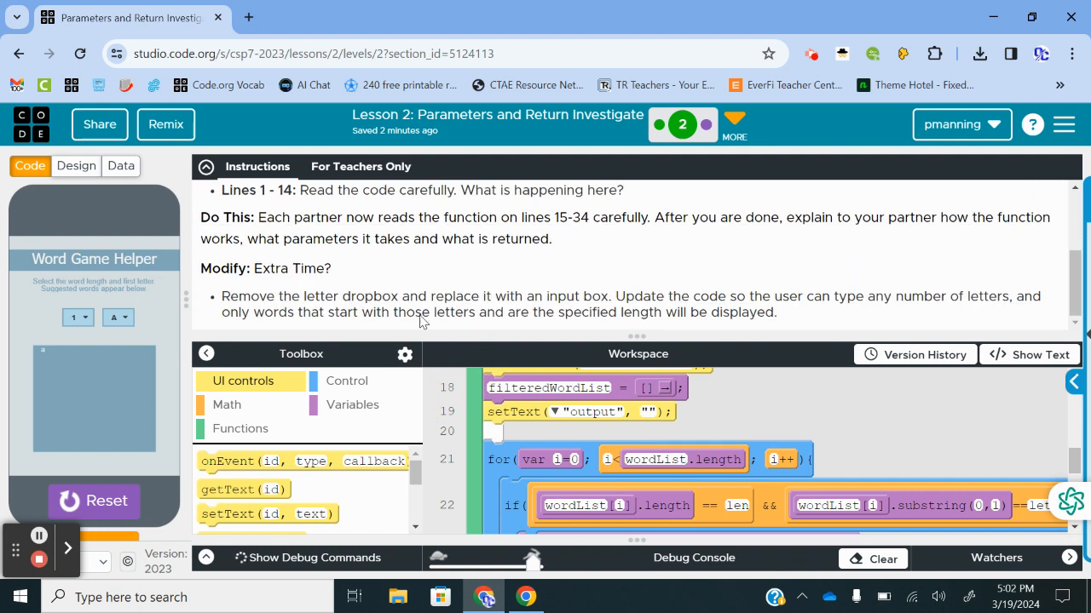
mouse_move(841, 436)
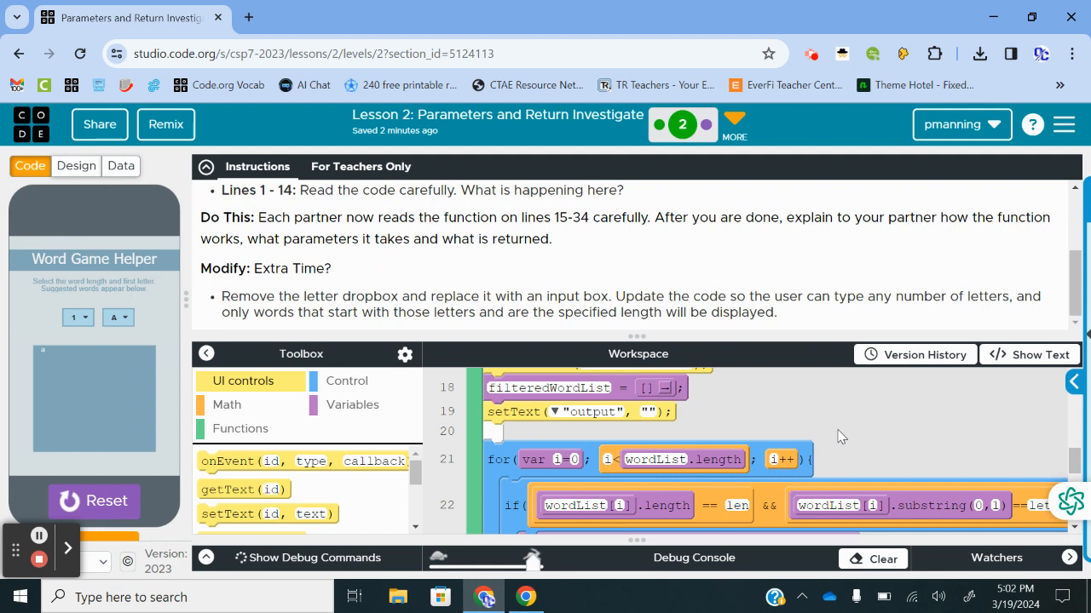
scroll("up", 3)
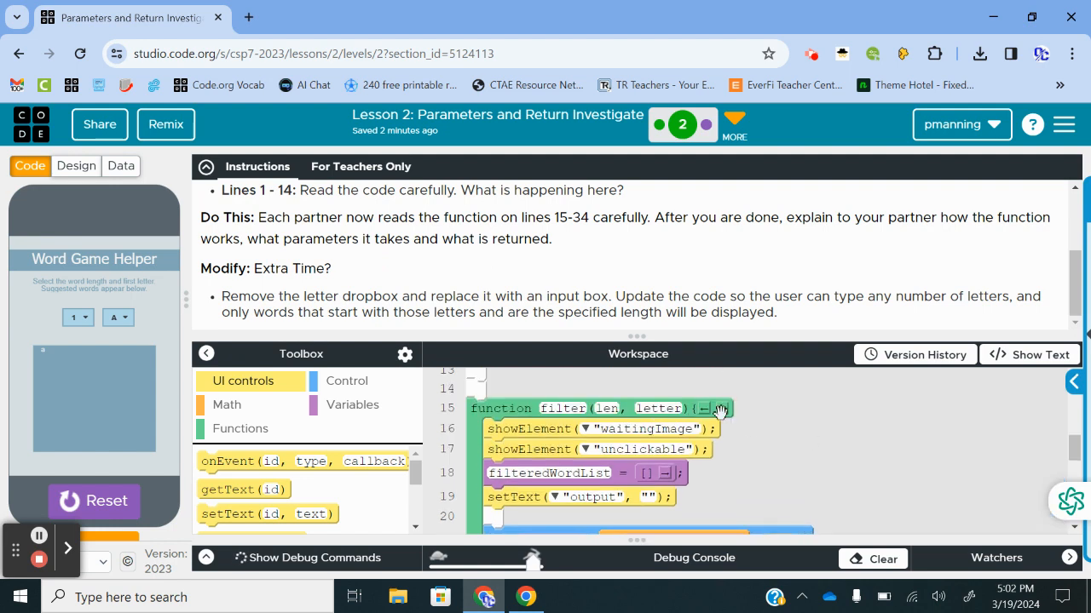
mouse_move(784, 416)
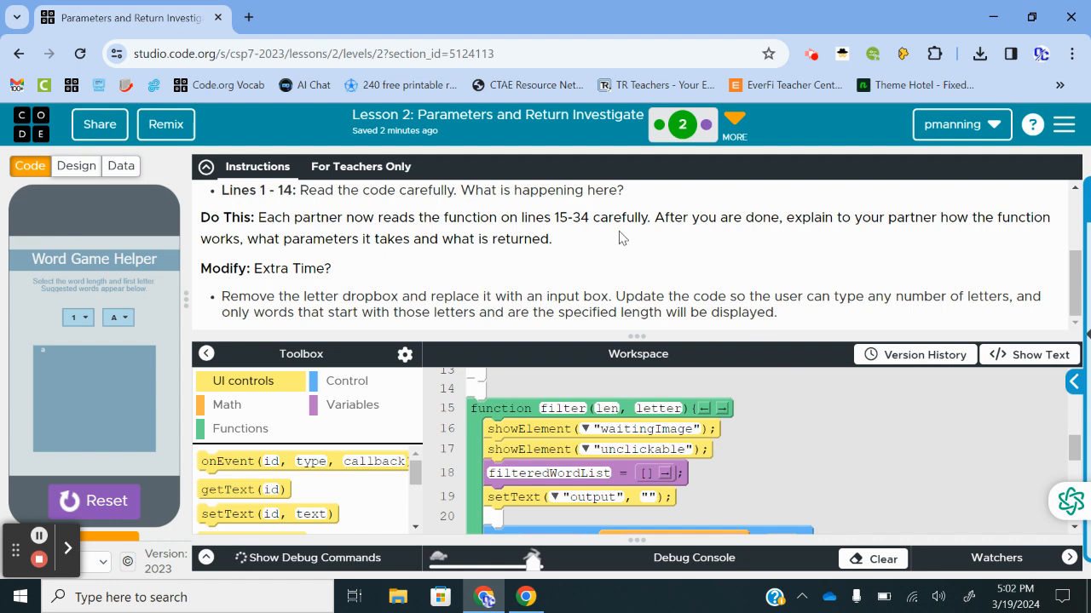
mouse_move(546, 266)
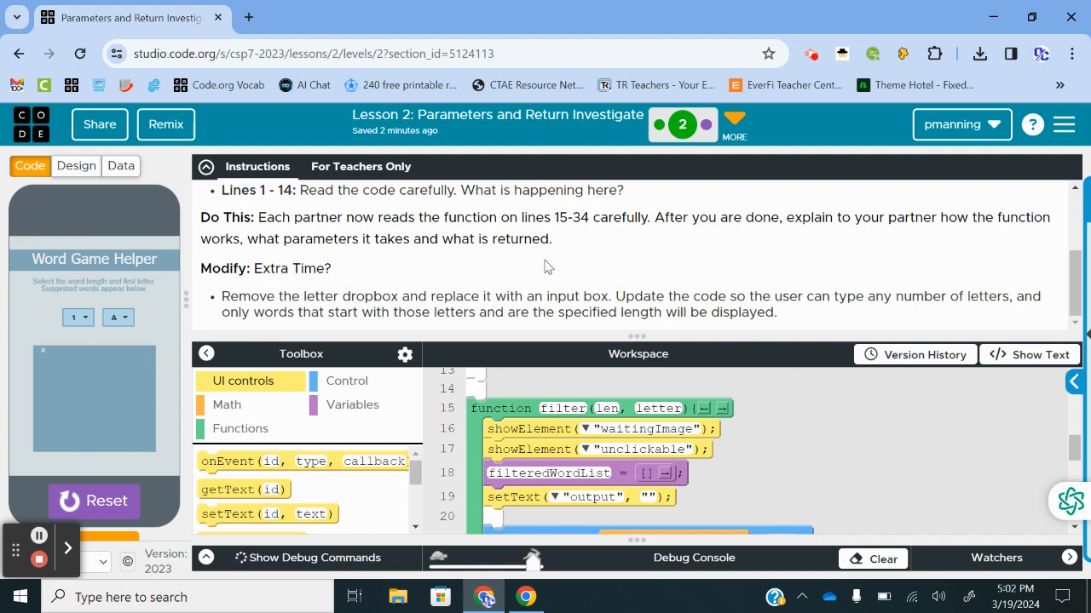
mouse_move(365, 262)
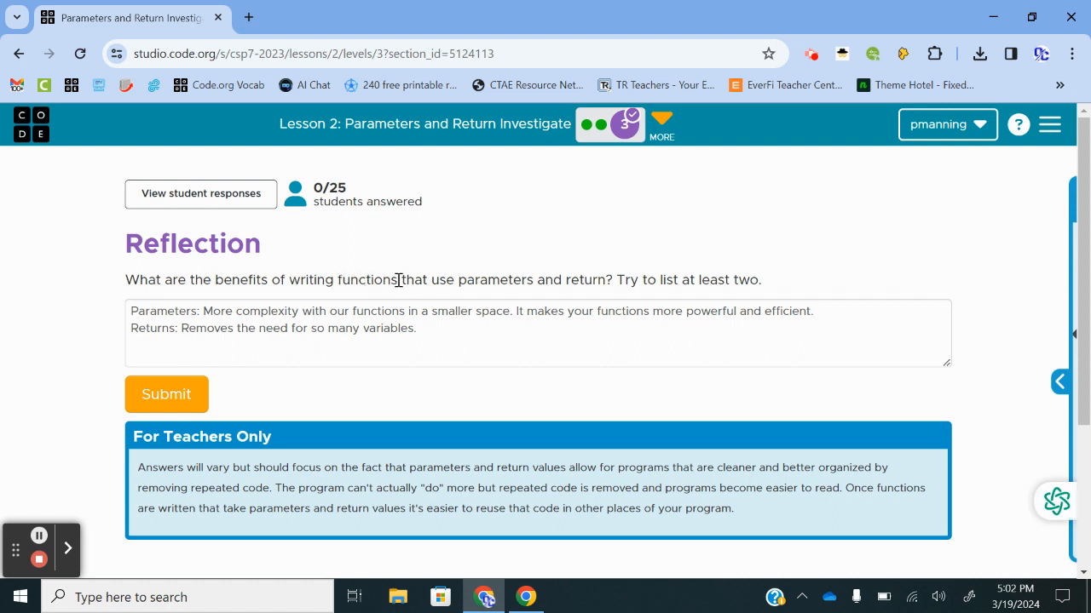
mouse_move(746, 276)
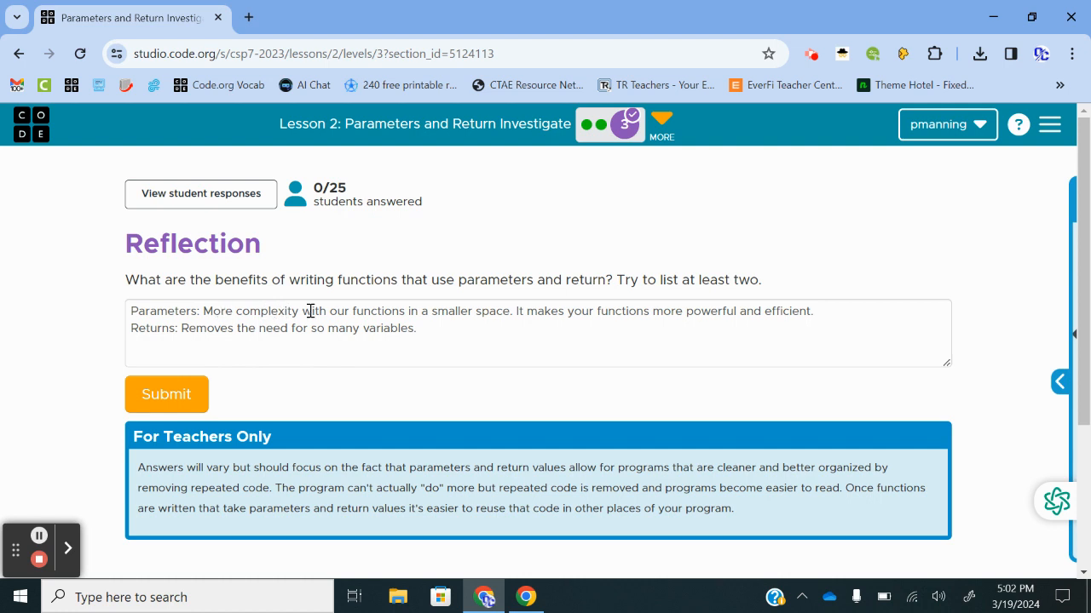
mouse_move(511, 309)
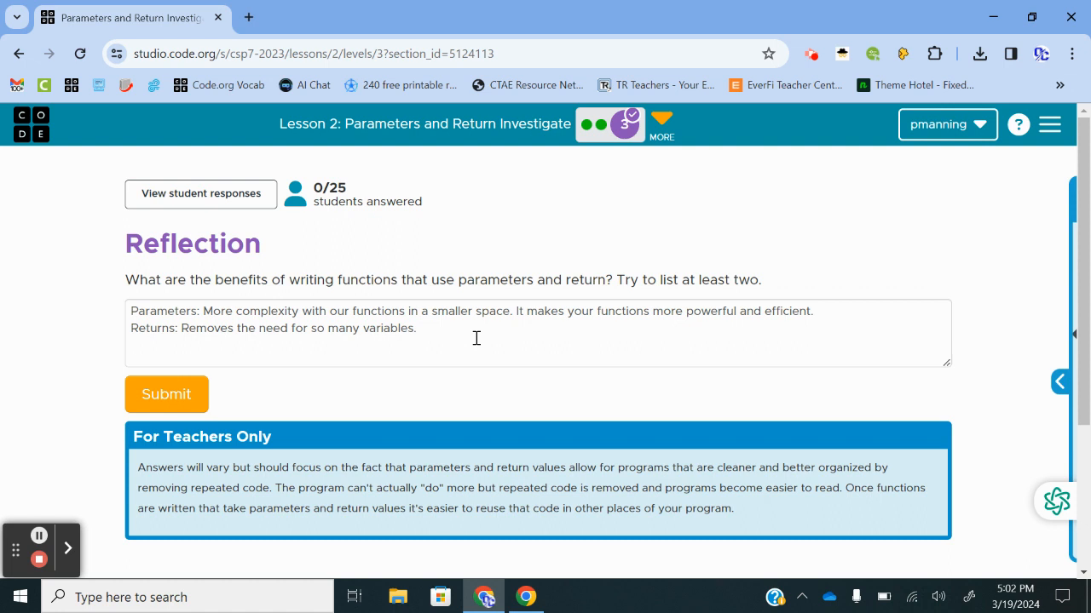
mouse_move(494, 333)
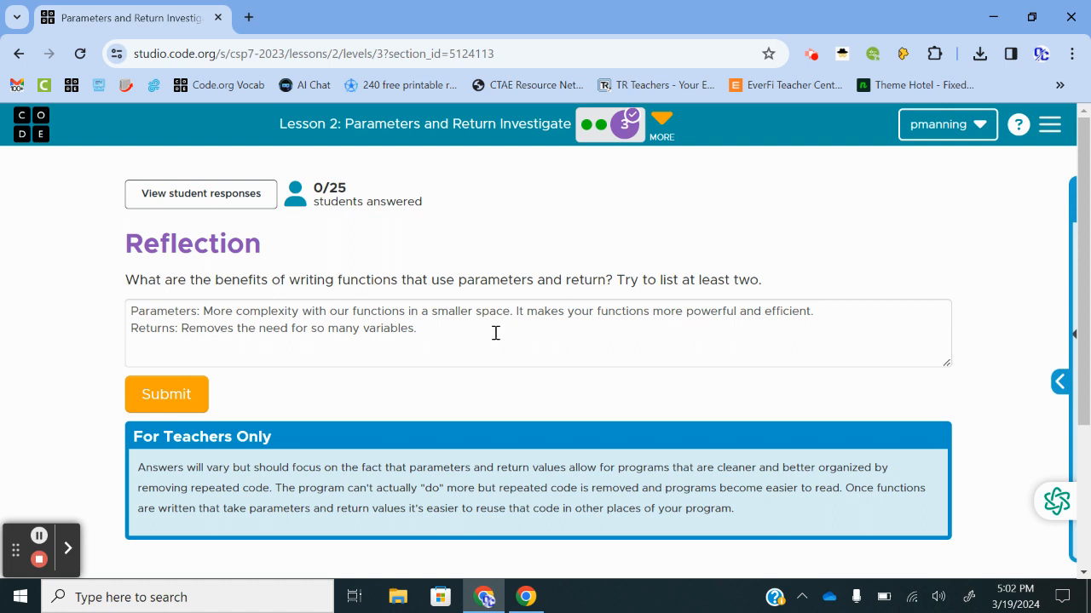
mouse_move(390, 174)
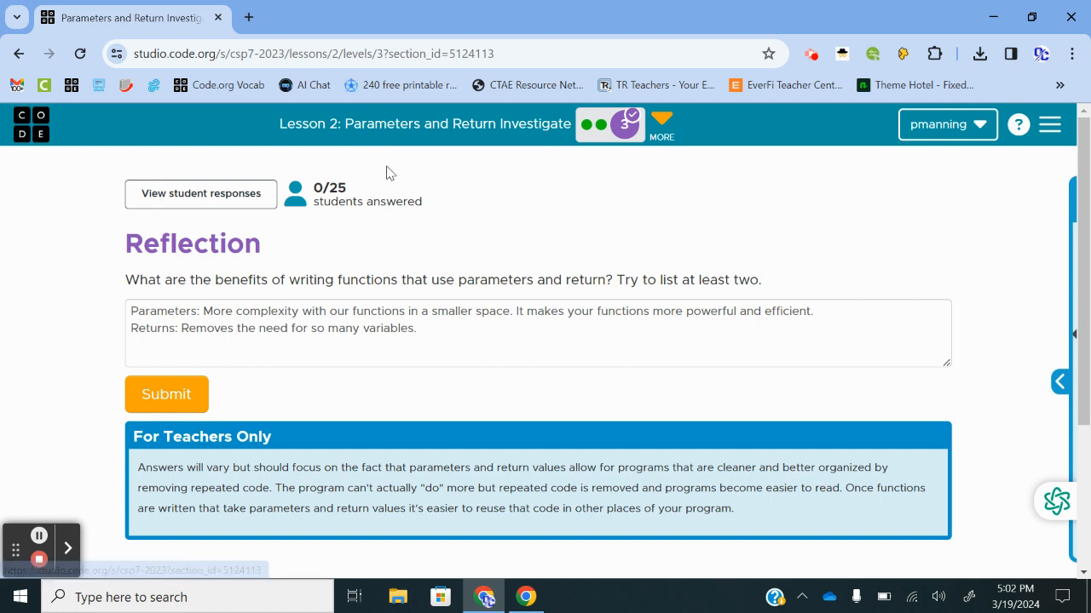
mouse_move(330, 137)
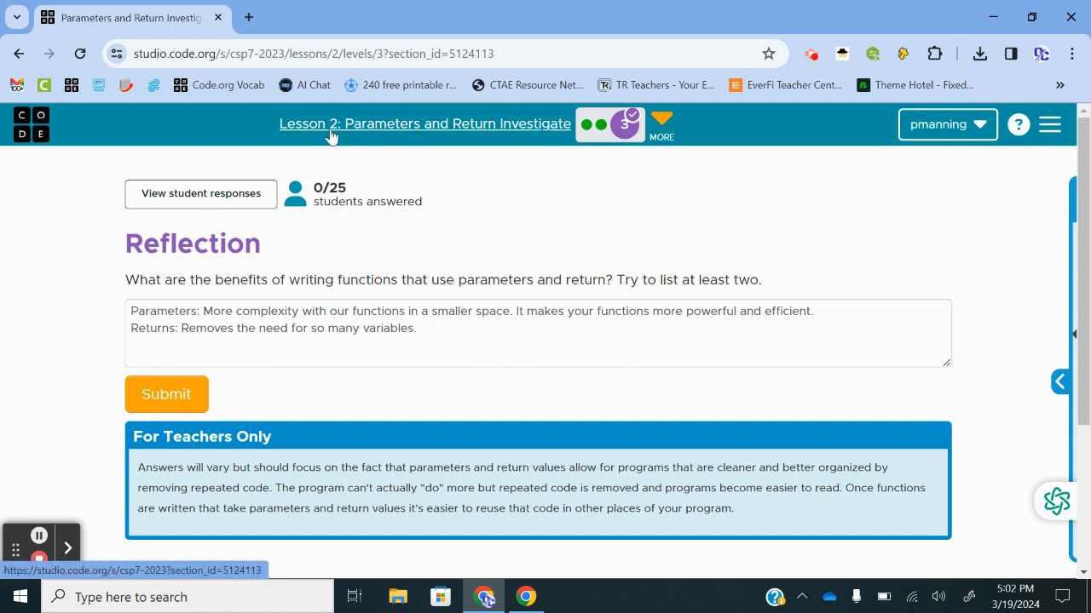
mouse_move(459, 378)
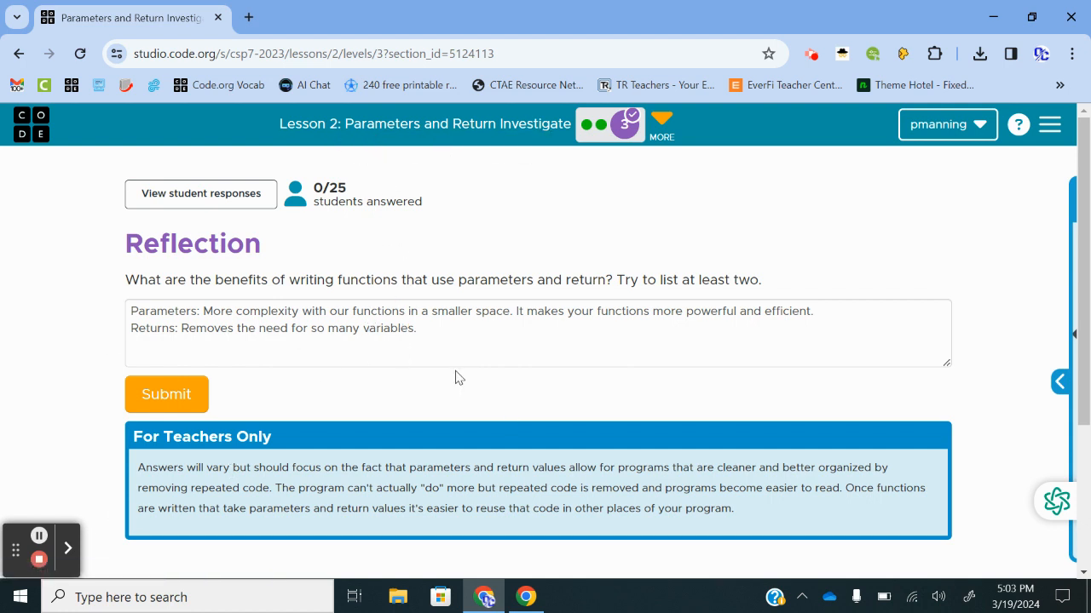
mouse_move(477, 244)
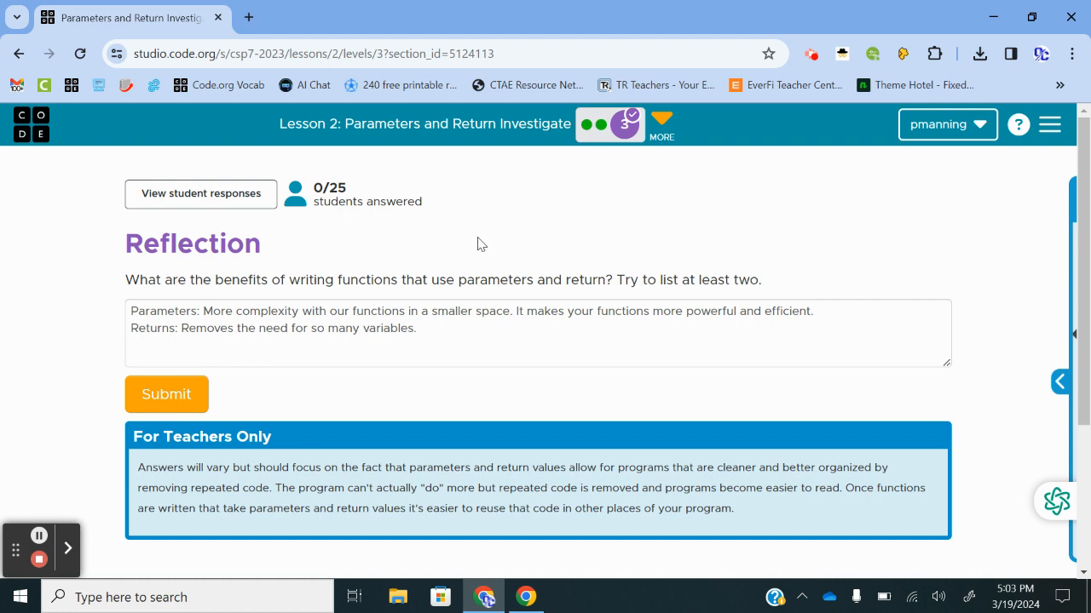
mouse_move(487, 225)
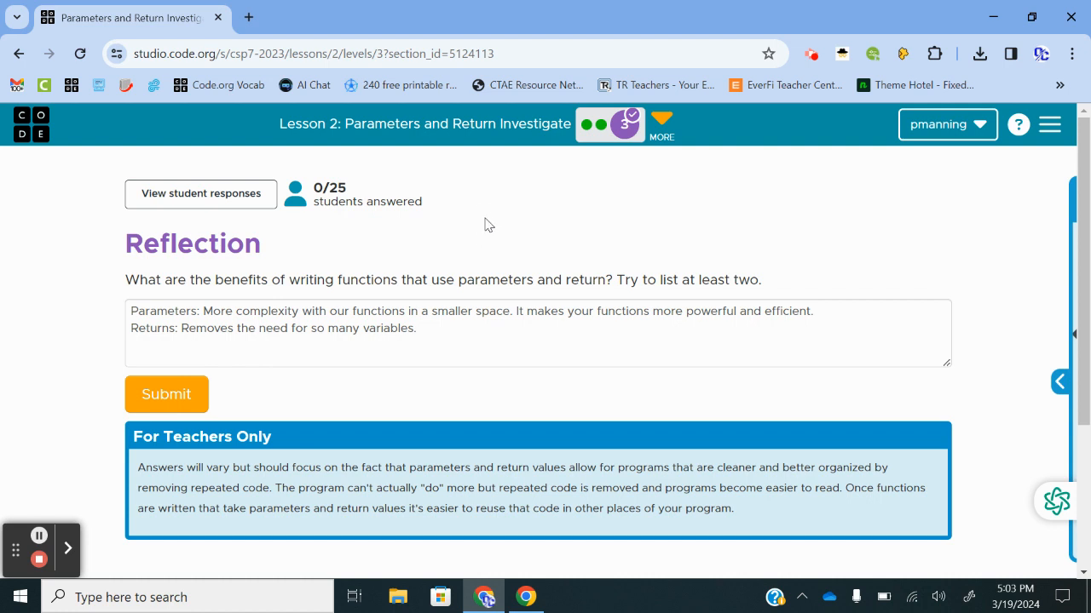
mouse_move(491, 214)
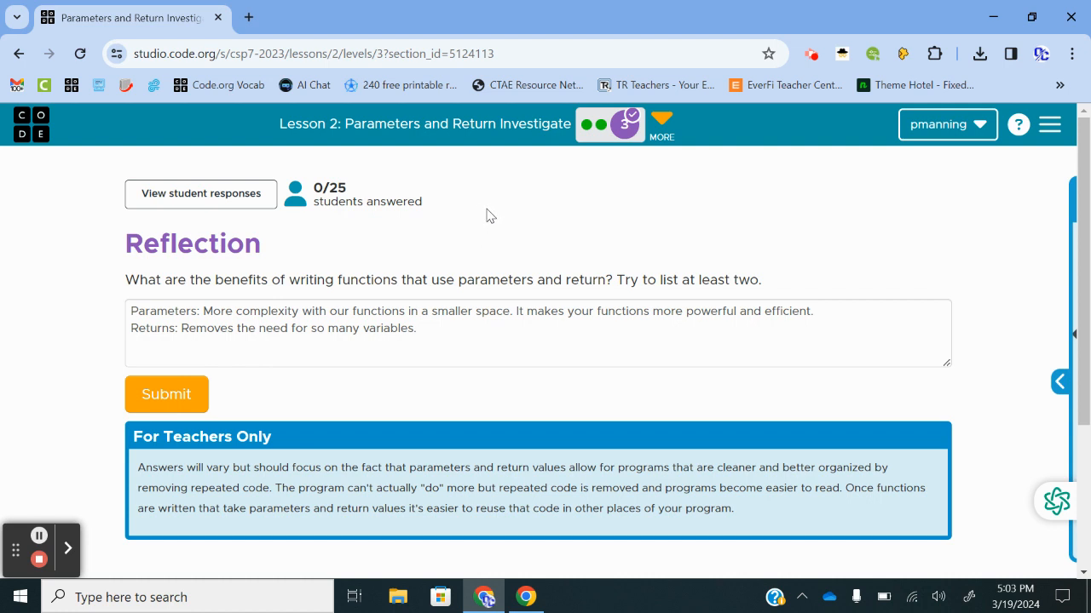